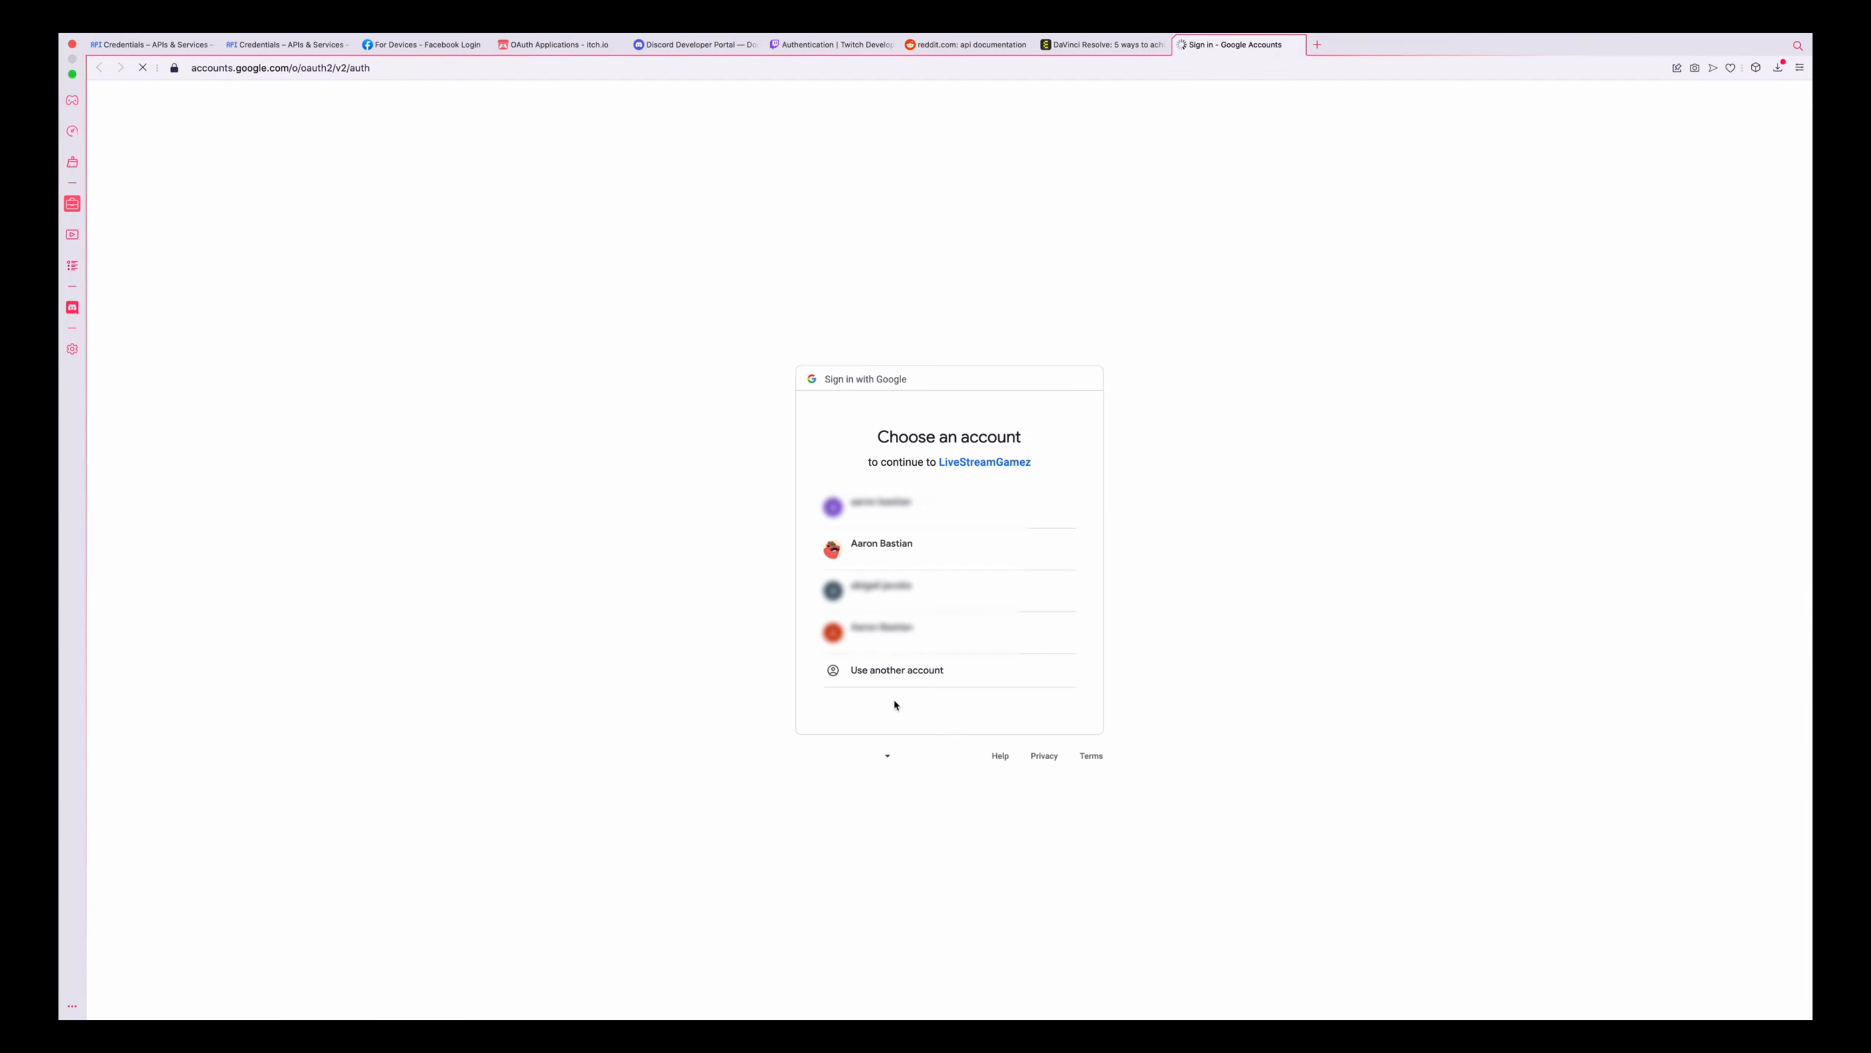
# Step: Sign in with the account, continue past the unverified-app warning and allow LiveStreamGamez to view the YouTube account
pyautogui.click(880, 543)
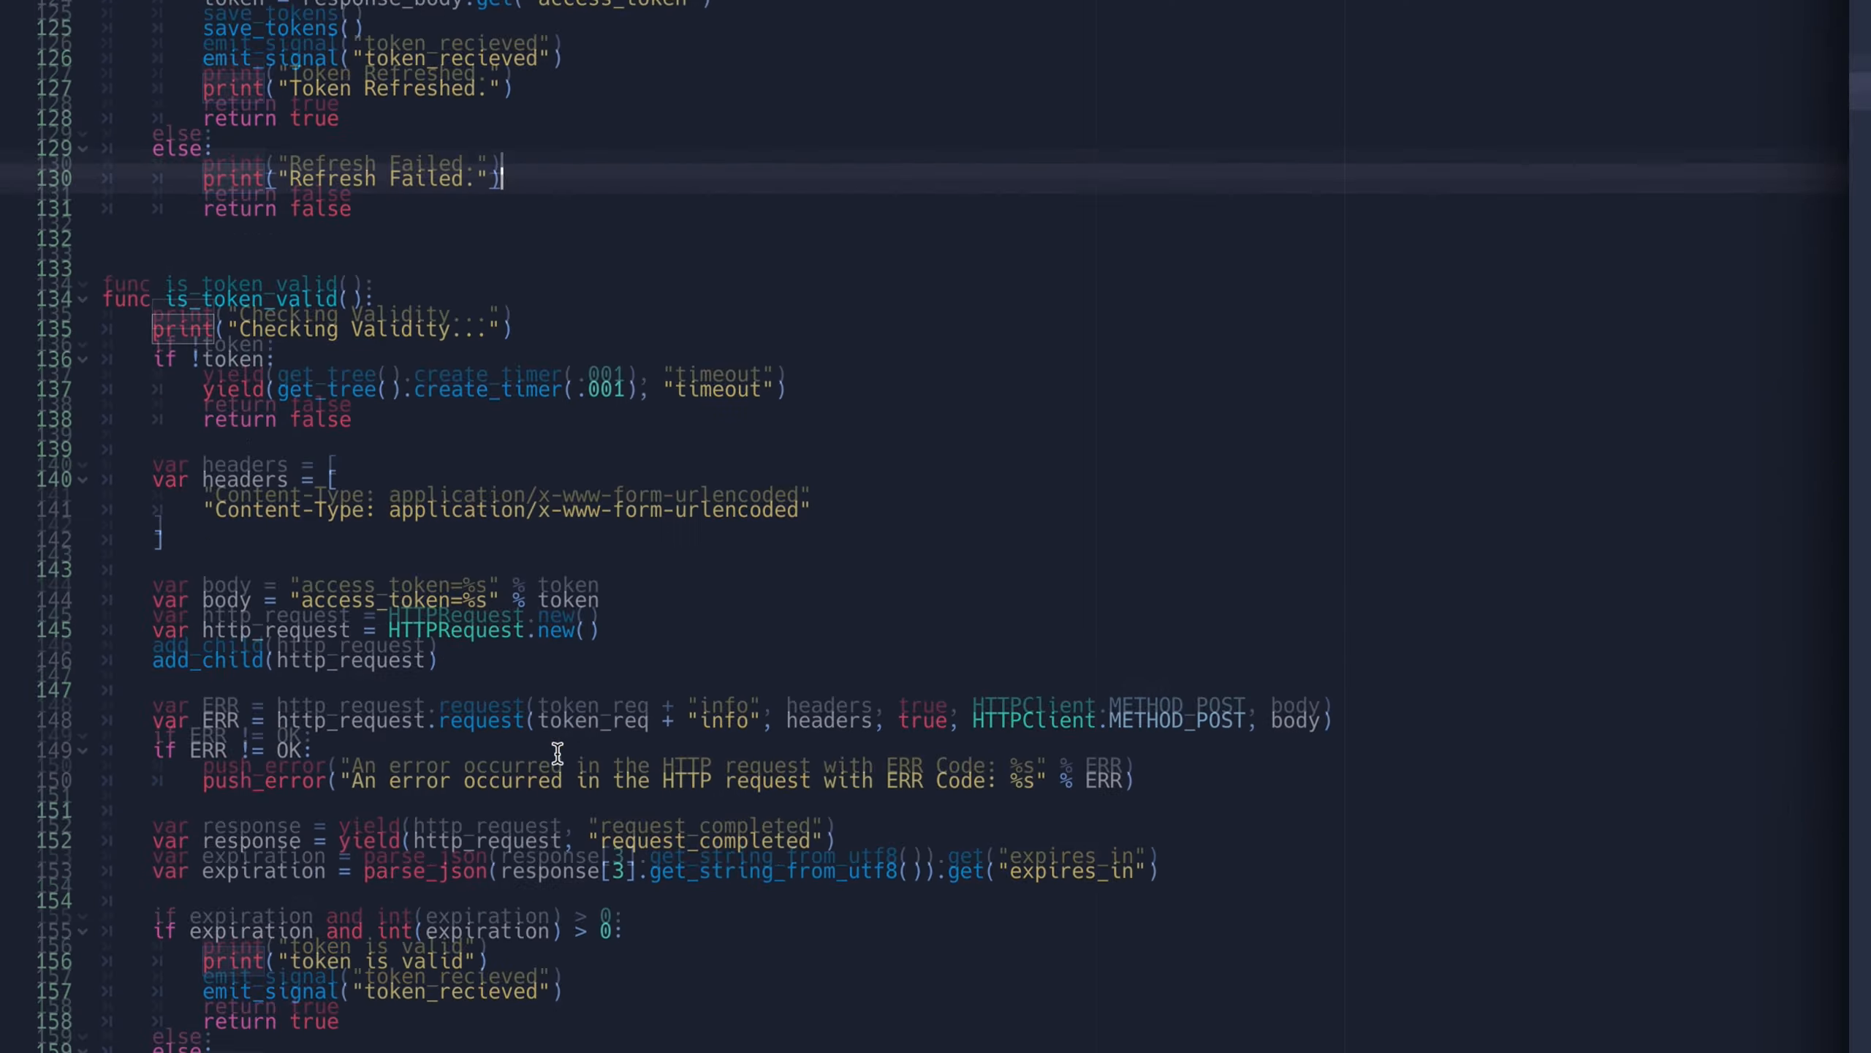
pyautogui.scroll(-3)
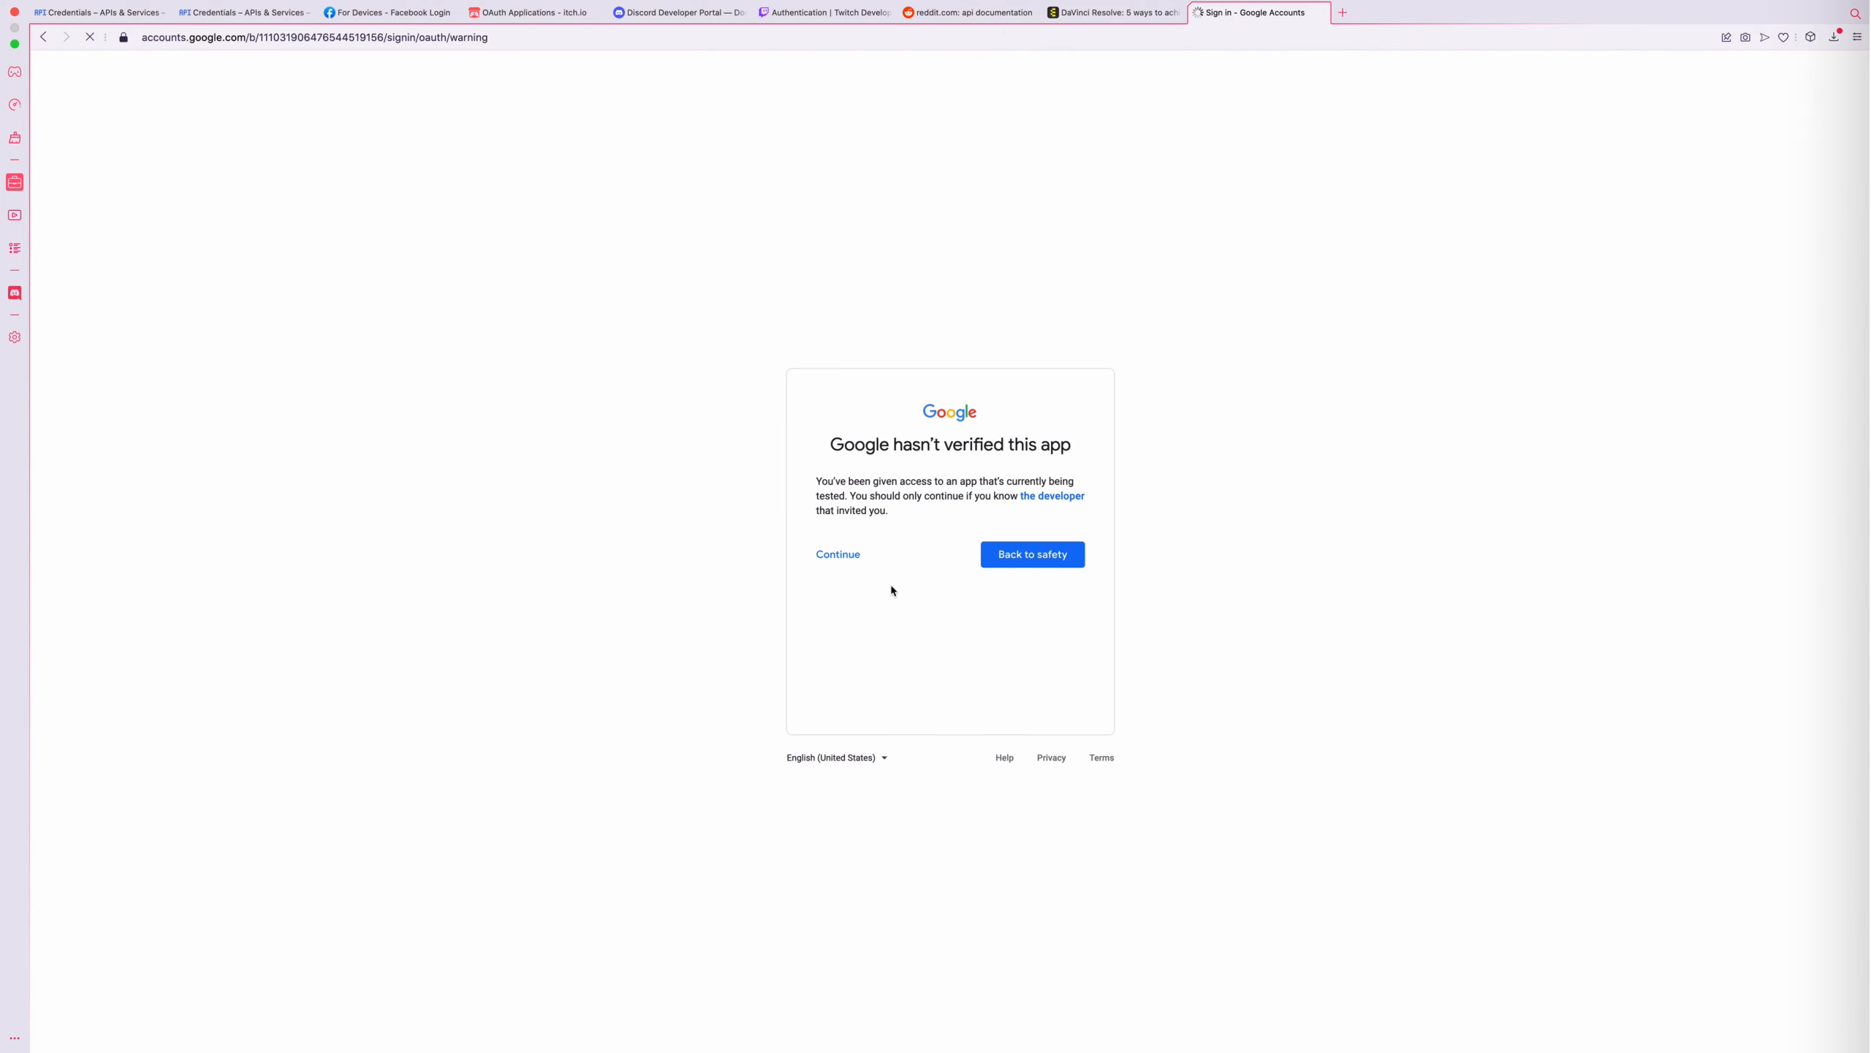
pyautogui.click(837, 554)
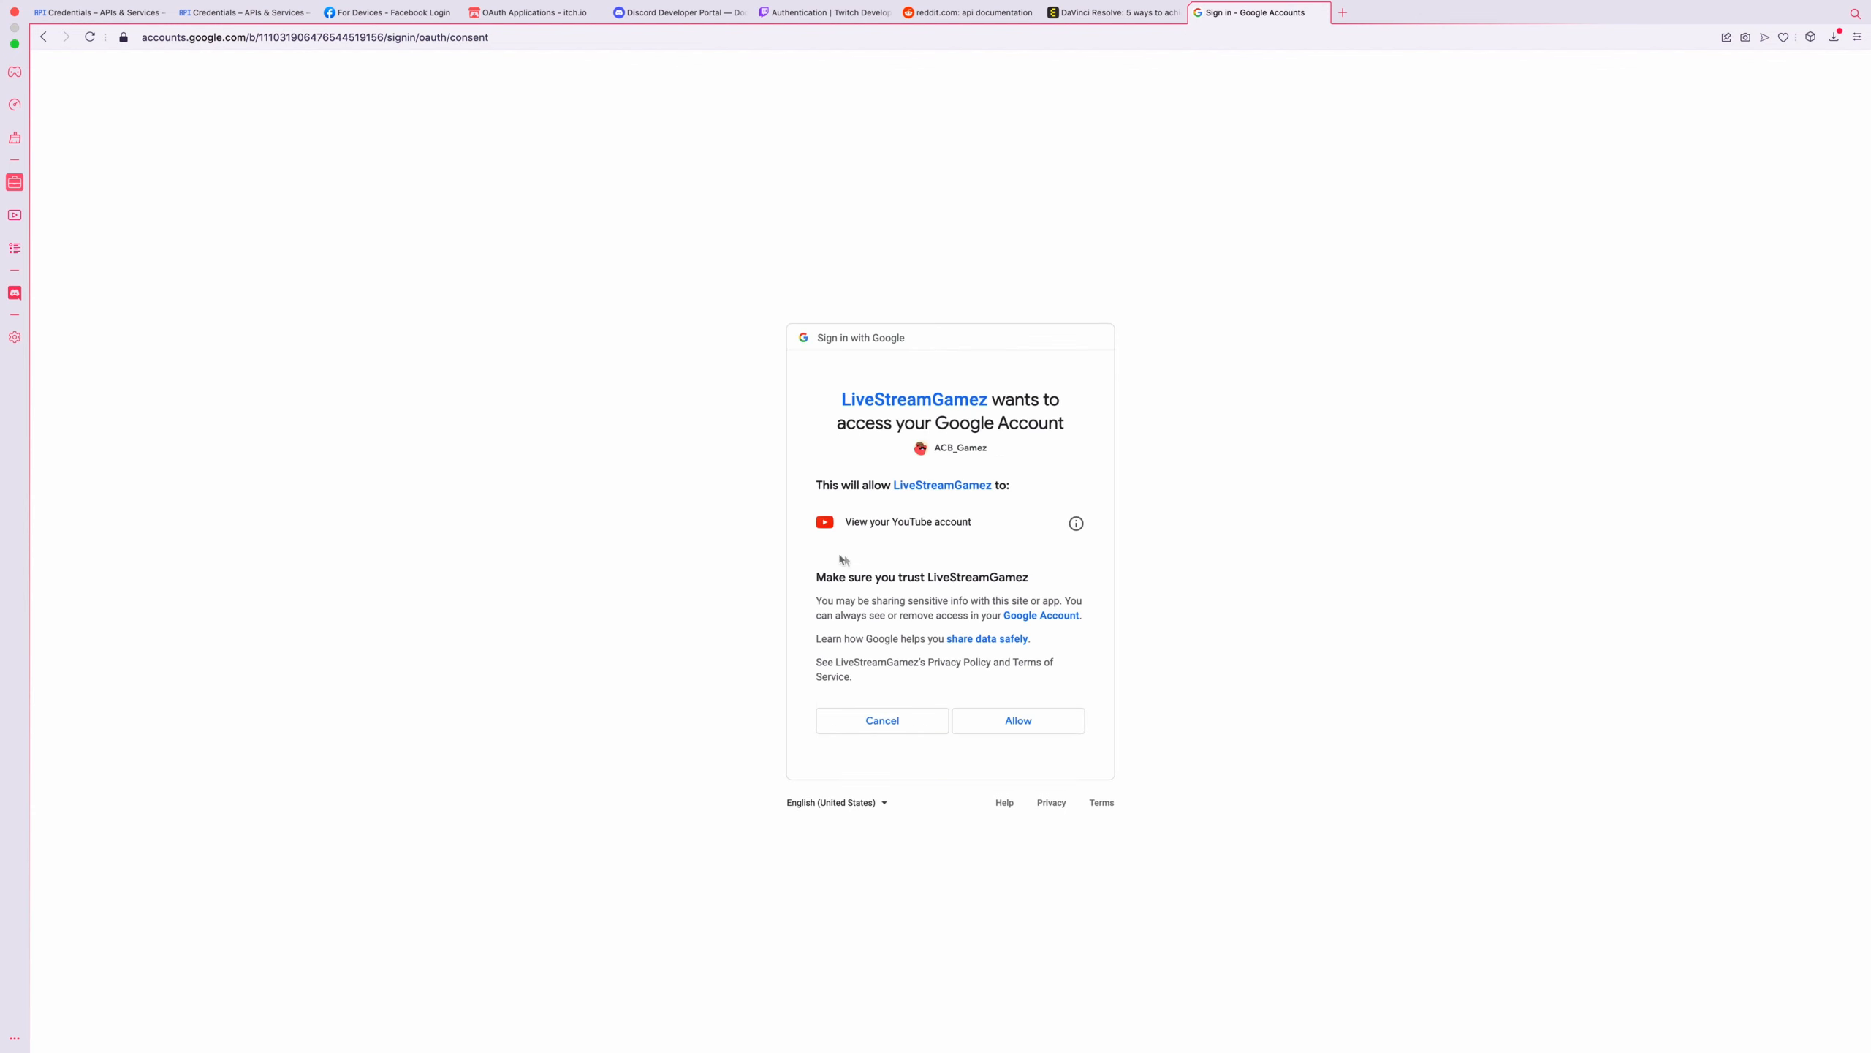
pyautogui.click(1017, 719)
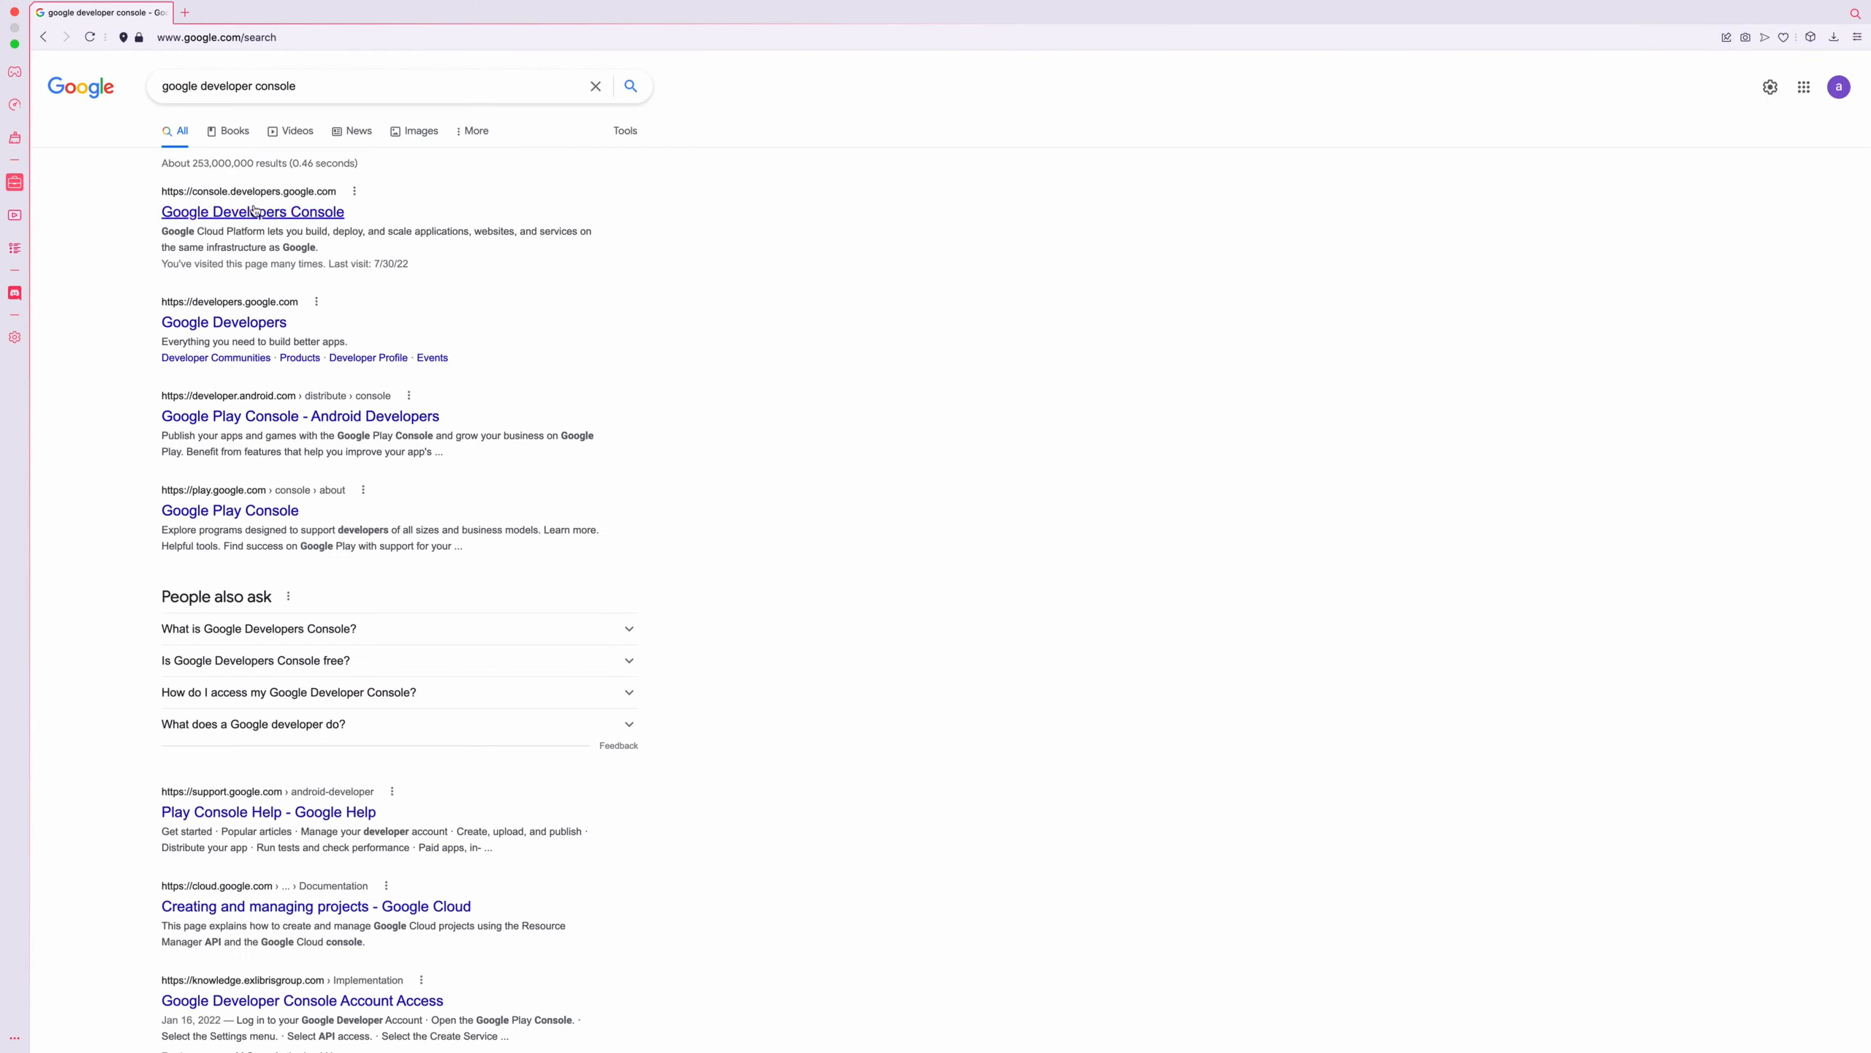
# Step: Reach the project's Credentials page in Google Cloud Console and its OAuth consent screen settings
pyautogui.click(252, 211)
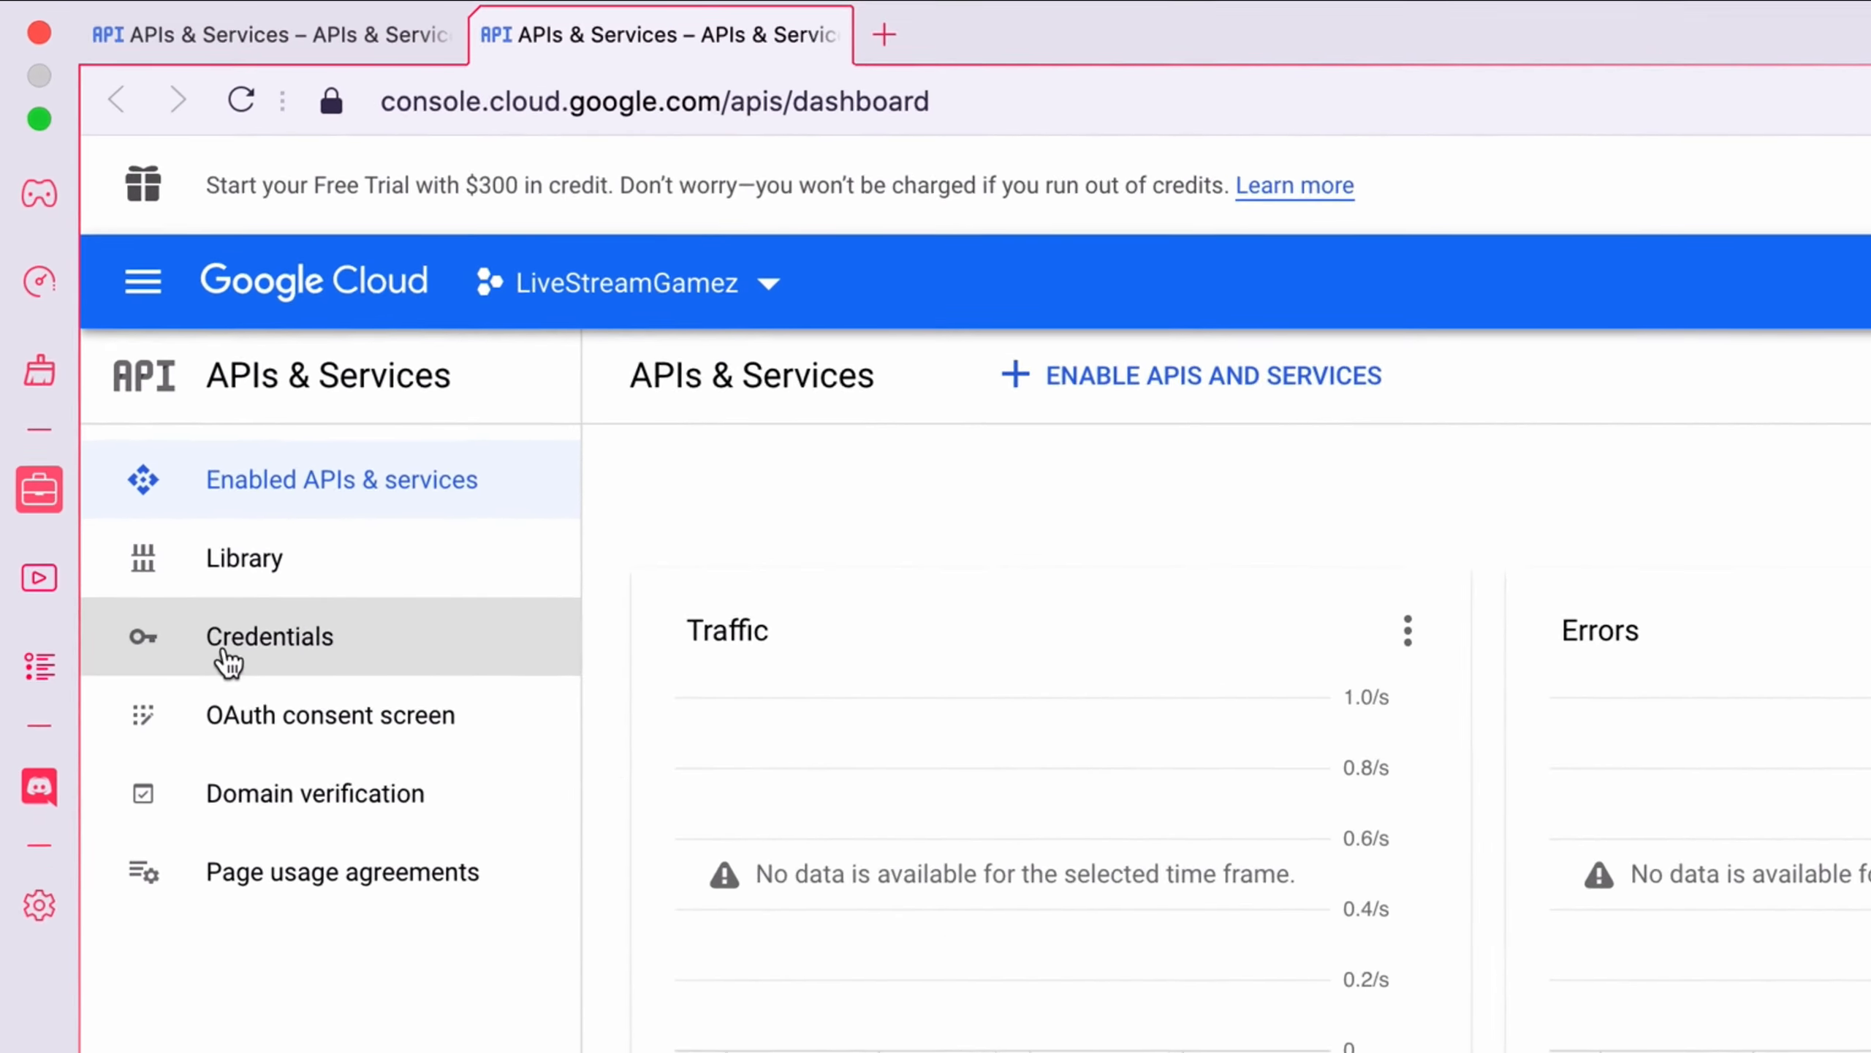
pyautogui.click(269, 636)
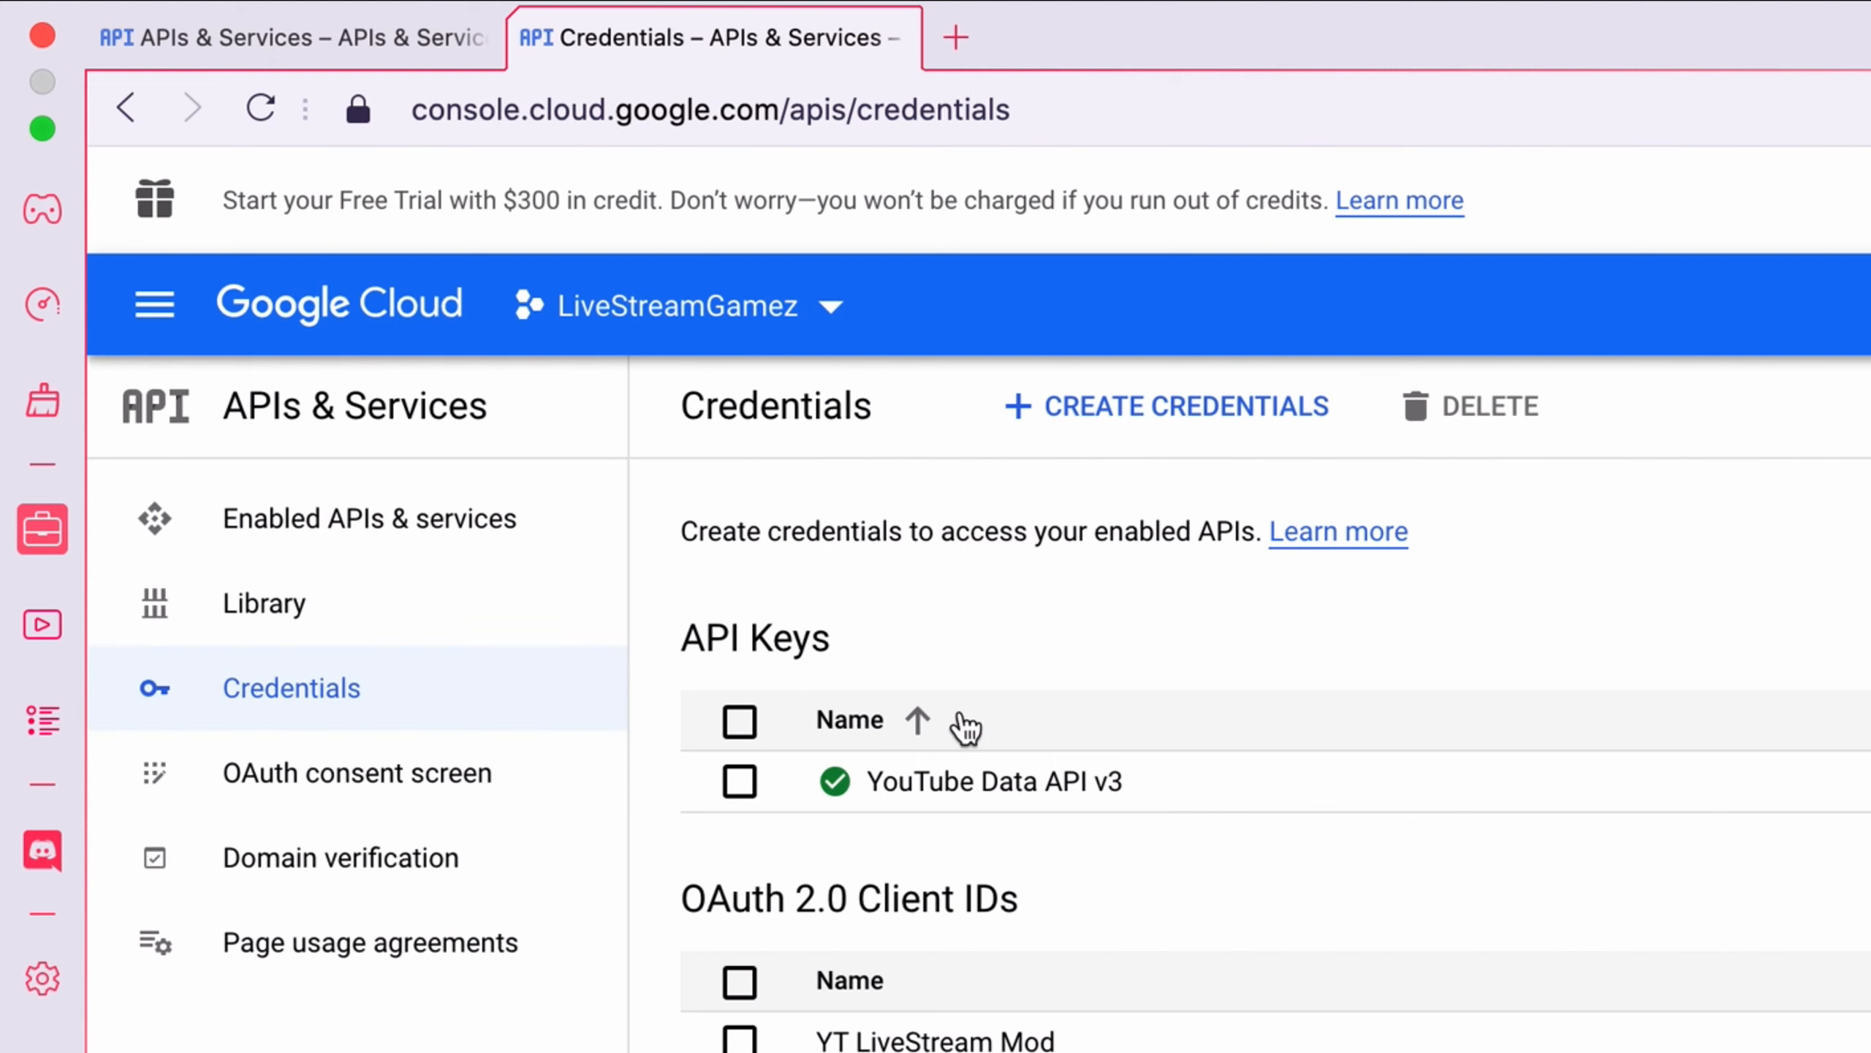
pyautogui.click(1163, 406)
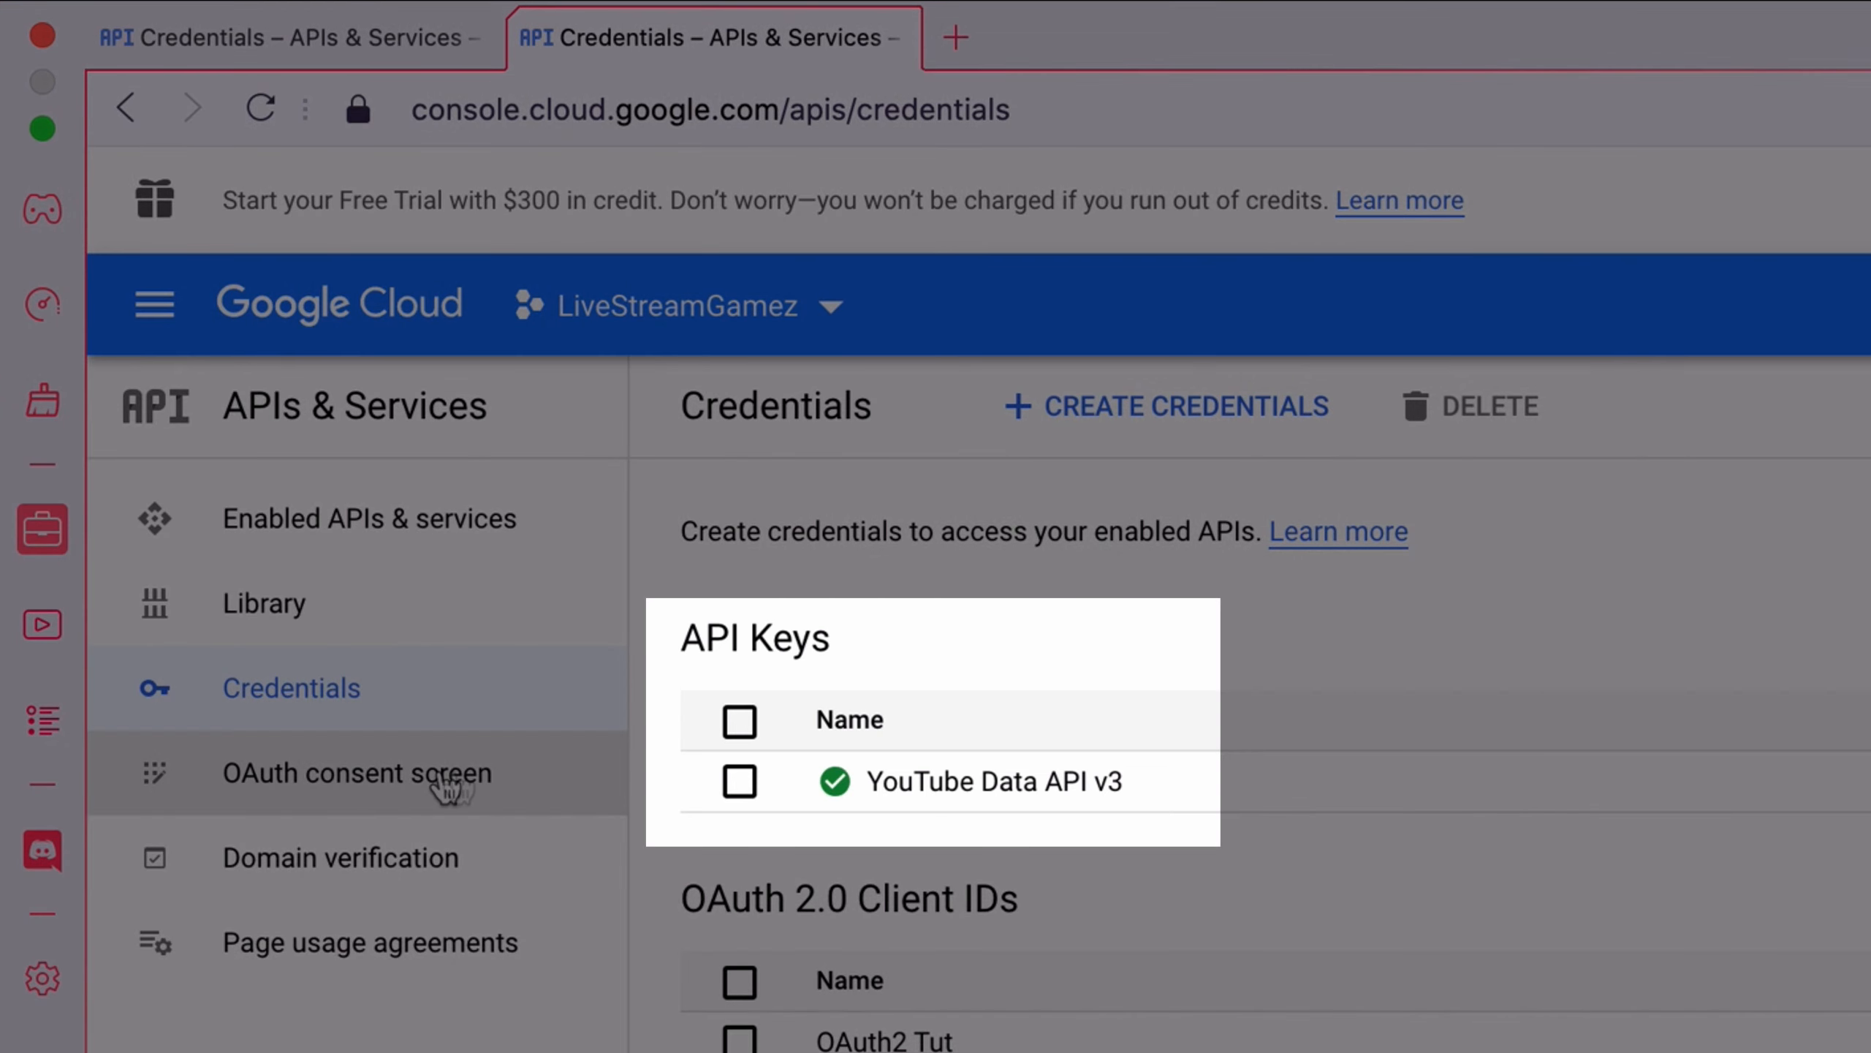
pyautogui.click(352, 772)
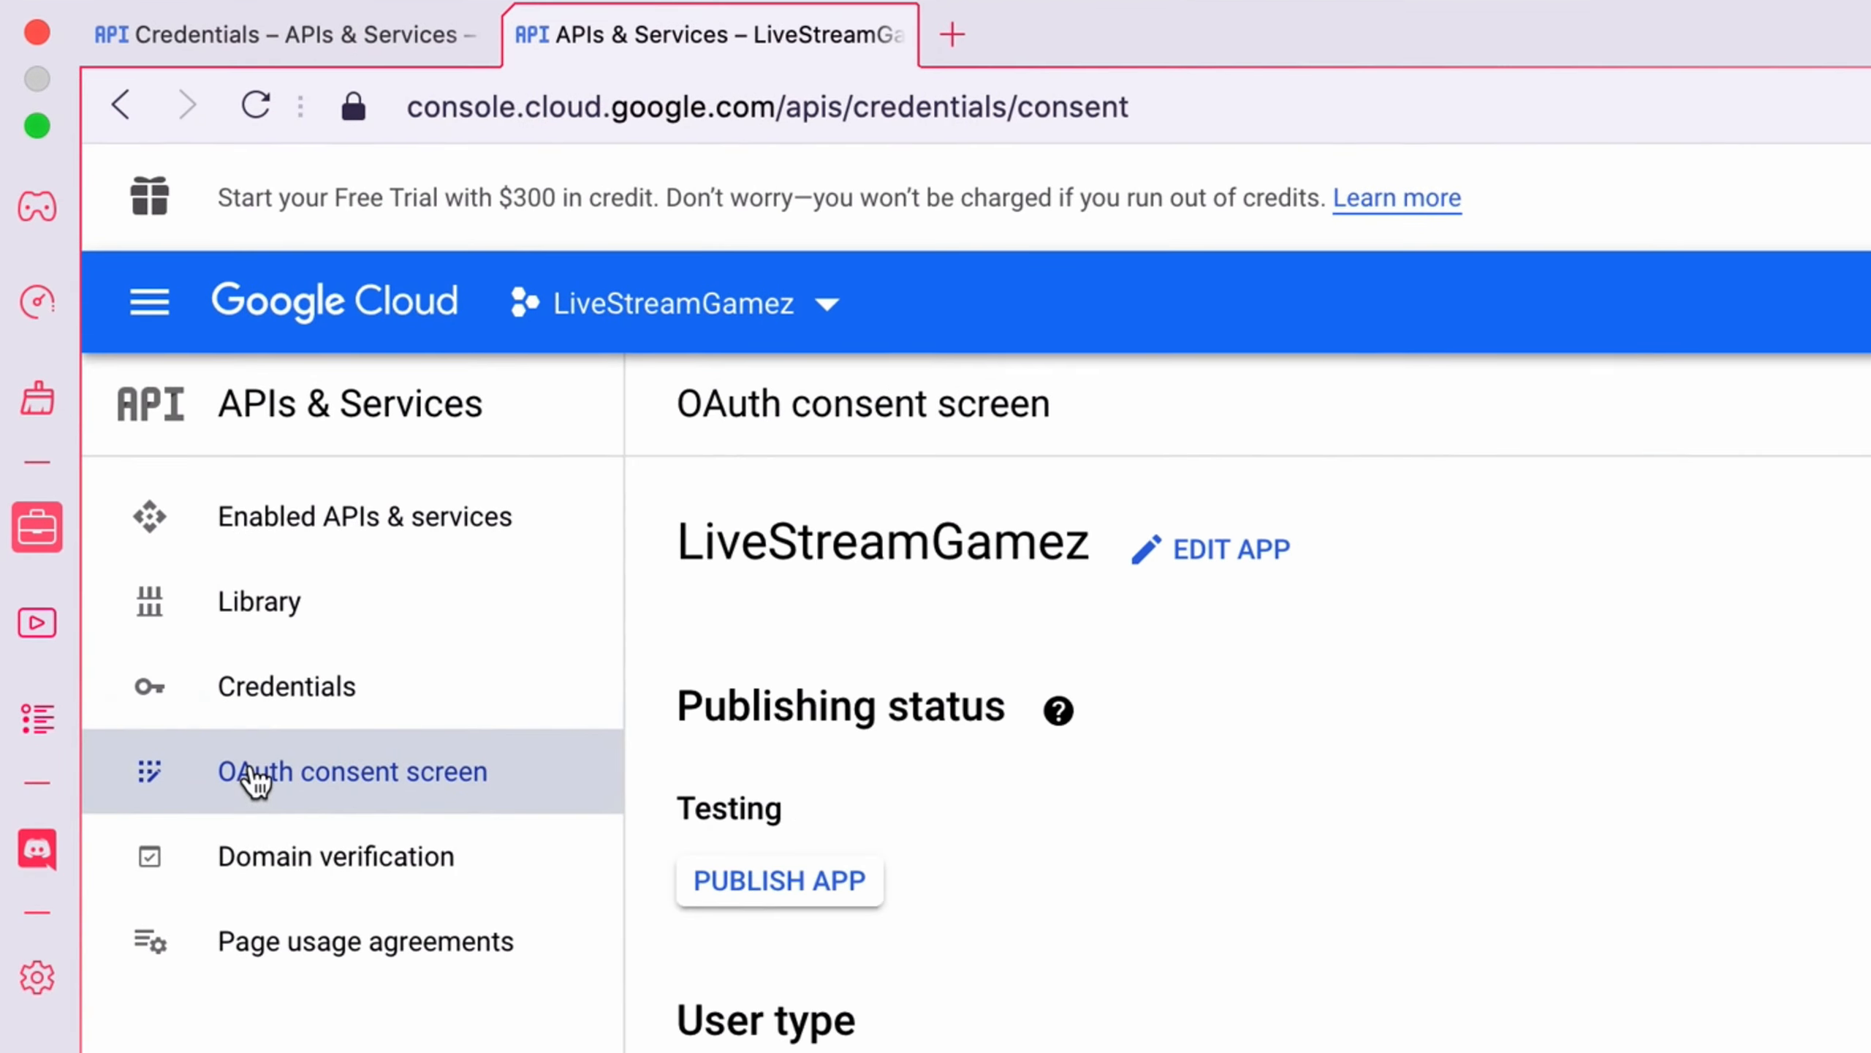
pyautogui.scroll(-3)
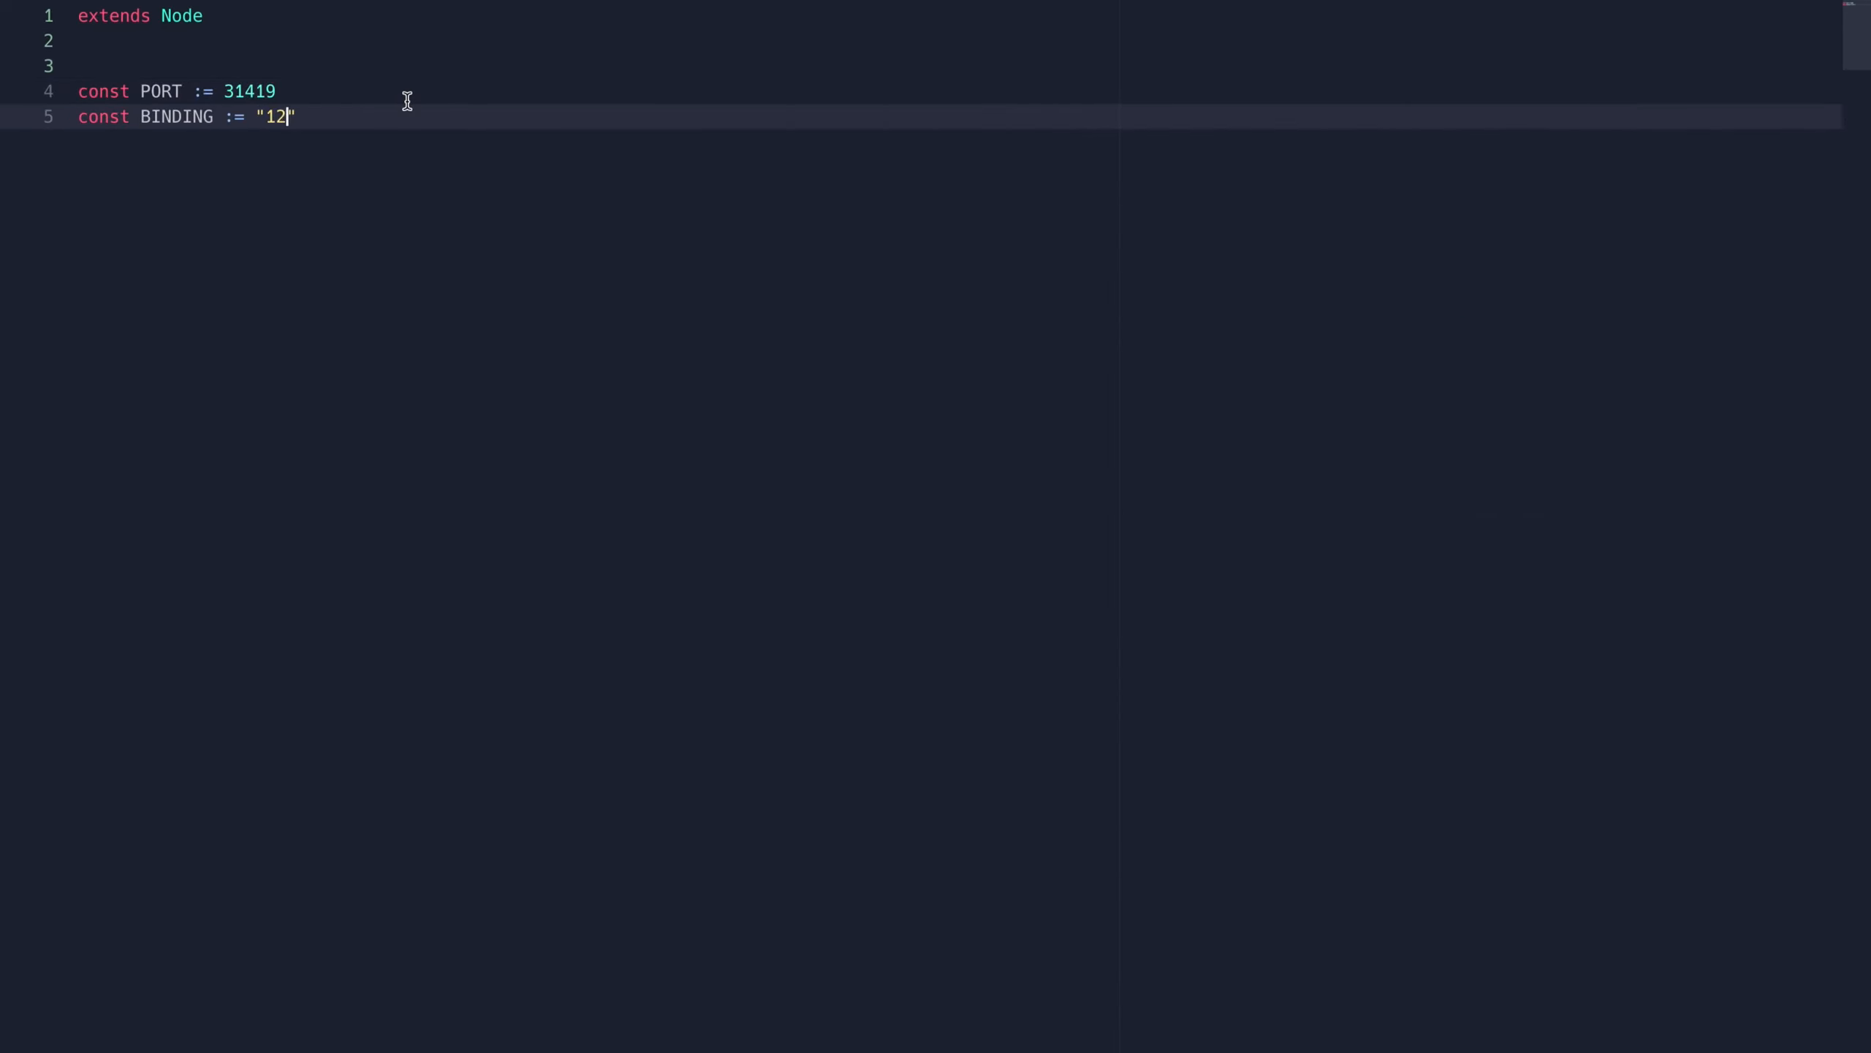
pyautogui.write('7.0.0.1"')
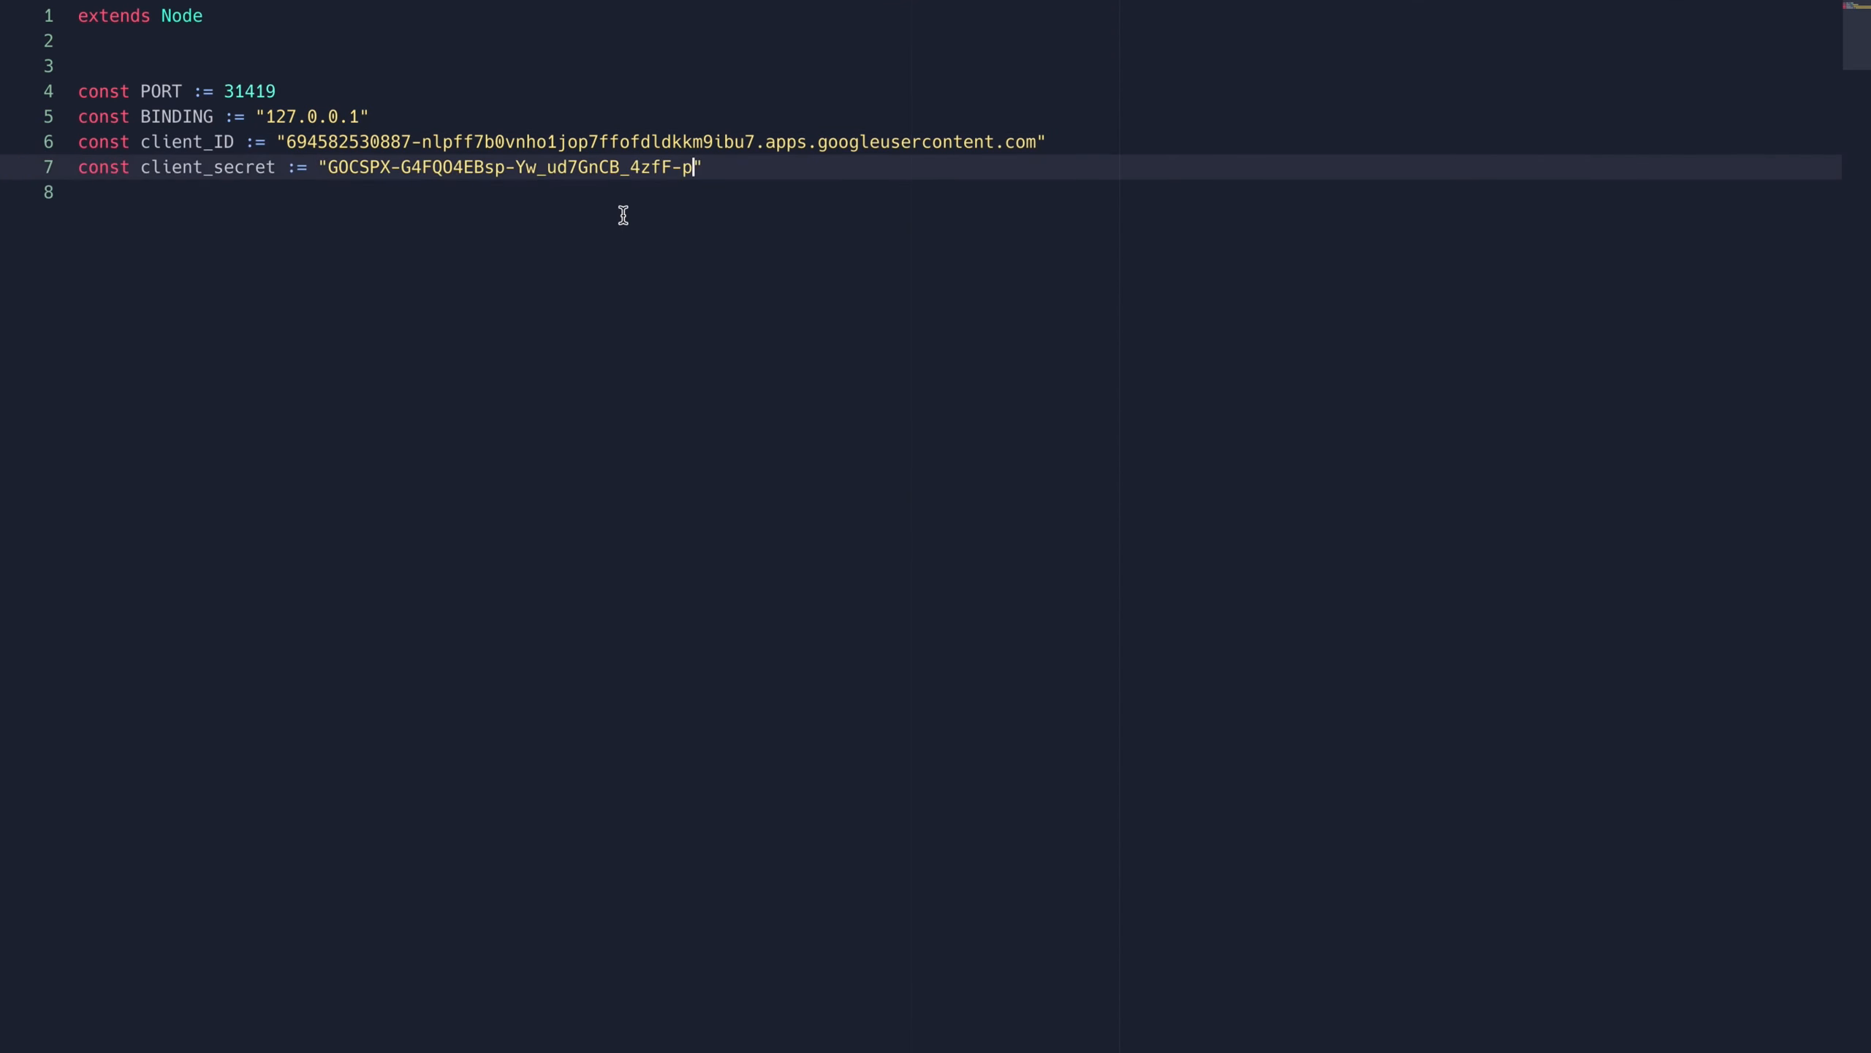
pyautogui.write('const auth_serve := ""')
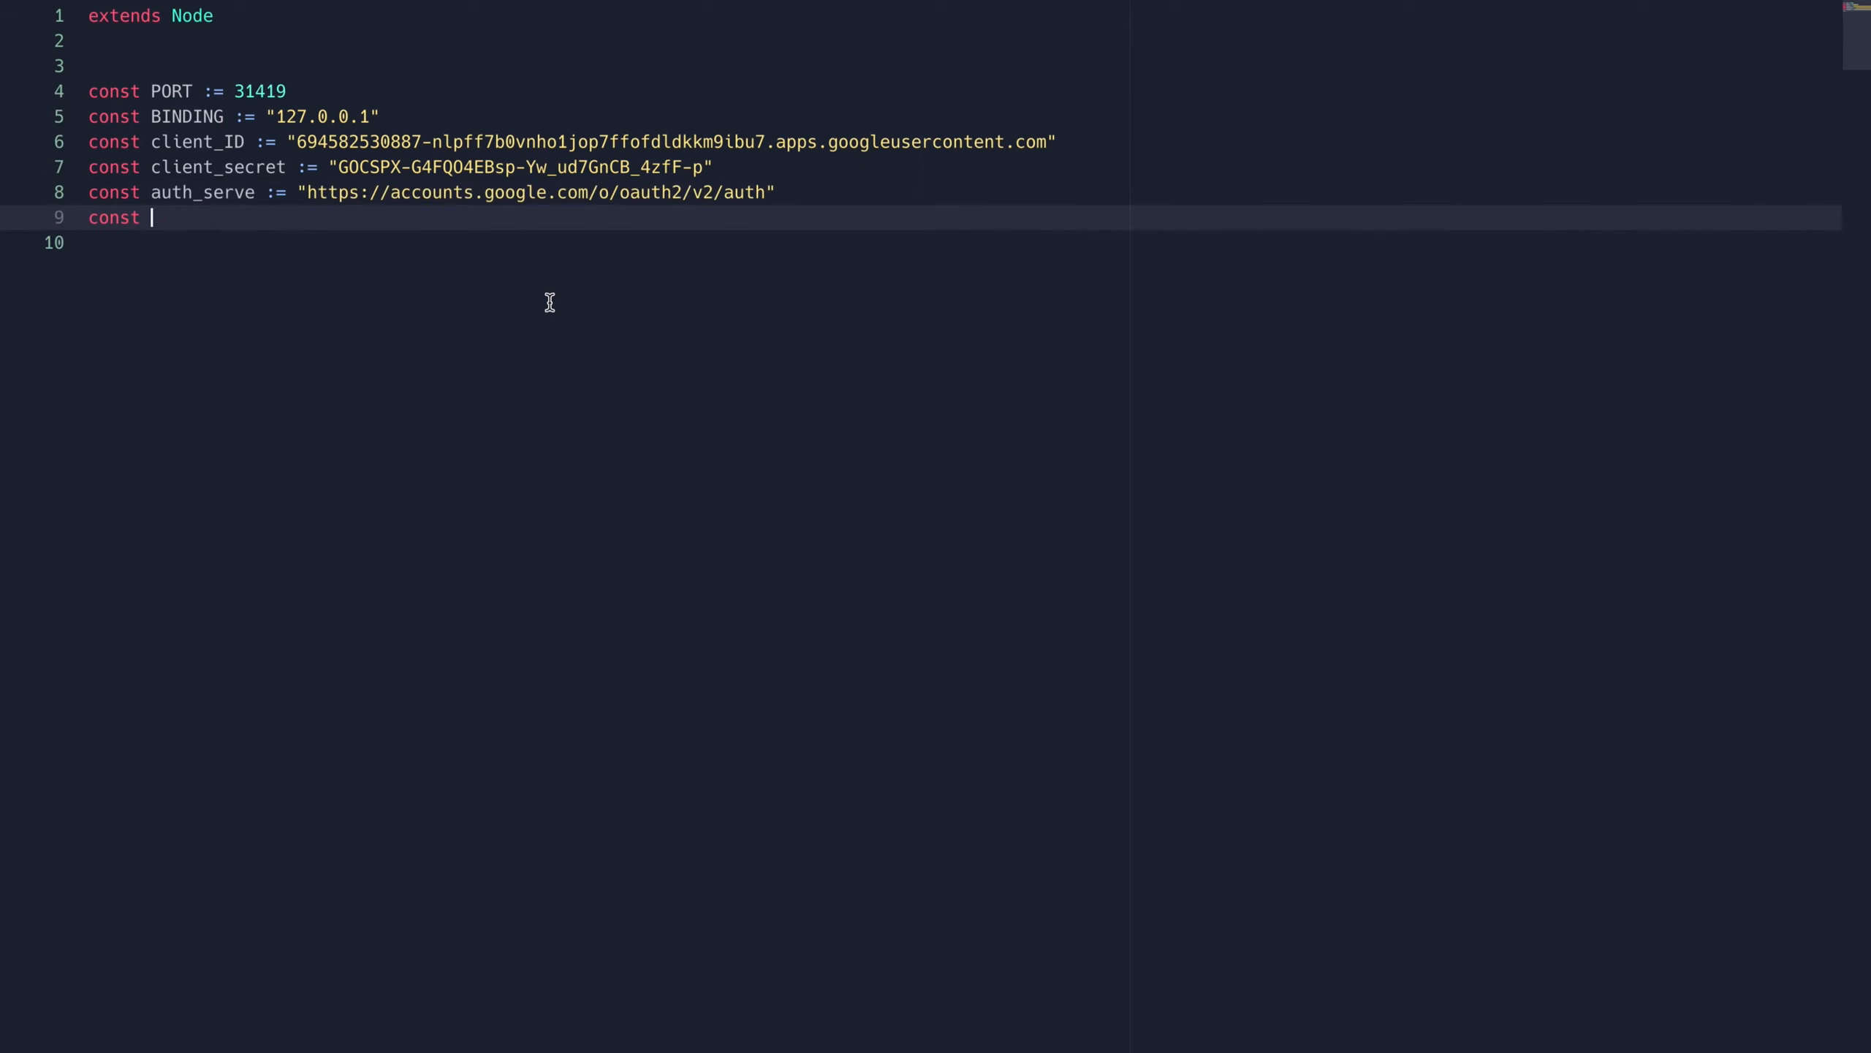
pyautogui.write('token_req := ""')
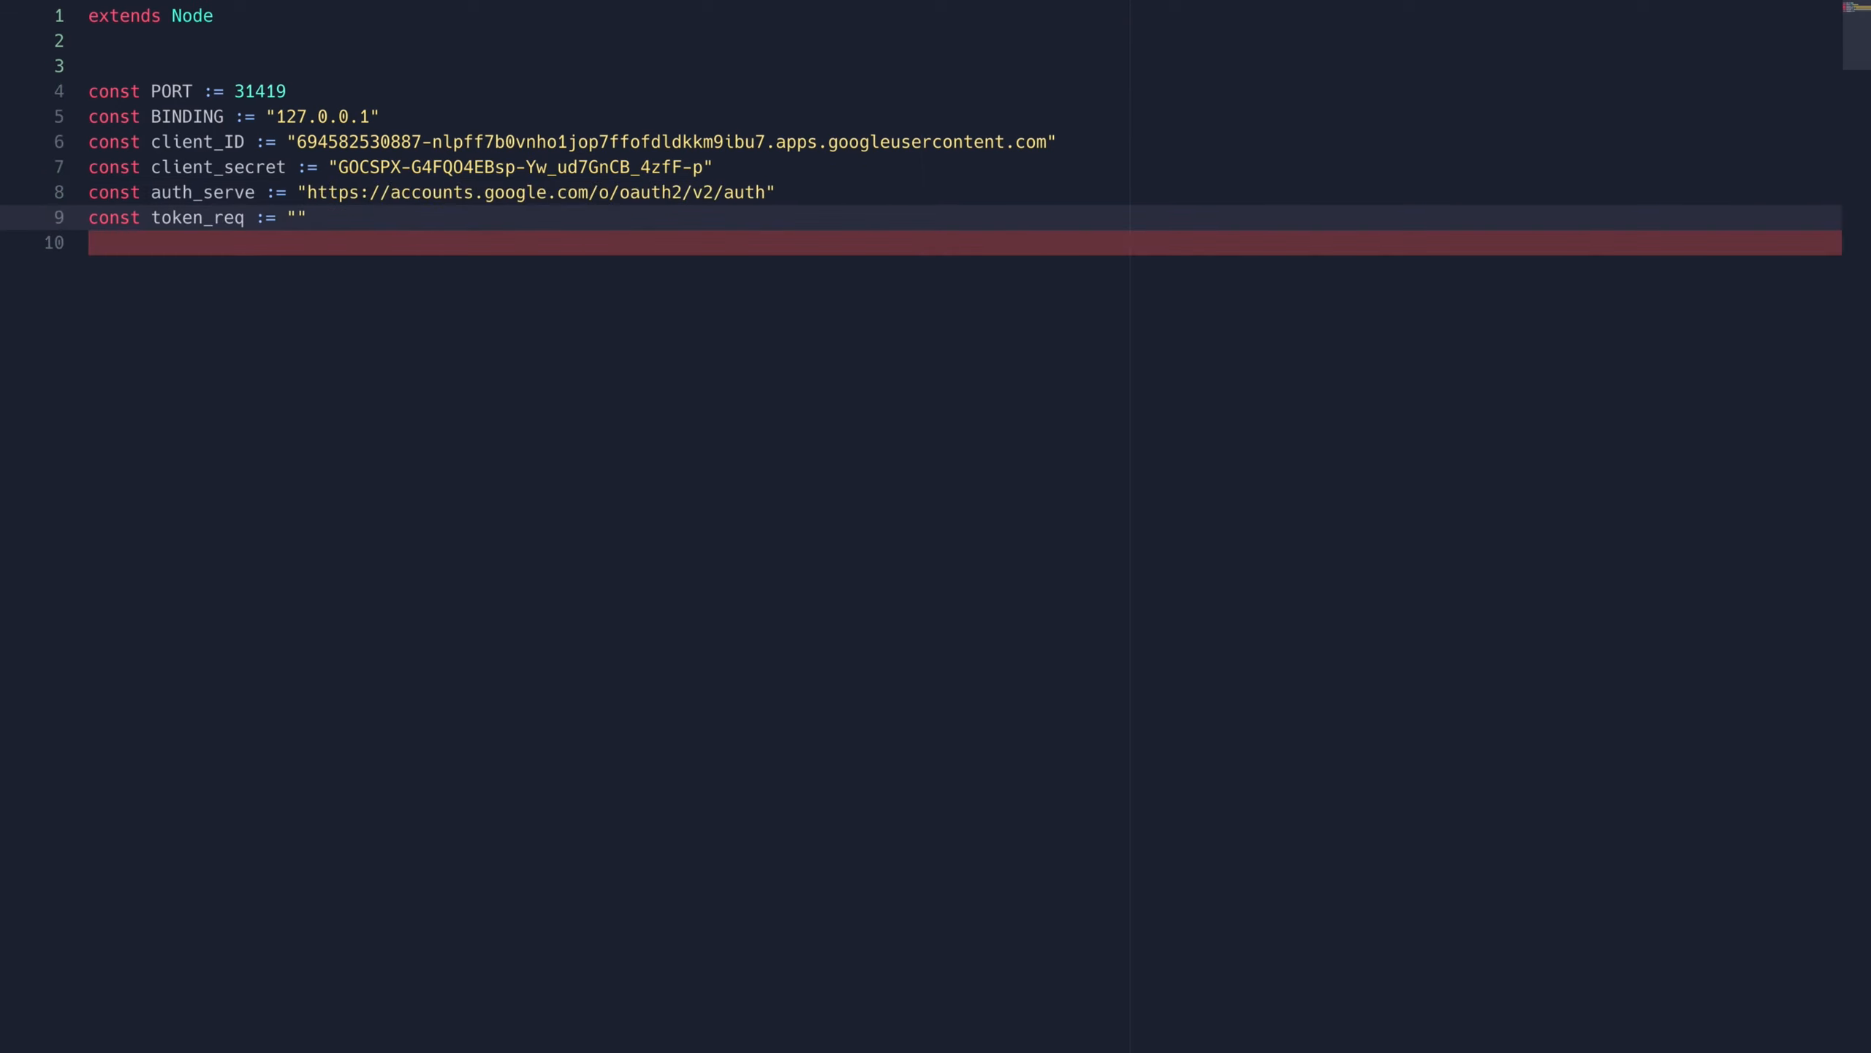
pyautogui.write('https://oauth2.googleapis.com/token')
pyautogui.write('var redirect_uri :=')
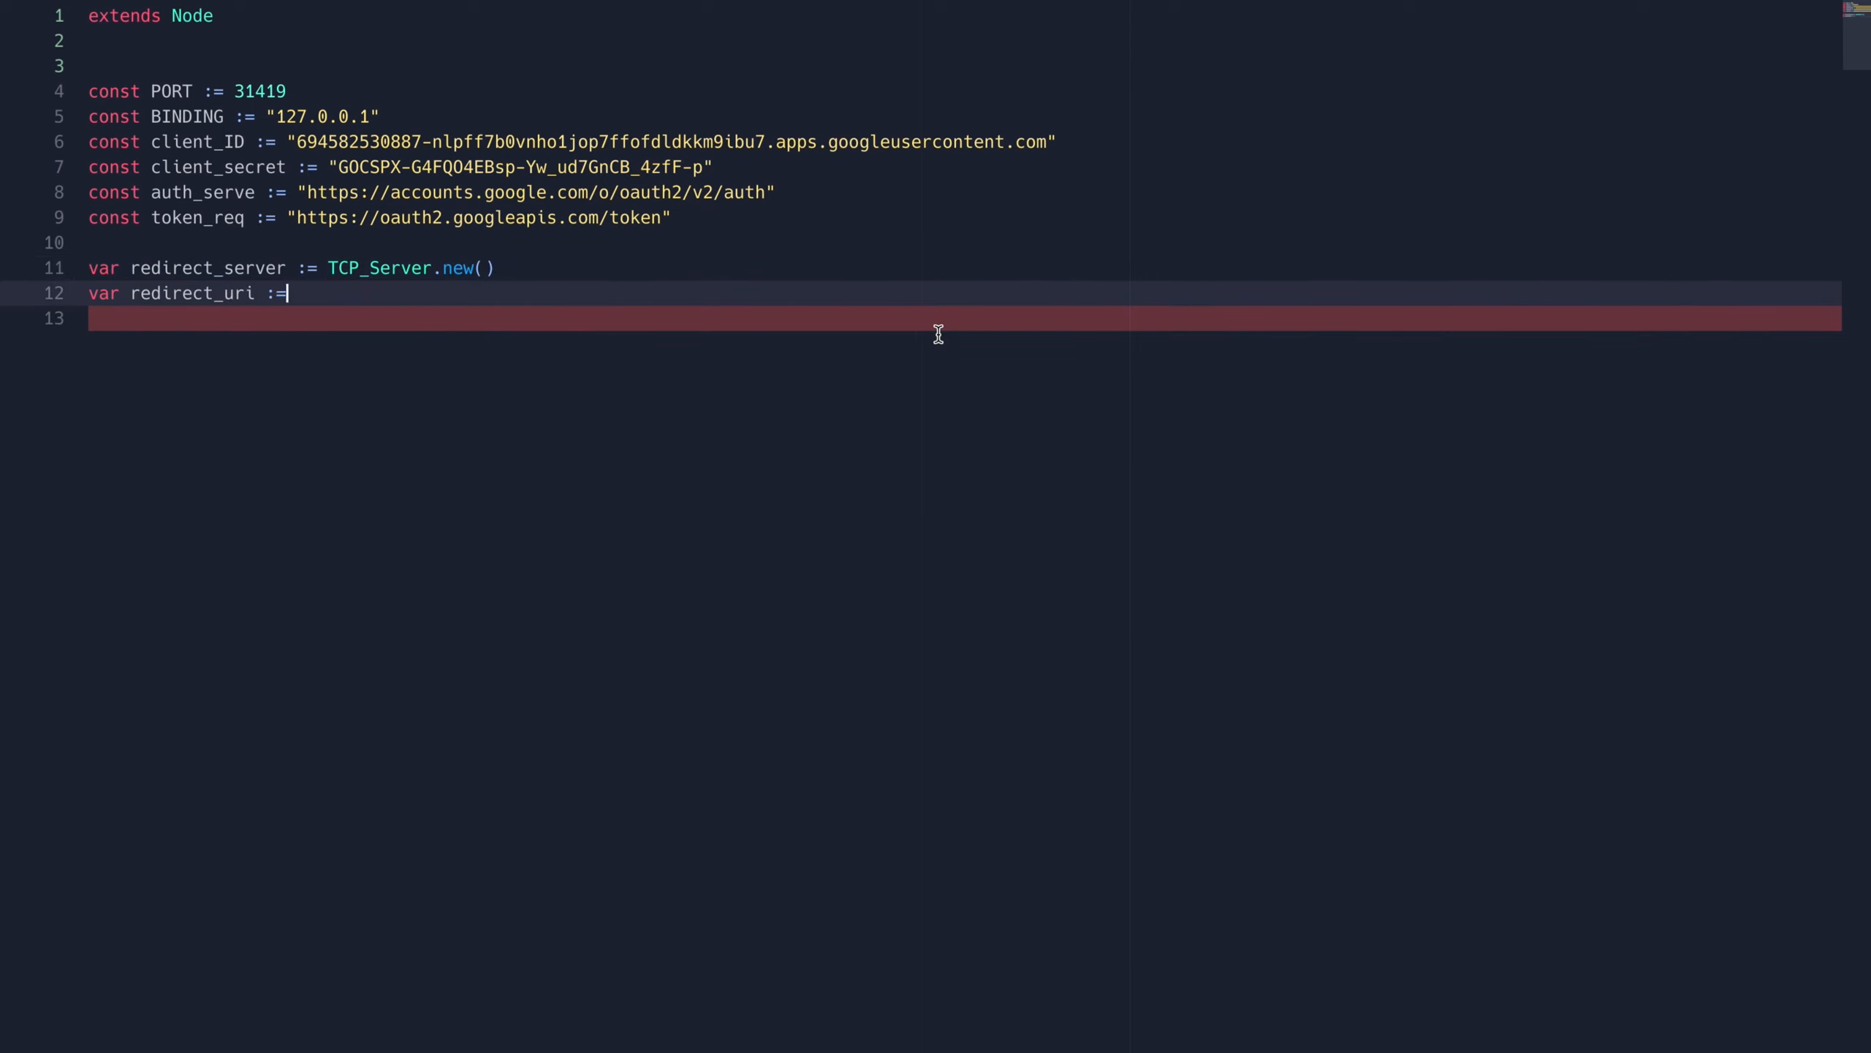
pyautogui.write('""')
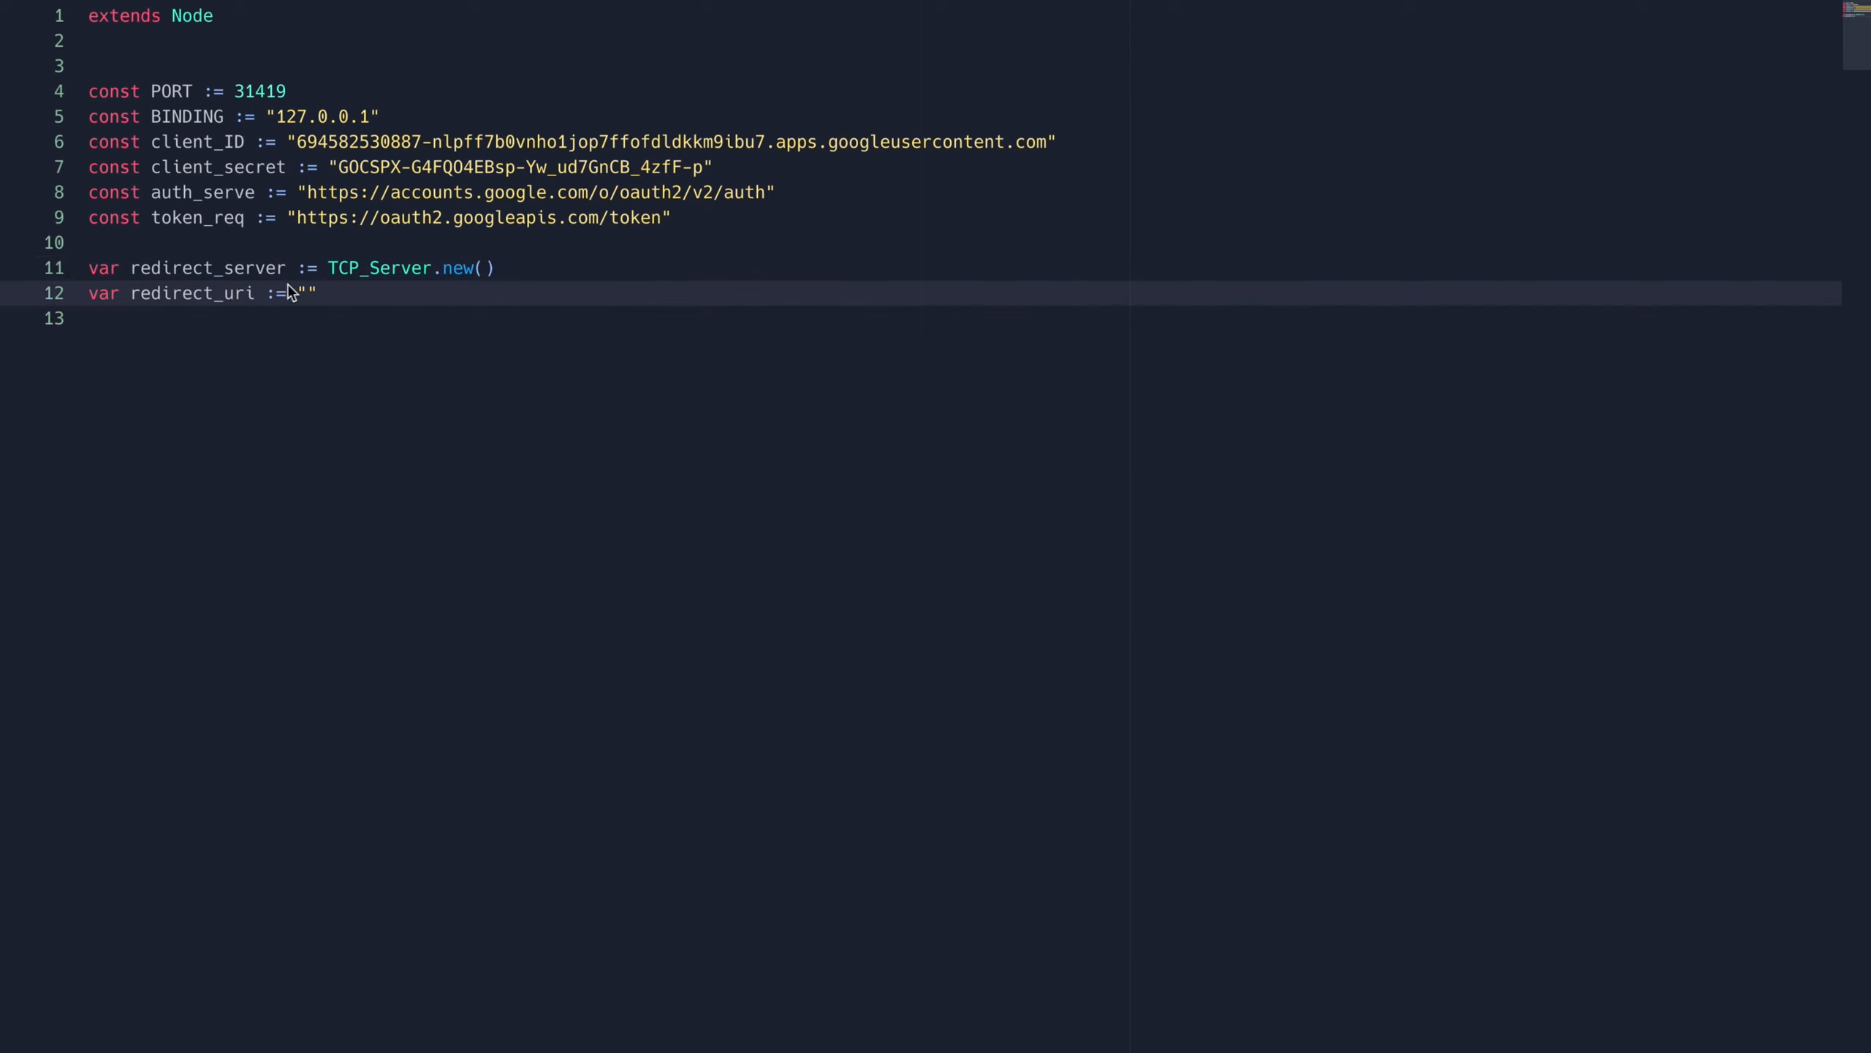
pyautogui.write('http://%s:%s" % [BINDING, PORT]')
pyautogui.write('var red')
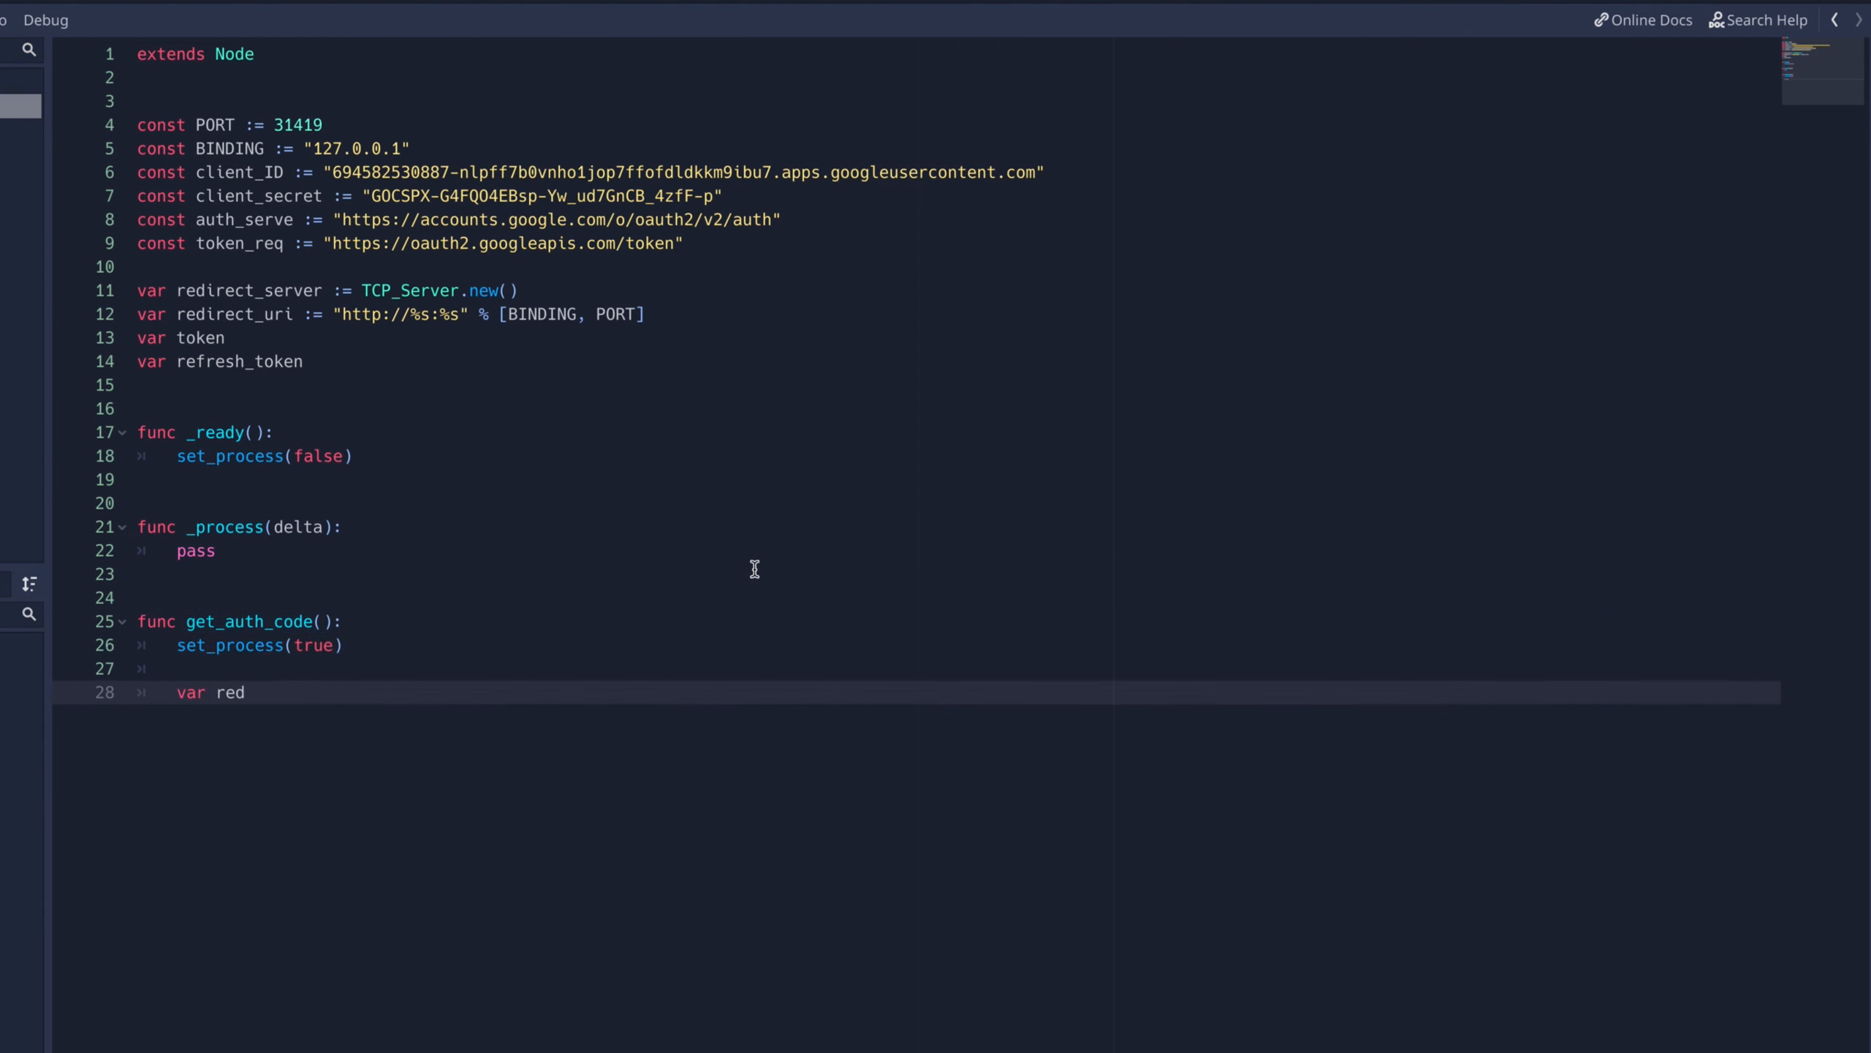
# Step: Write get_auth_code to listen on PORT and build the URL as auth_serve + "?" + joined body_parts
pyautogui.write('ir_err = redirect_server.listen(PORT, BINDING')
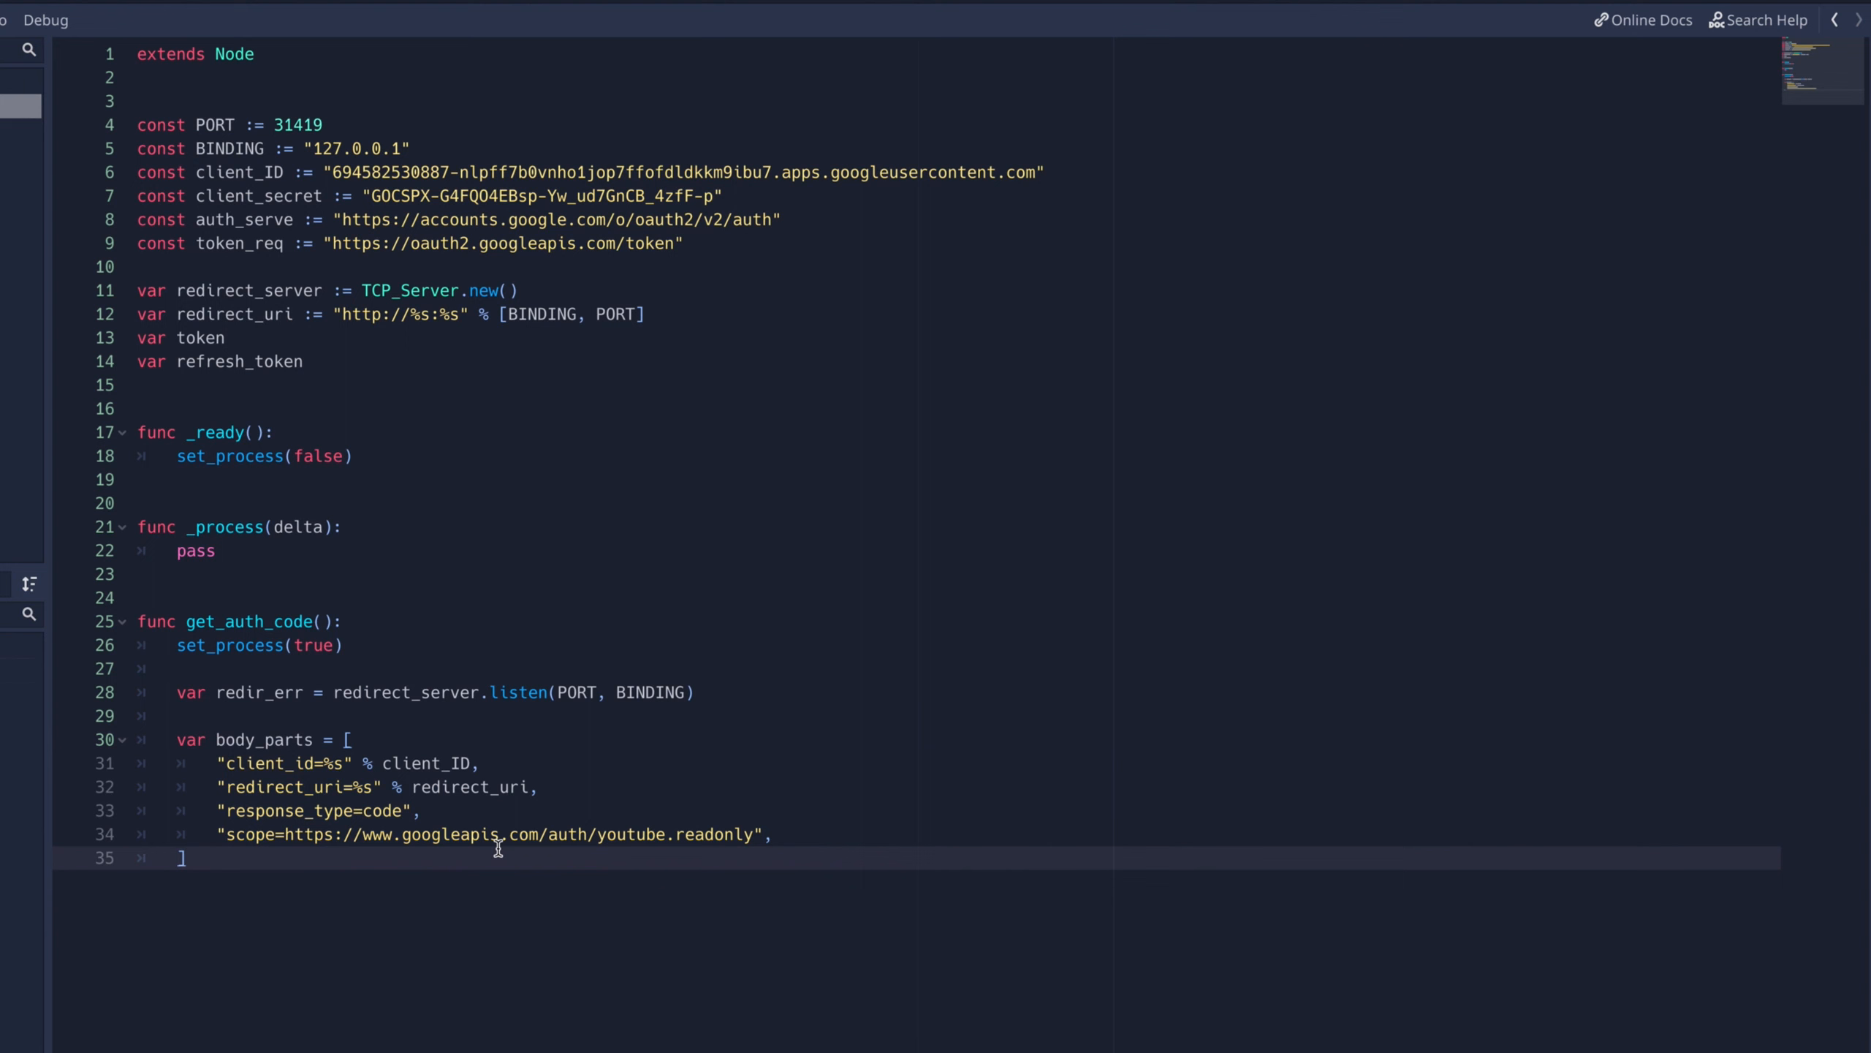
pyautogui.write('var url = auth_serve')
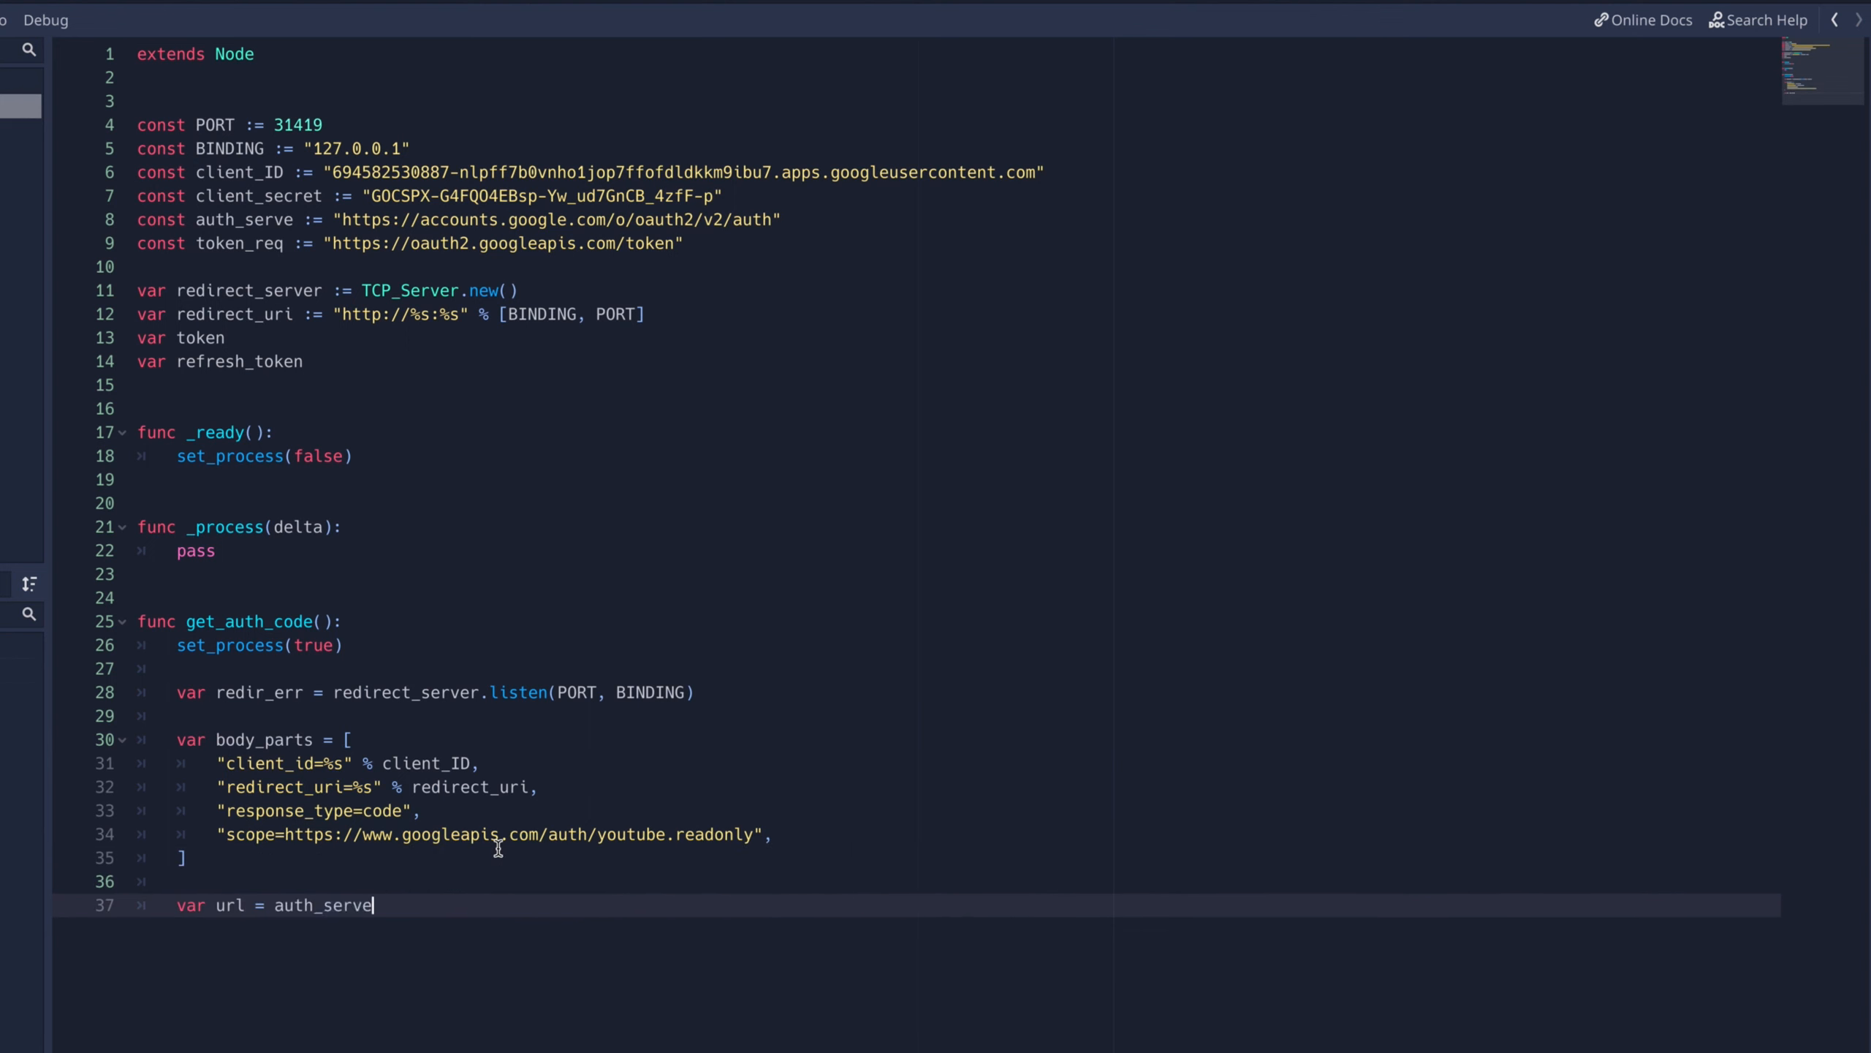
pyautogui.write('+ "?" +')
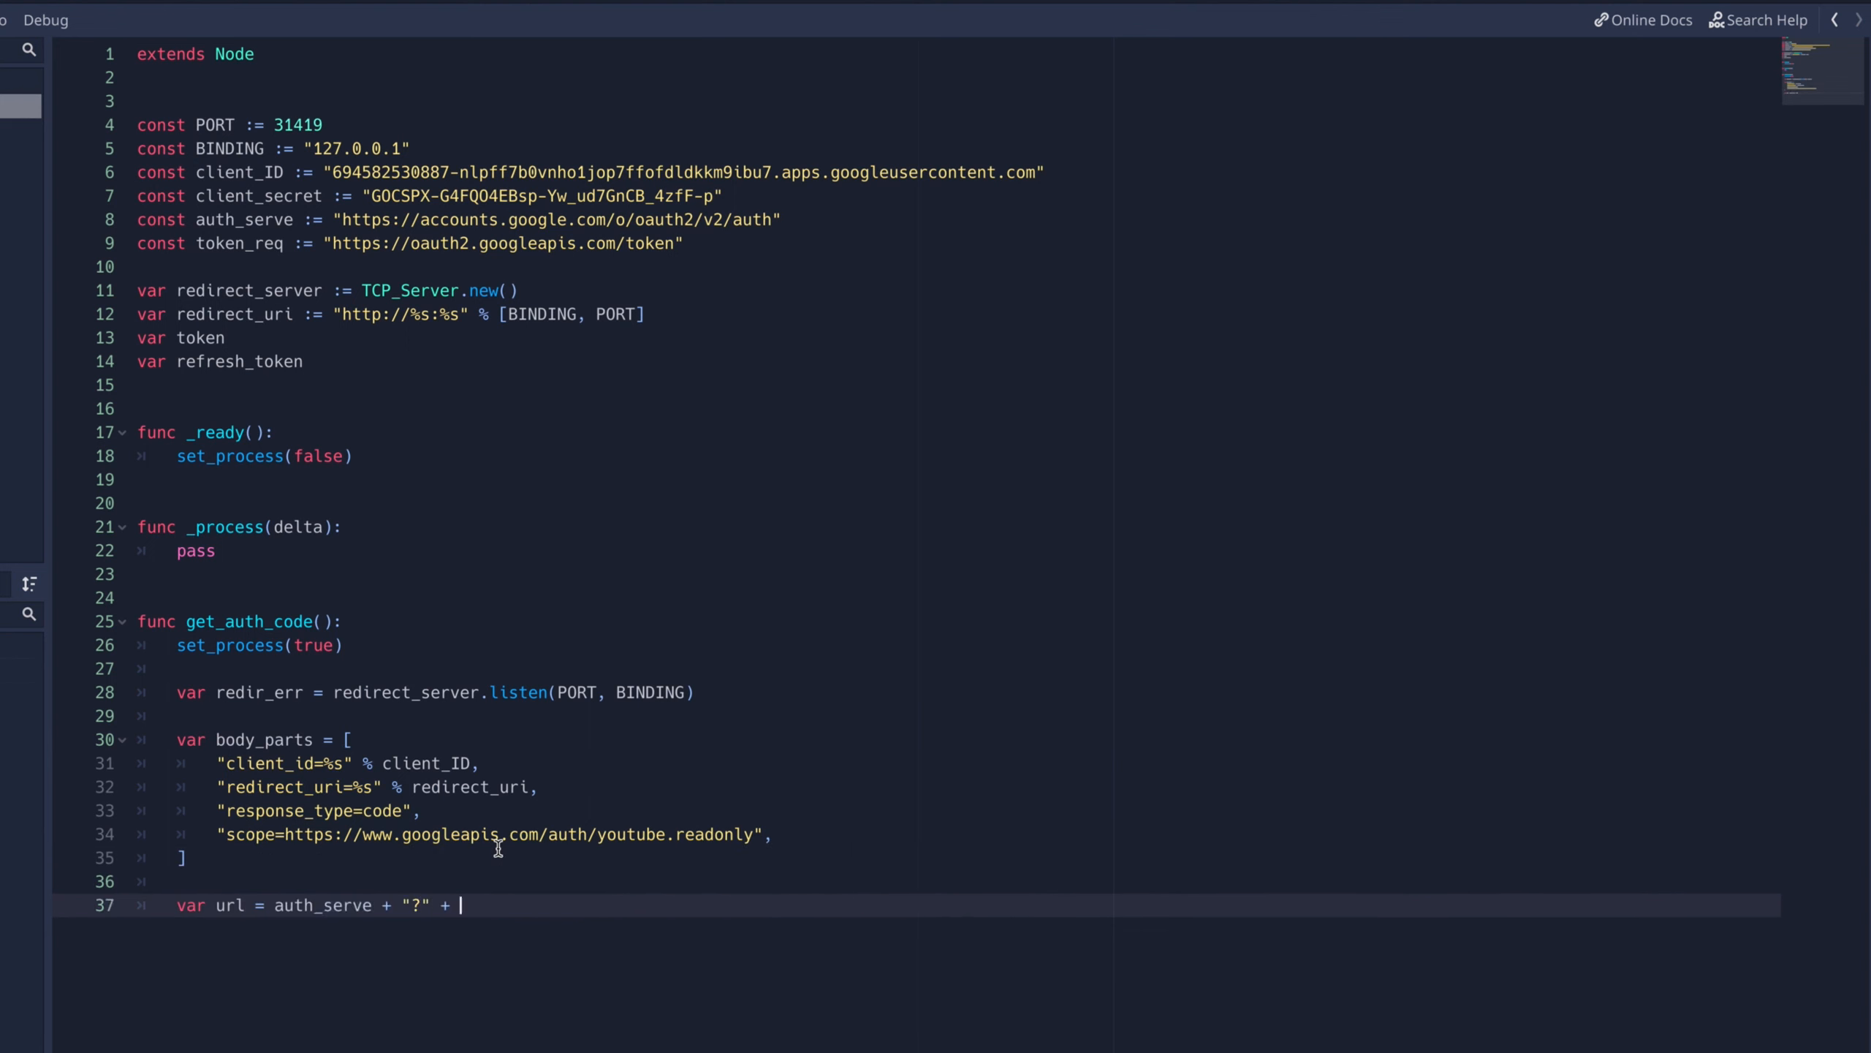
pyautogui.write('PoolStringArray()')
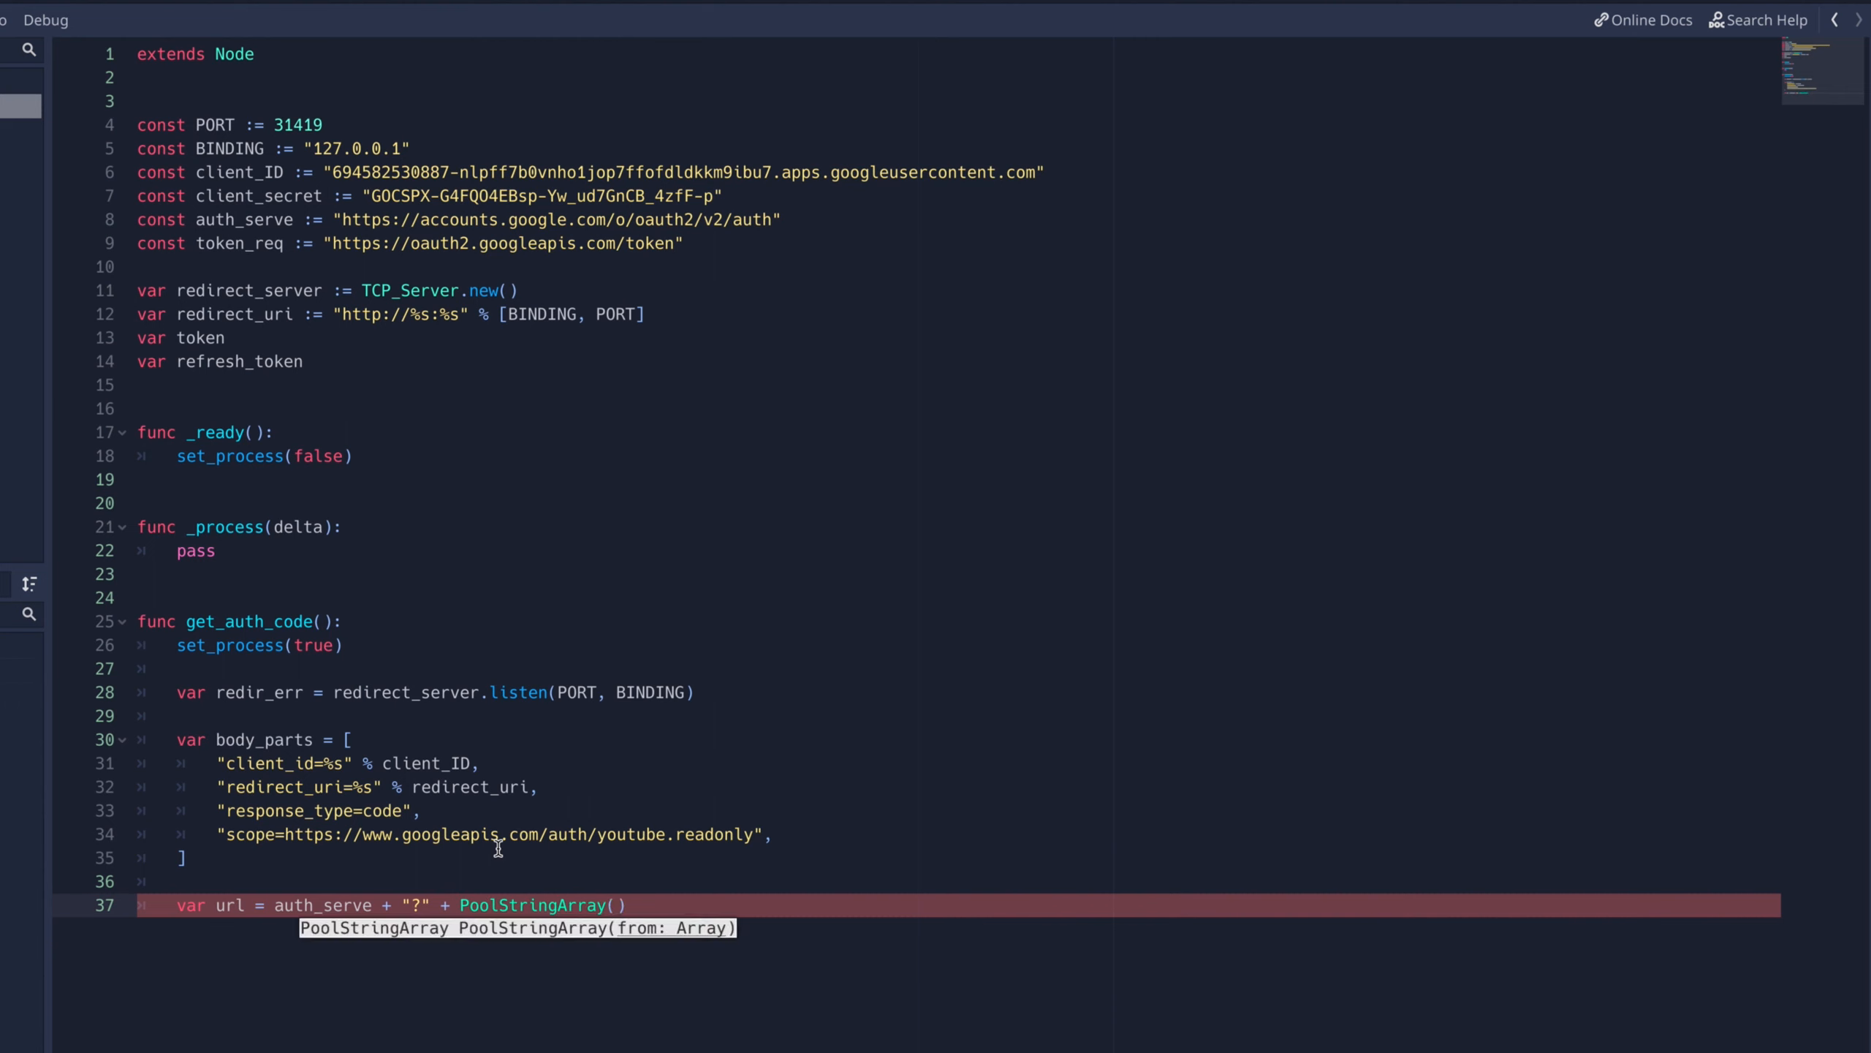
pyautogui.write('body_parts).join("&')
pyautogui.write('OS.shell_open(url)')
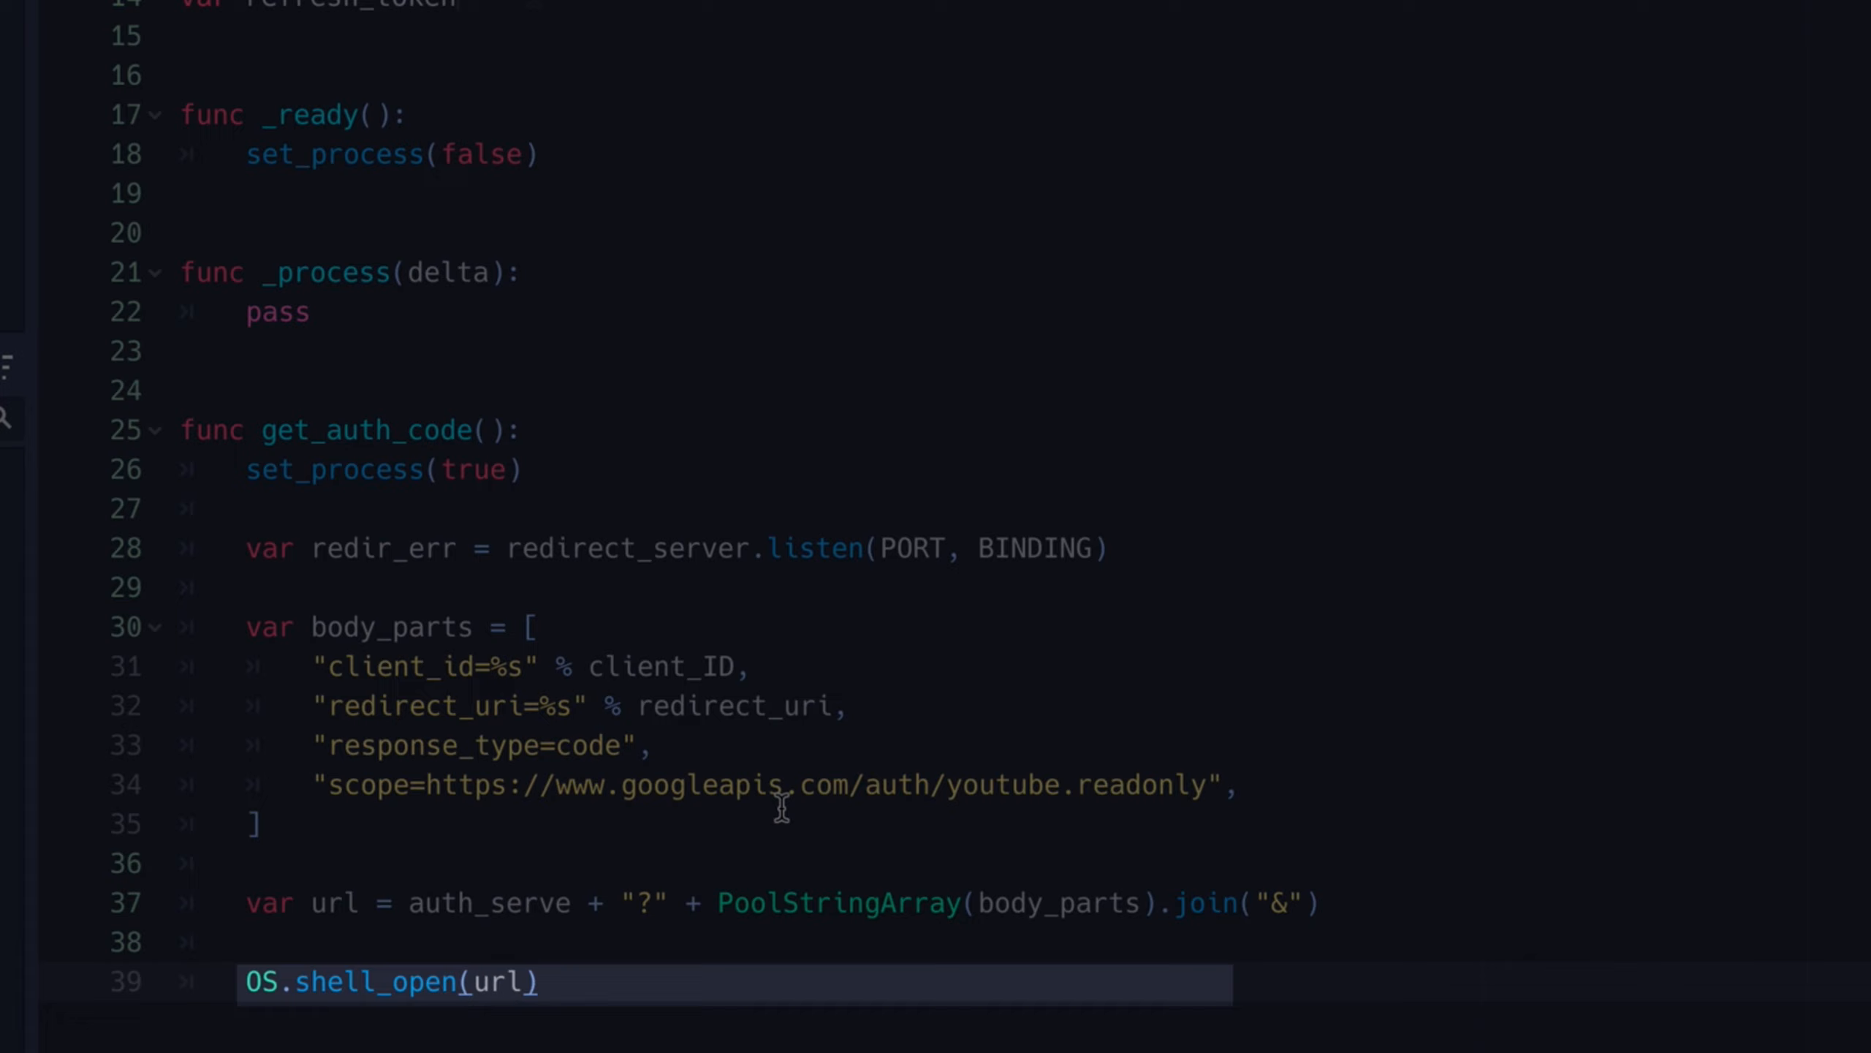
pyautogui.scroll(3)
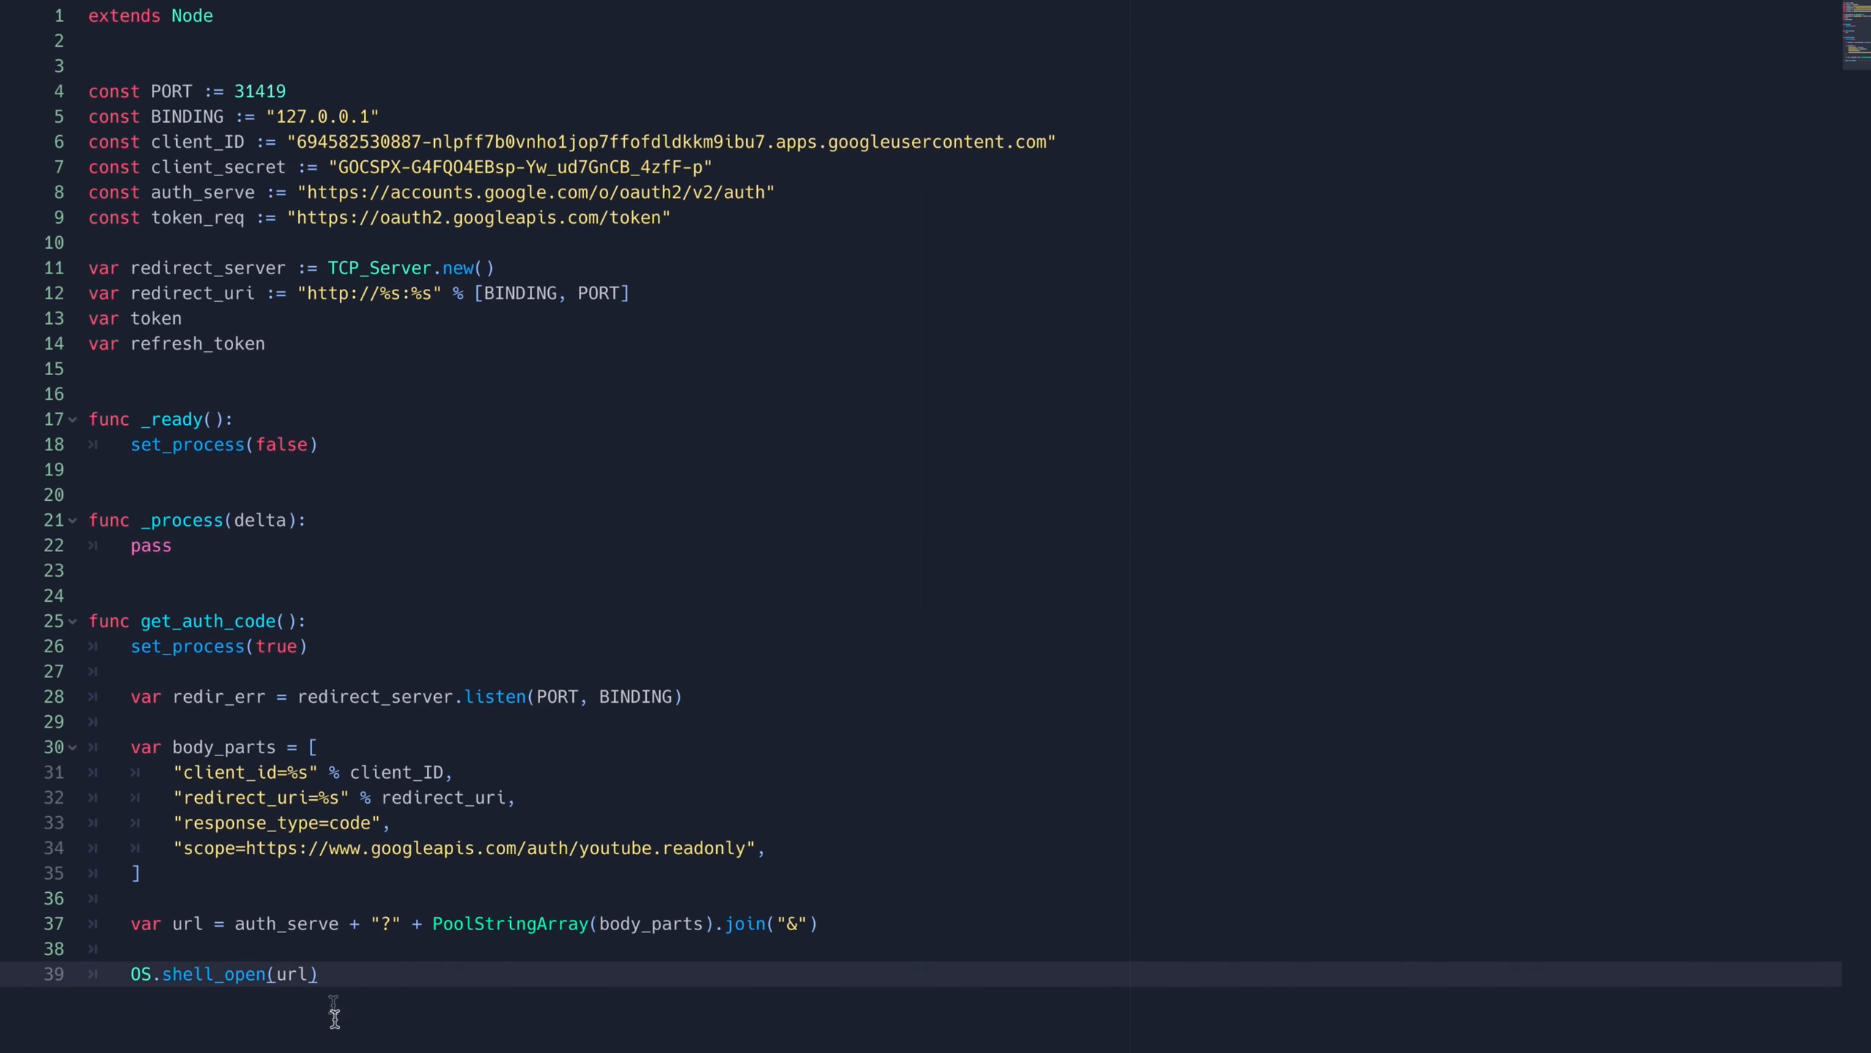
# Step: Make _process accept a redirect connection, split out the auth code before "&scope" and print it
pyautogui.click(149, 544)
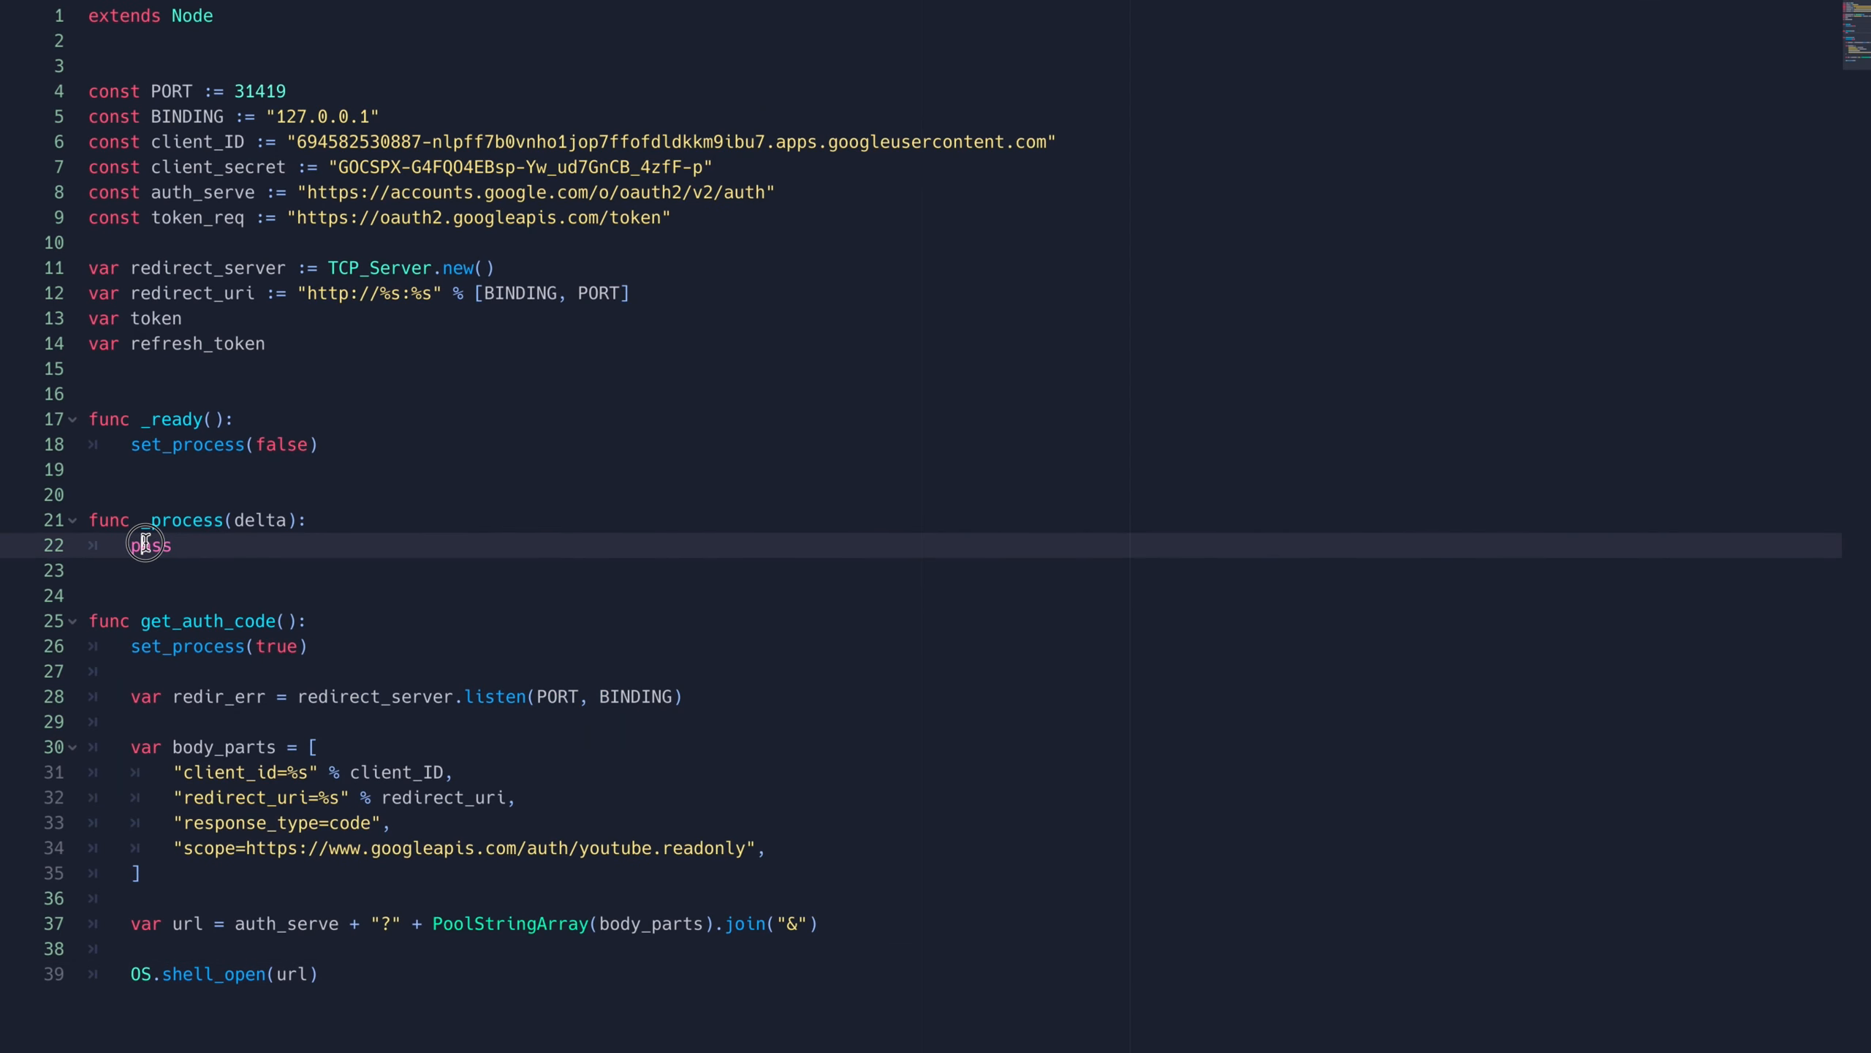
pyautogui.write('if redirect_server.is_connection_available():')
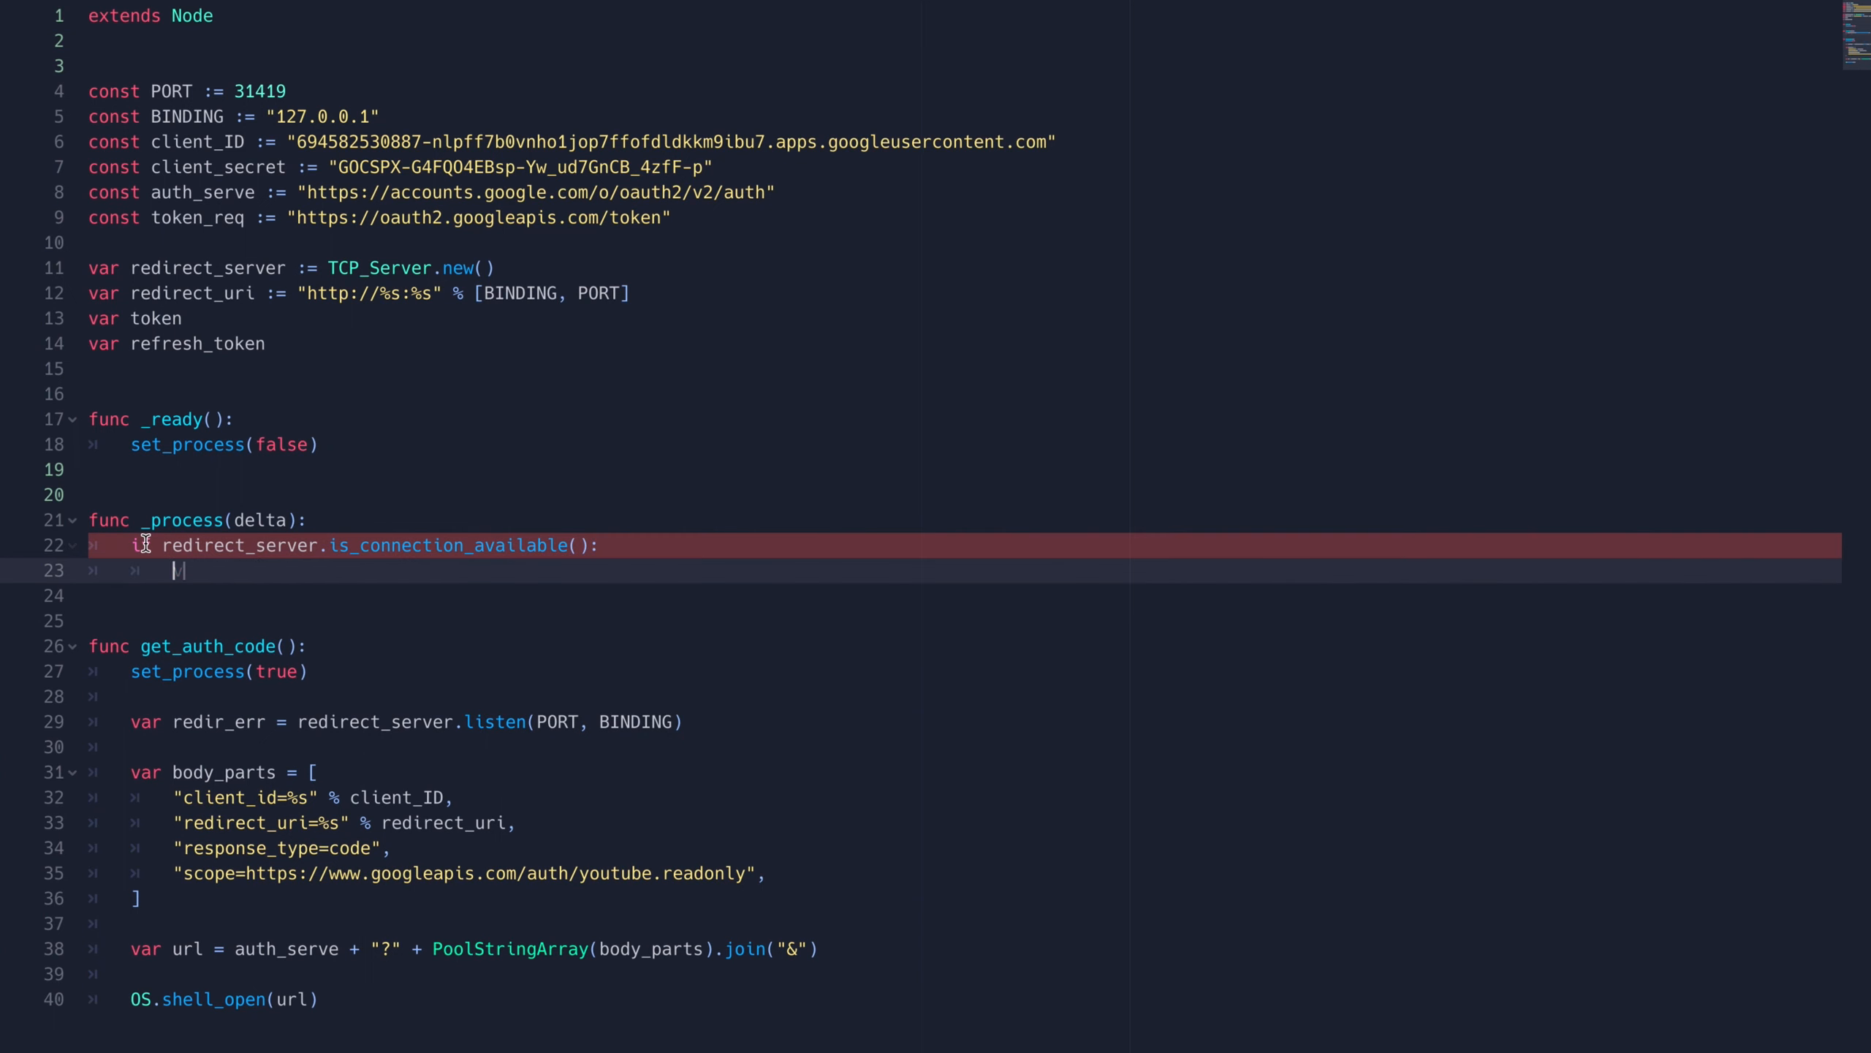
pyautogui.write('var connection = redirect_server.take_connection(')
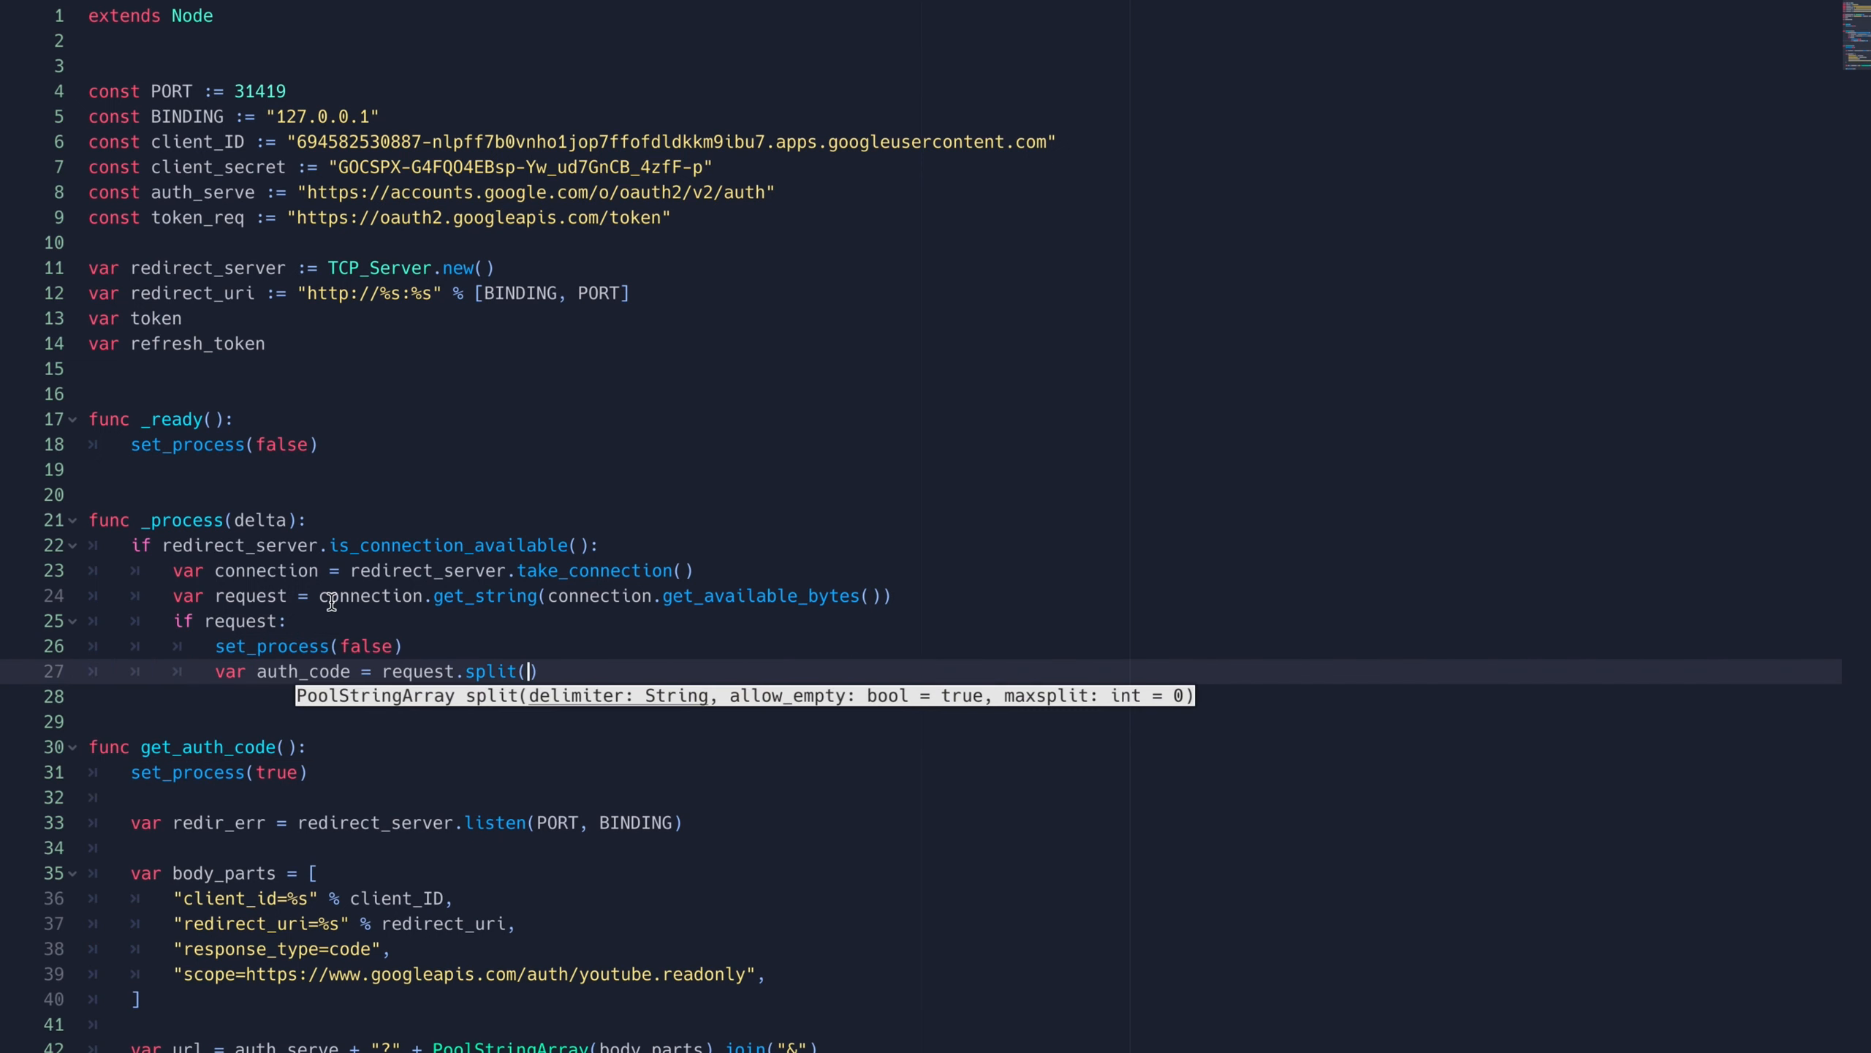
pyautogui.write('"&scope")[0].split("=")[1')
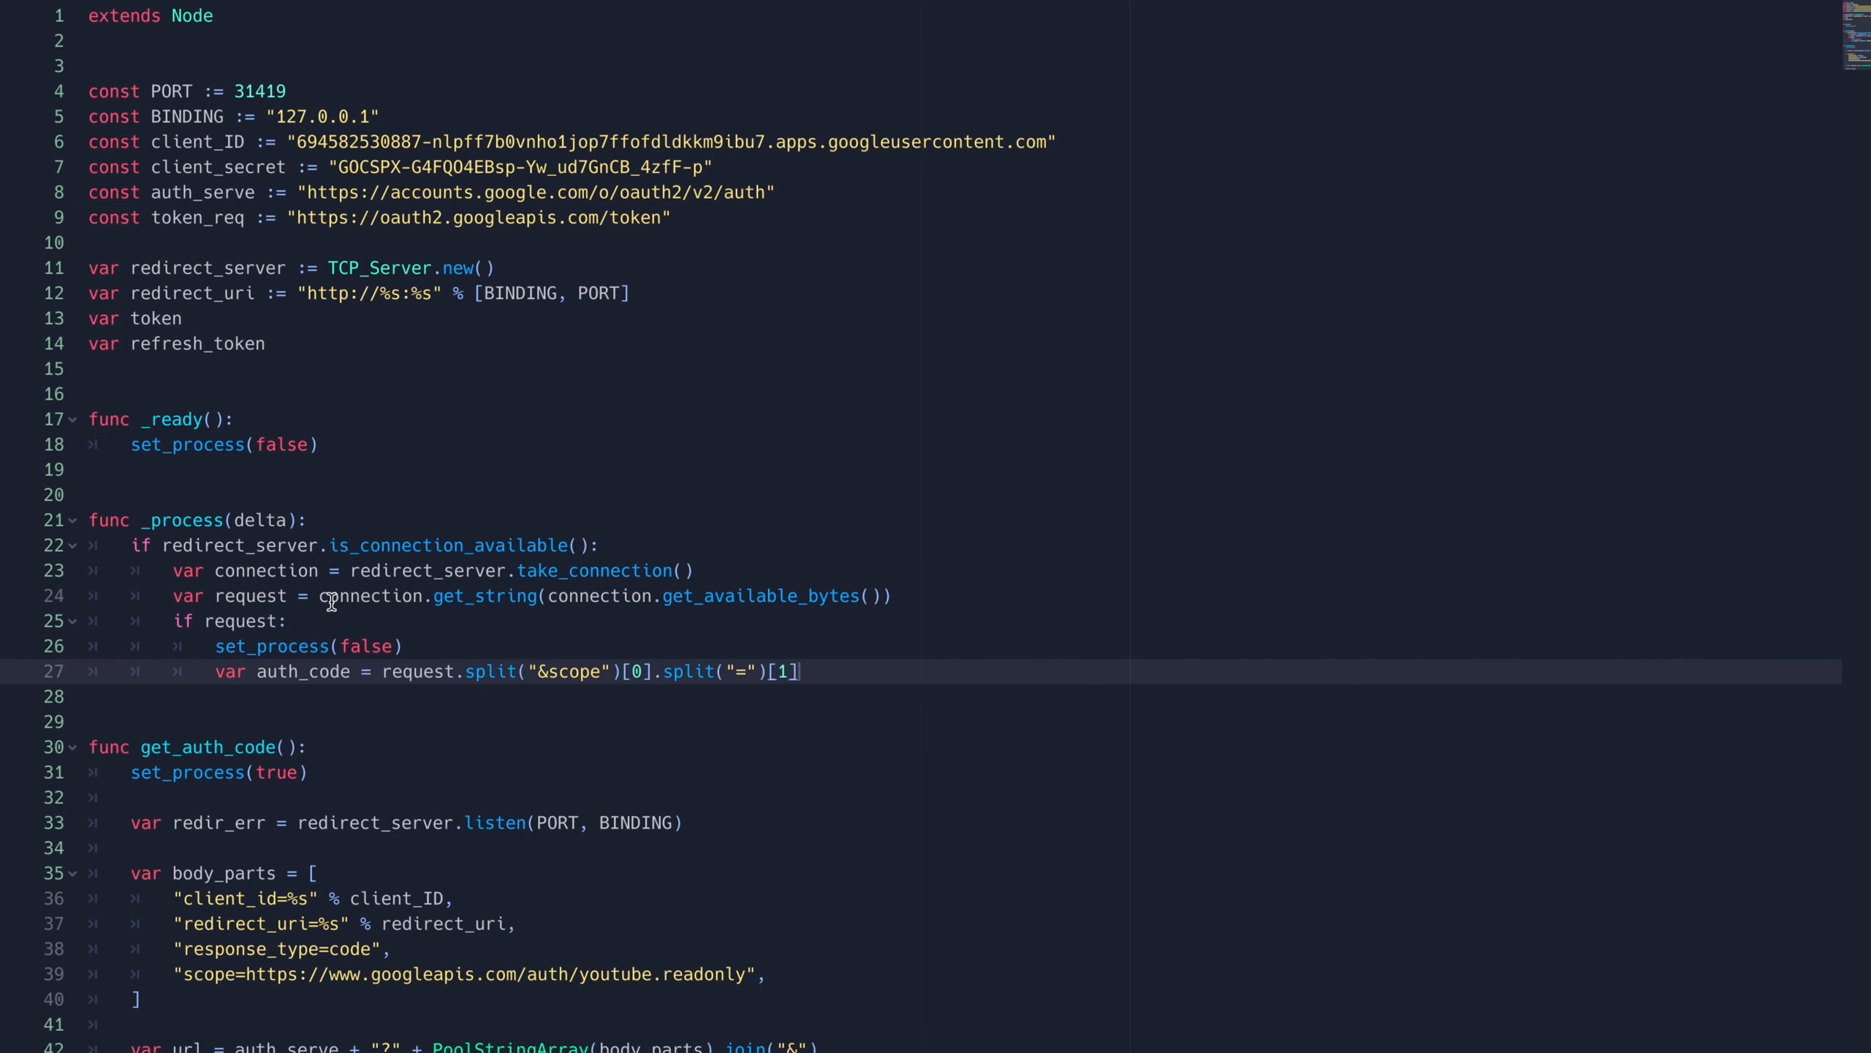
pyautogui.write('print(auth_code)')
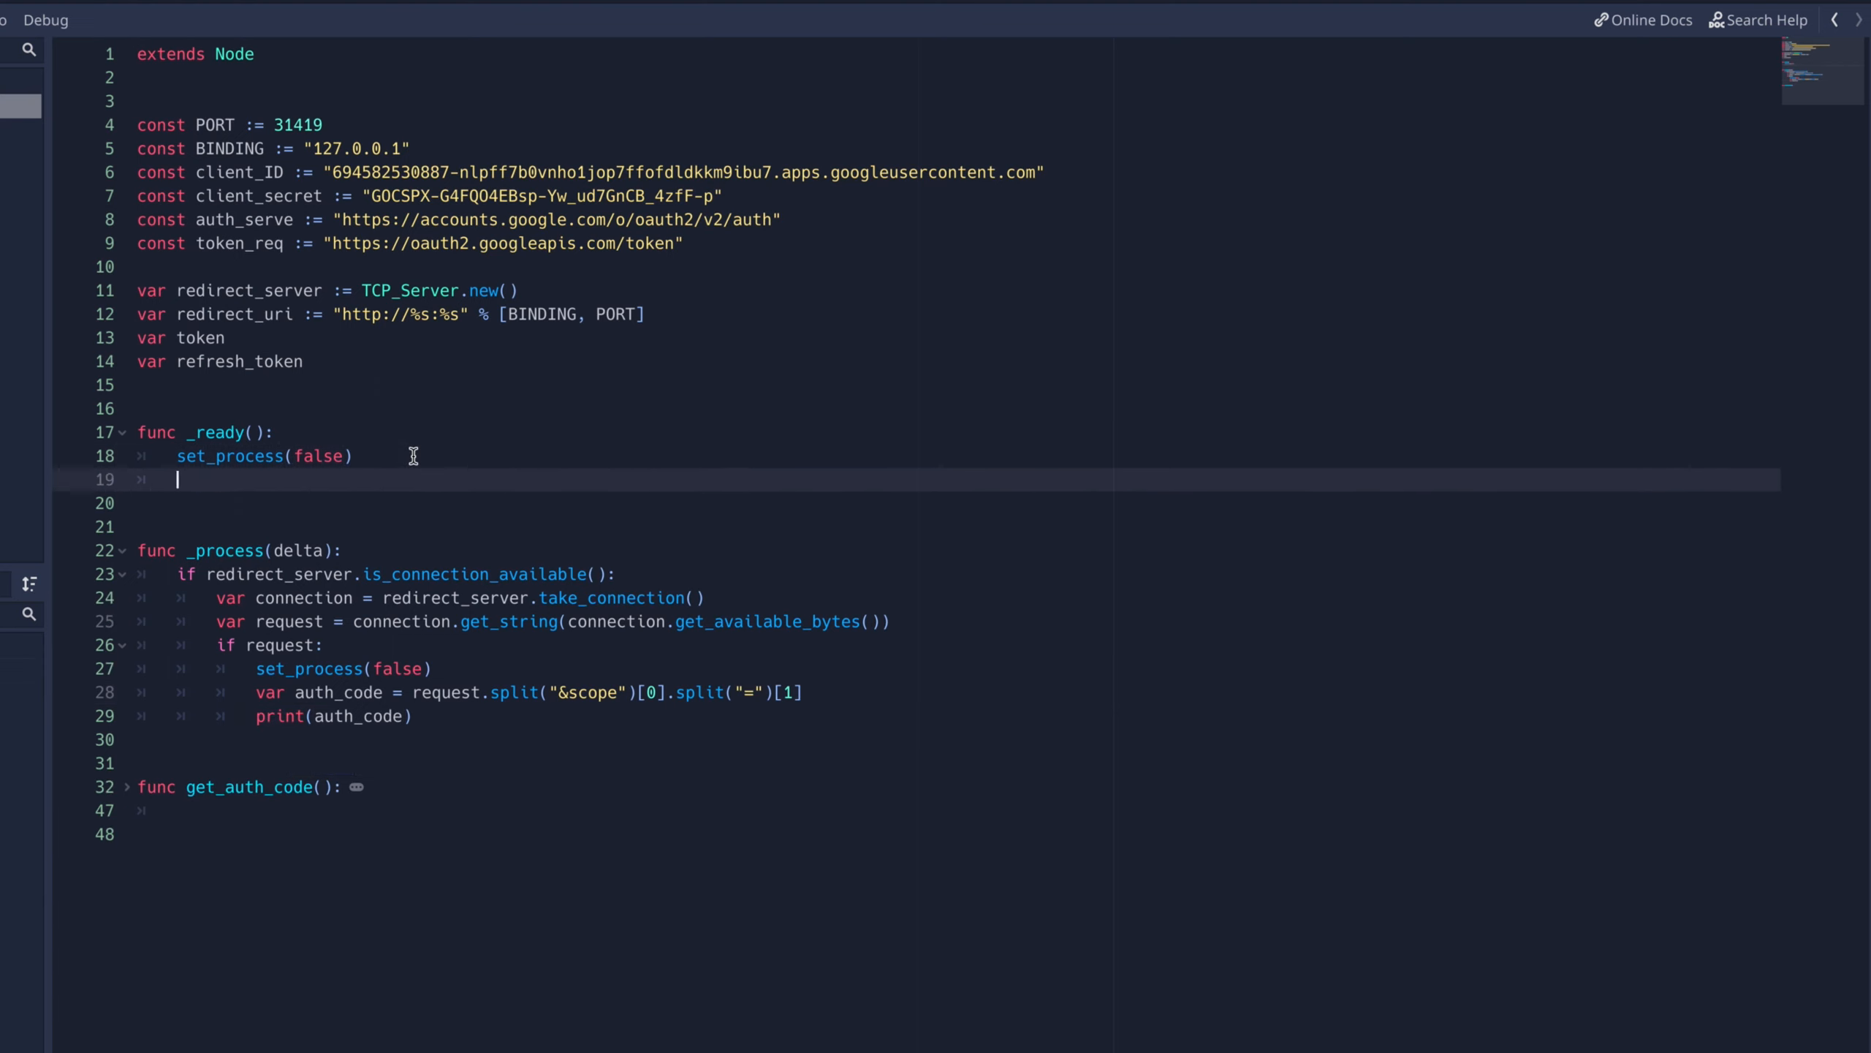
# Step: Call get_auth_code() from _ready to start the authorization flow
pyautogui.write('get_auth_code()')
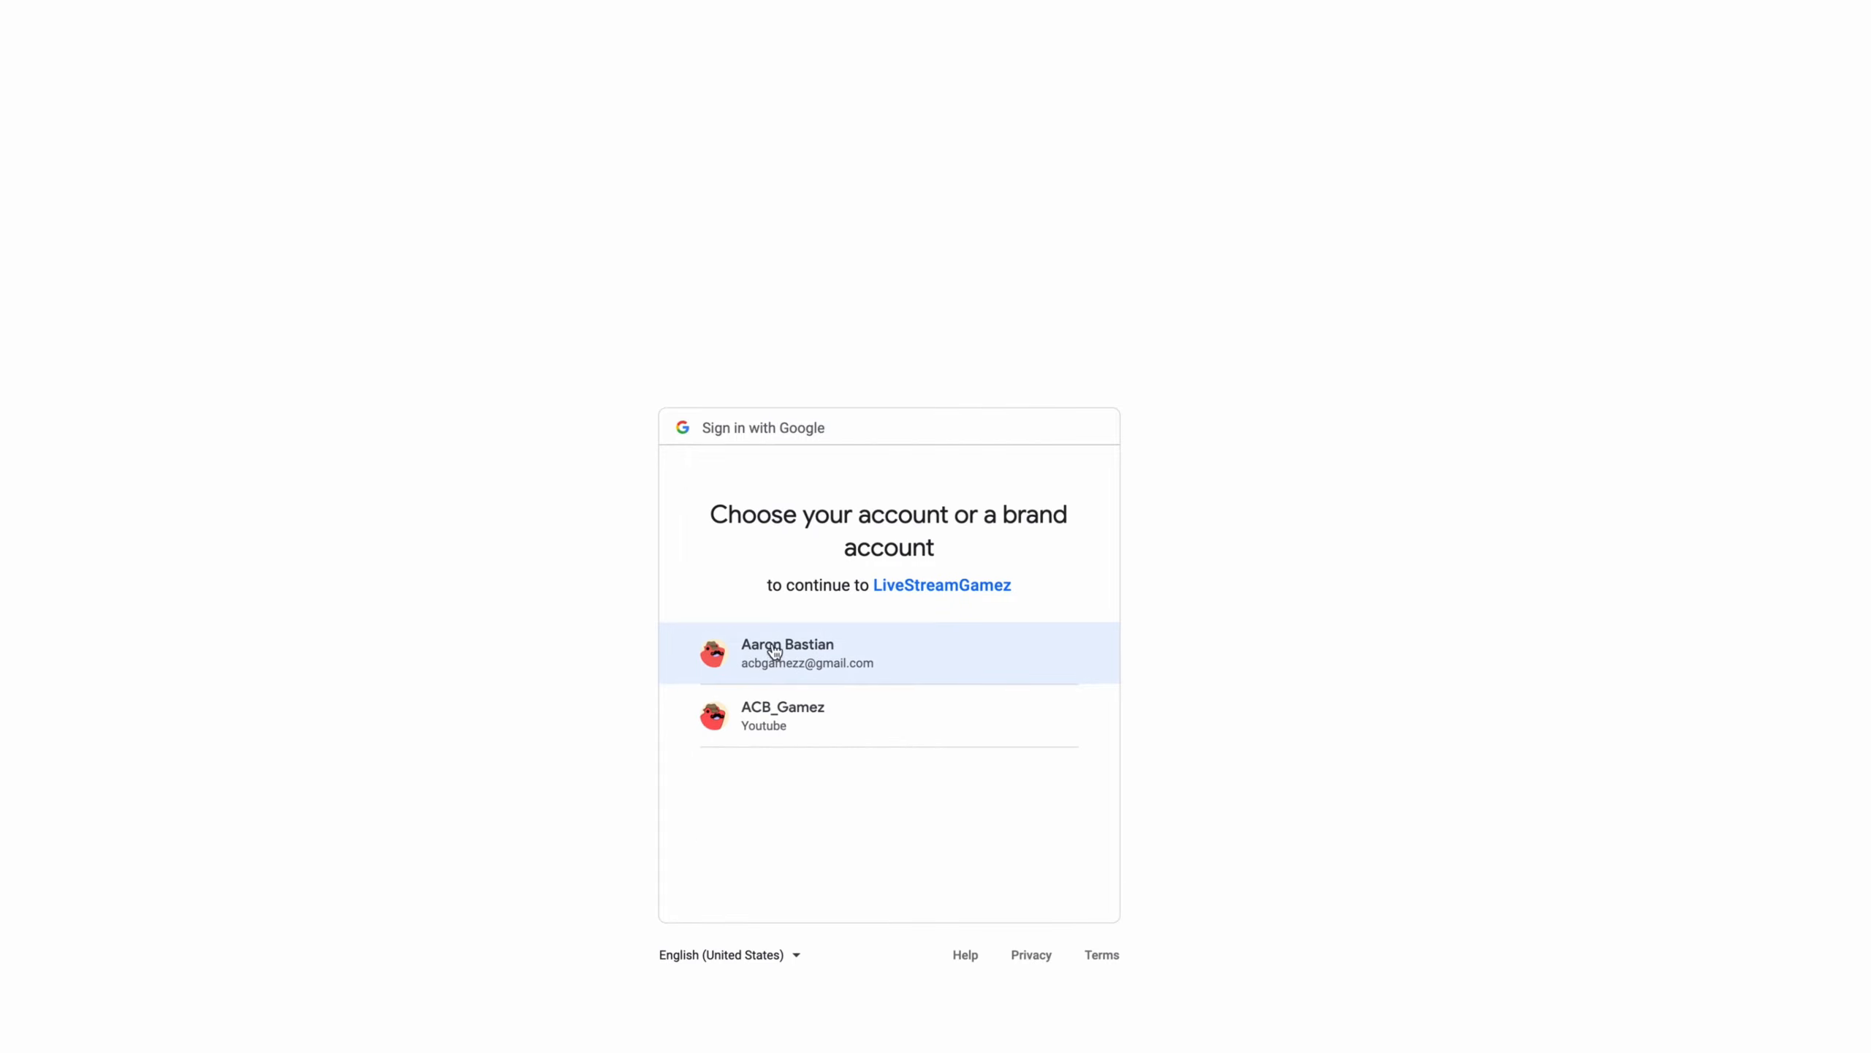
# Step: Sign in with the personal account and grant LiveStreamGamez access to the YouTube account
pyautogui.click(788, 654)
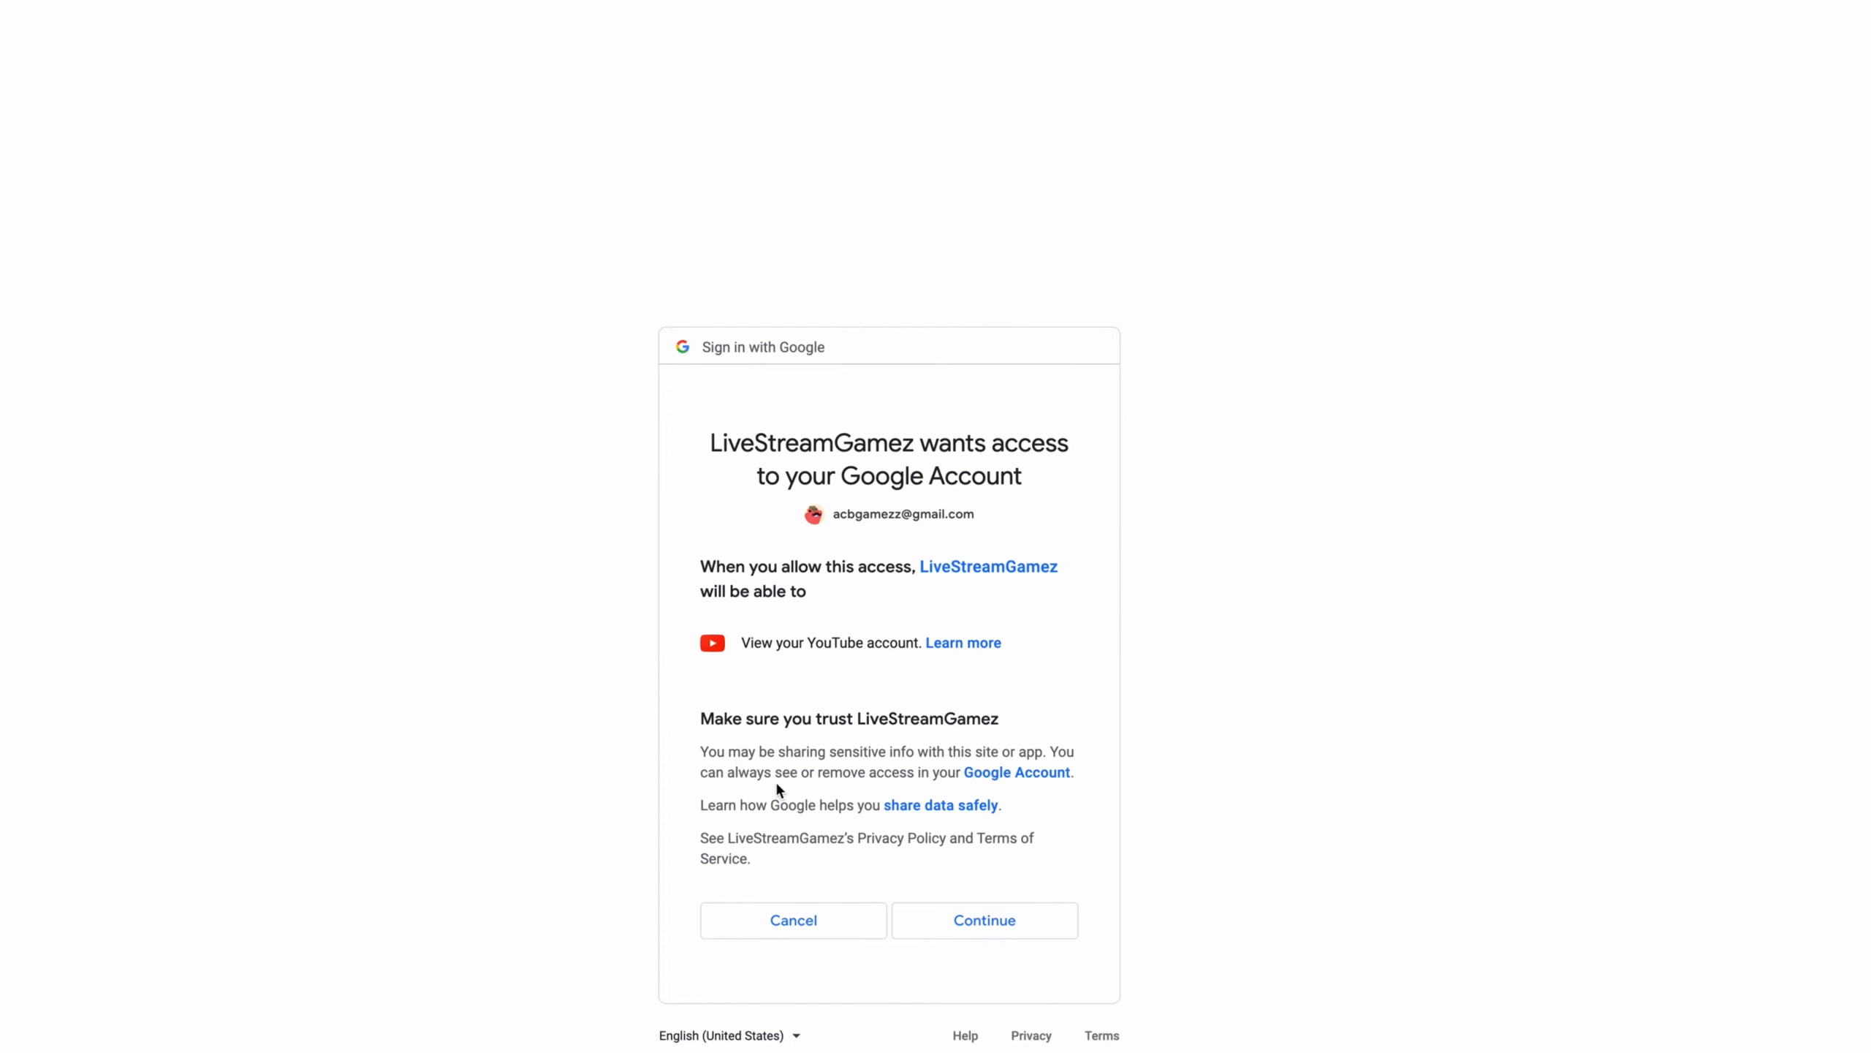
pyautogui.click(984, 919)
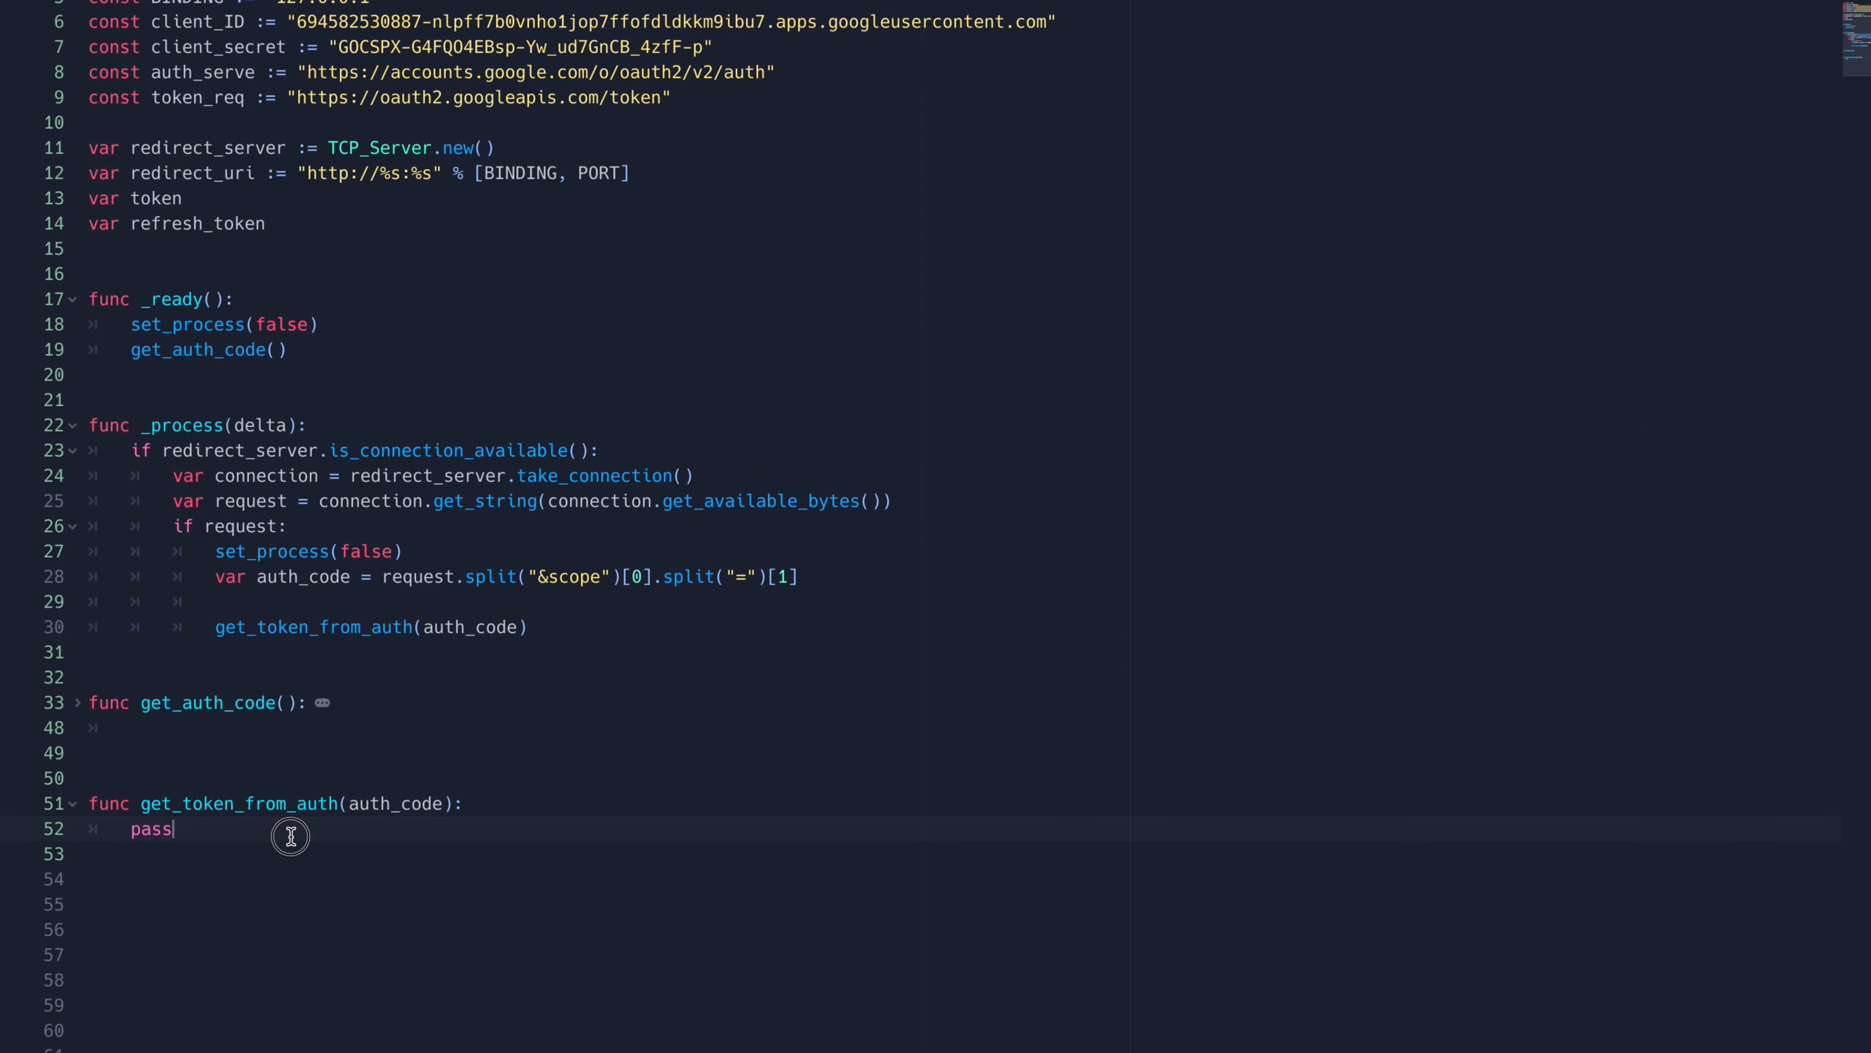
# Step: Start get_token_from_auth with a Content-Type x-www-form-urlencoded header and the body_parts array
pyautogui.write('var headers =')
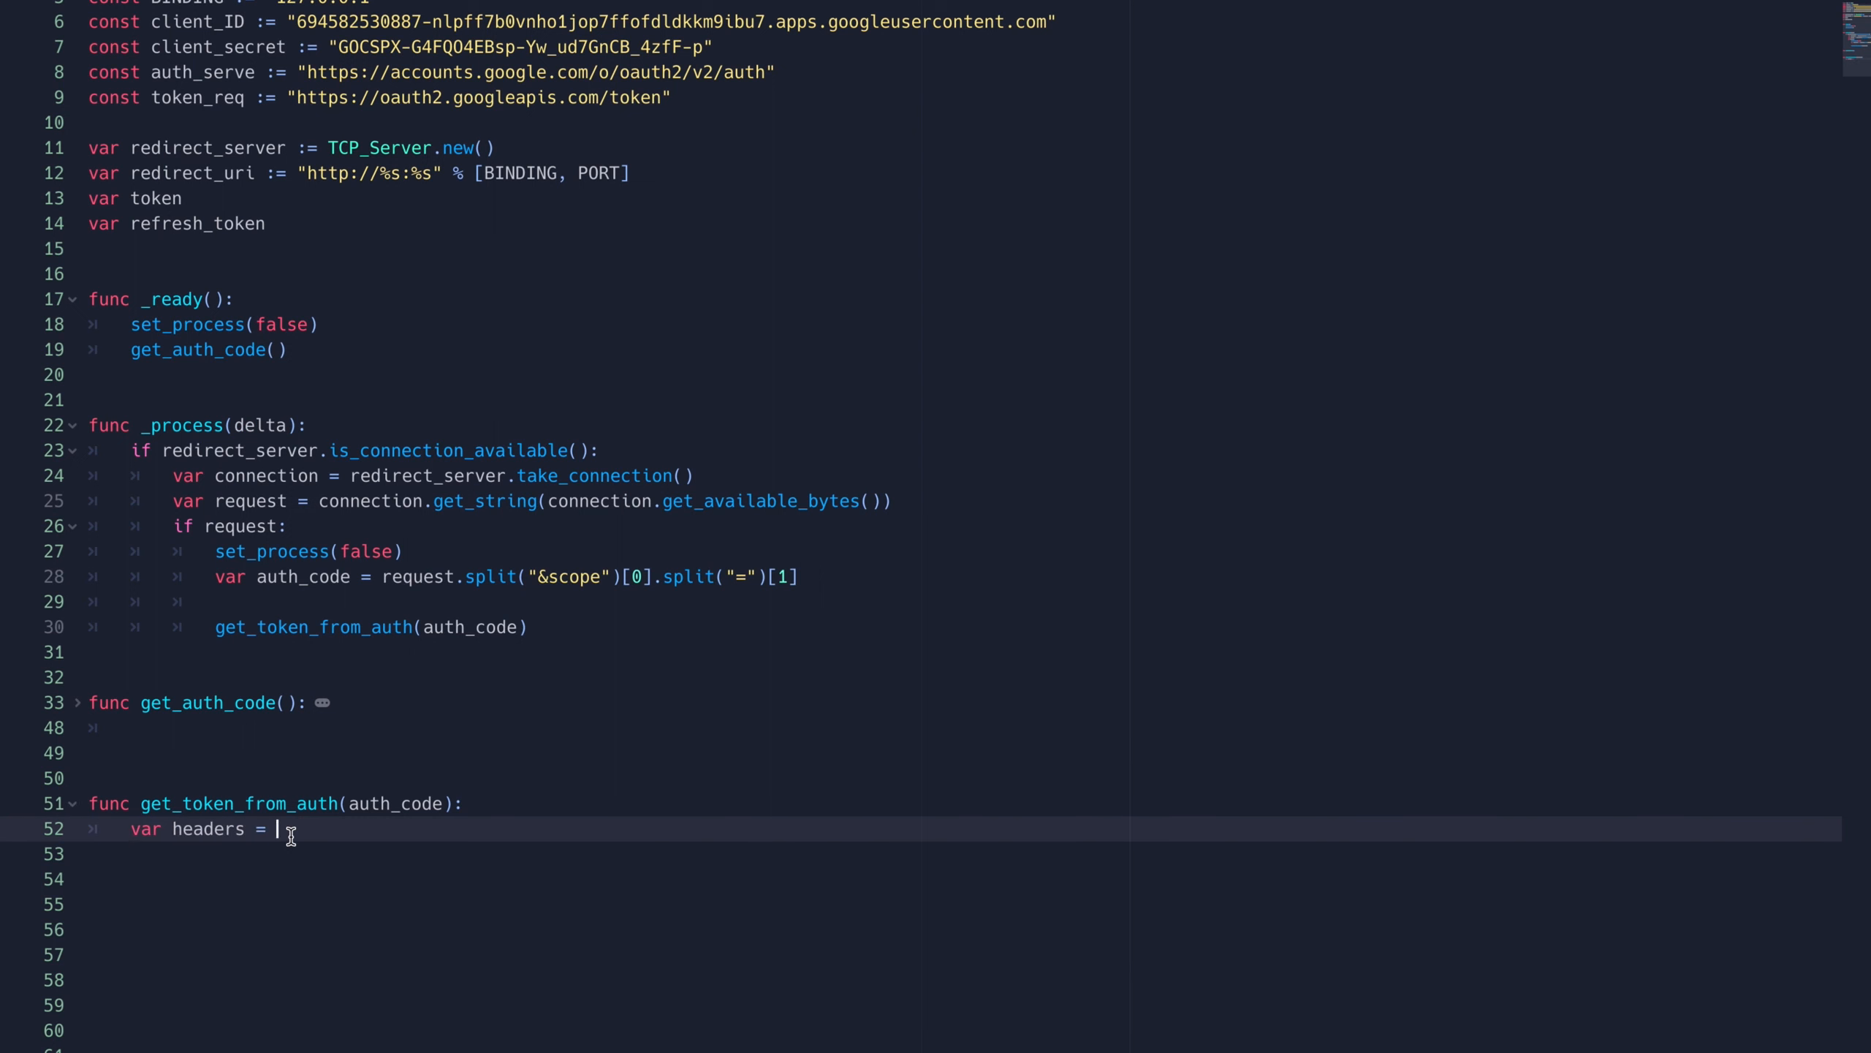
pyautogui.write('[')
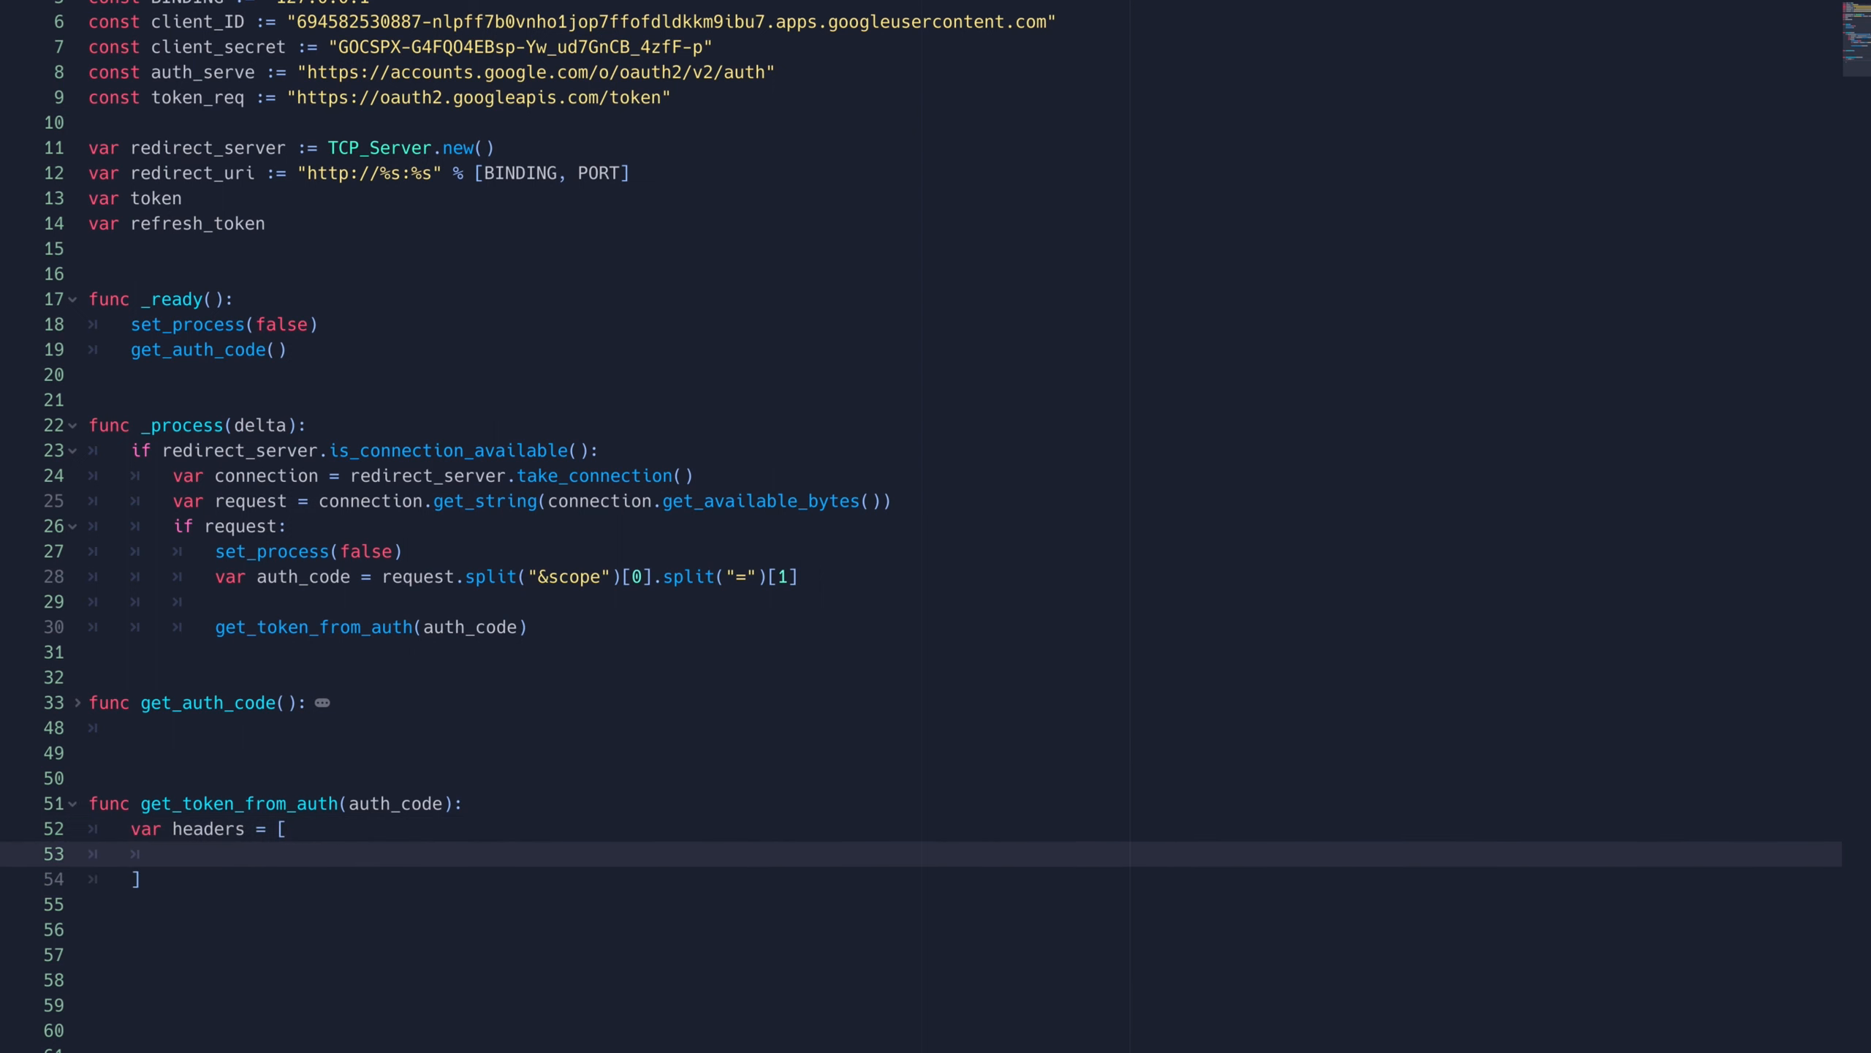
pyautogui.write('"Content-Type: application/x-www-form-urlencoded"')
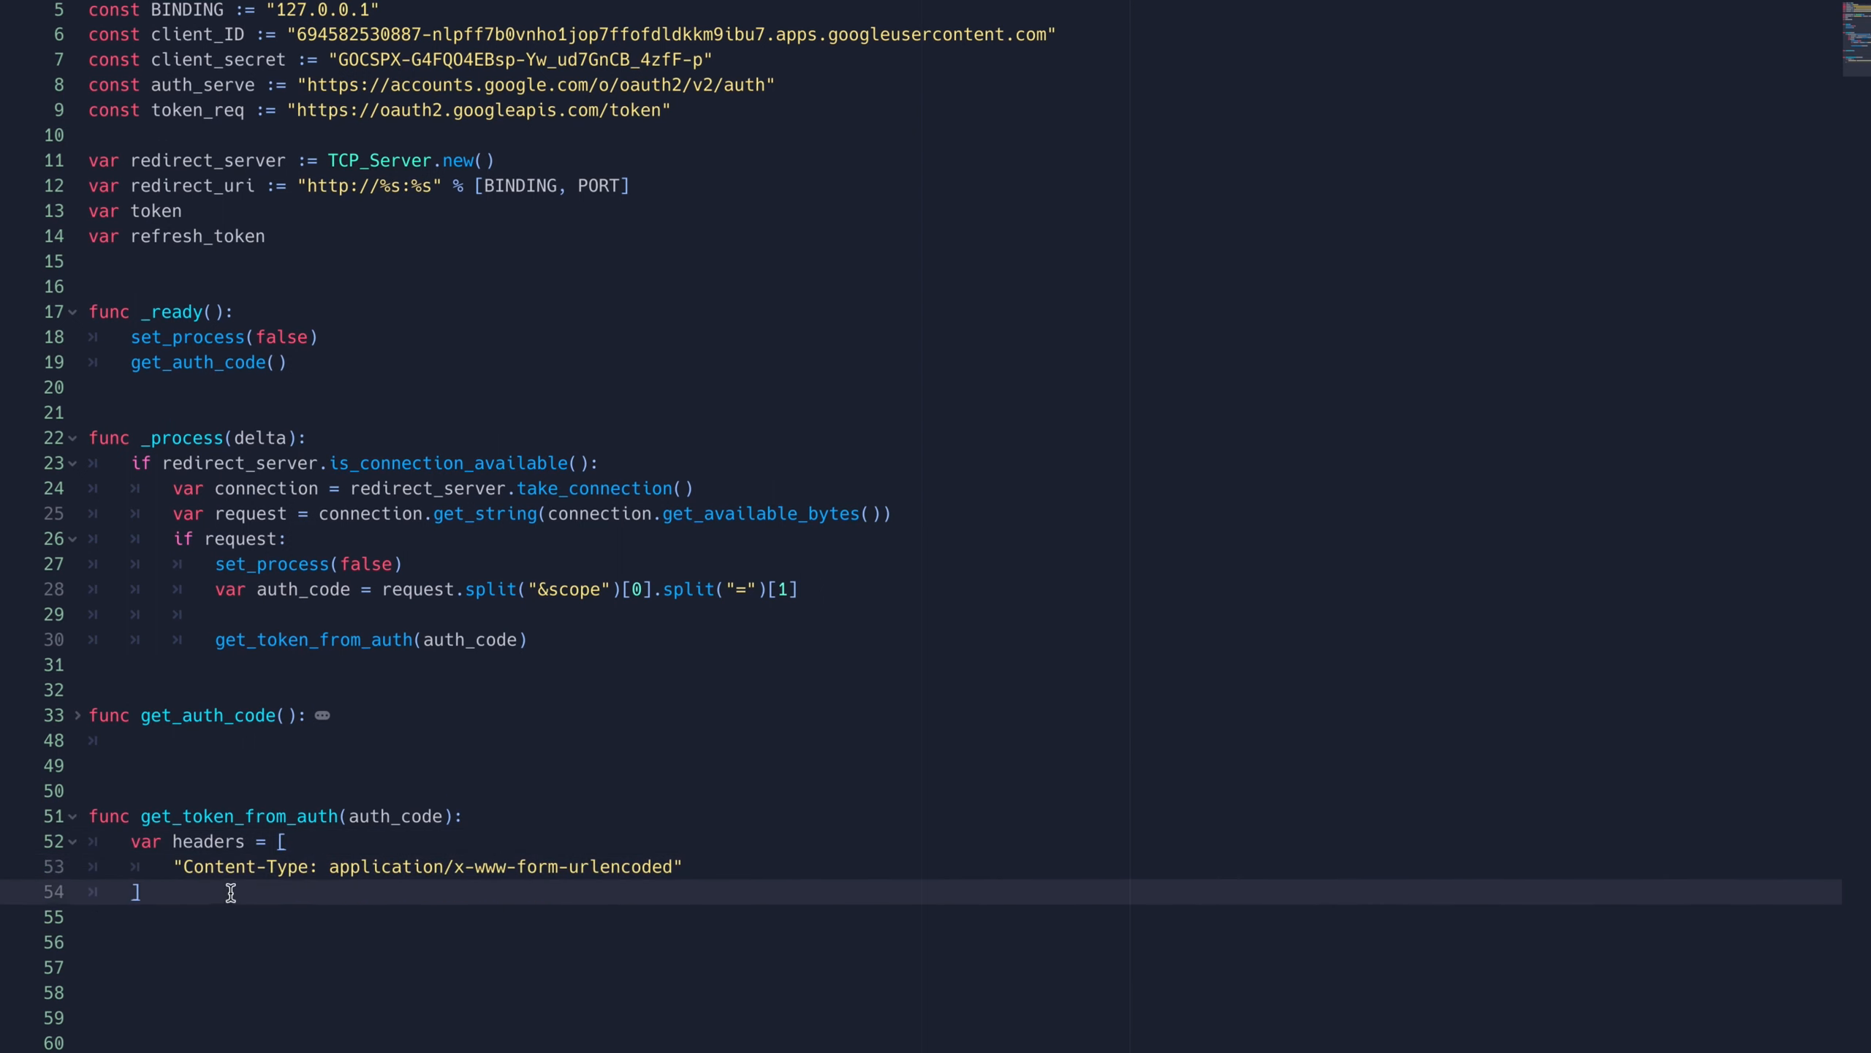
pyautogui.write('PoolStringArray(headers')
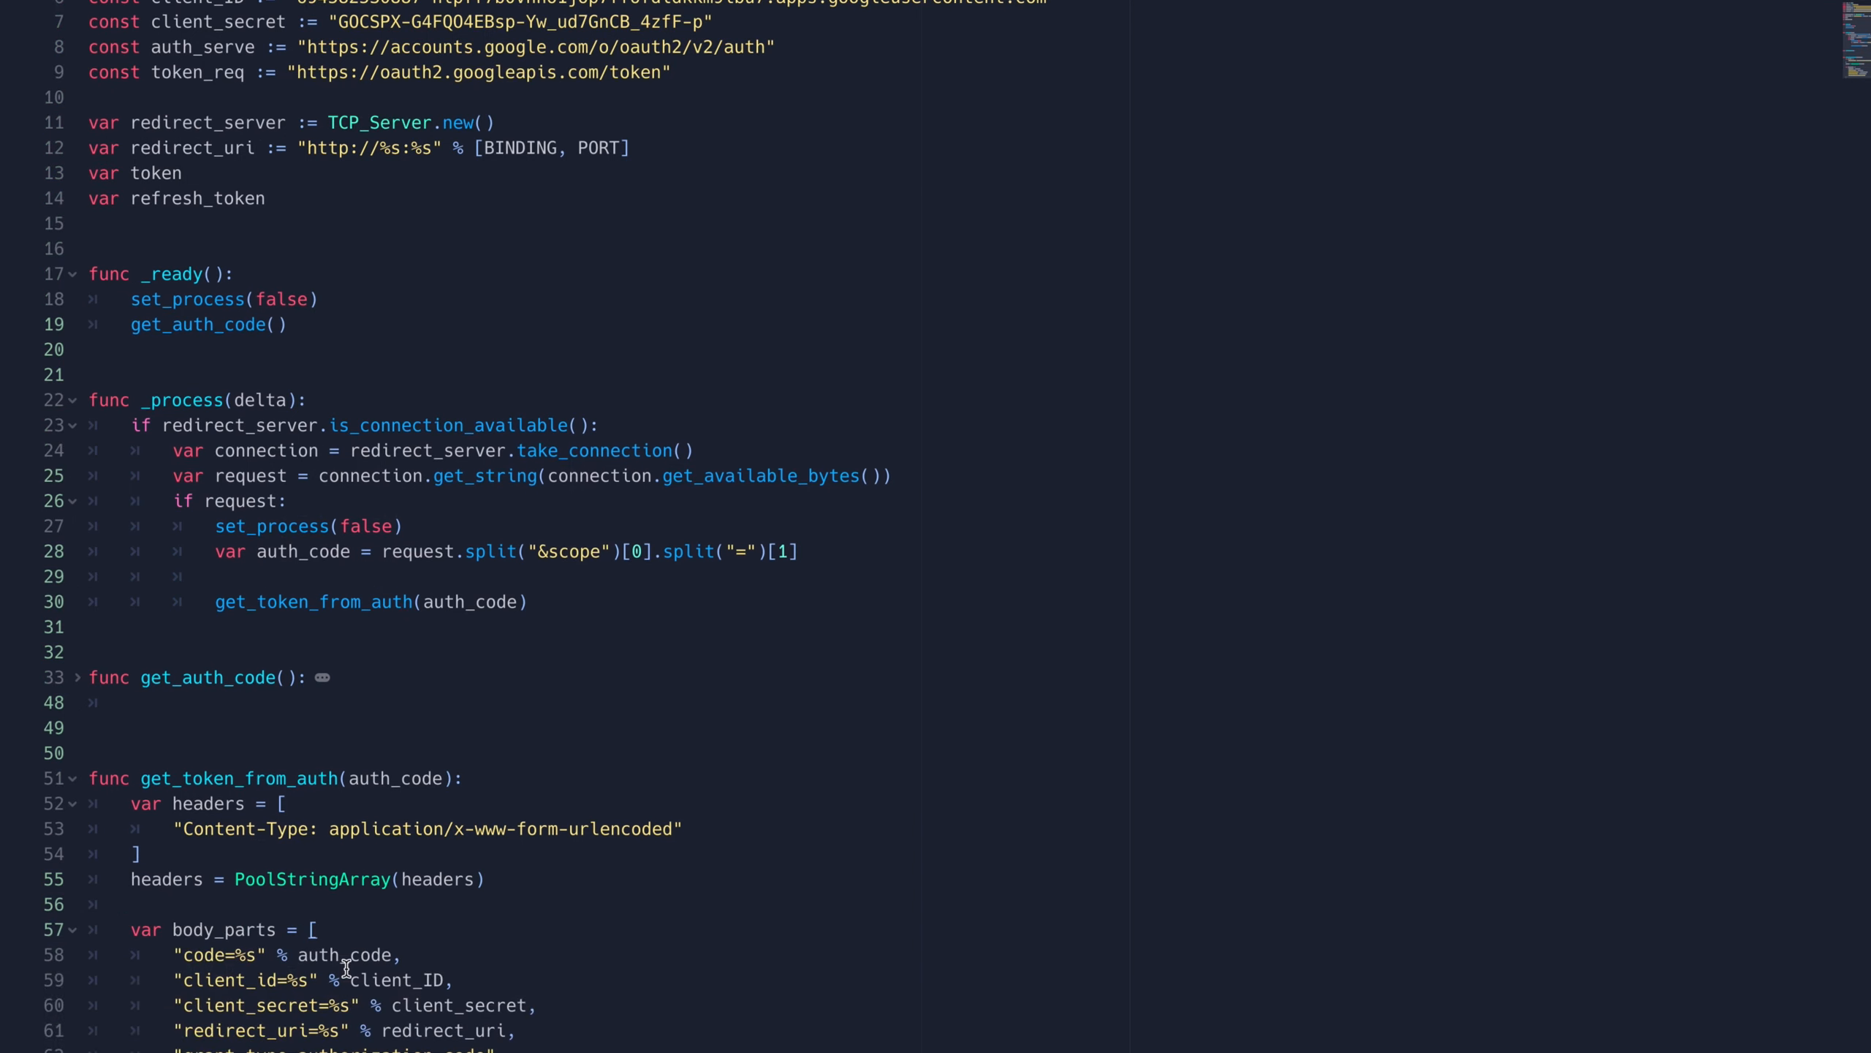
pyautogui.click(75, 677)
pyautogui.write('var htt')
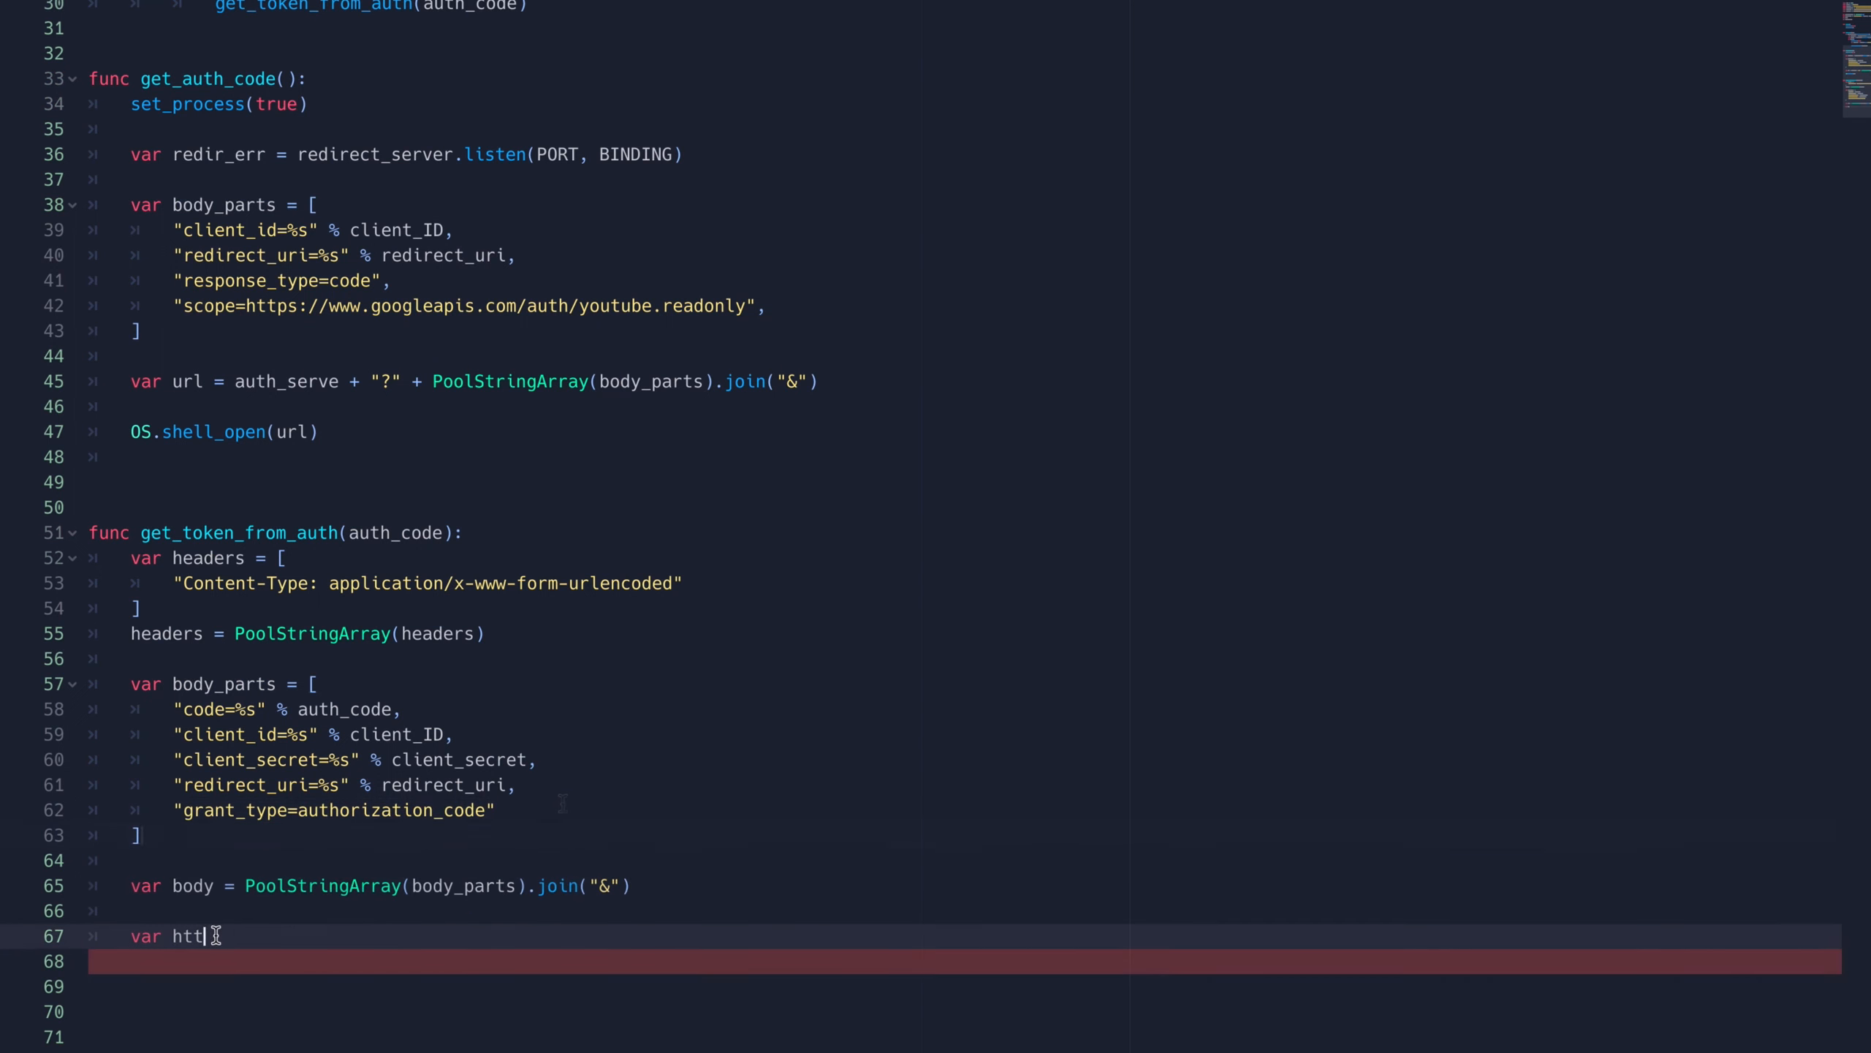
# Step: Create an HTTPRequest child and POST the token request, checking the error
pyautogui.write('_request = HTTPRequest.new()')
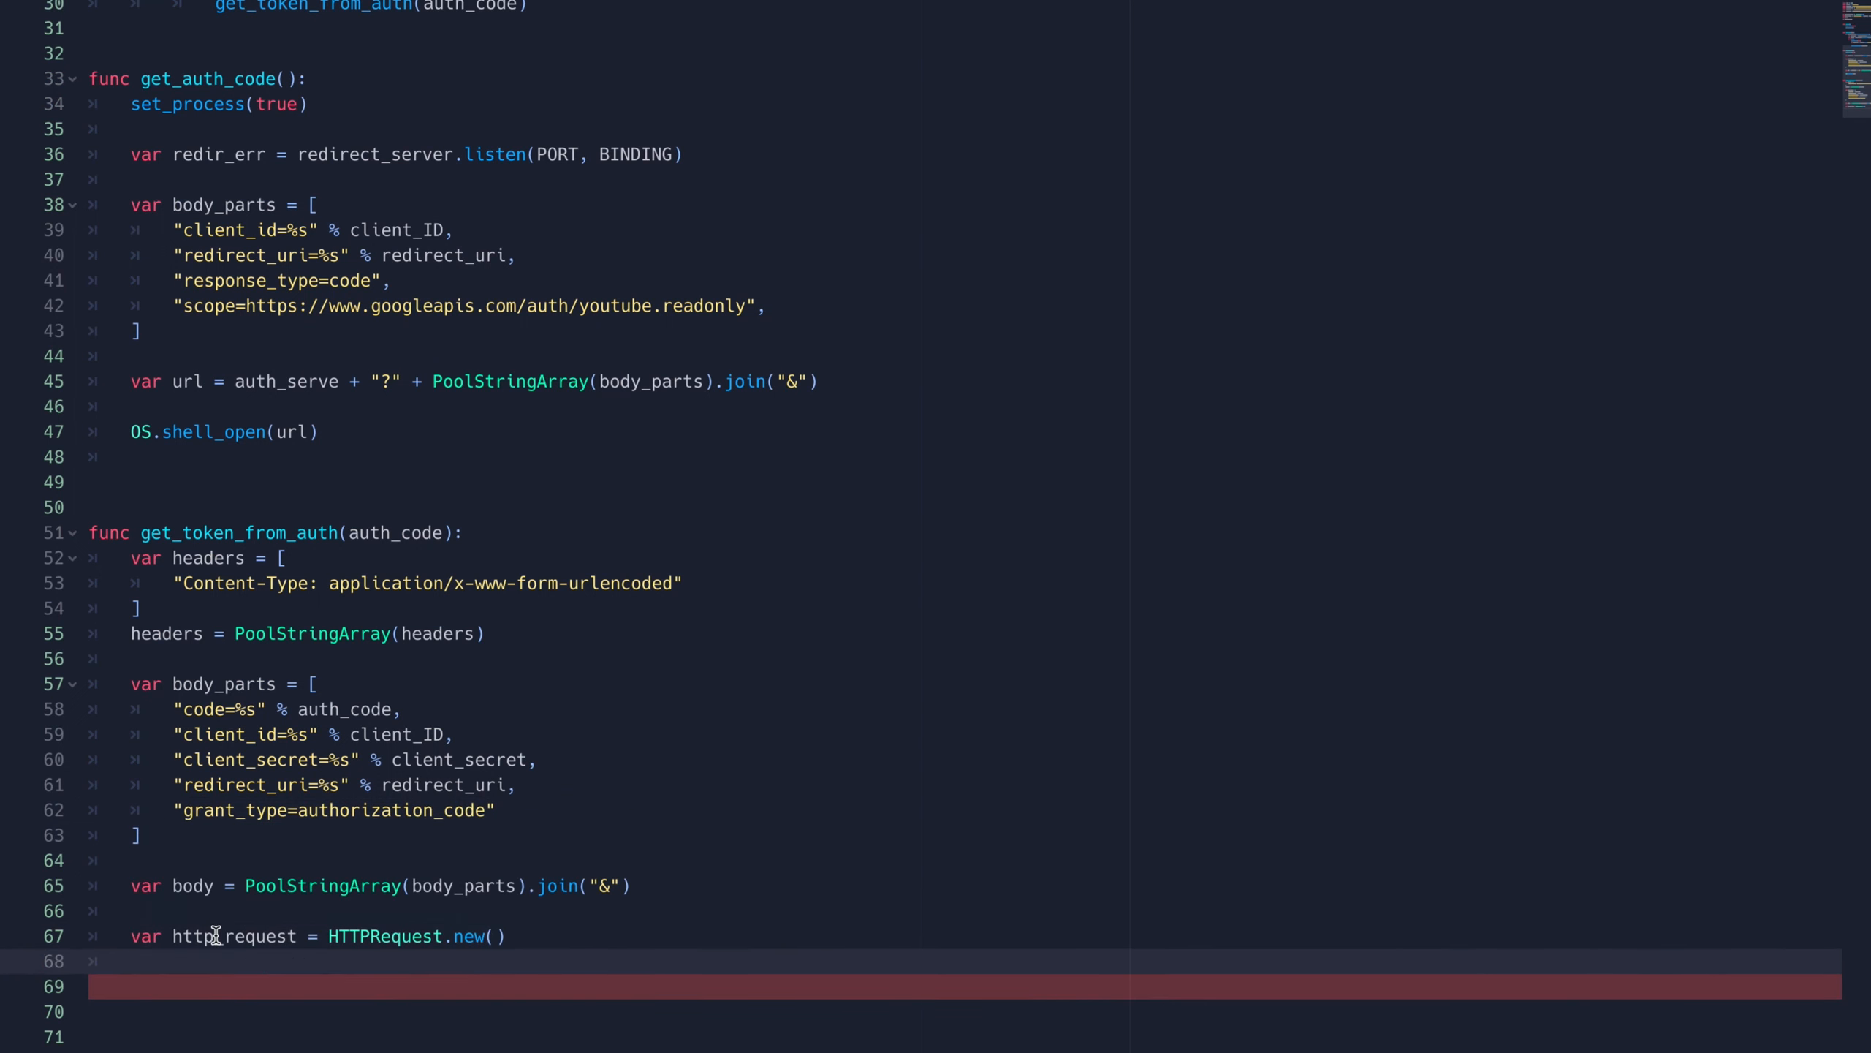
pyautogui.write('add_child(http_request)')
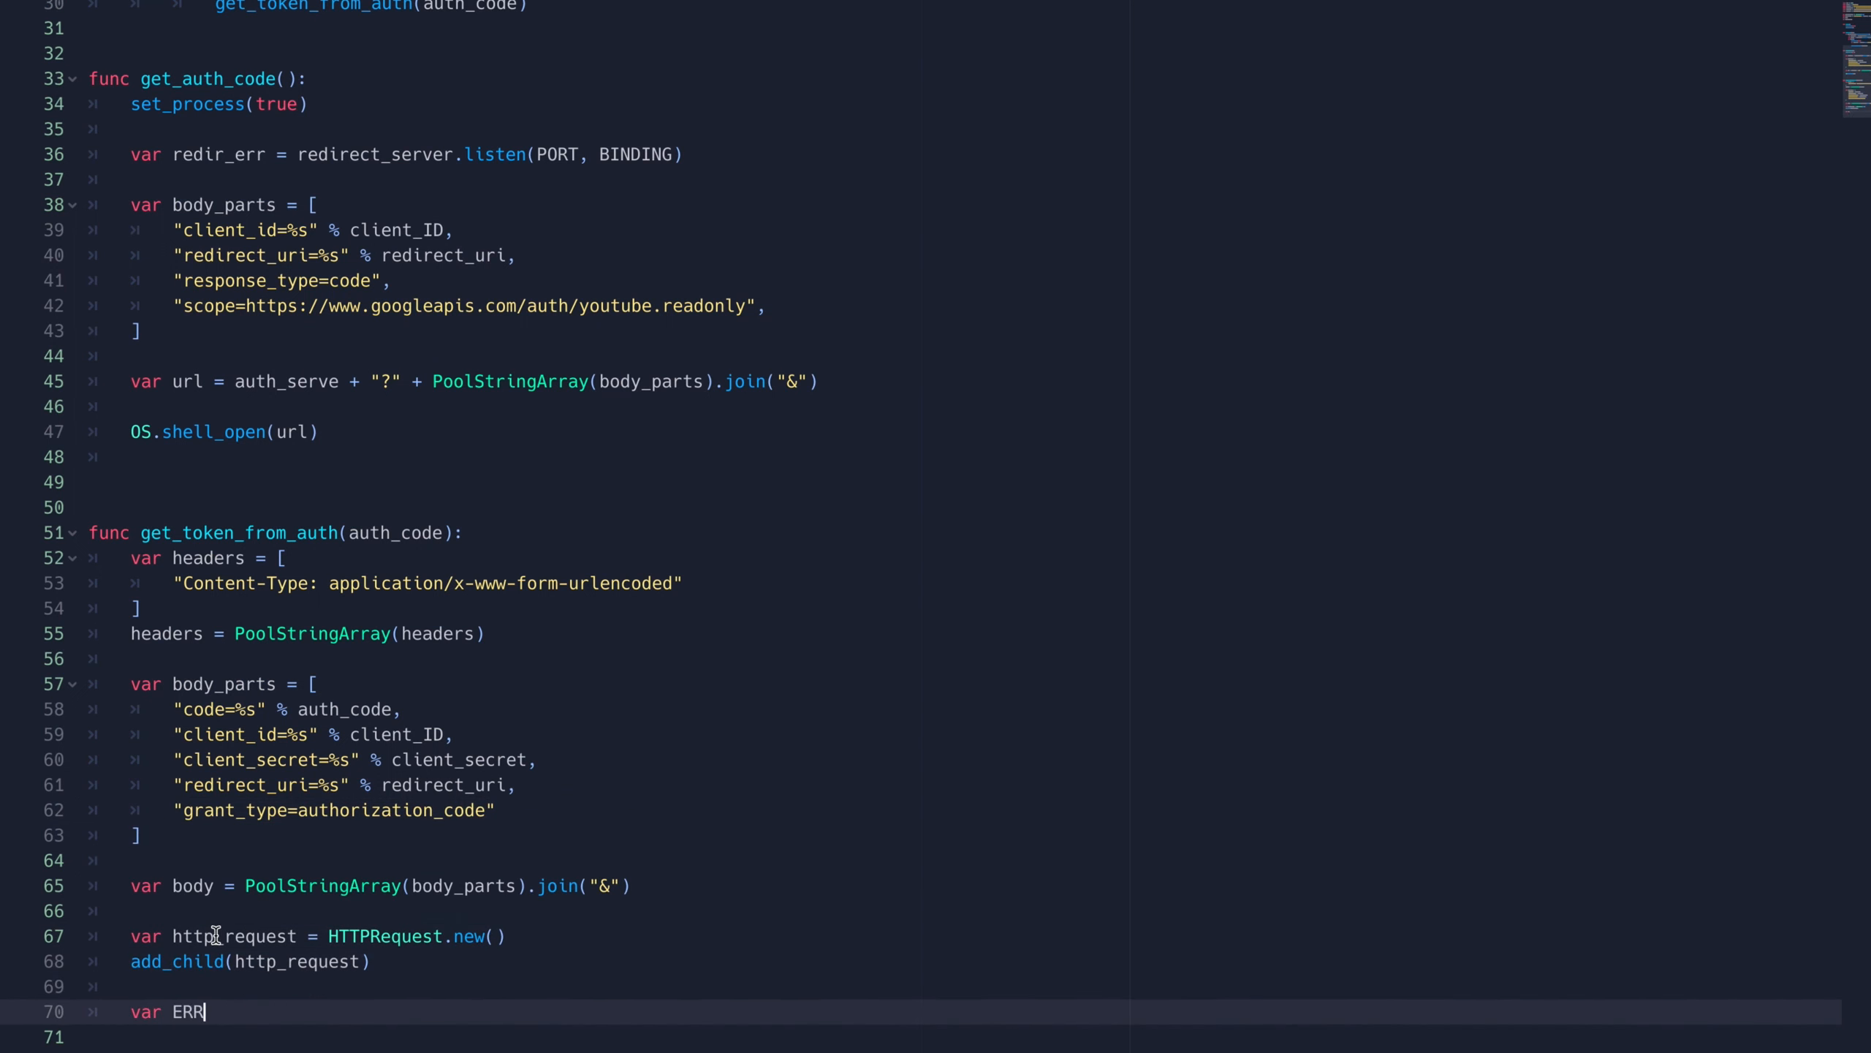
pyautogui.write('= http_request.request(token_req, headers, true, HTTPClient.METHOD_POST, body')
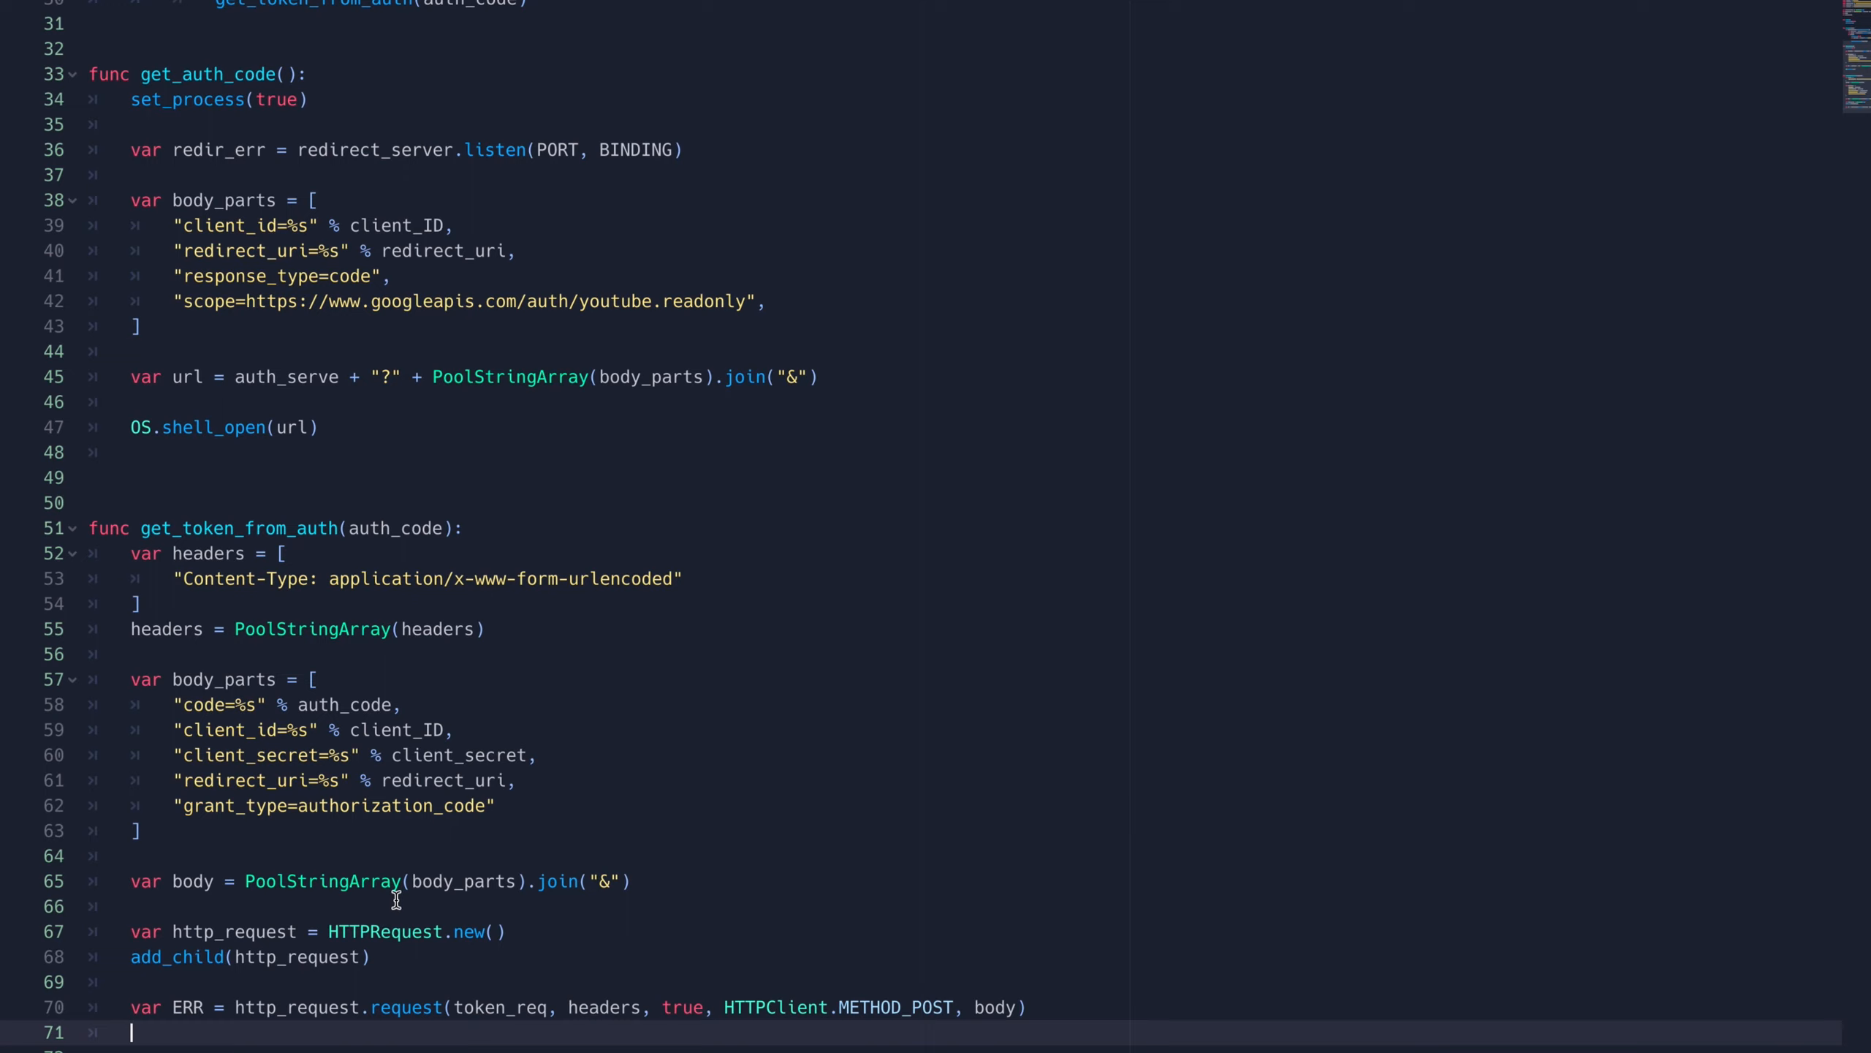
pyautogui.scroll(-3)
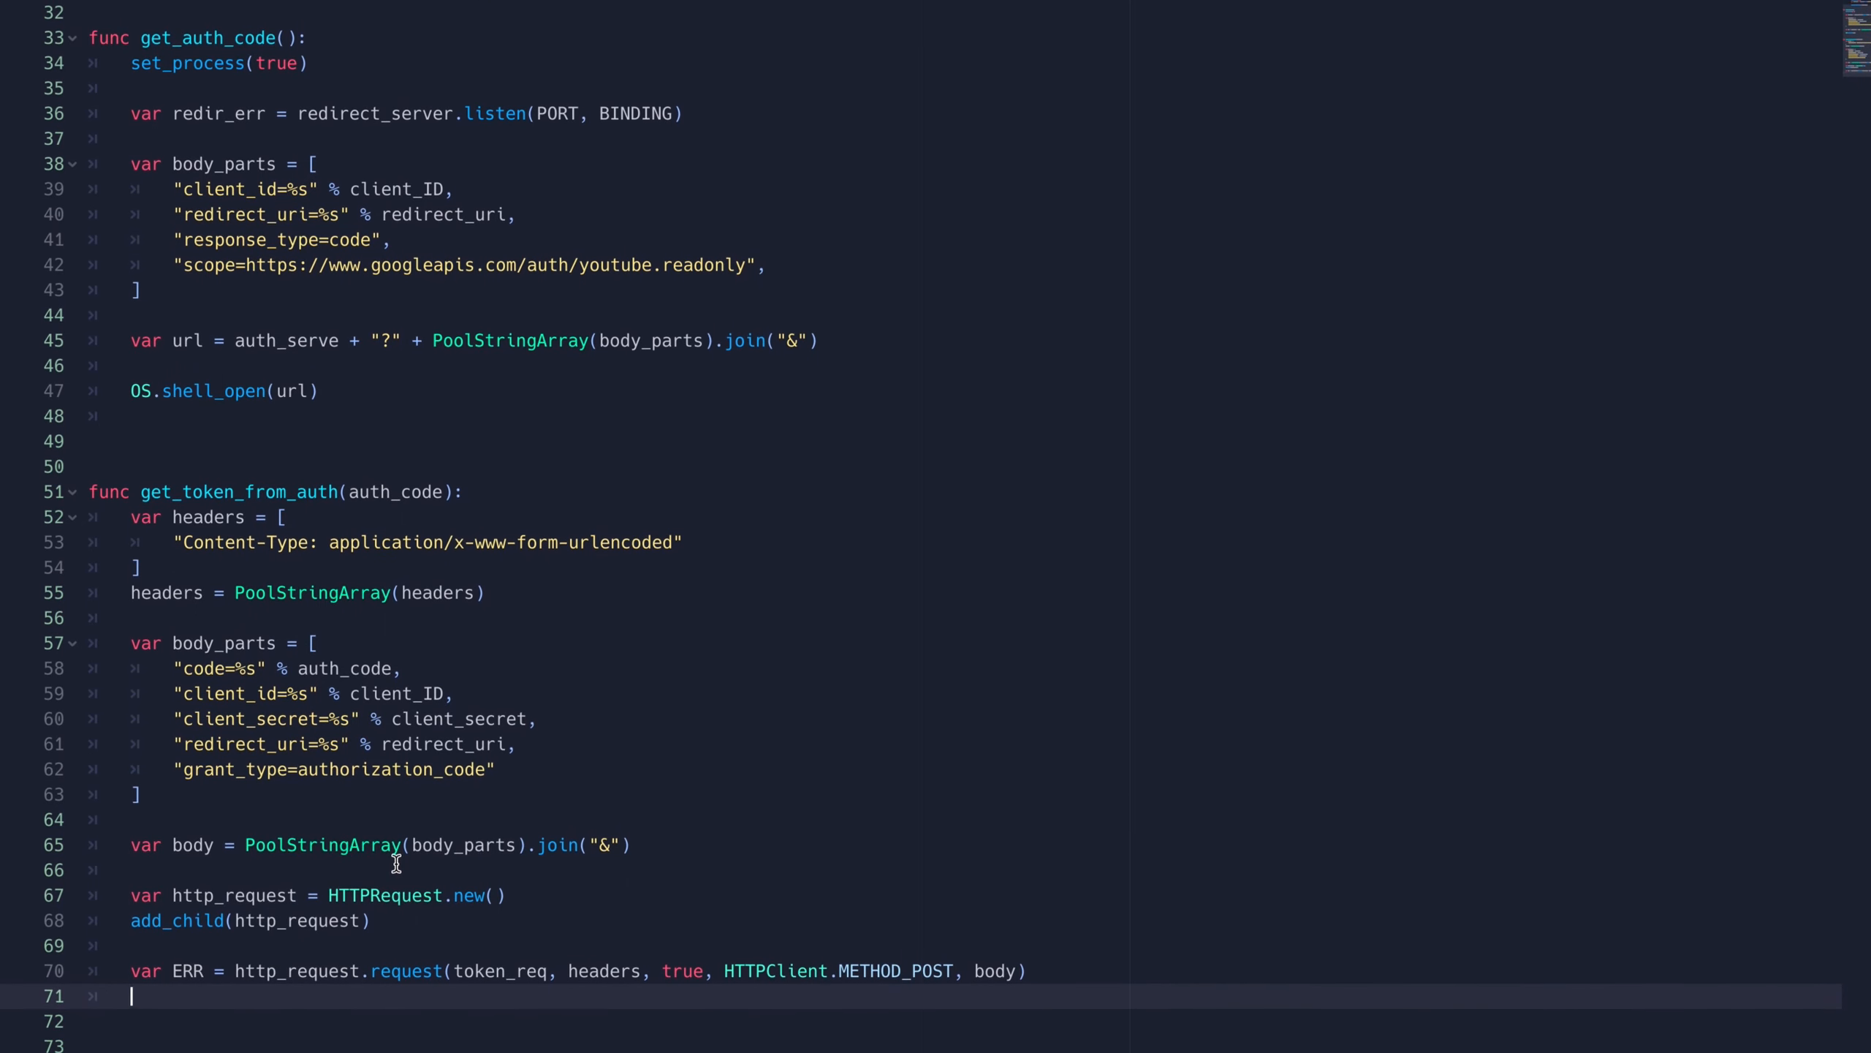
pyautogui.write('p')
pyautogui.write('var response_body = parse_json(response[')
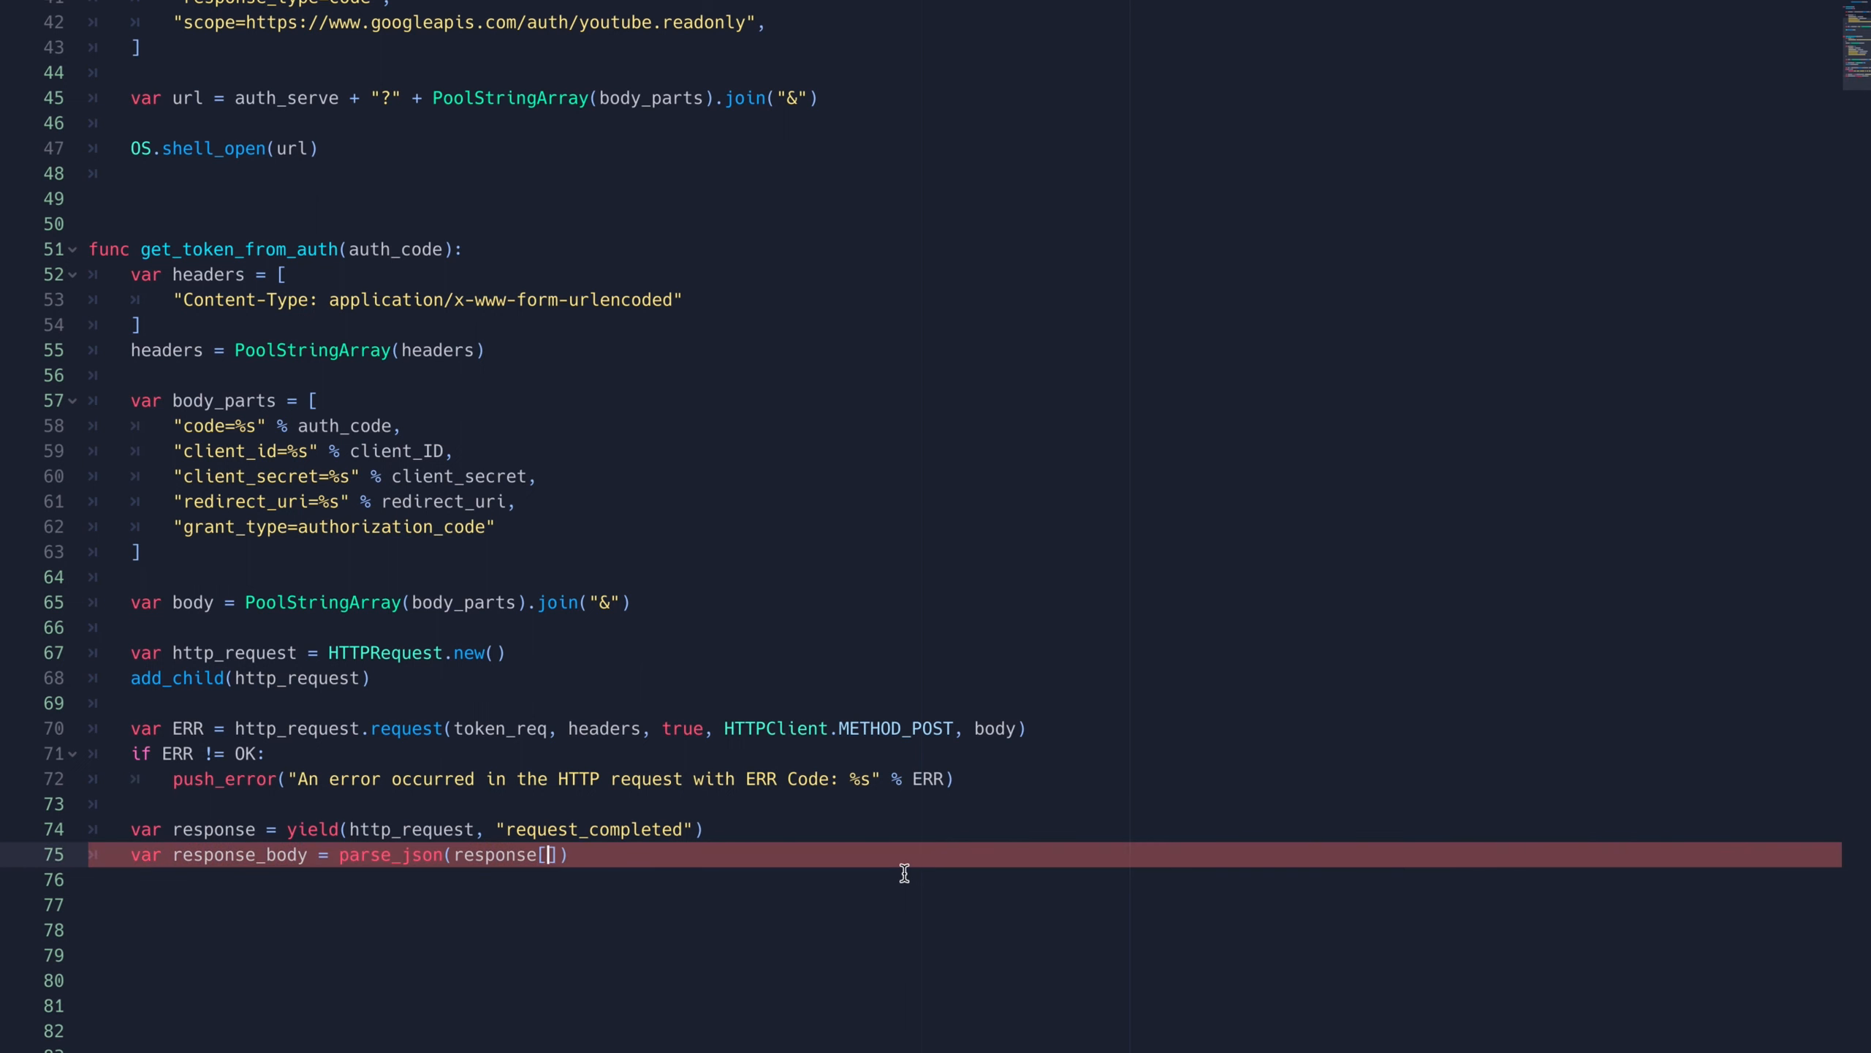
# Step: Parse the response body and store token and refresh_token, then emit a signal
pyautogui.write('3].get_string_from_utf8(')
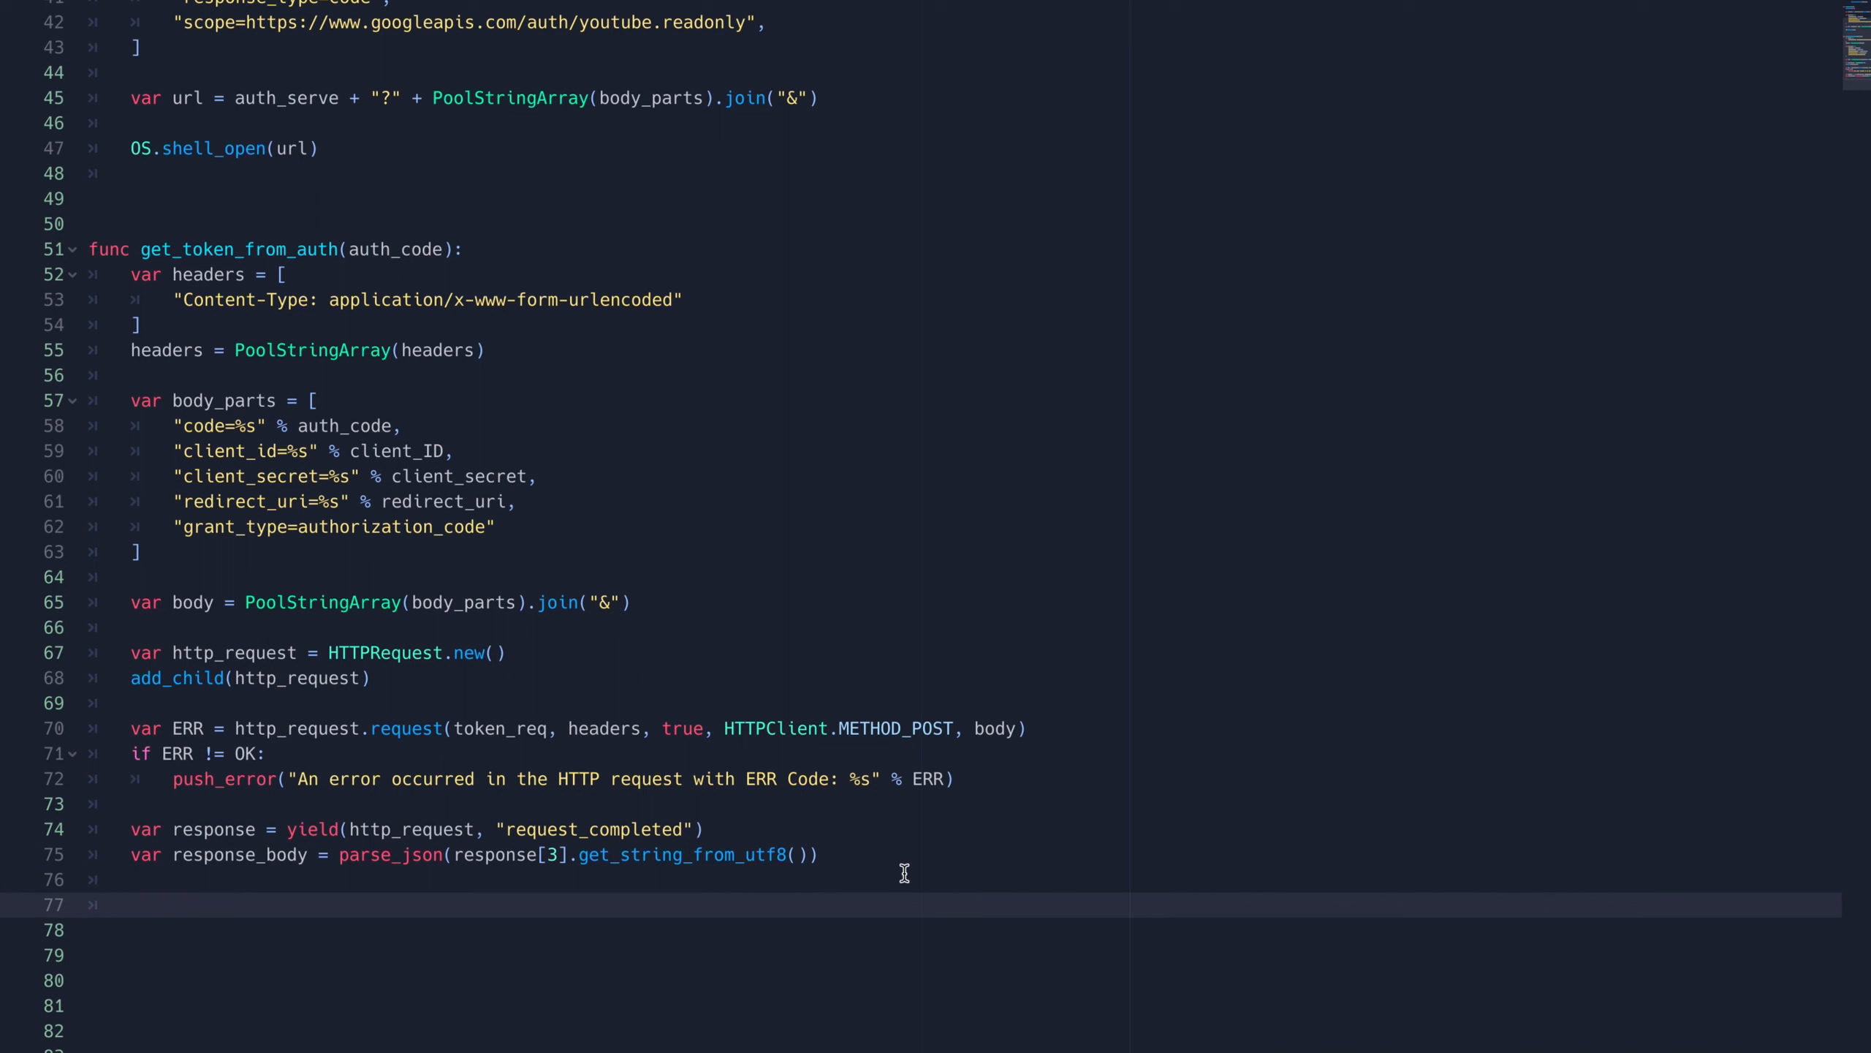
pyautogui.write('token = response_body["access_token"]')
pyautogui.click(965, 930)
pyautogui.write('refresh_token')
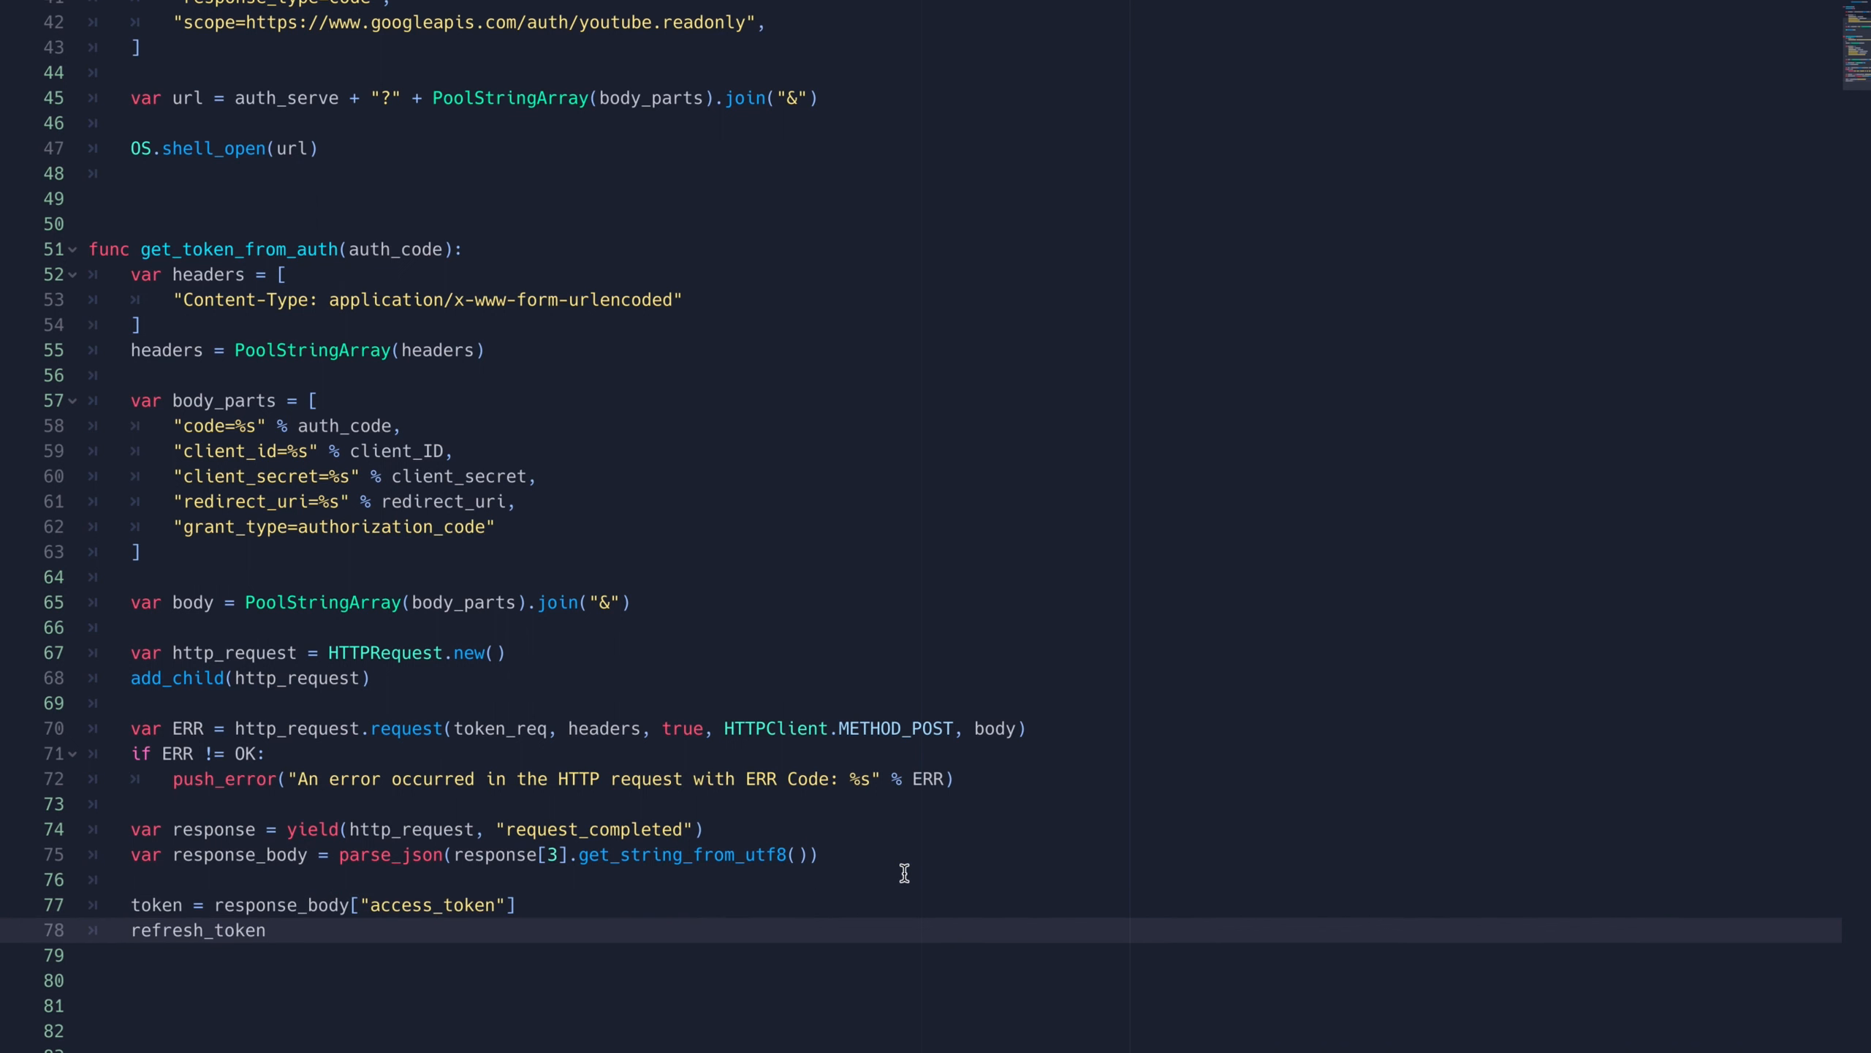
pyautogui.write('= response_body["refresh_token"]')
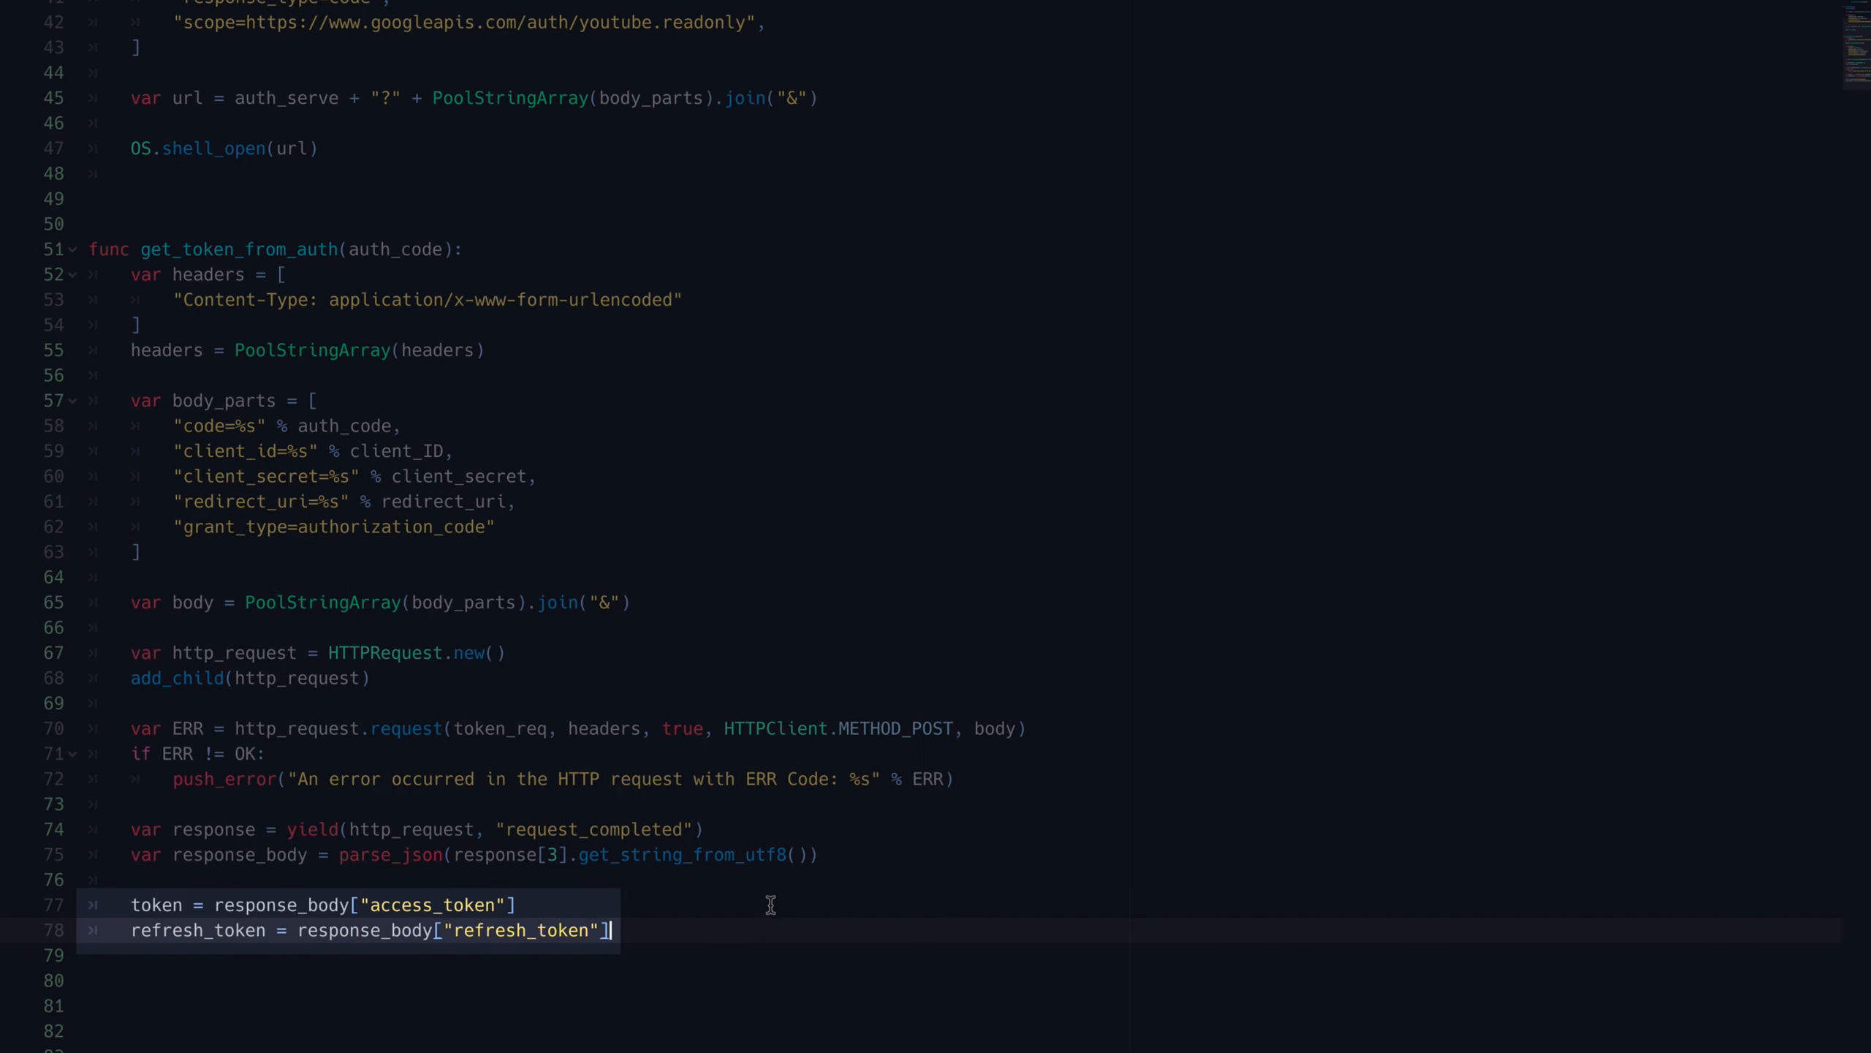
pyautogui.write('emit_signal(')
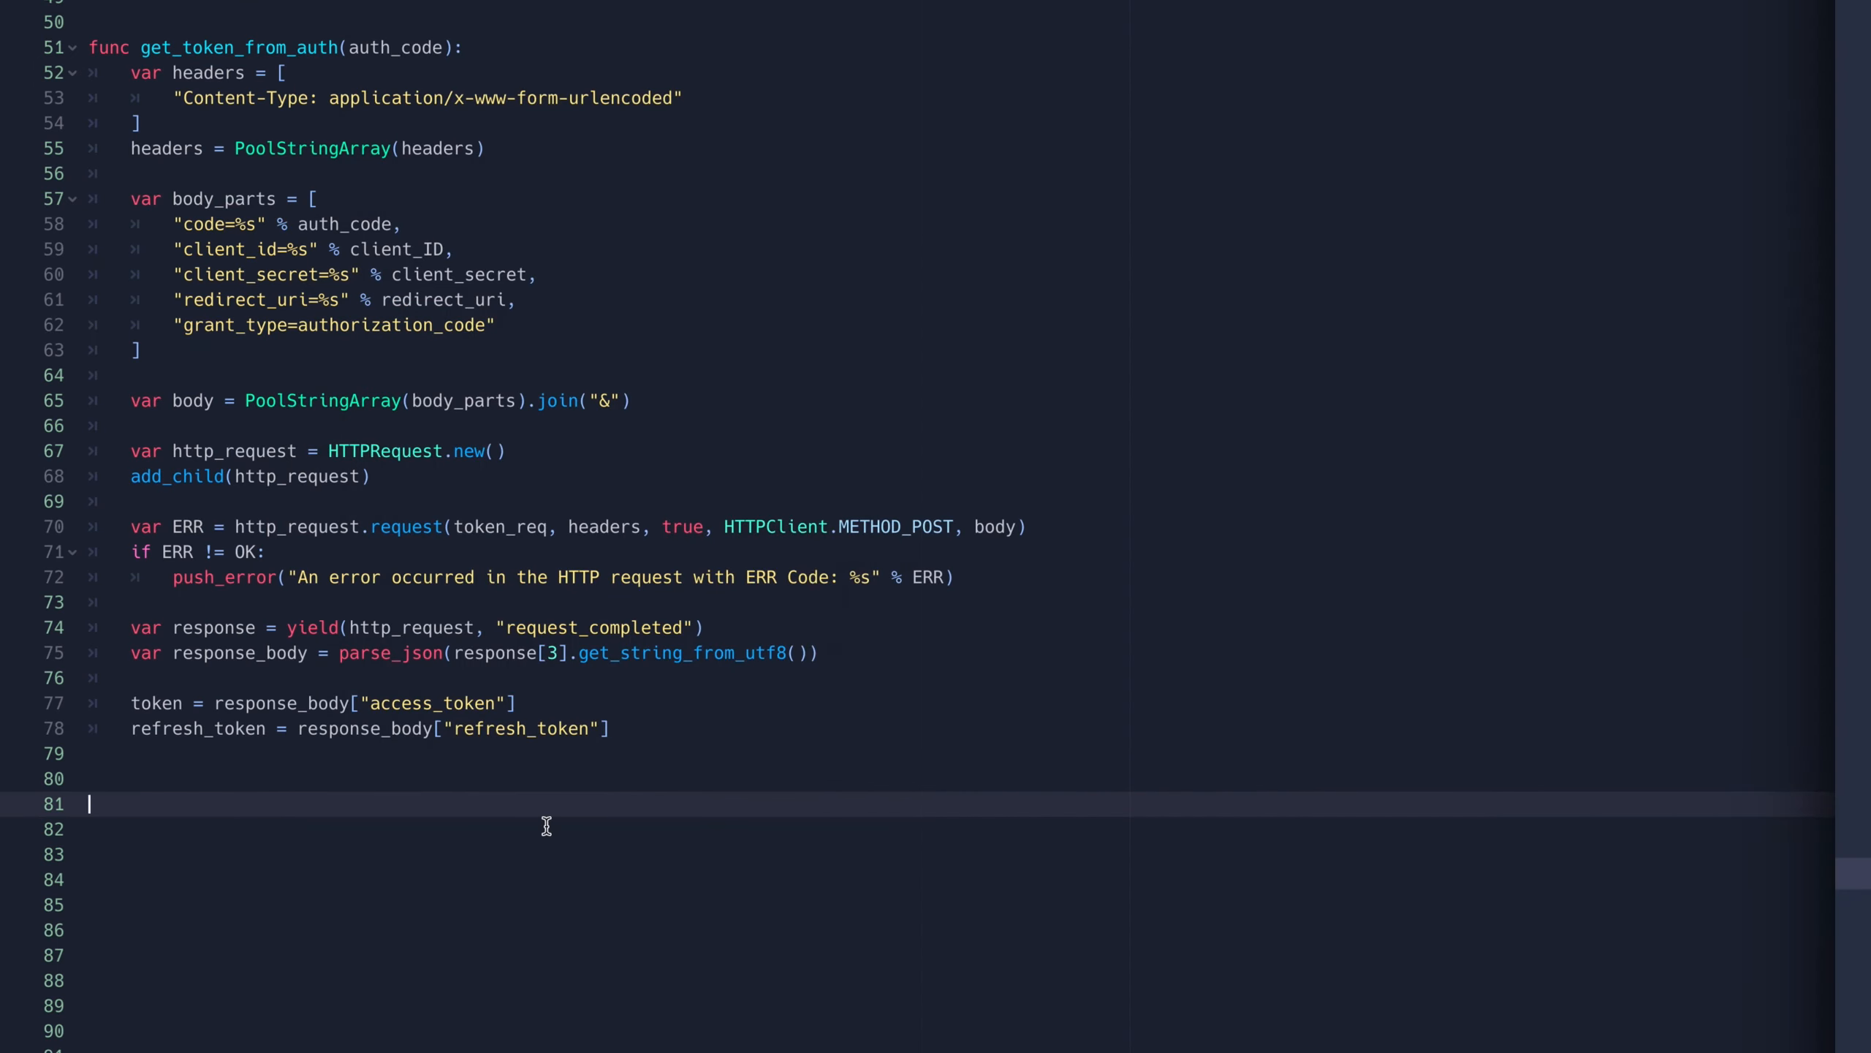
# Step: Add a refresh_token placeholder and begin is_token_valid with a short timer yield and headers
pyautogui.write('func refresh_token():')
pyautogui.click(960, 930)
pyautogui.write('if !token:')
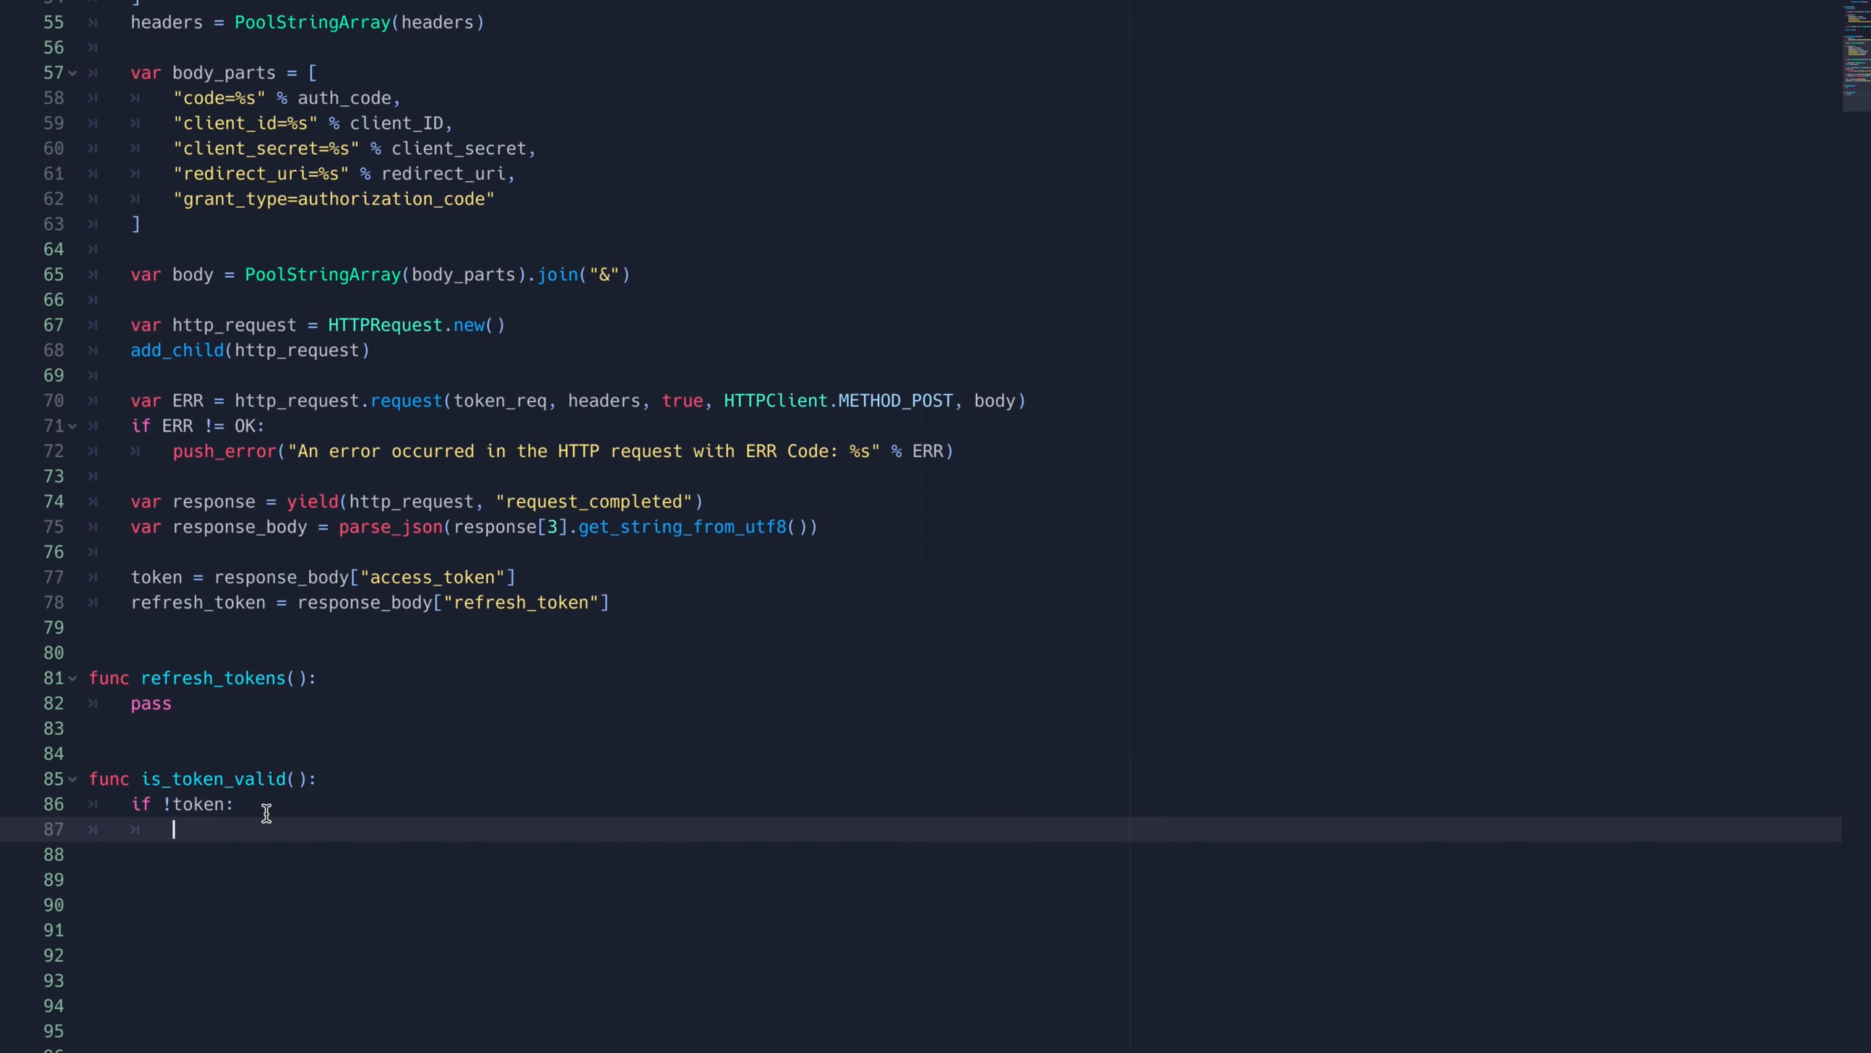
pyautogui.write('yield(get_tree())')
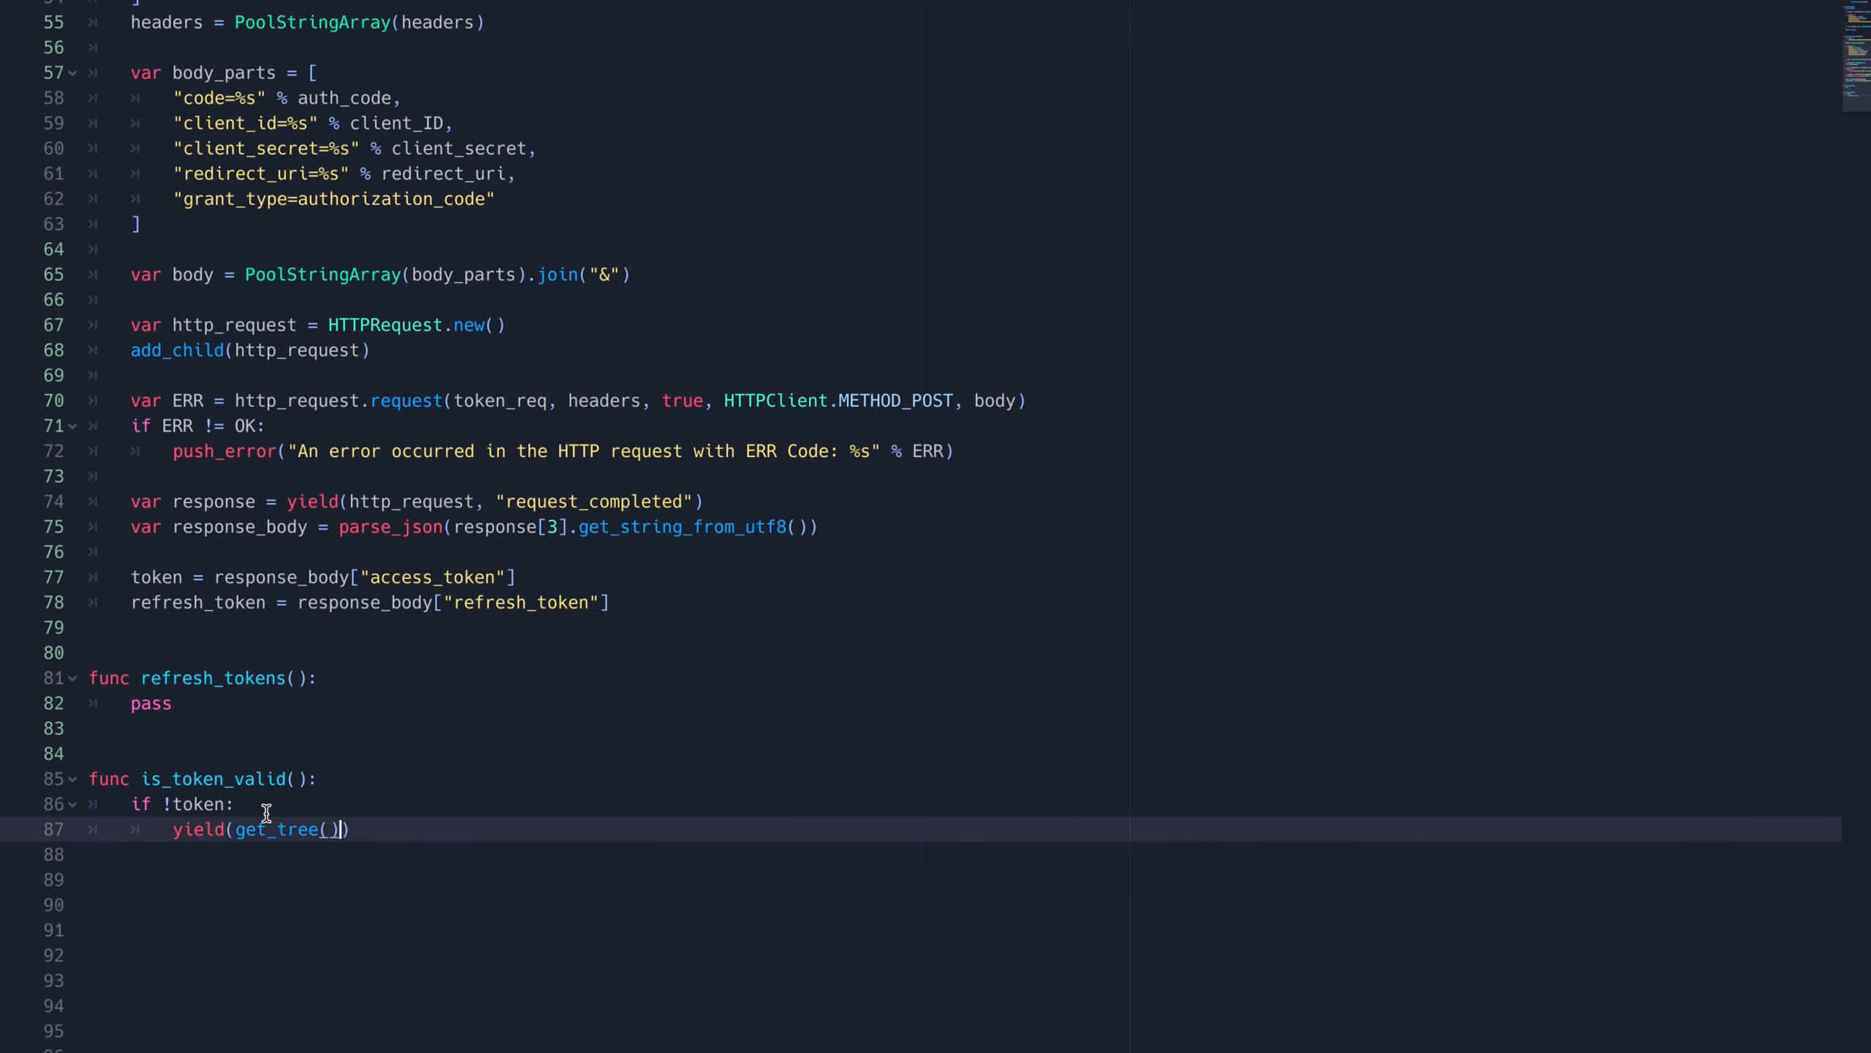
pyautogui.write('.create_timer(.001), "timeout')
pyautogui.click(965, 854)
pyautogui.write('return false')
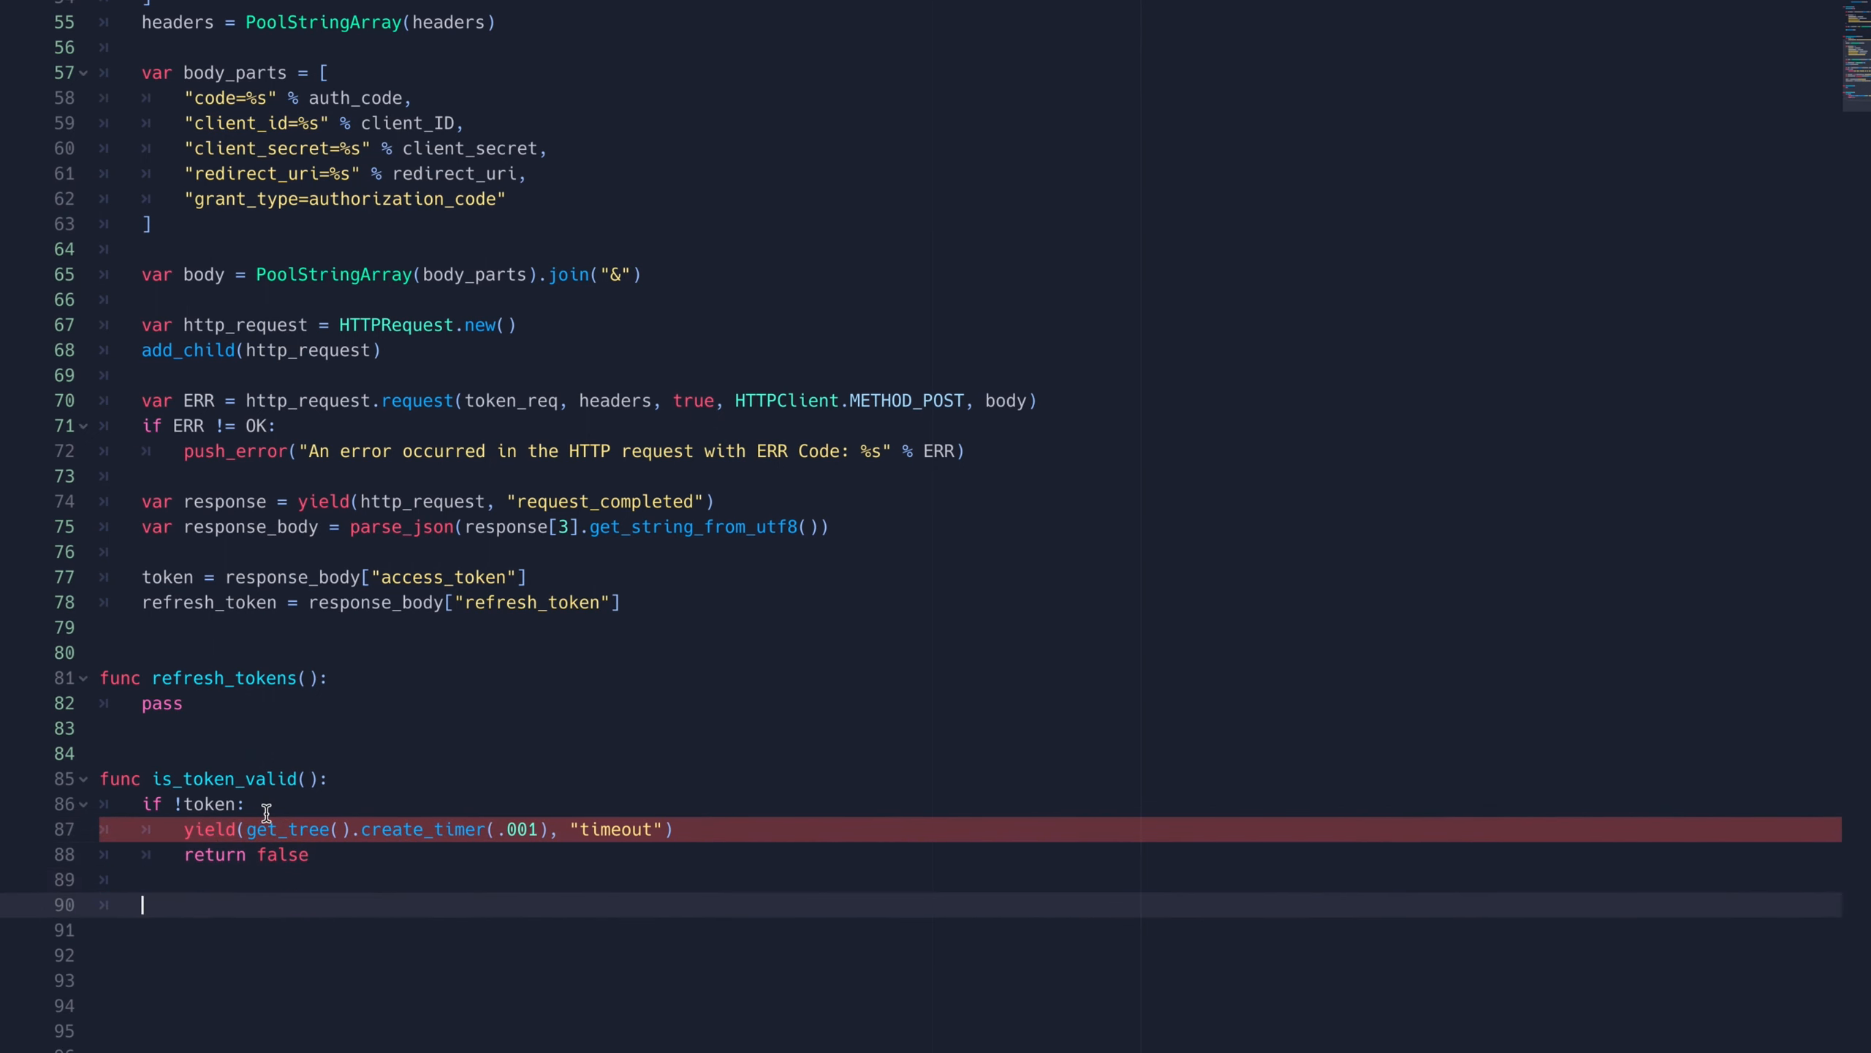
pyautogui.scroll(-3)
pyautogui.write('var headers =')
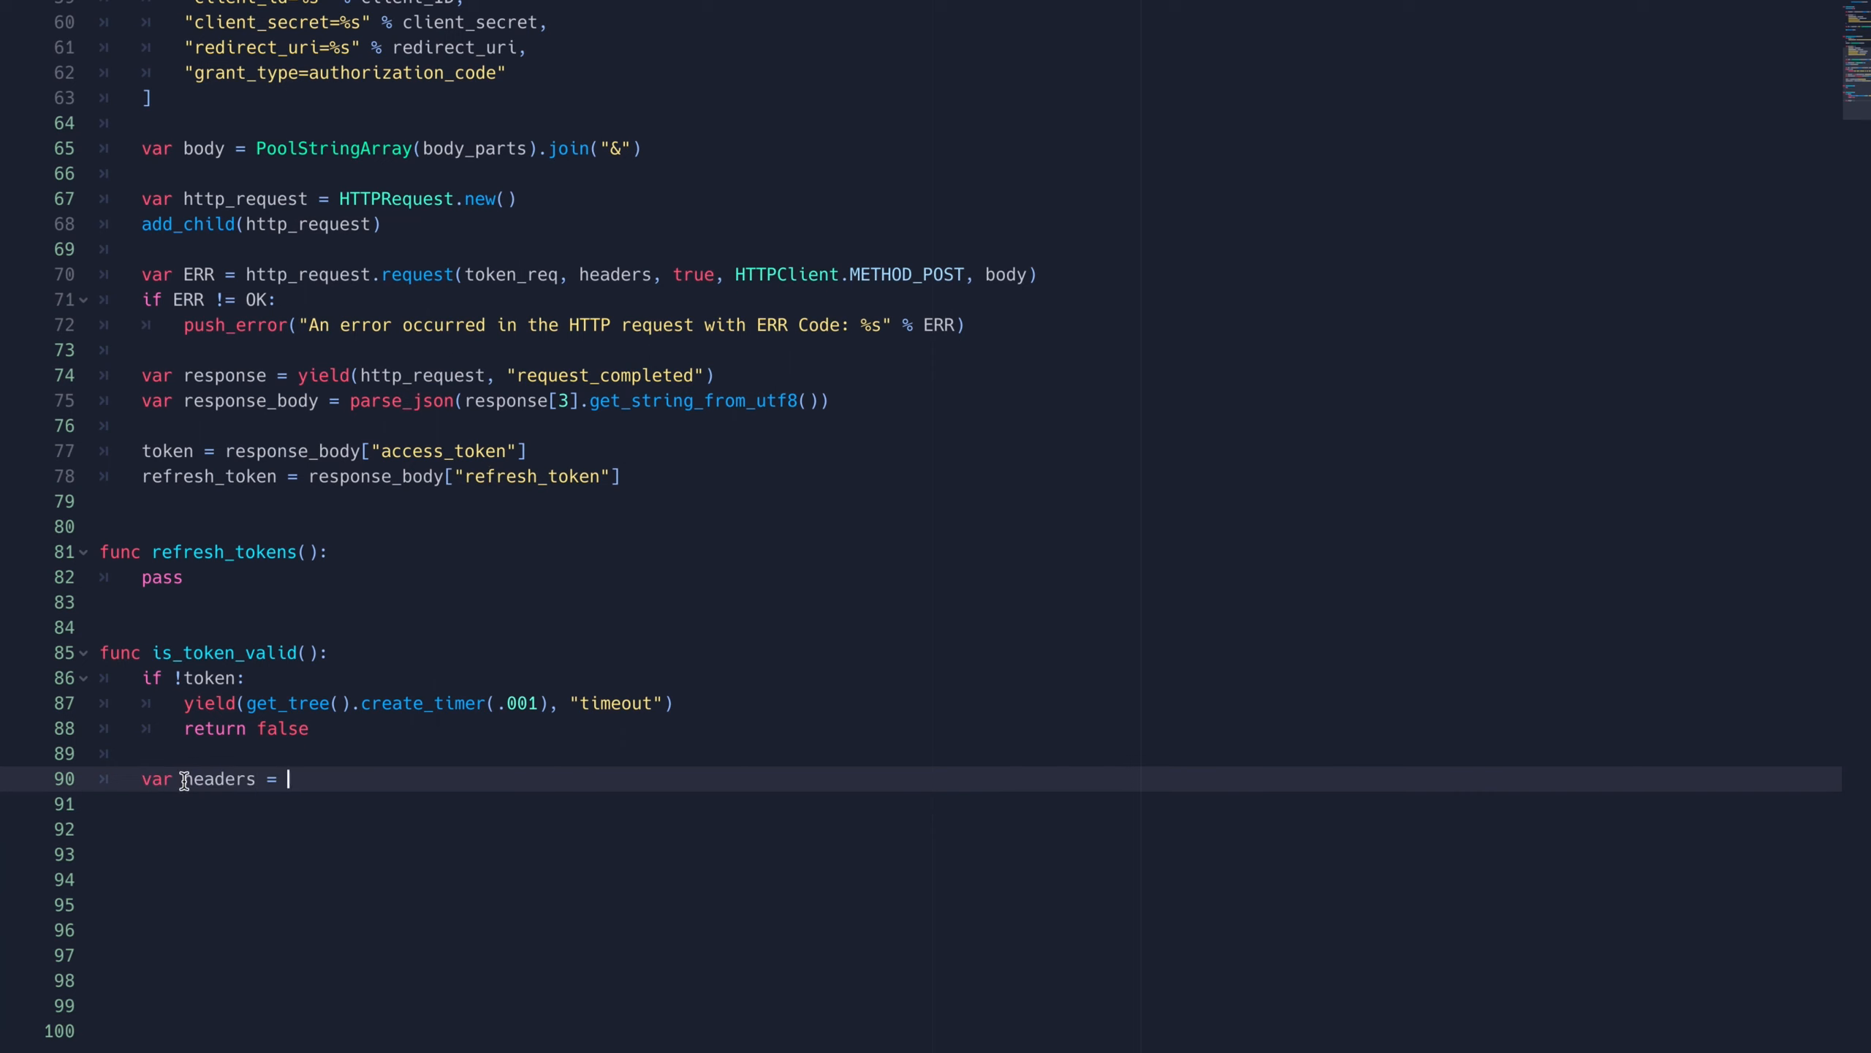
pyautogui.write('[]')
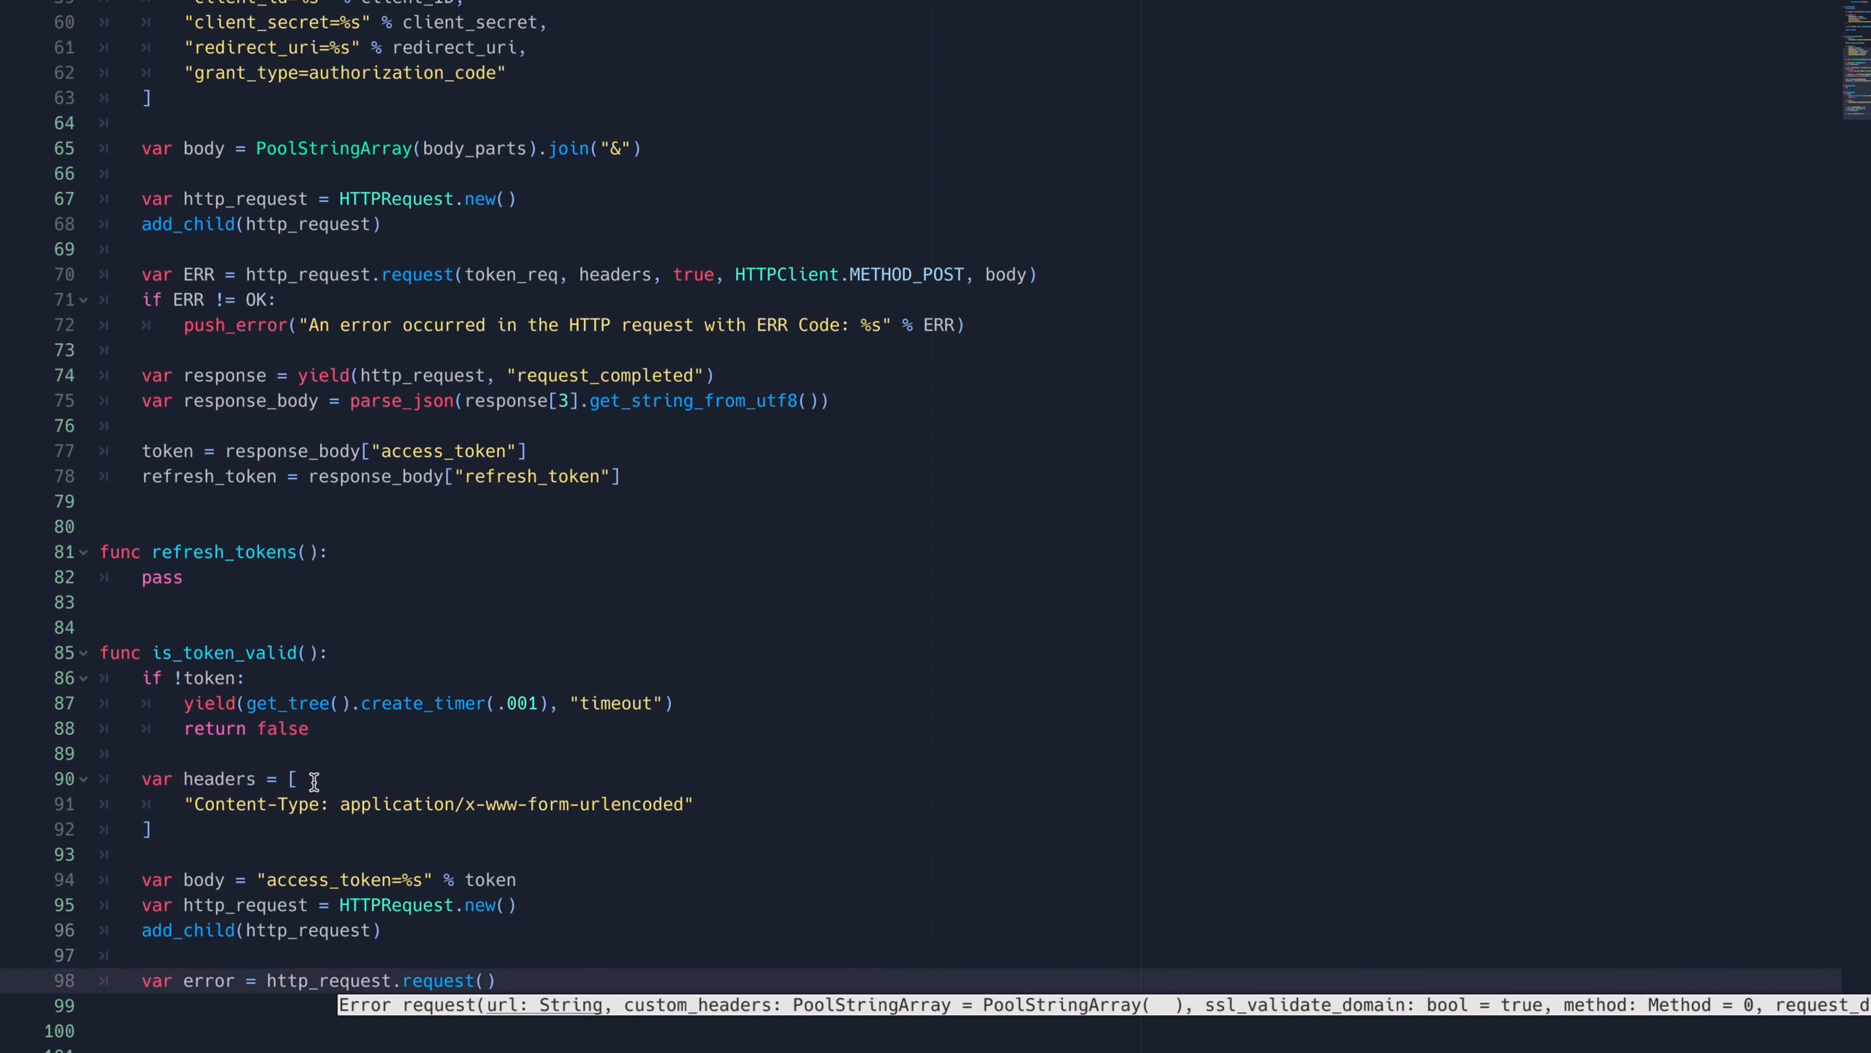
# Step: POST the token to token_req + "info", yield for completion and check that the parsed expiration is above 0
pyautogui.write('(token_req + "info")')
pyautogui.write('var response = yield(')
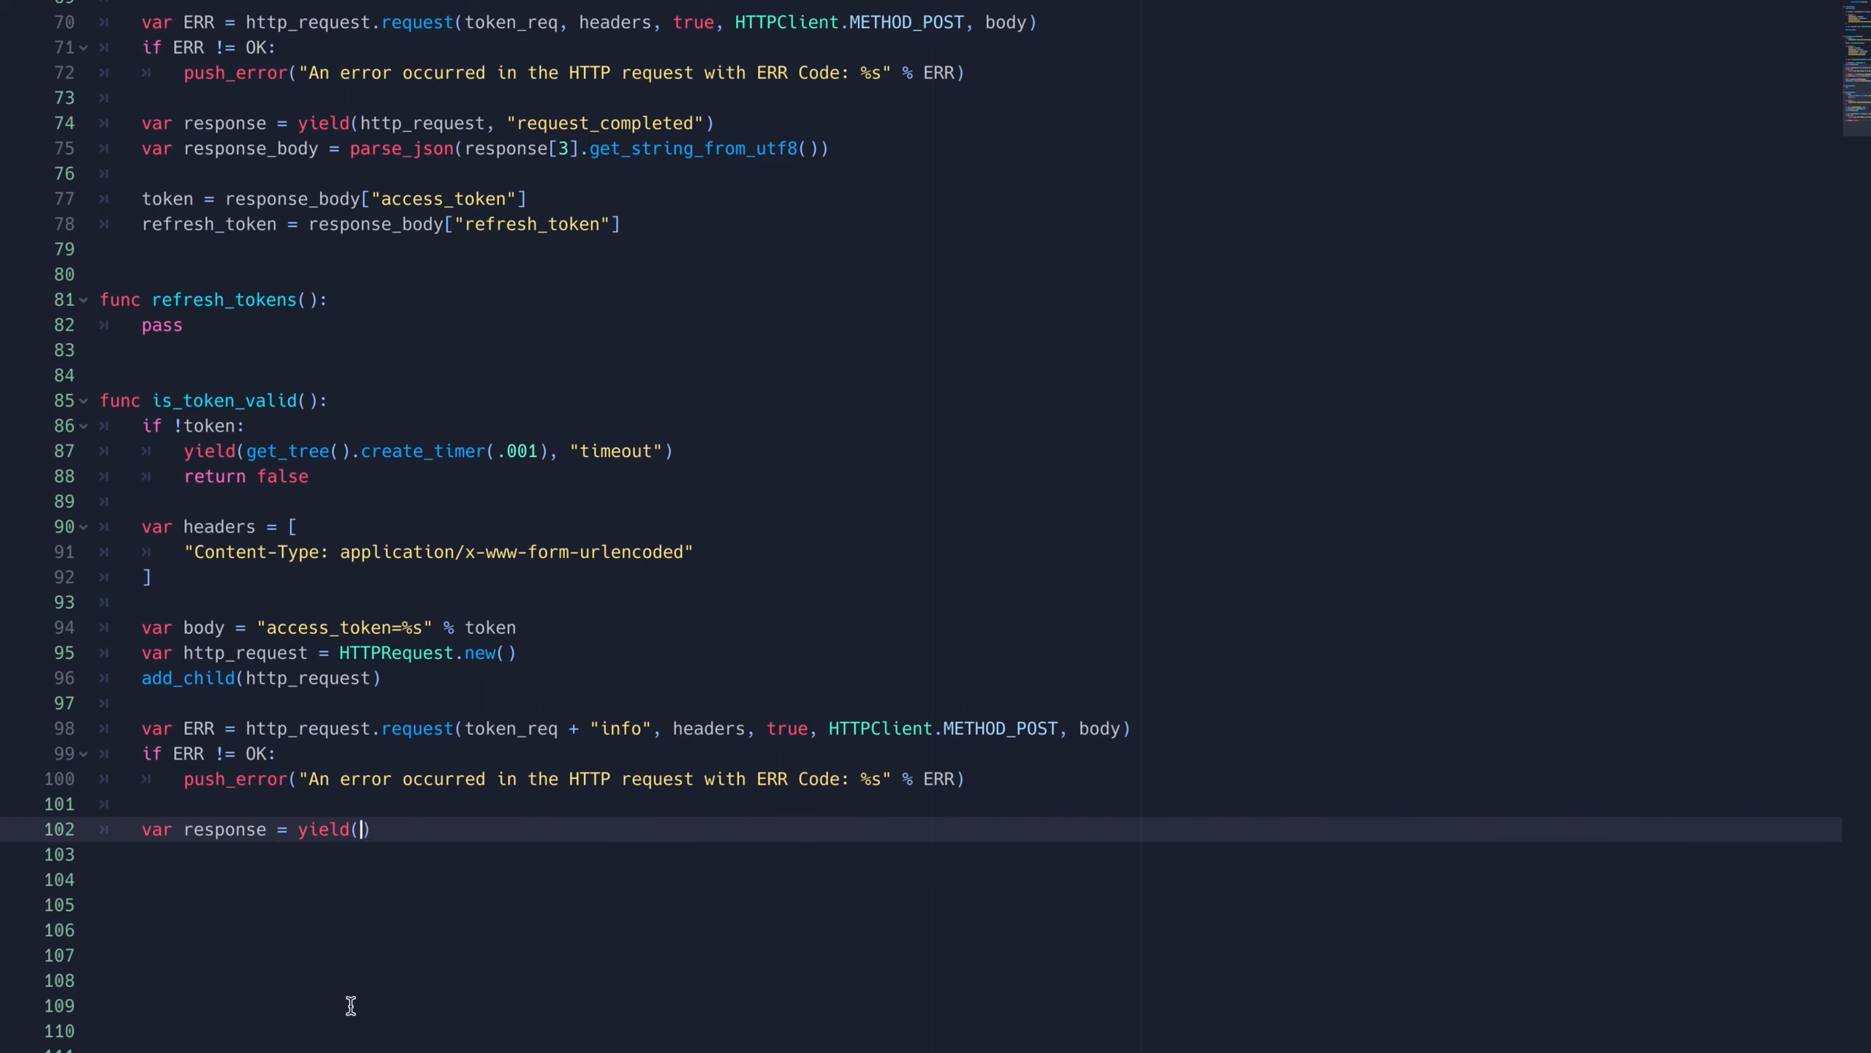
pyautogui.write('http_request, "request_completed")')
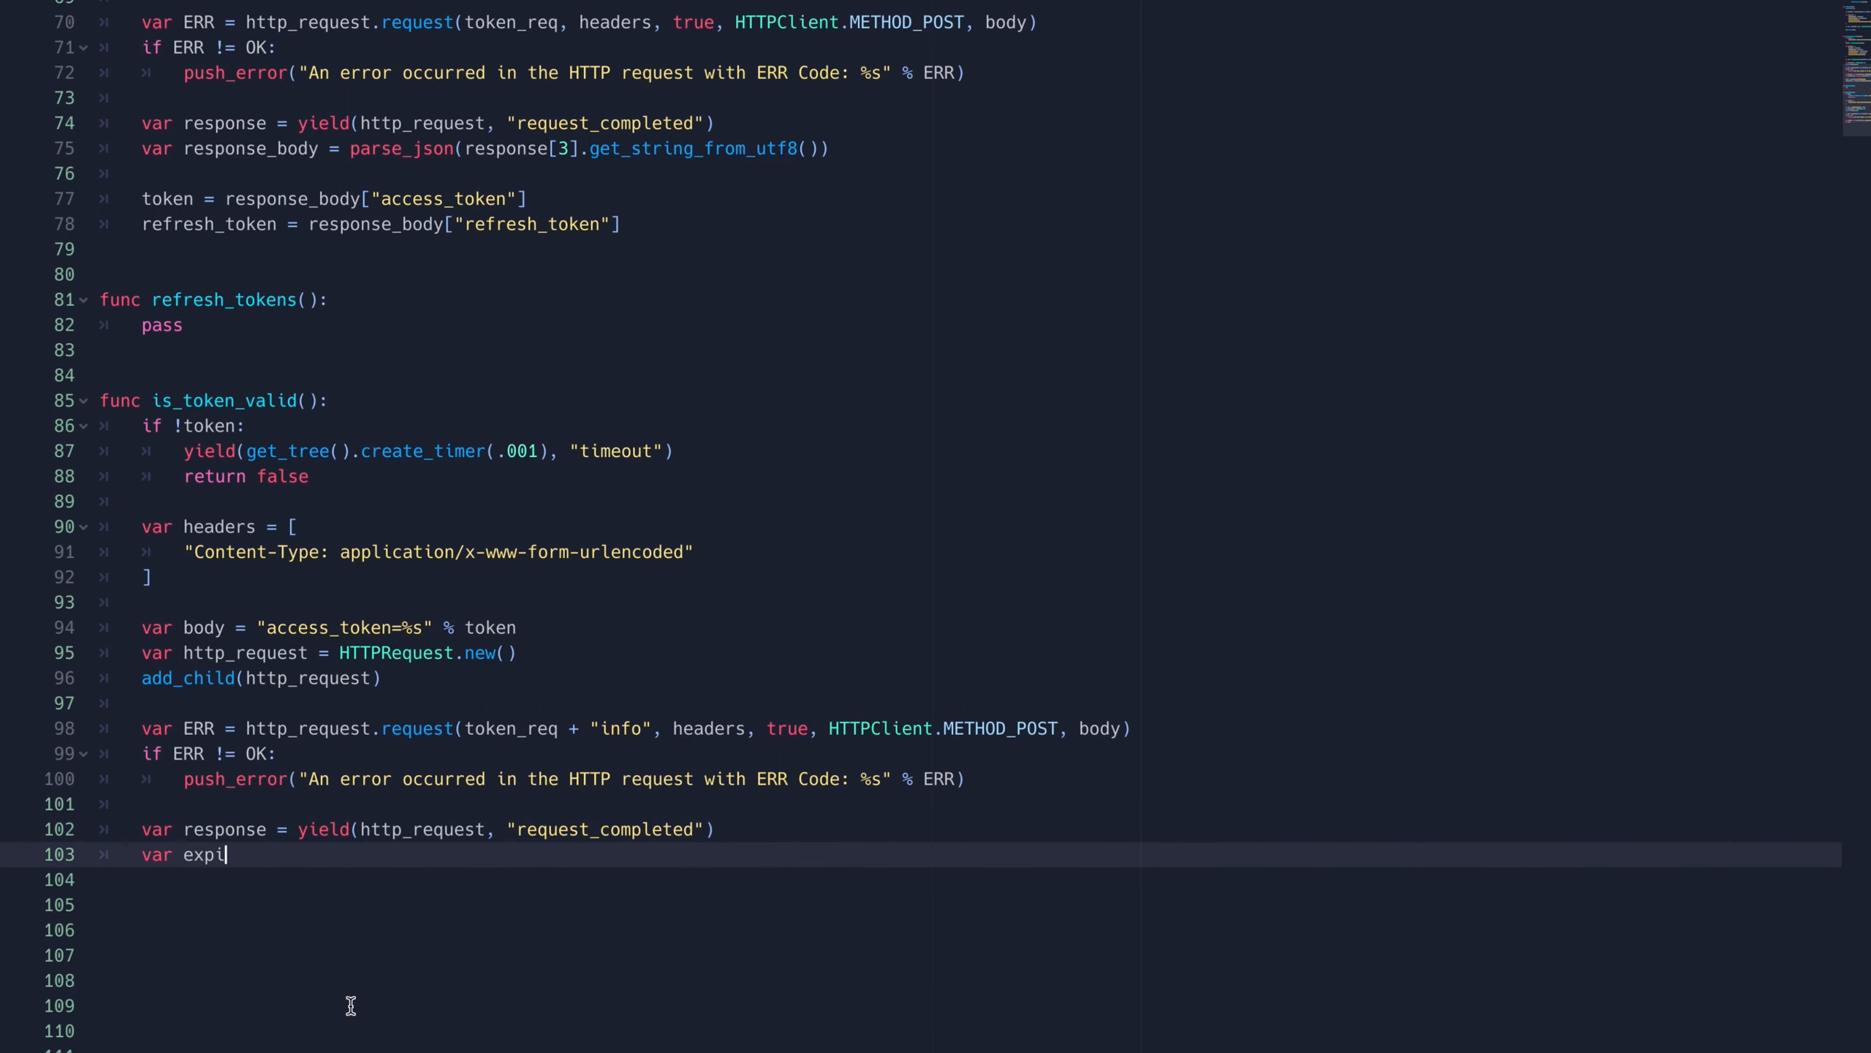
pyautogui.write('ration = parse_json(response[3].get_string_from_)')
pyautogui.click(965, 904)
pyautogui.write('if expiration and')
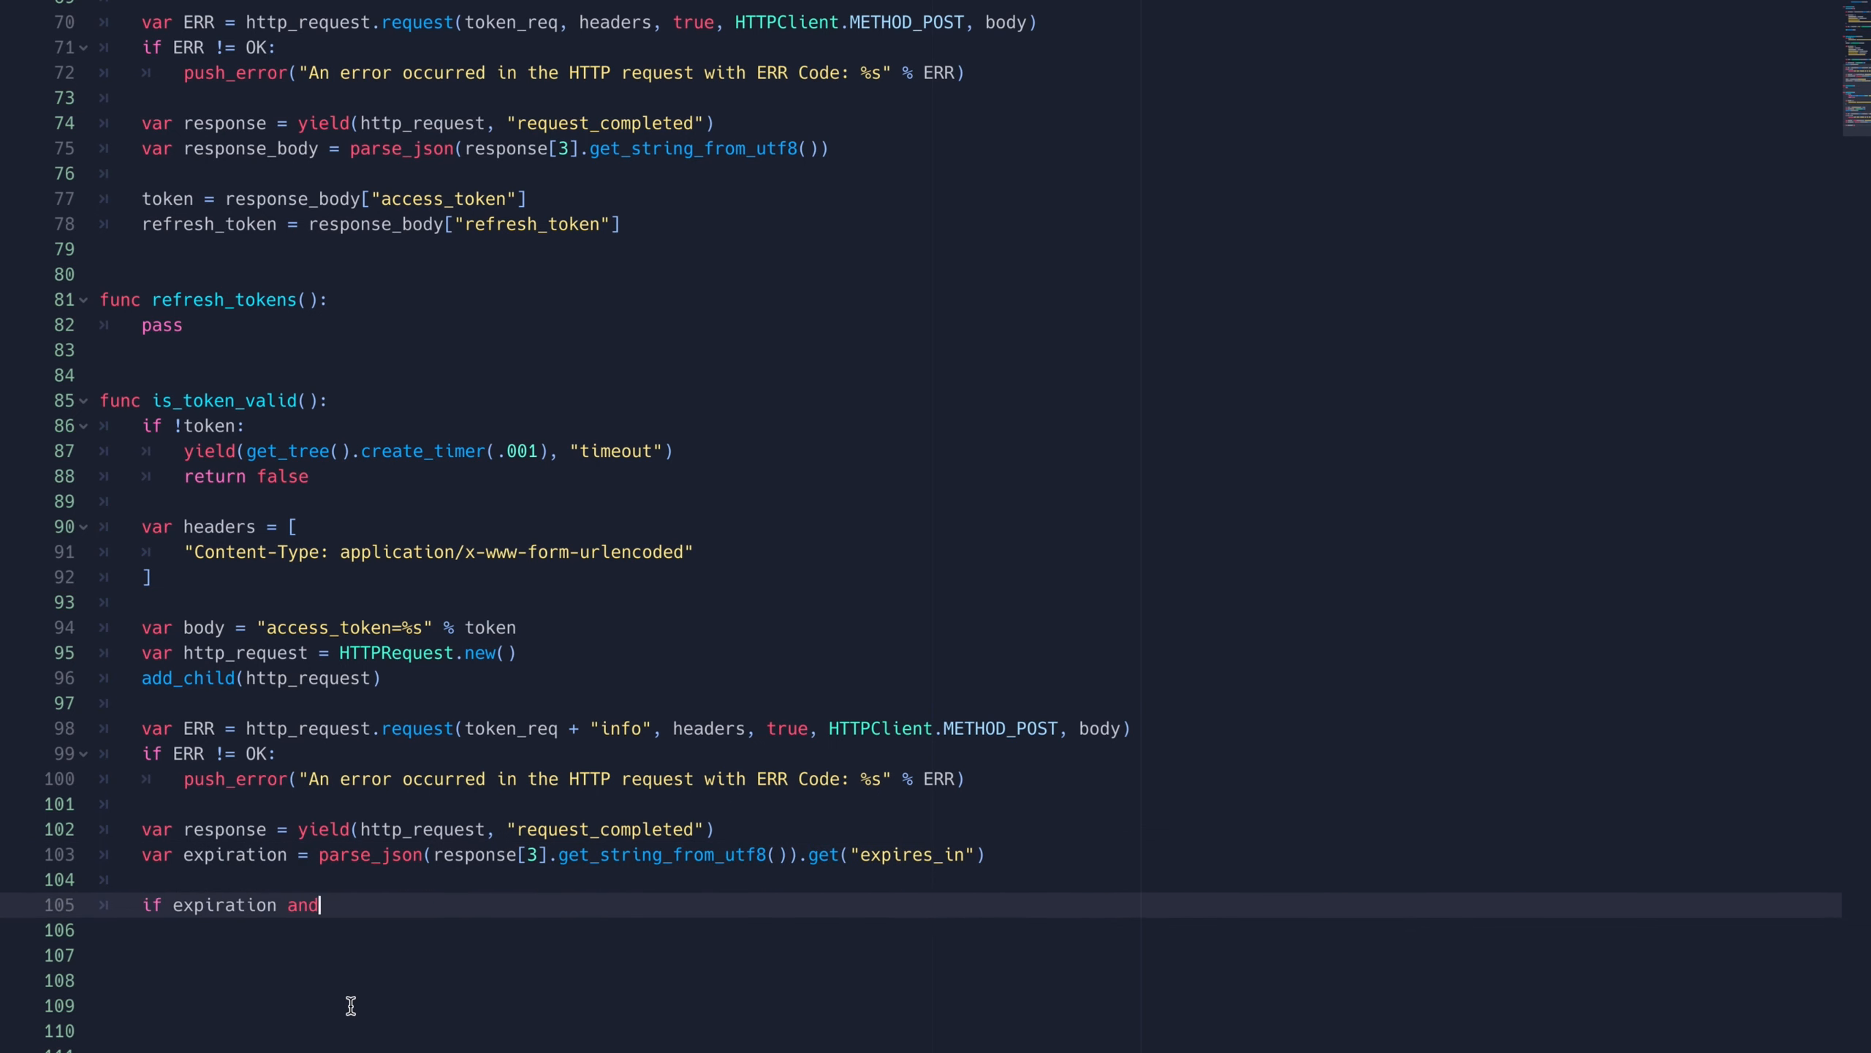
pyautogui.write('int(expiration) > 0:')
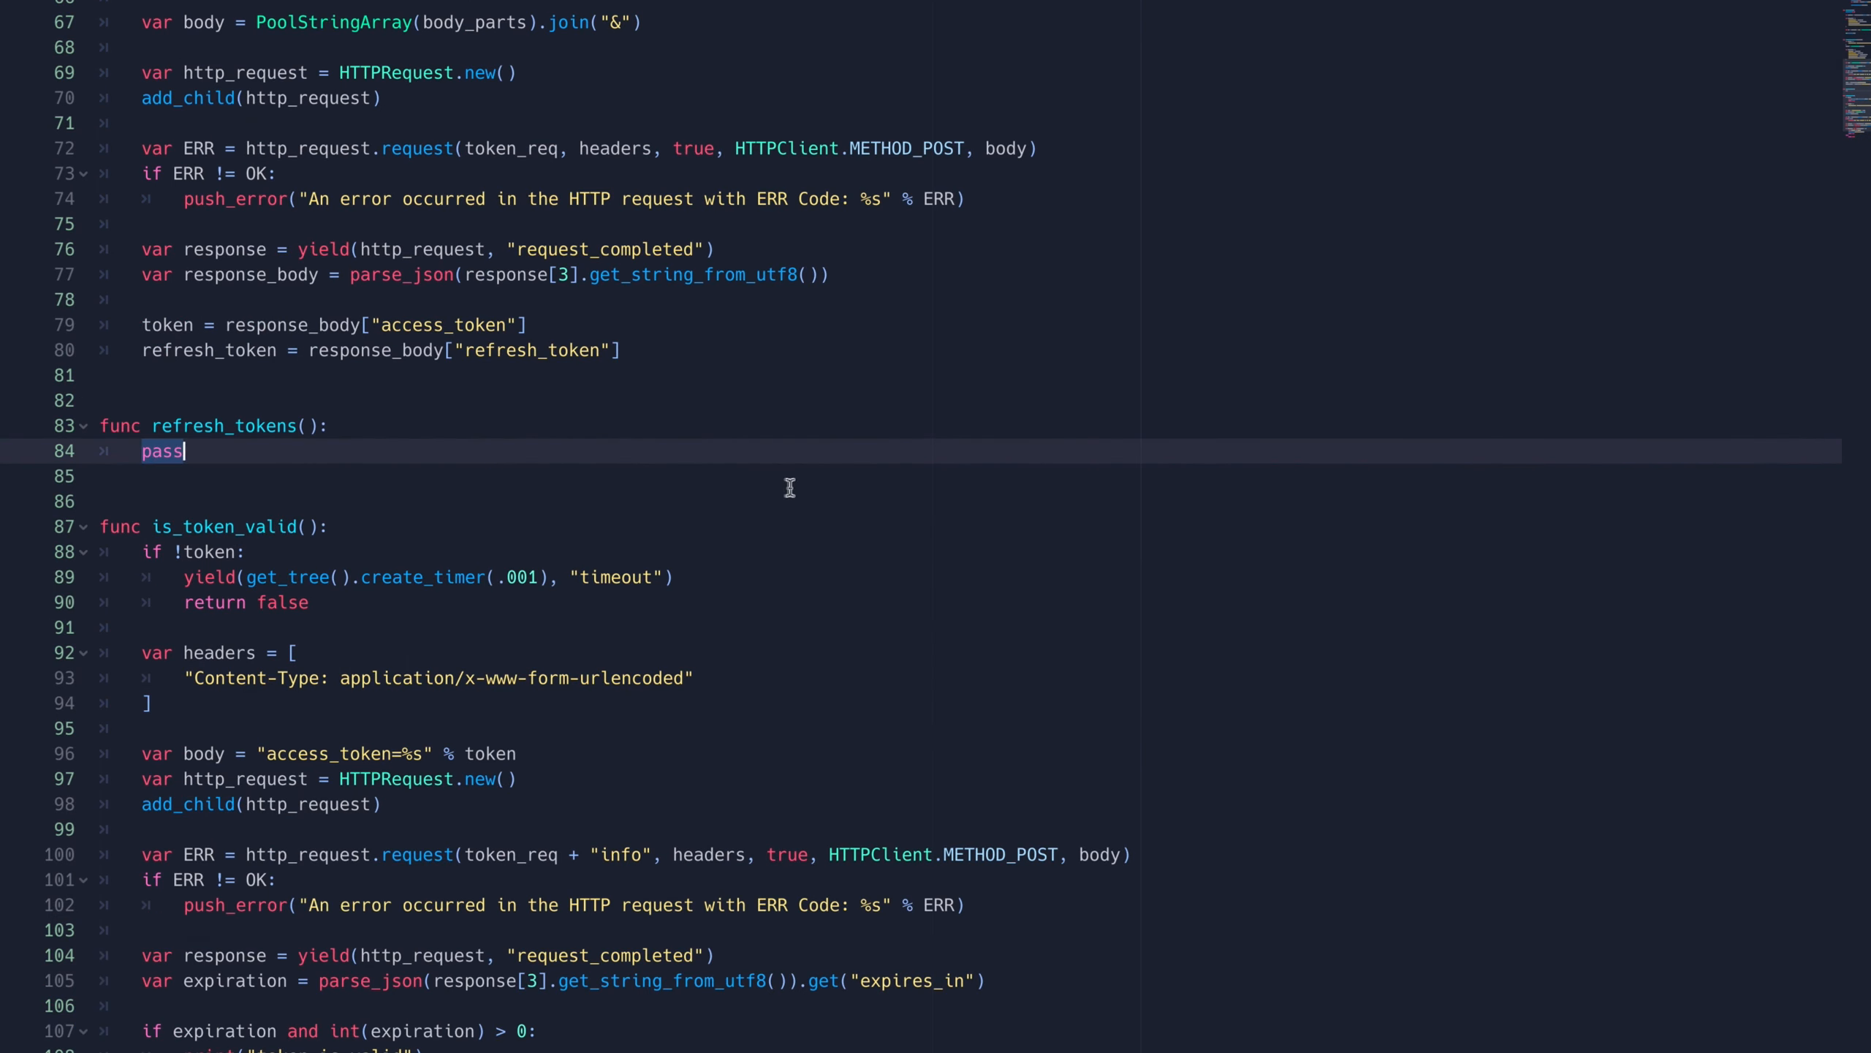
pyautogui.moveTo(185, 452)
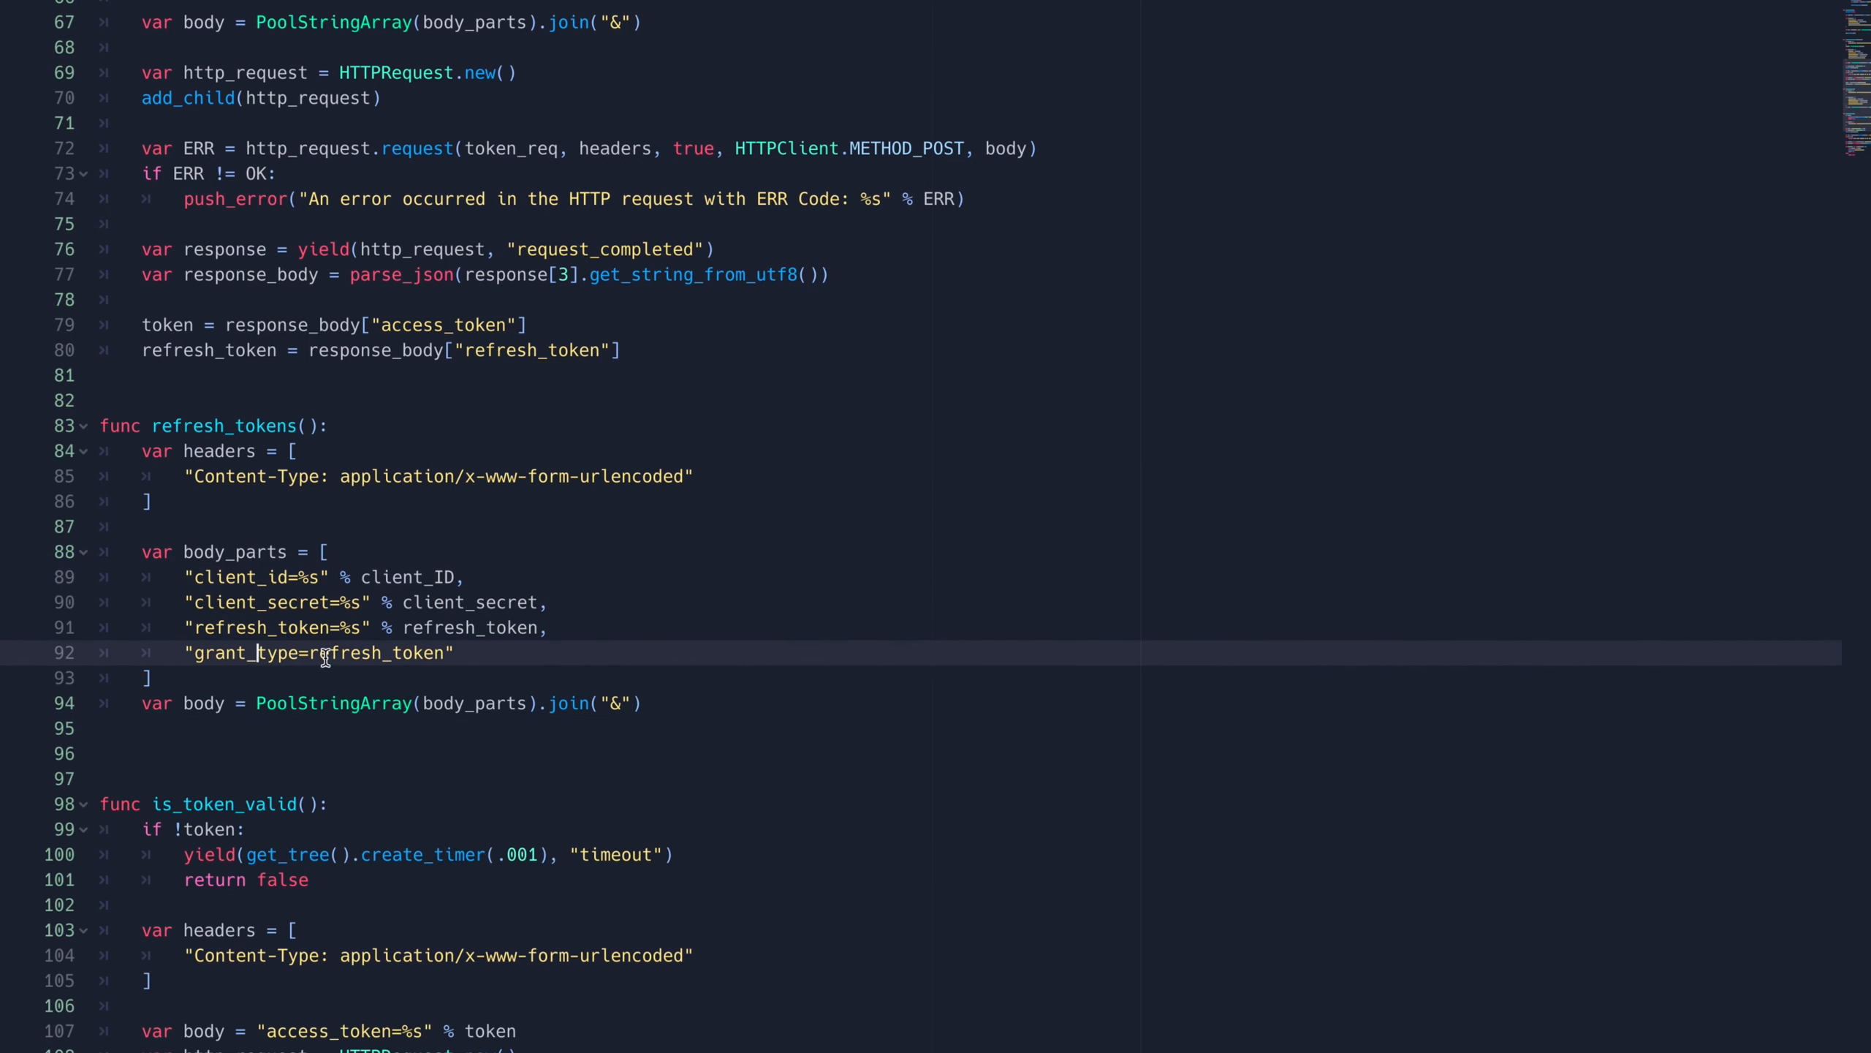
# Step: Fill refresh_tokens with an HTTPRequest POST and assign token from response_body.get("access_token")
pyautogui.write('var http_request = HTTPRequest.new(')
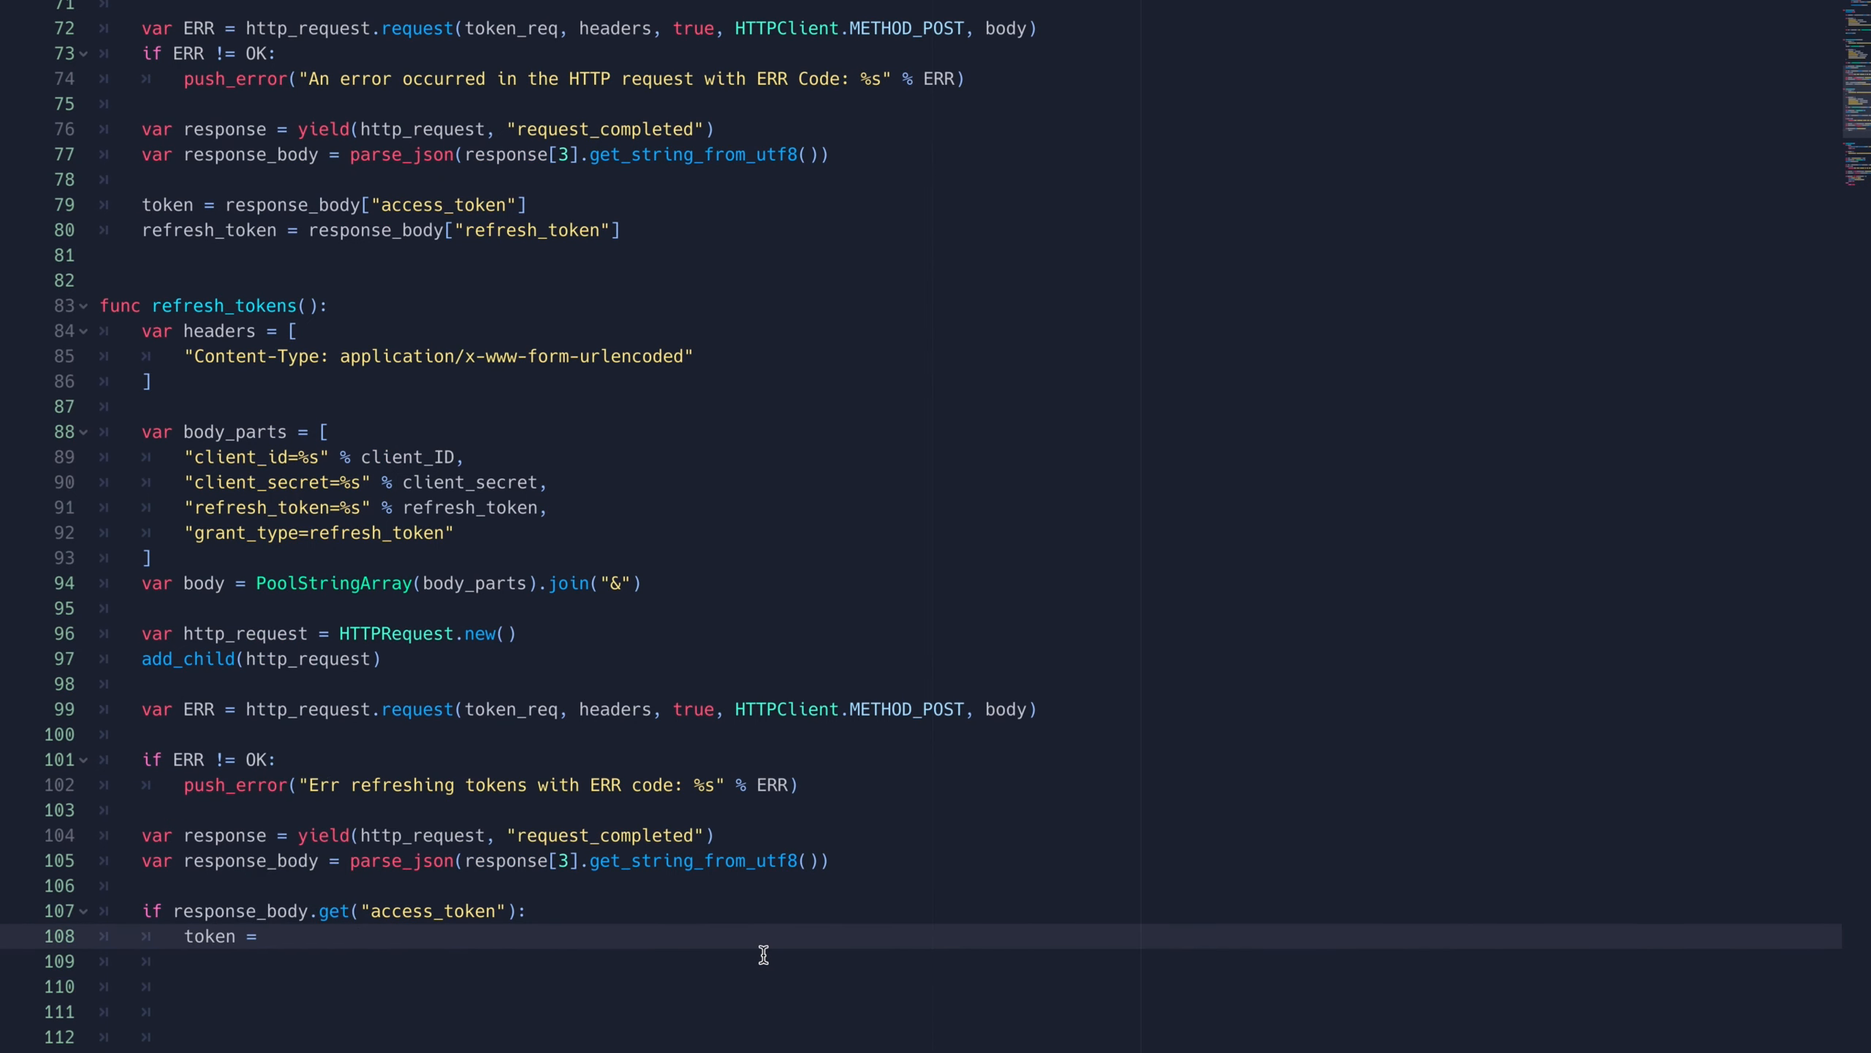
pyautogui.write('response_body.get("access_token")')
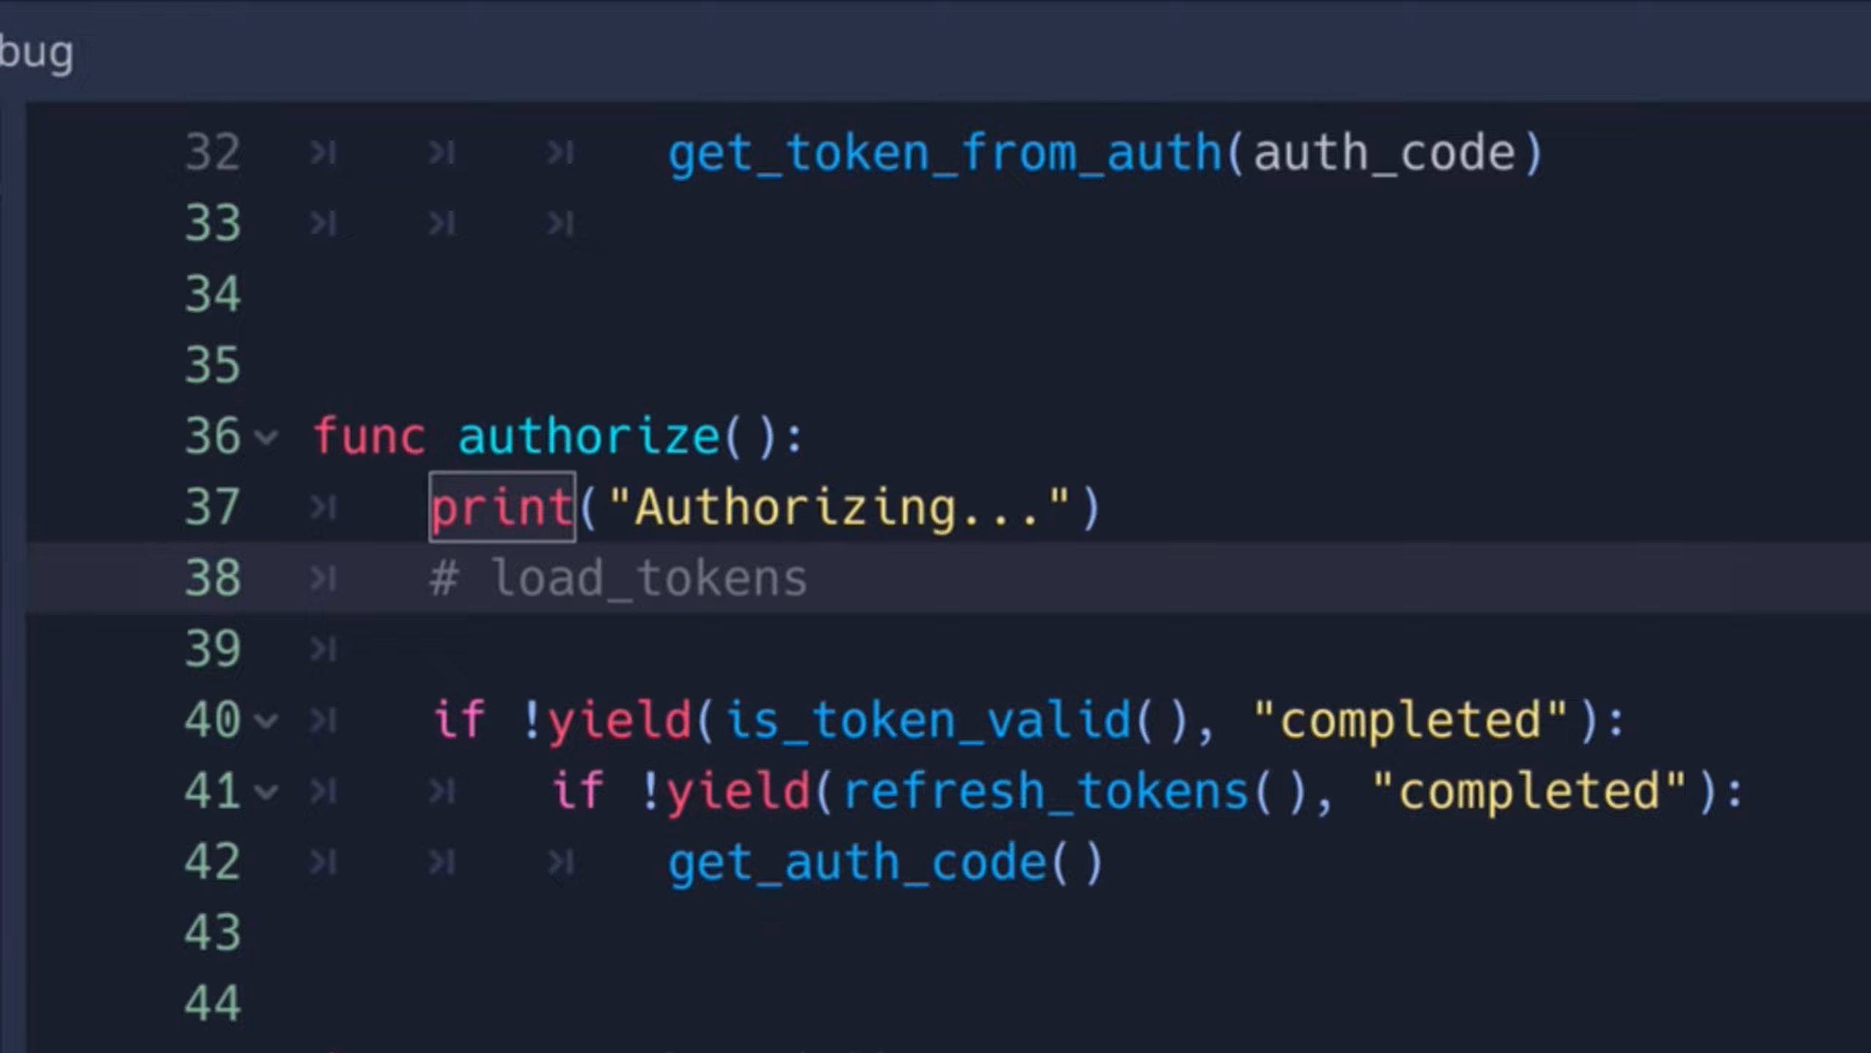
# Step: Add save_tokens() after the token exchange and load_tokens() at the start of authorize()
pyautogui.scroll(-3)
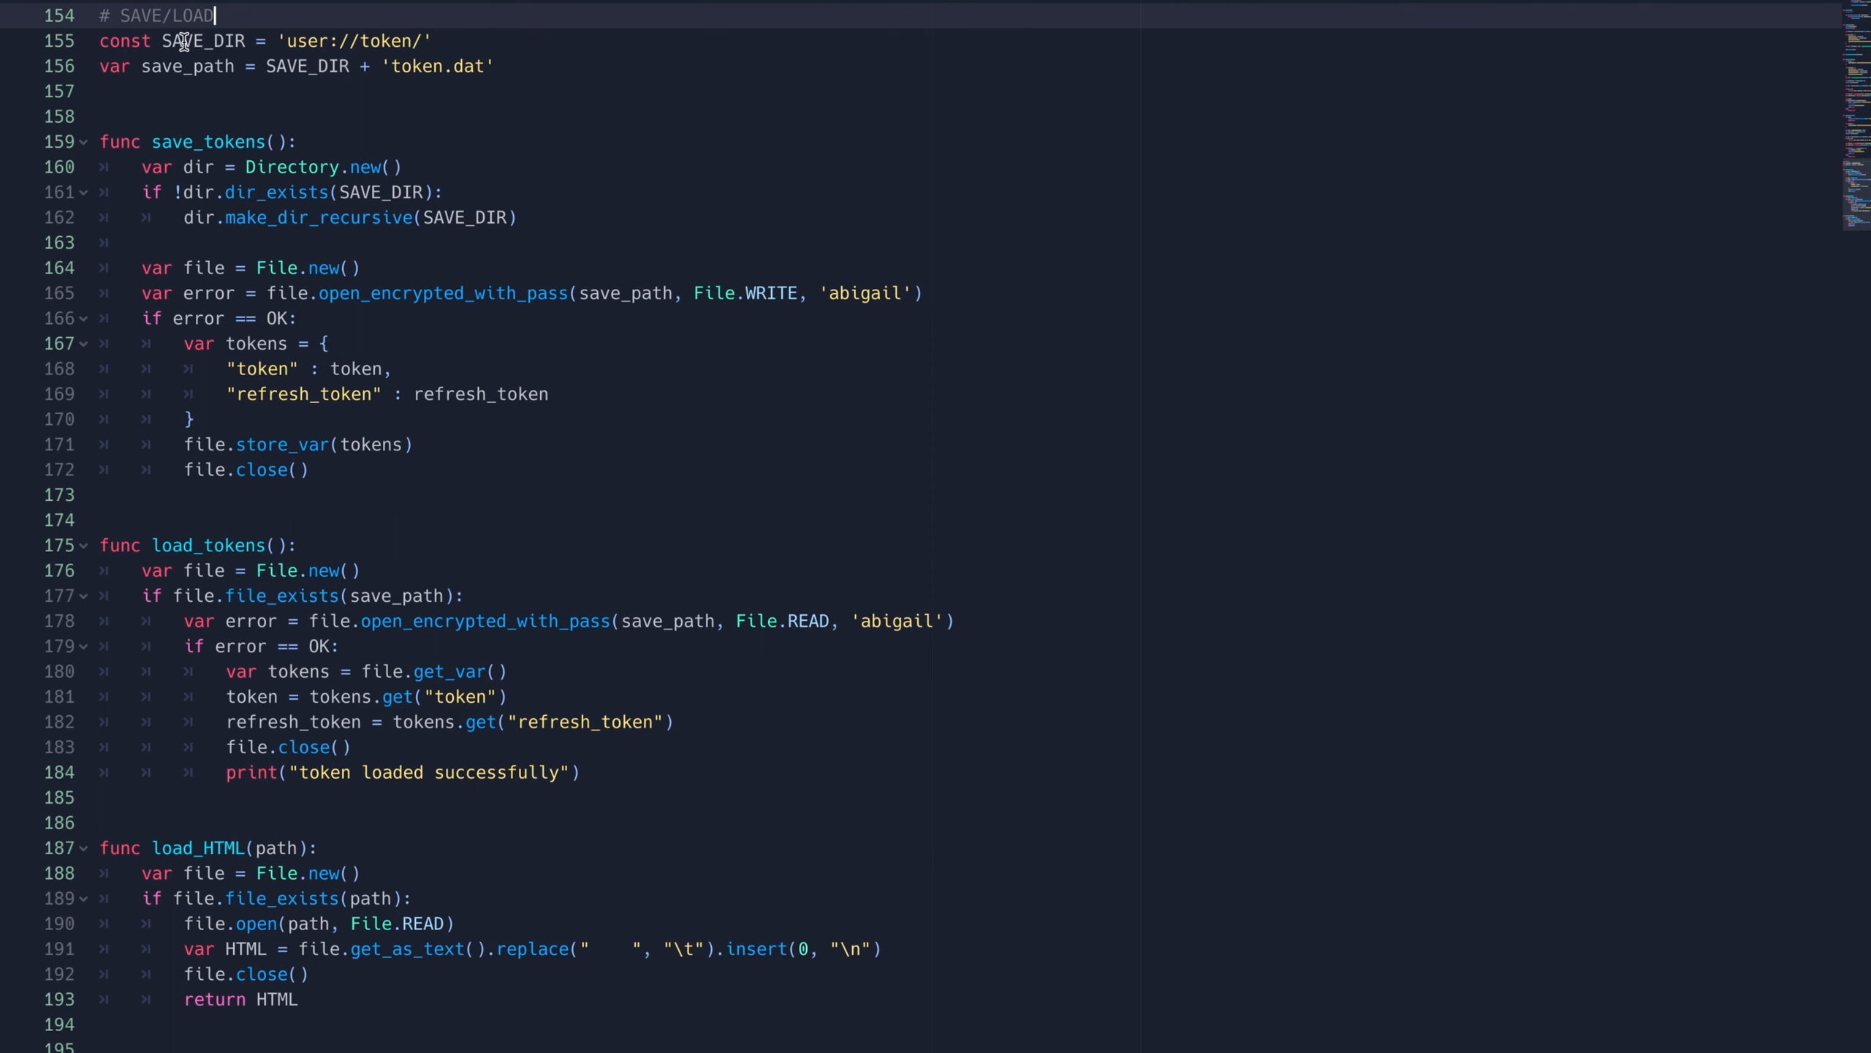
pyautogui.moveTo(457, 380)
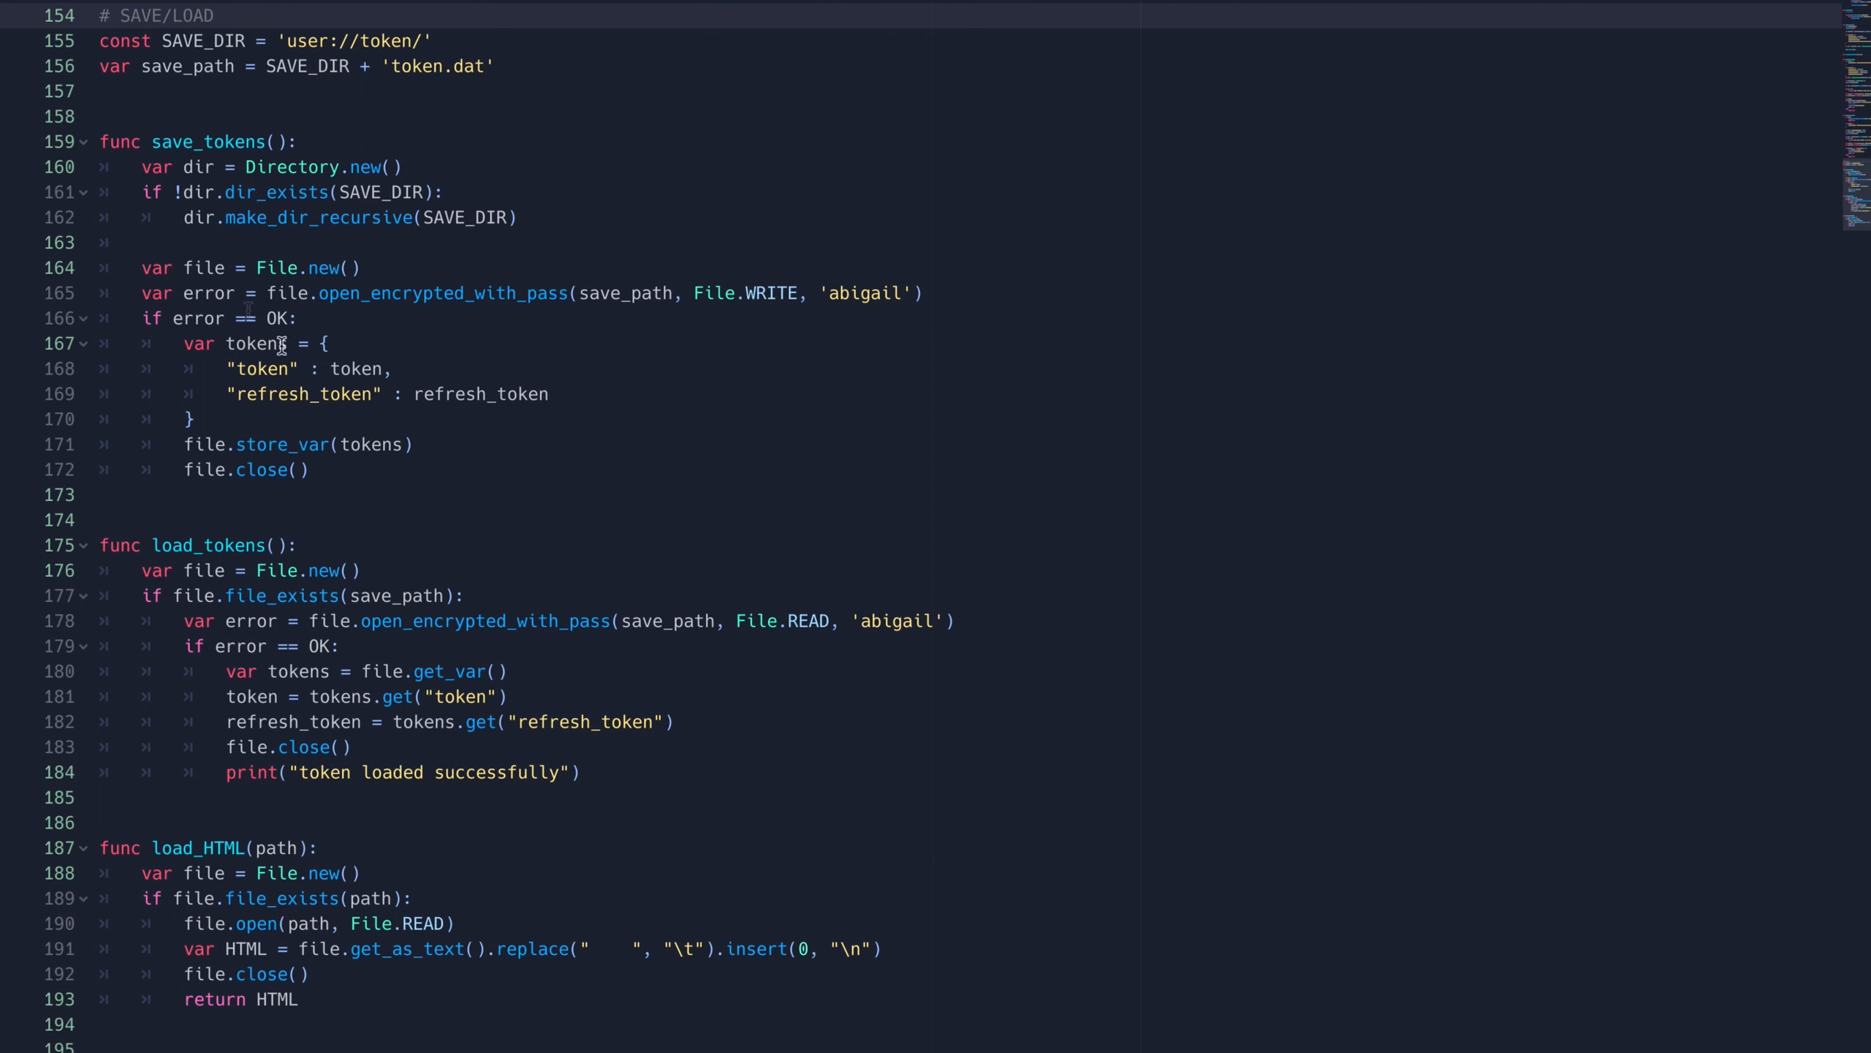
pyautogui.scroll(3)
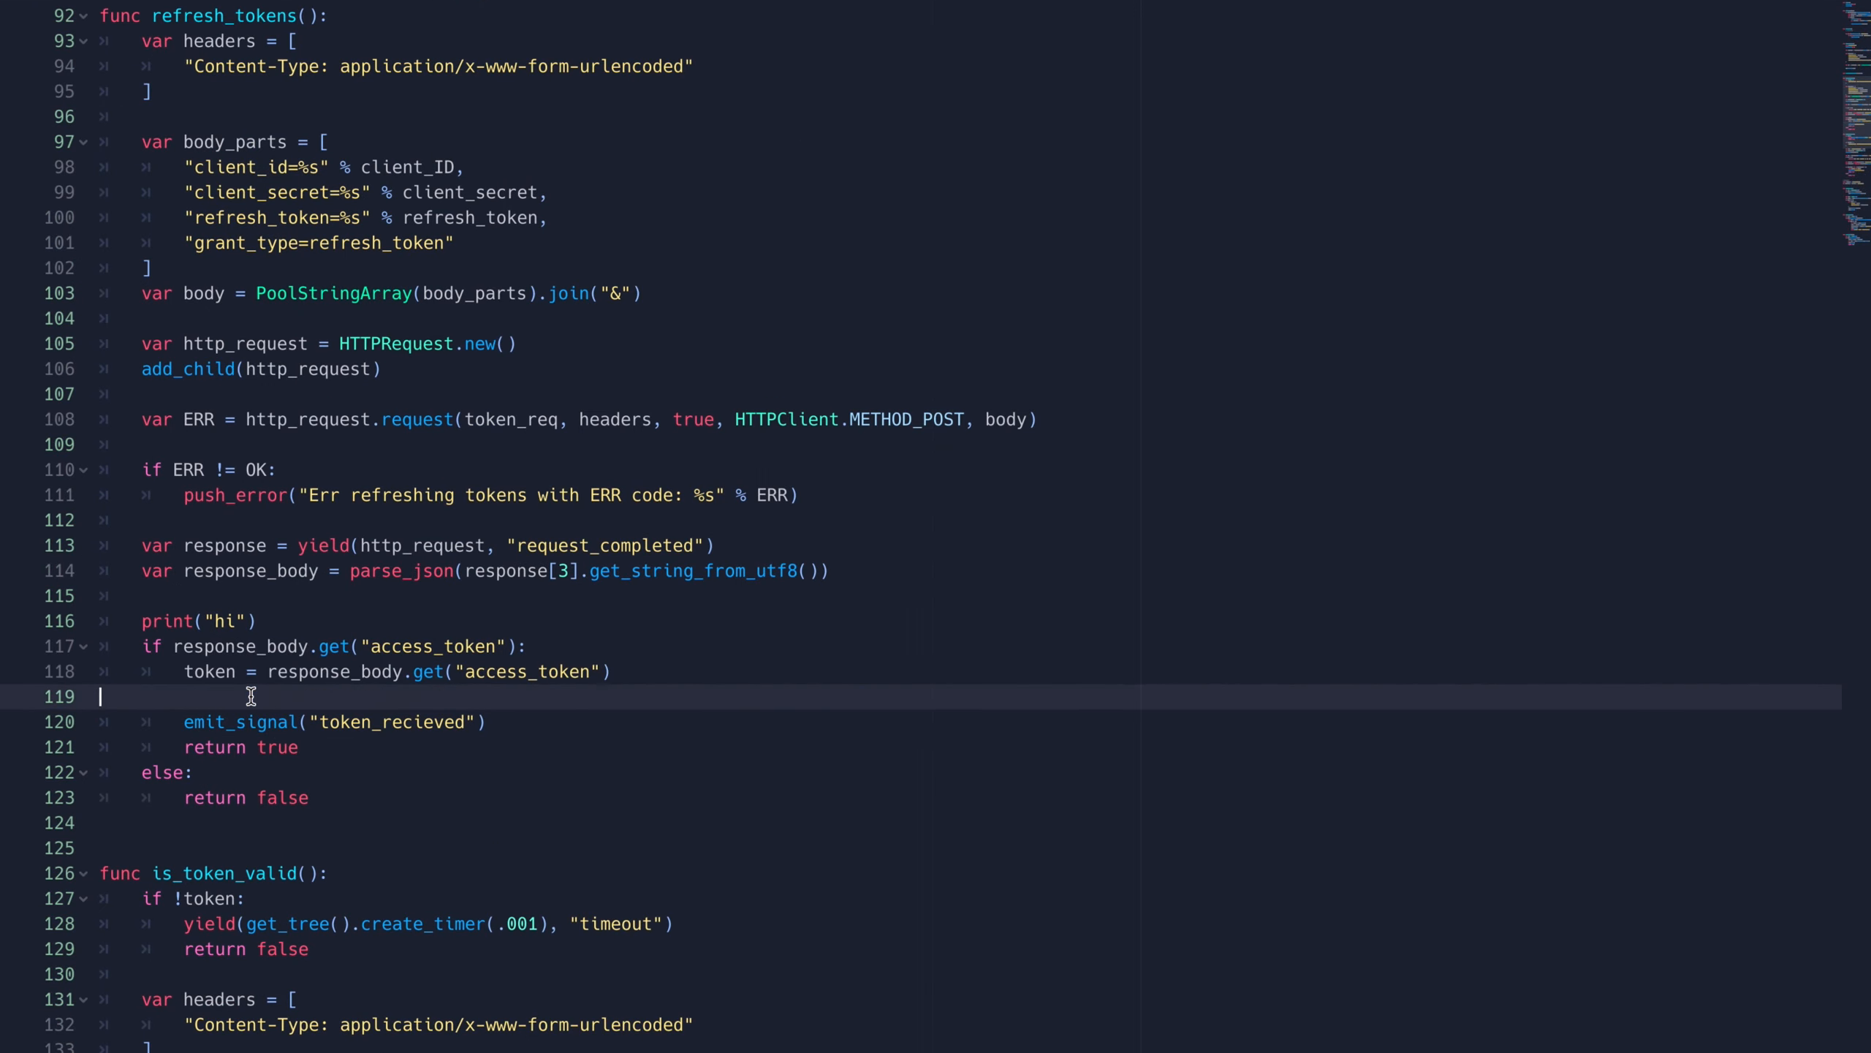
pyautogui.scroll(3)
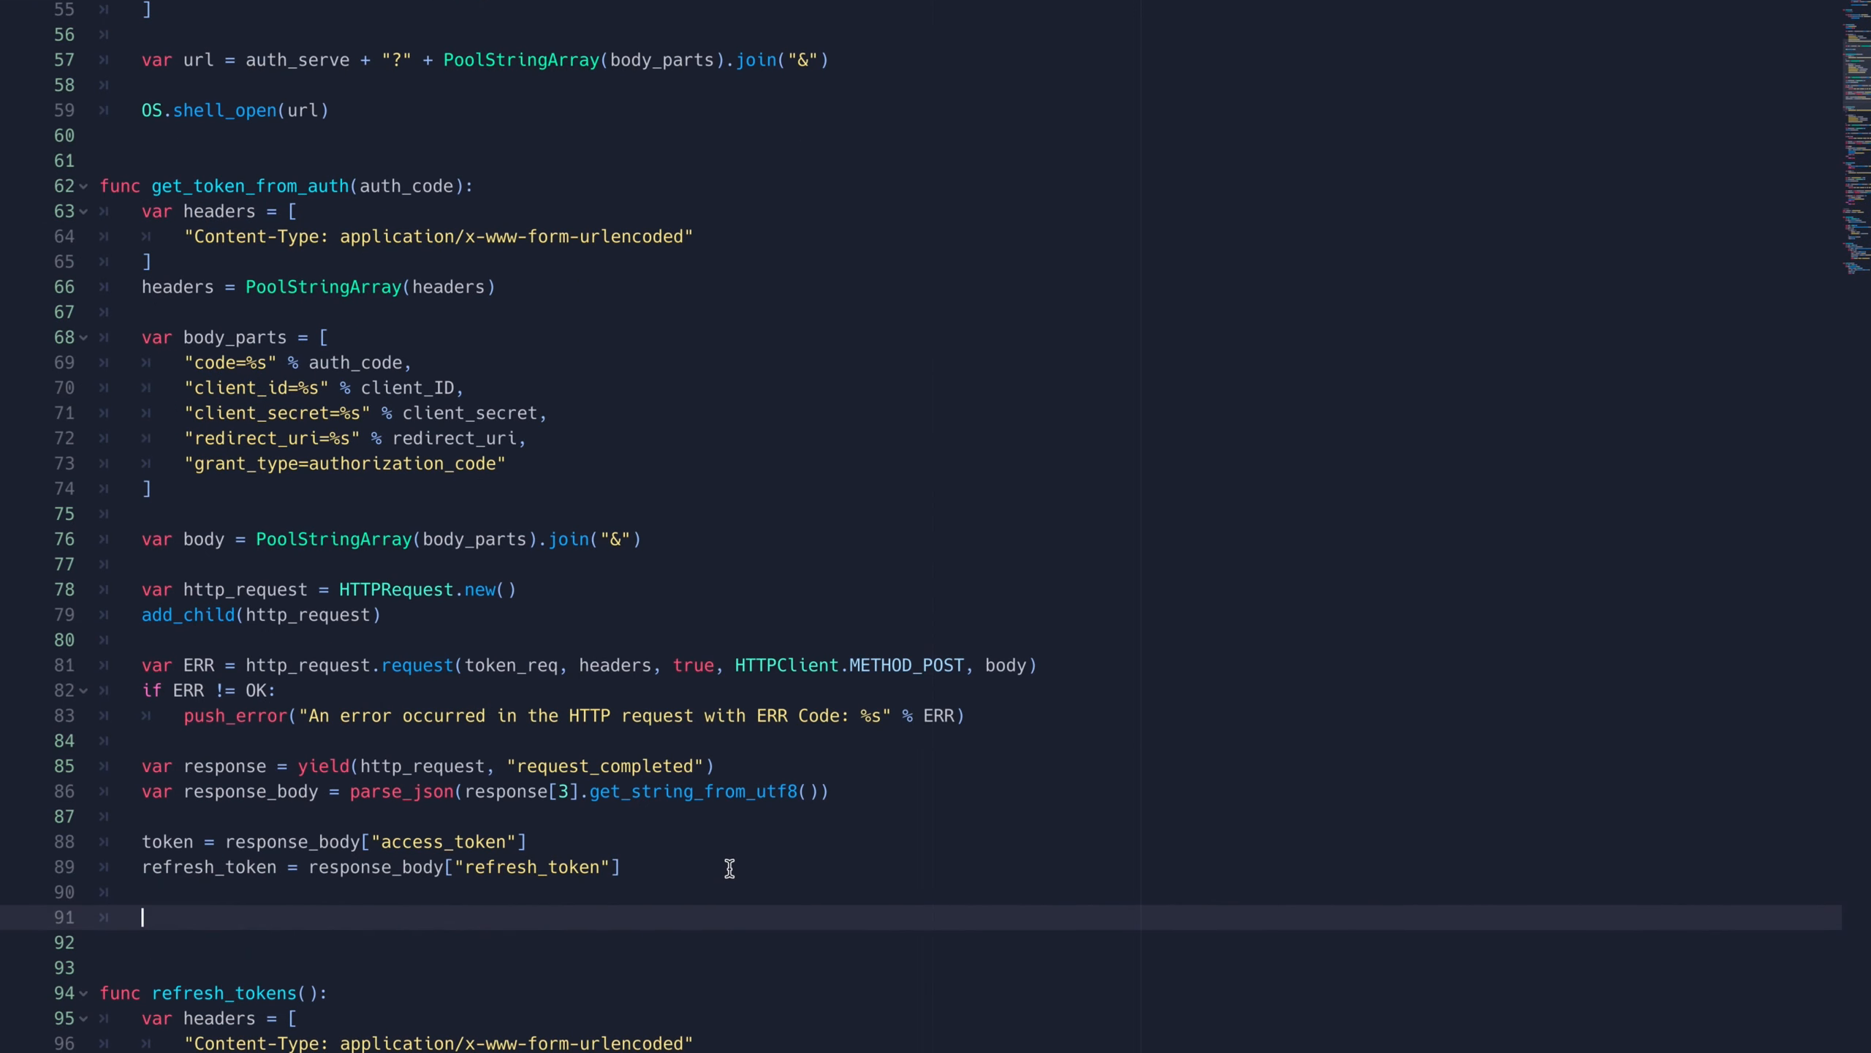
pyautogui.write('save')
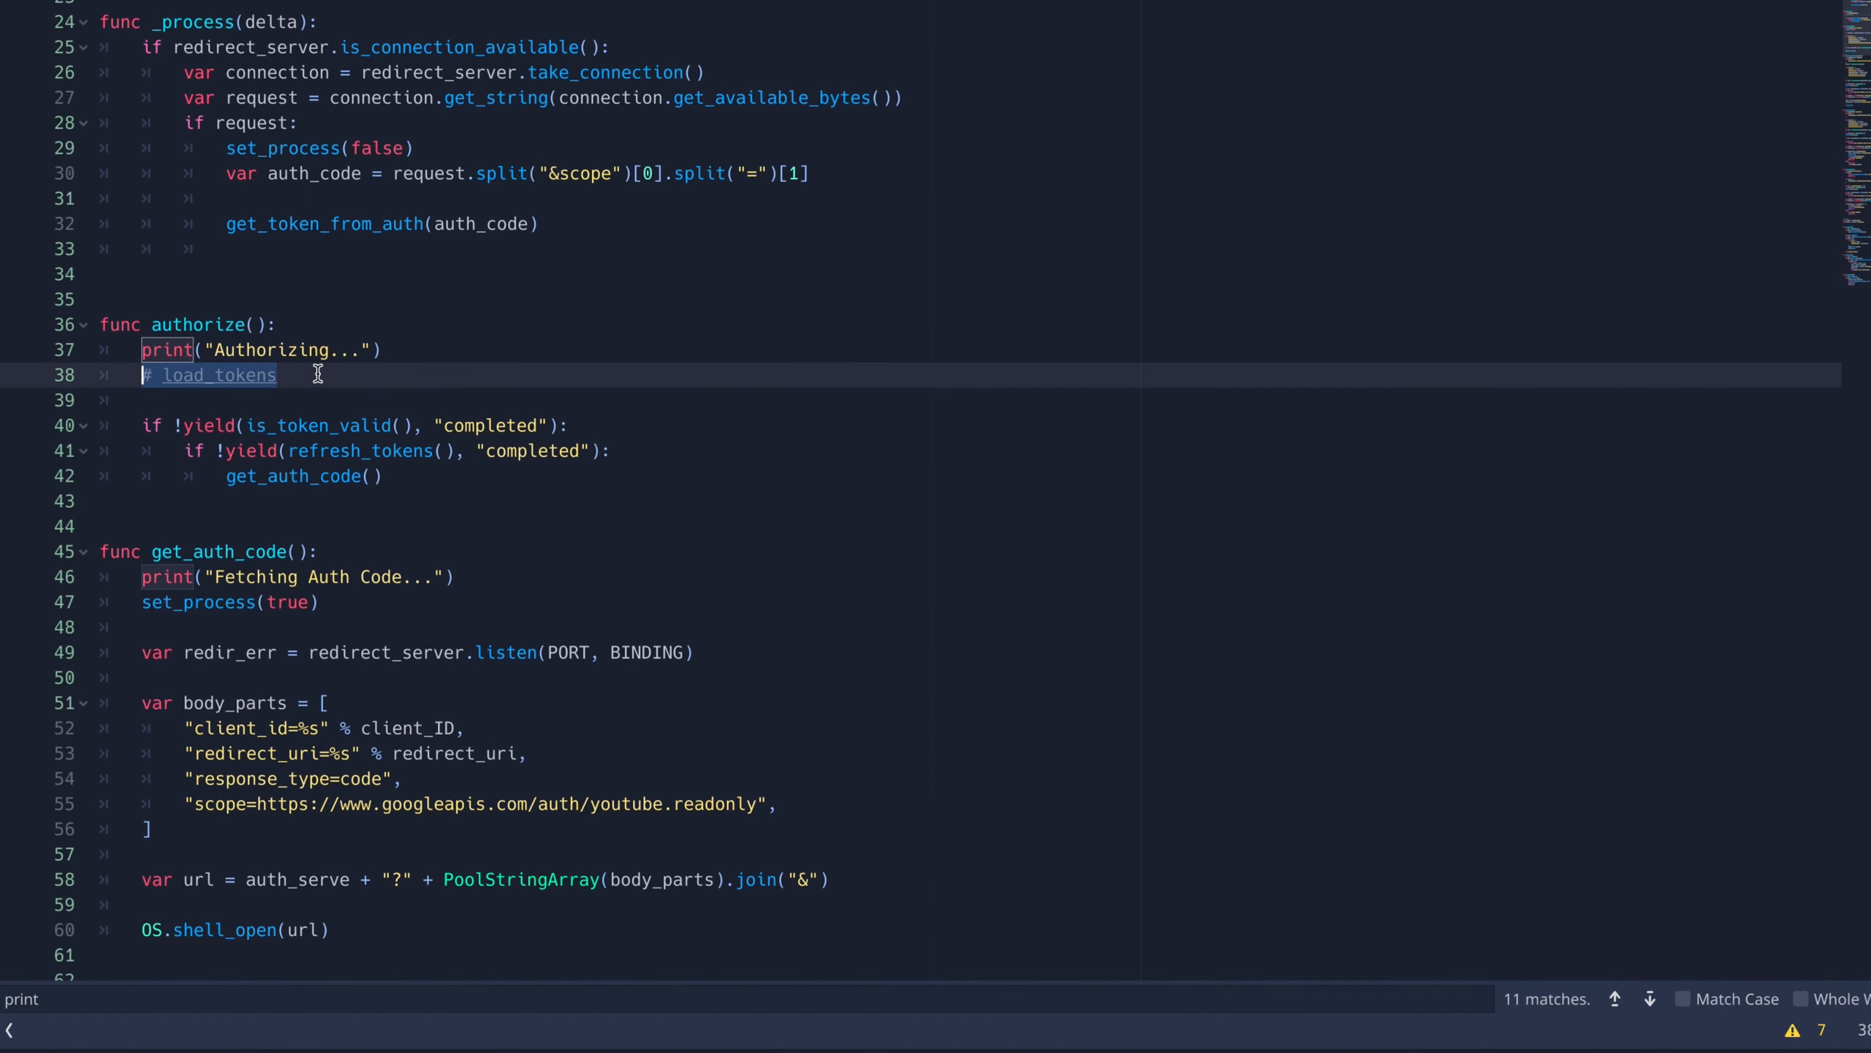
pyautogui.write('load')
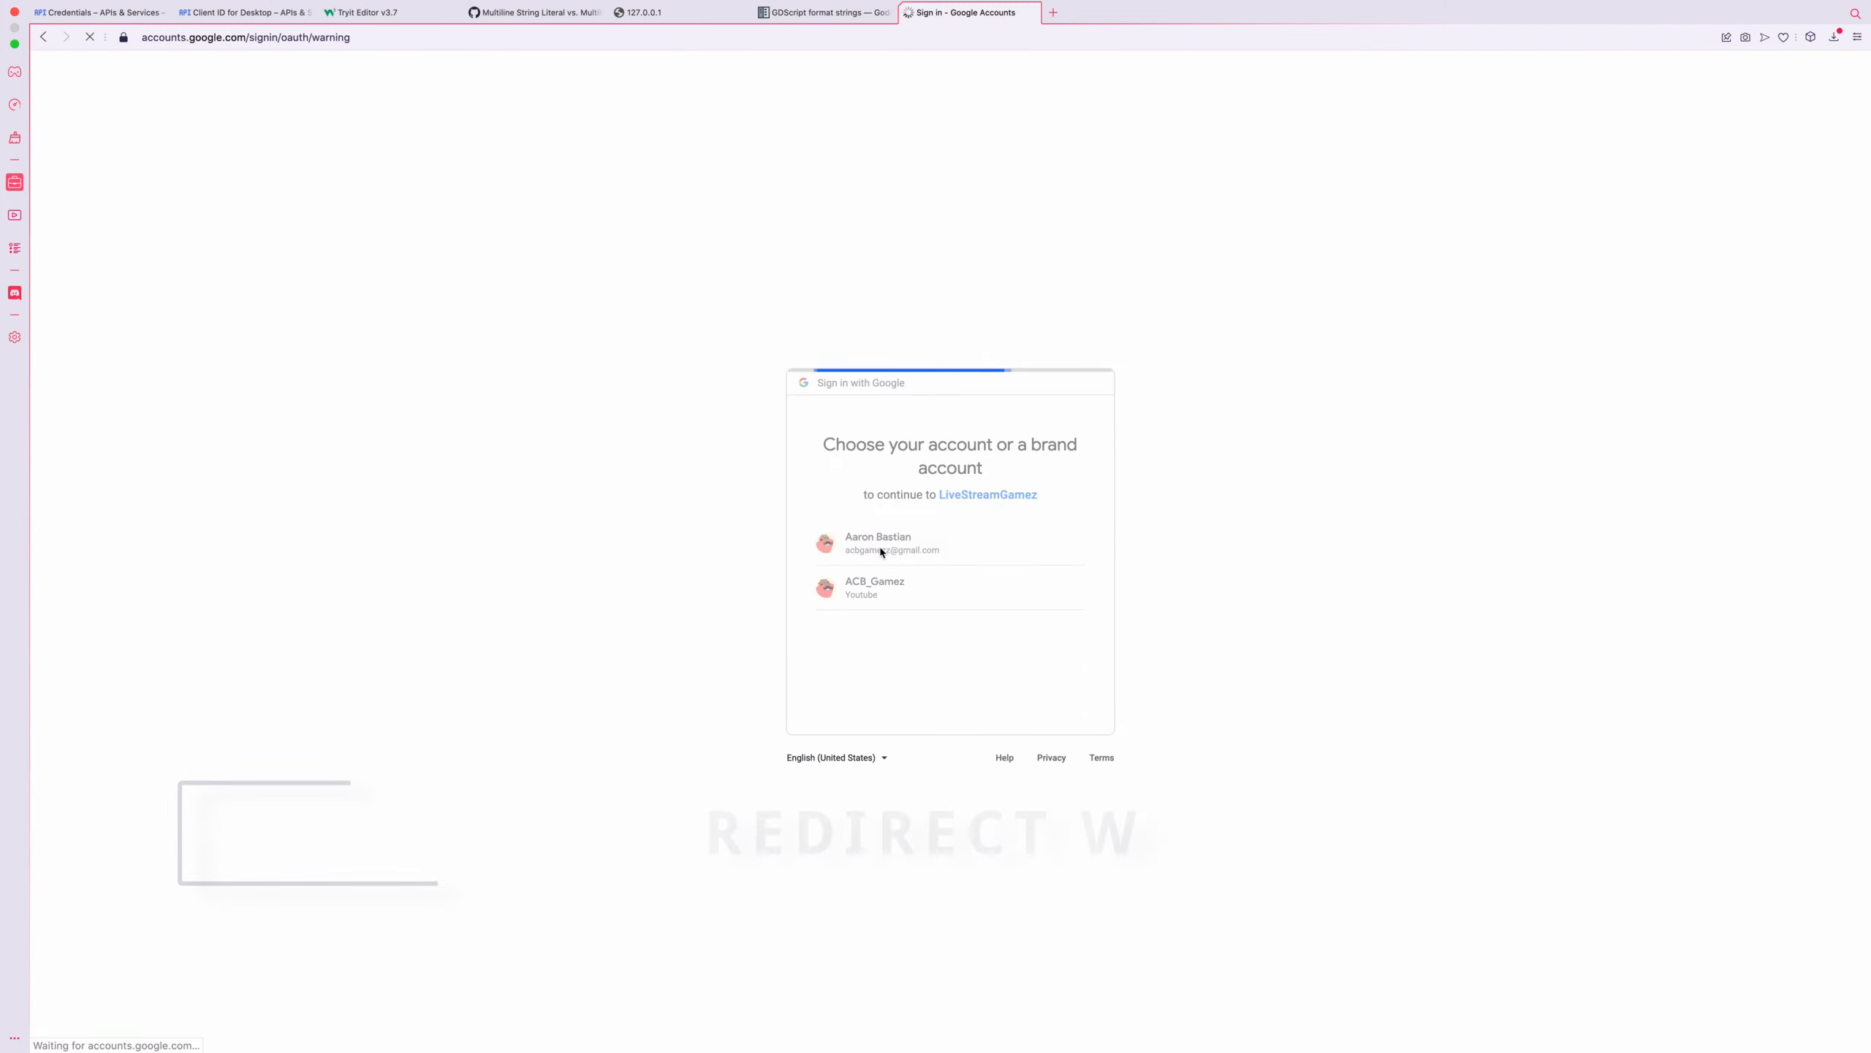
# Step: Select the Google account to continue signing in to LiveStreamGamez
pyautogui.click(876, 586)
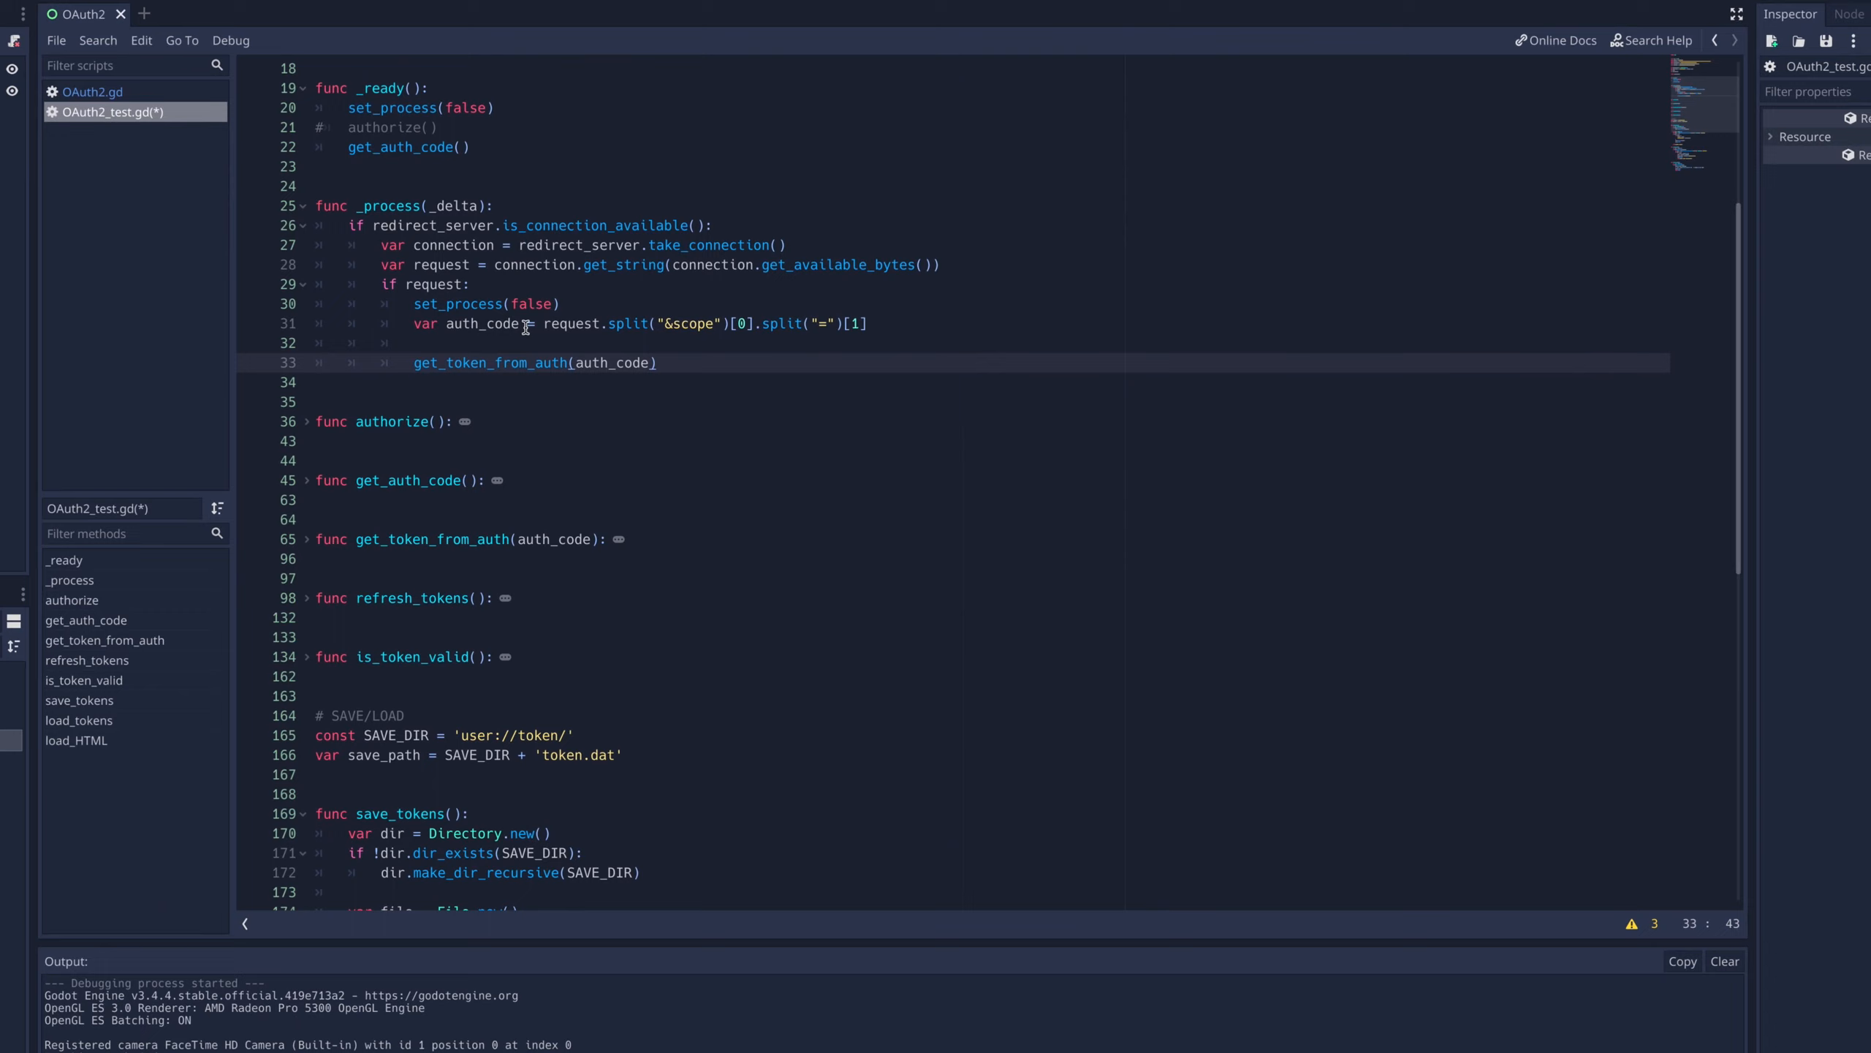
# Step: Define var page as an HTML document with h1 "Success!" and a close-window paragraph
pyautogui.write('var p')
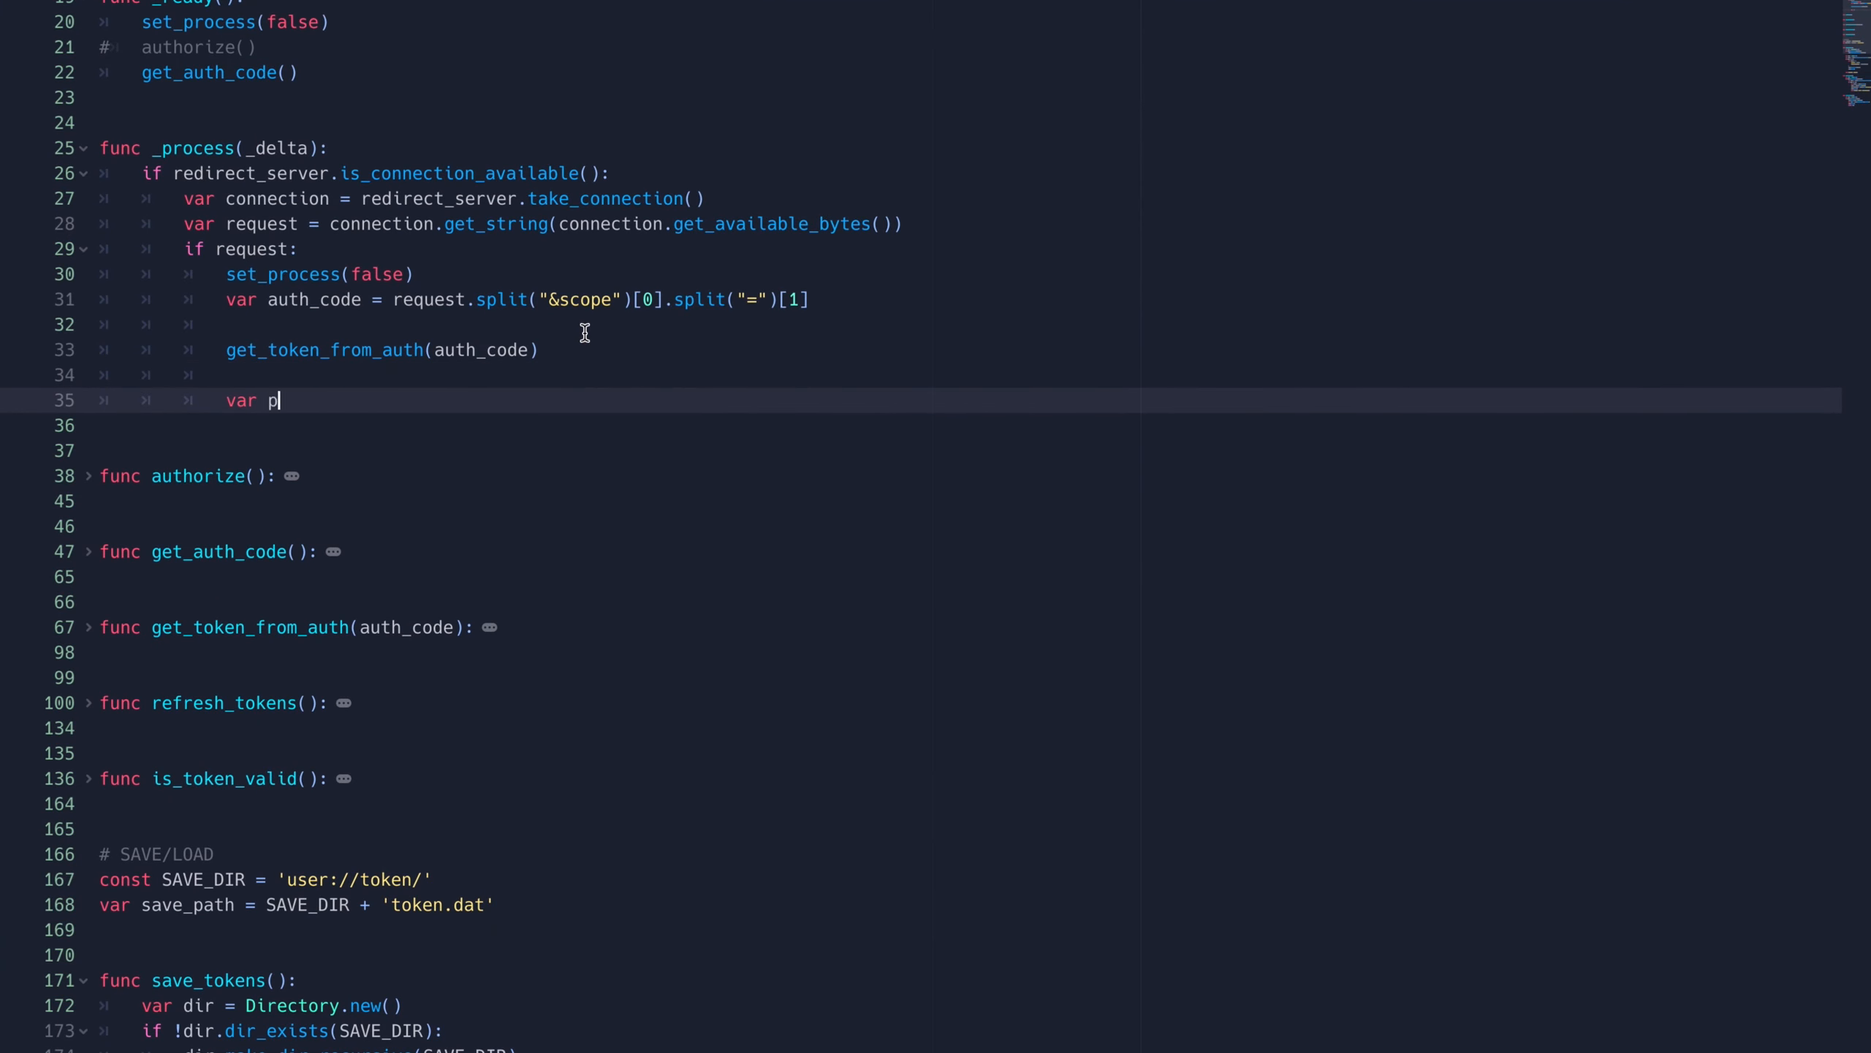
pyautogui.write('age=')
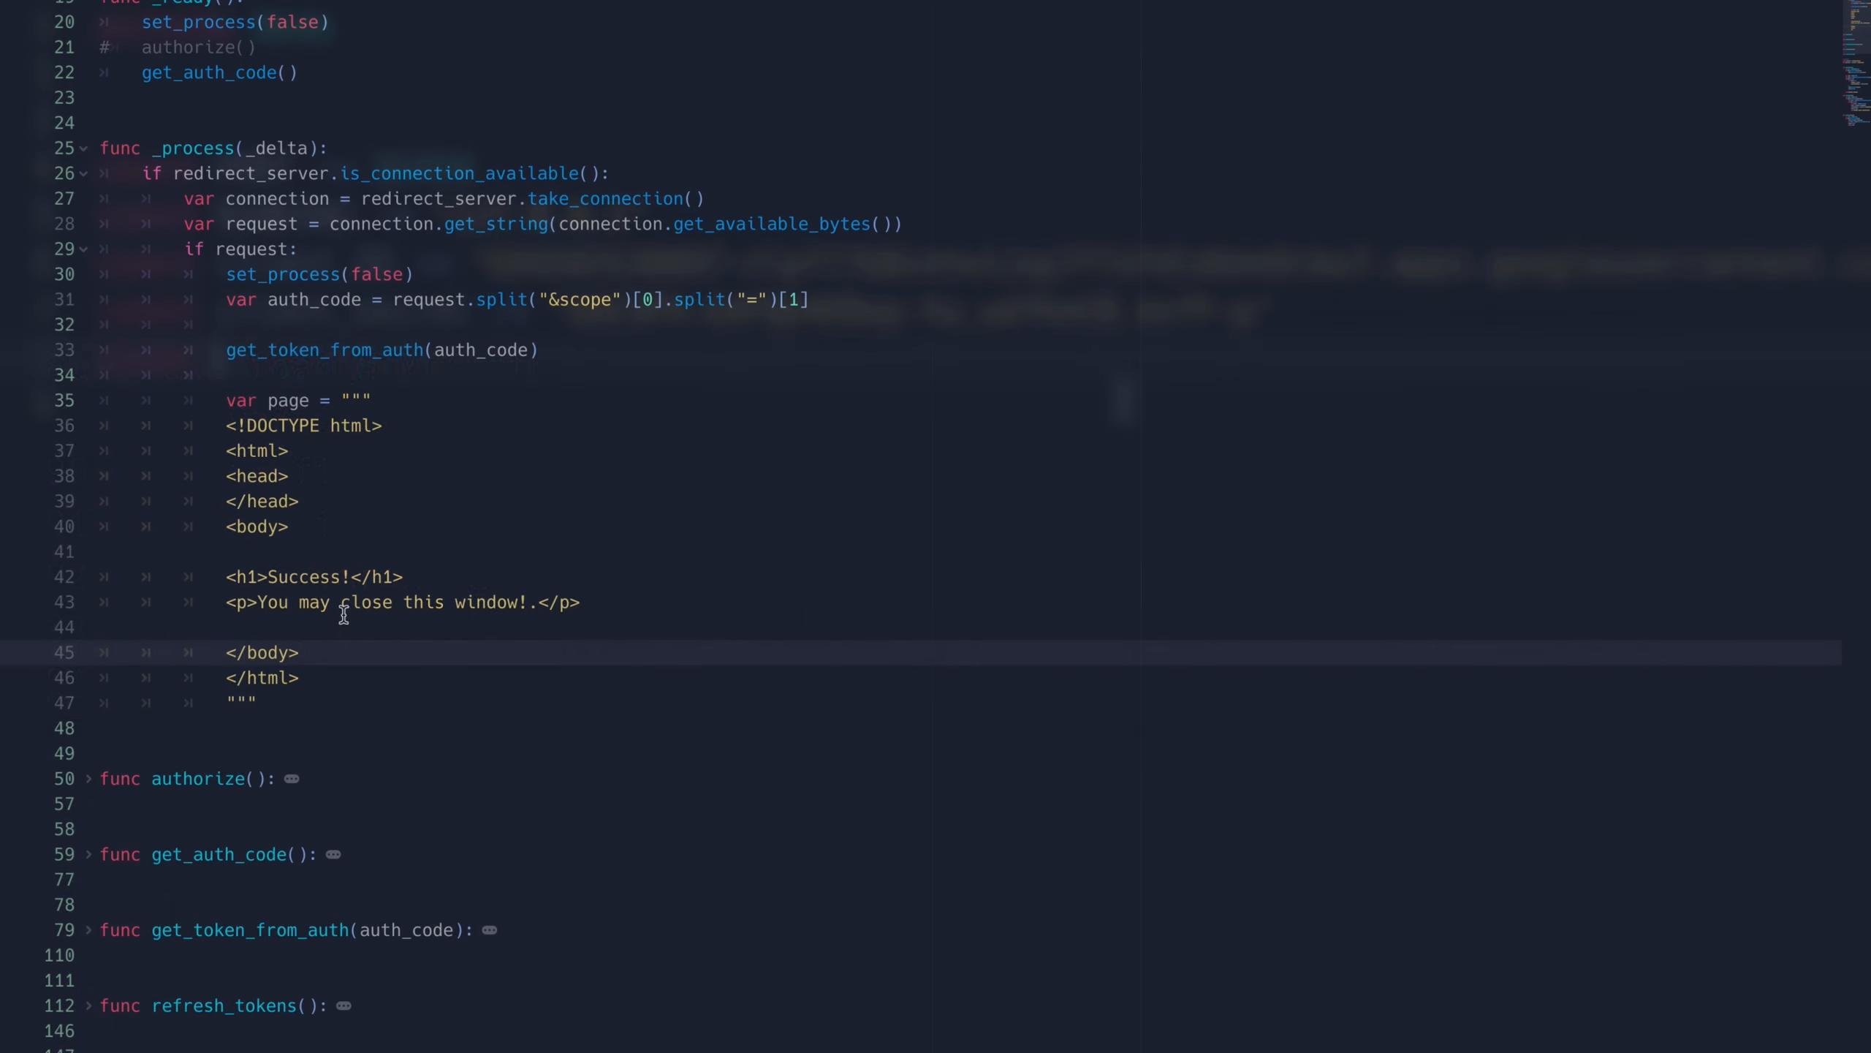
pyautogui.scroll(-3)
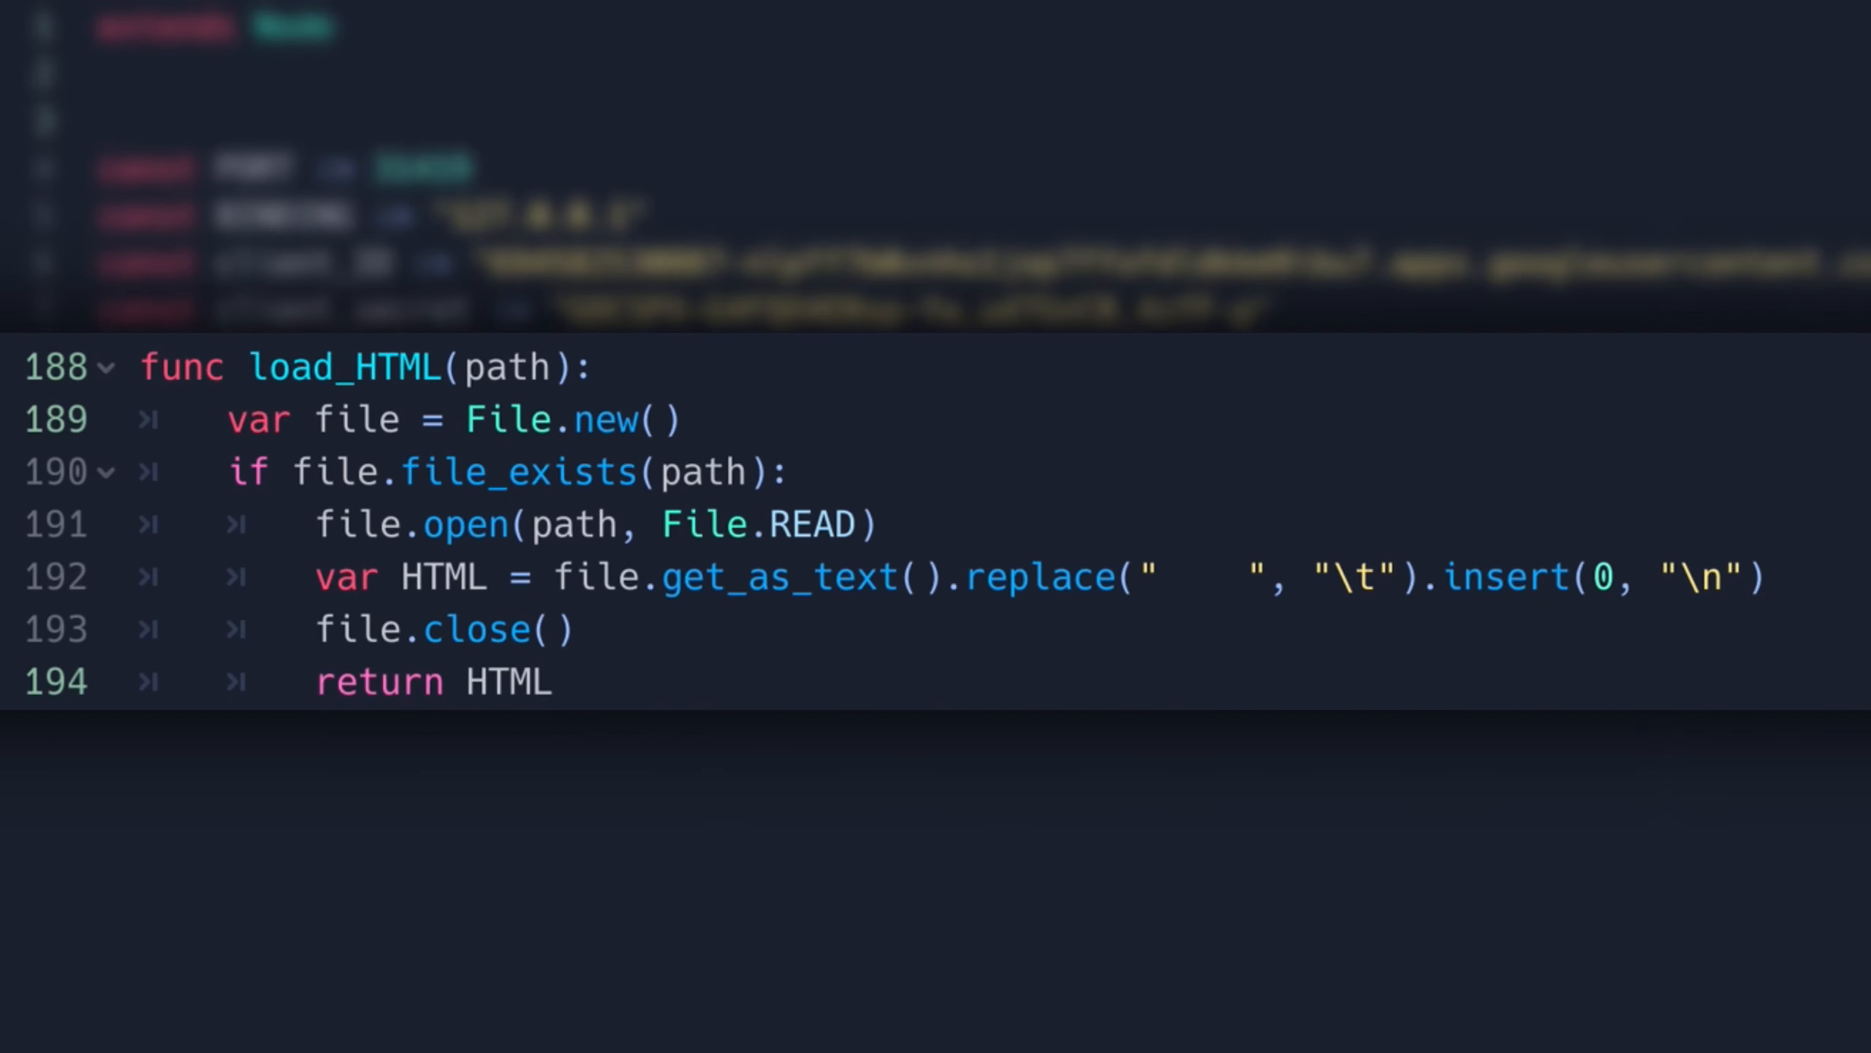
pyautogui.scroll(3)
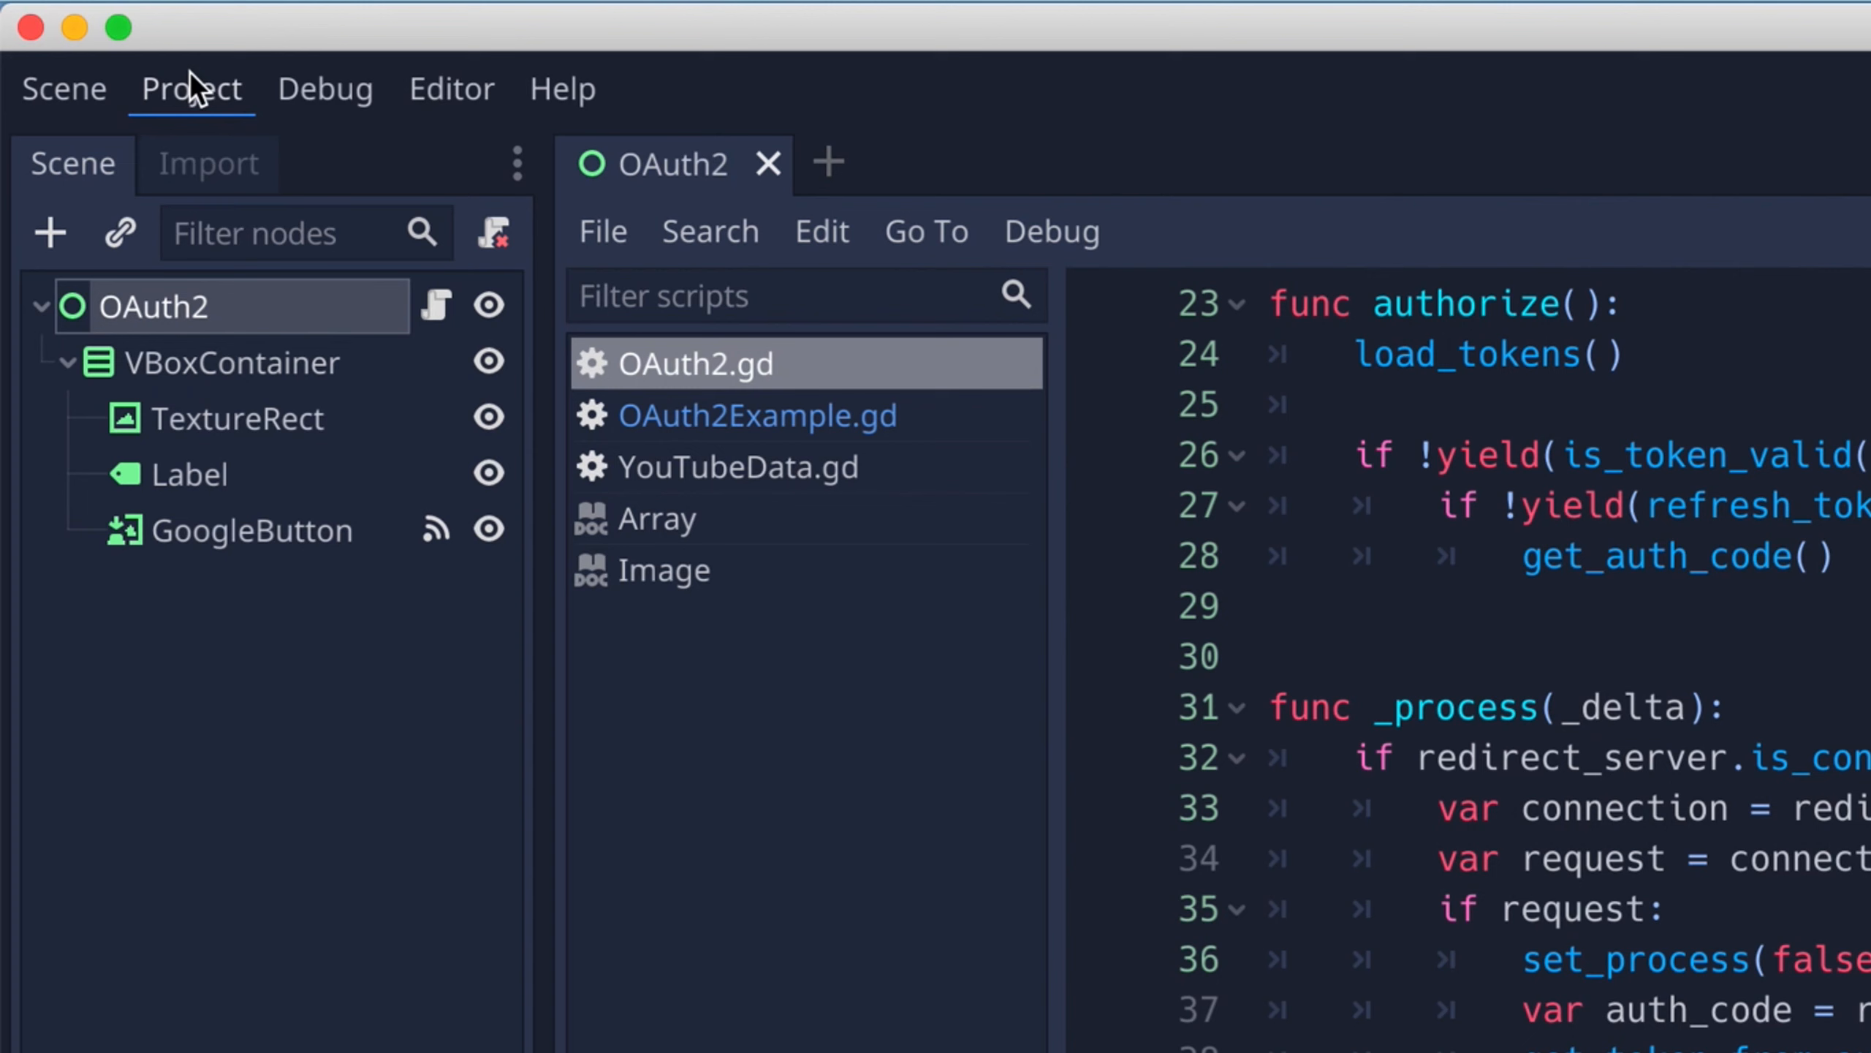
# Step: Add *.html to the Mac OSX export preset's non-resource files filter
pyautogui.click(190, 88)
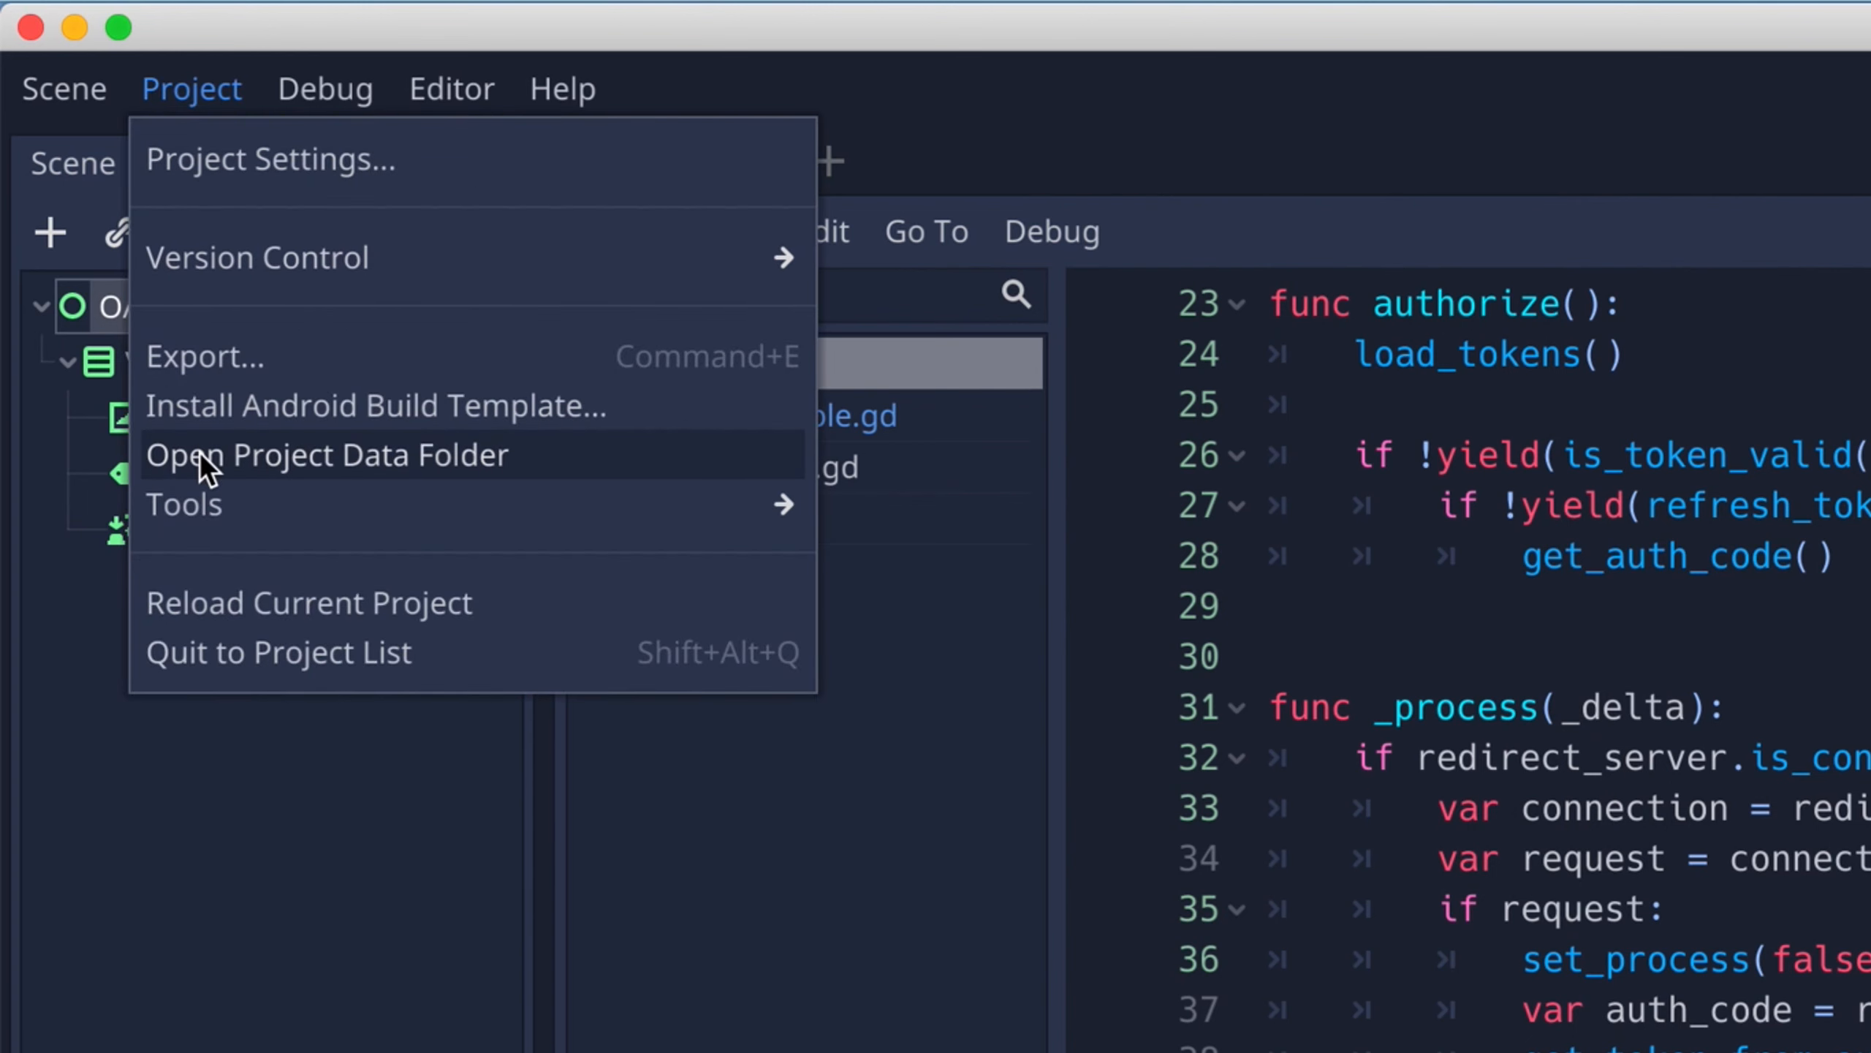
pyautogui.moveTo(203, 355)
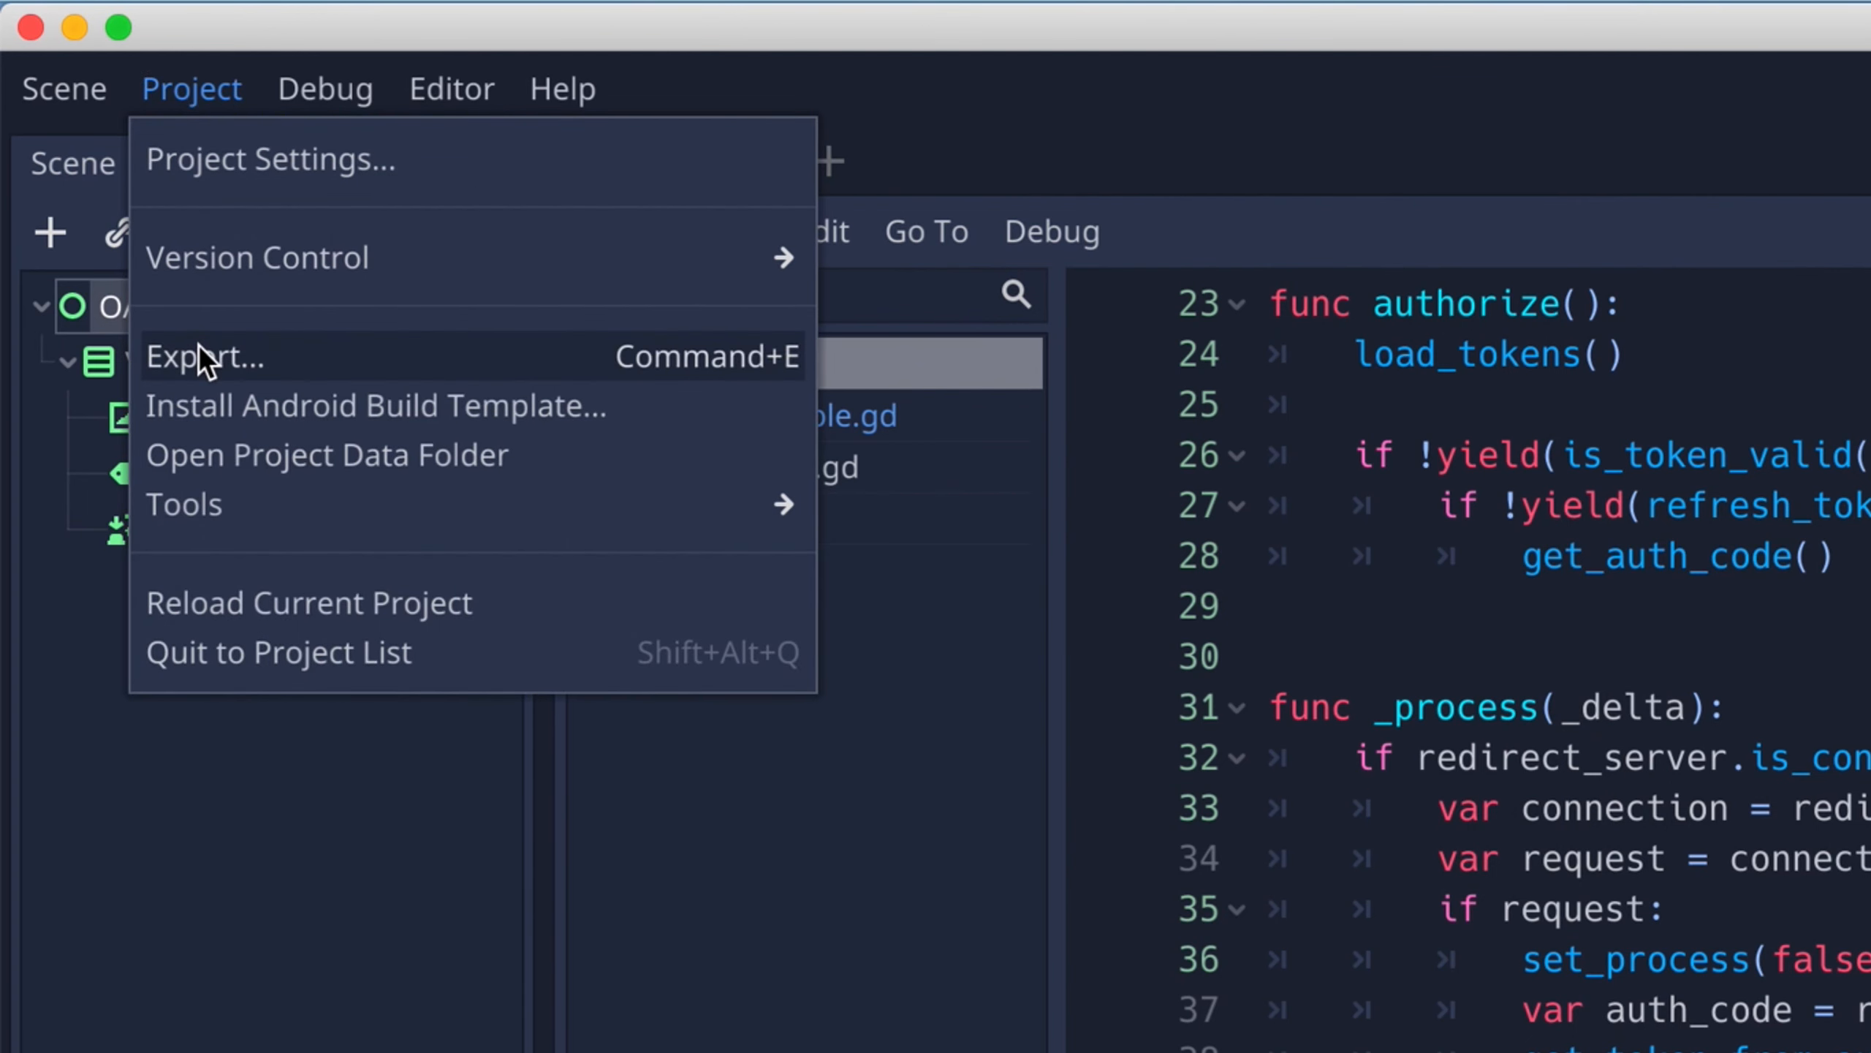
pyautogui.click(205, 356)
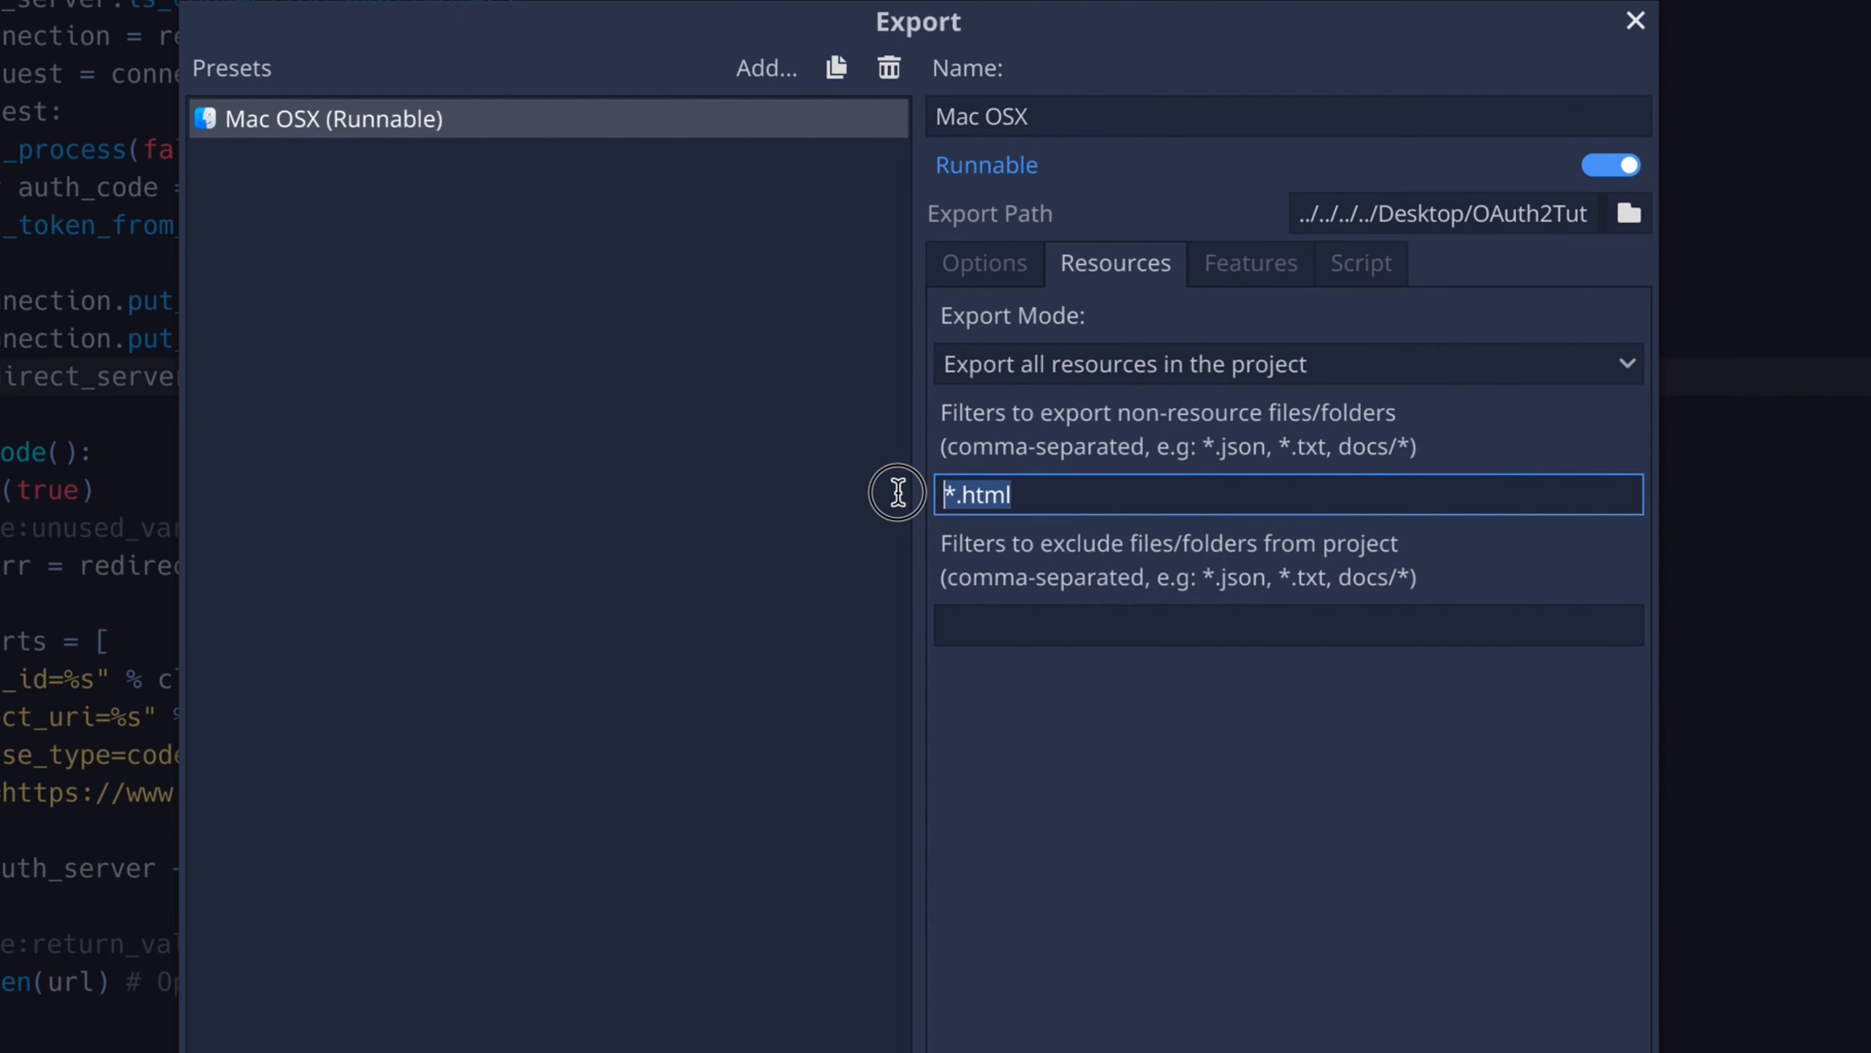
pyautogui.click(1636, 21)
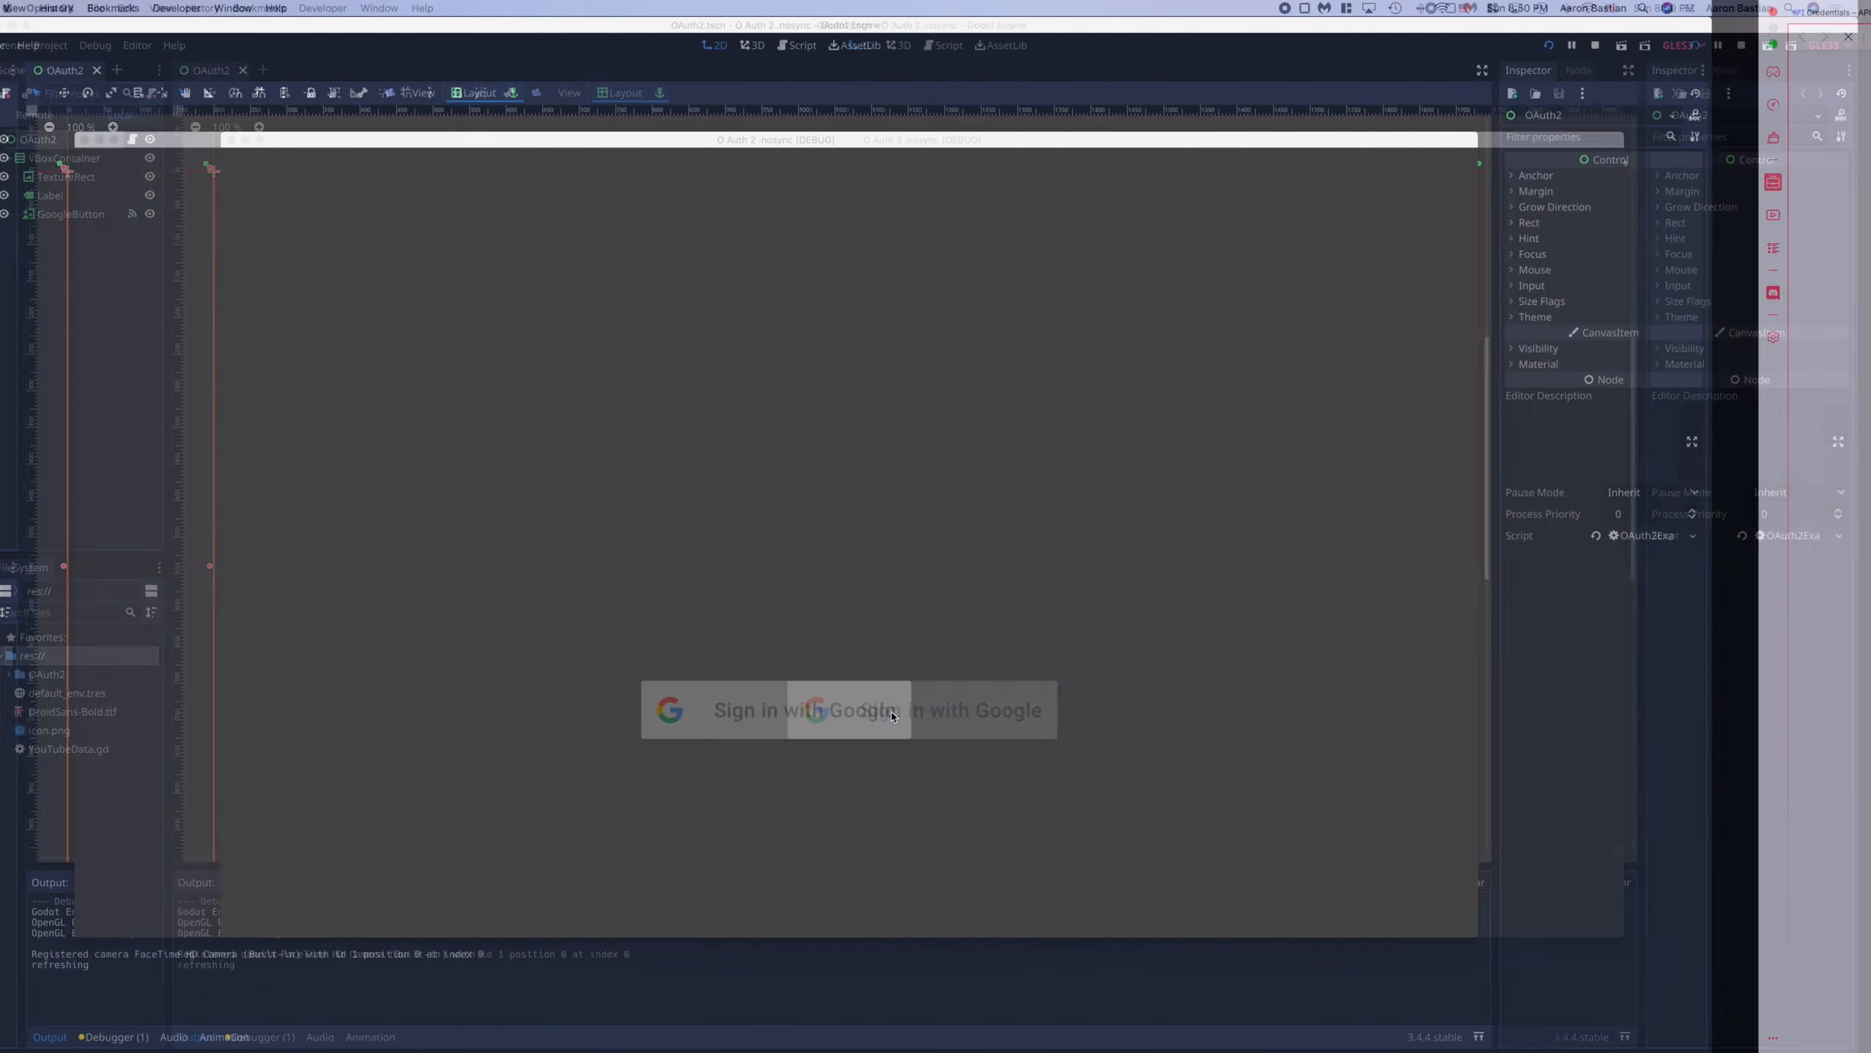
# Step: Sign in with Google in the running demo, continuing past the unverified app warning to reach Welcome
pyautogui.click(848, 709)
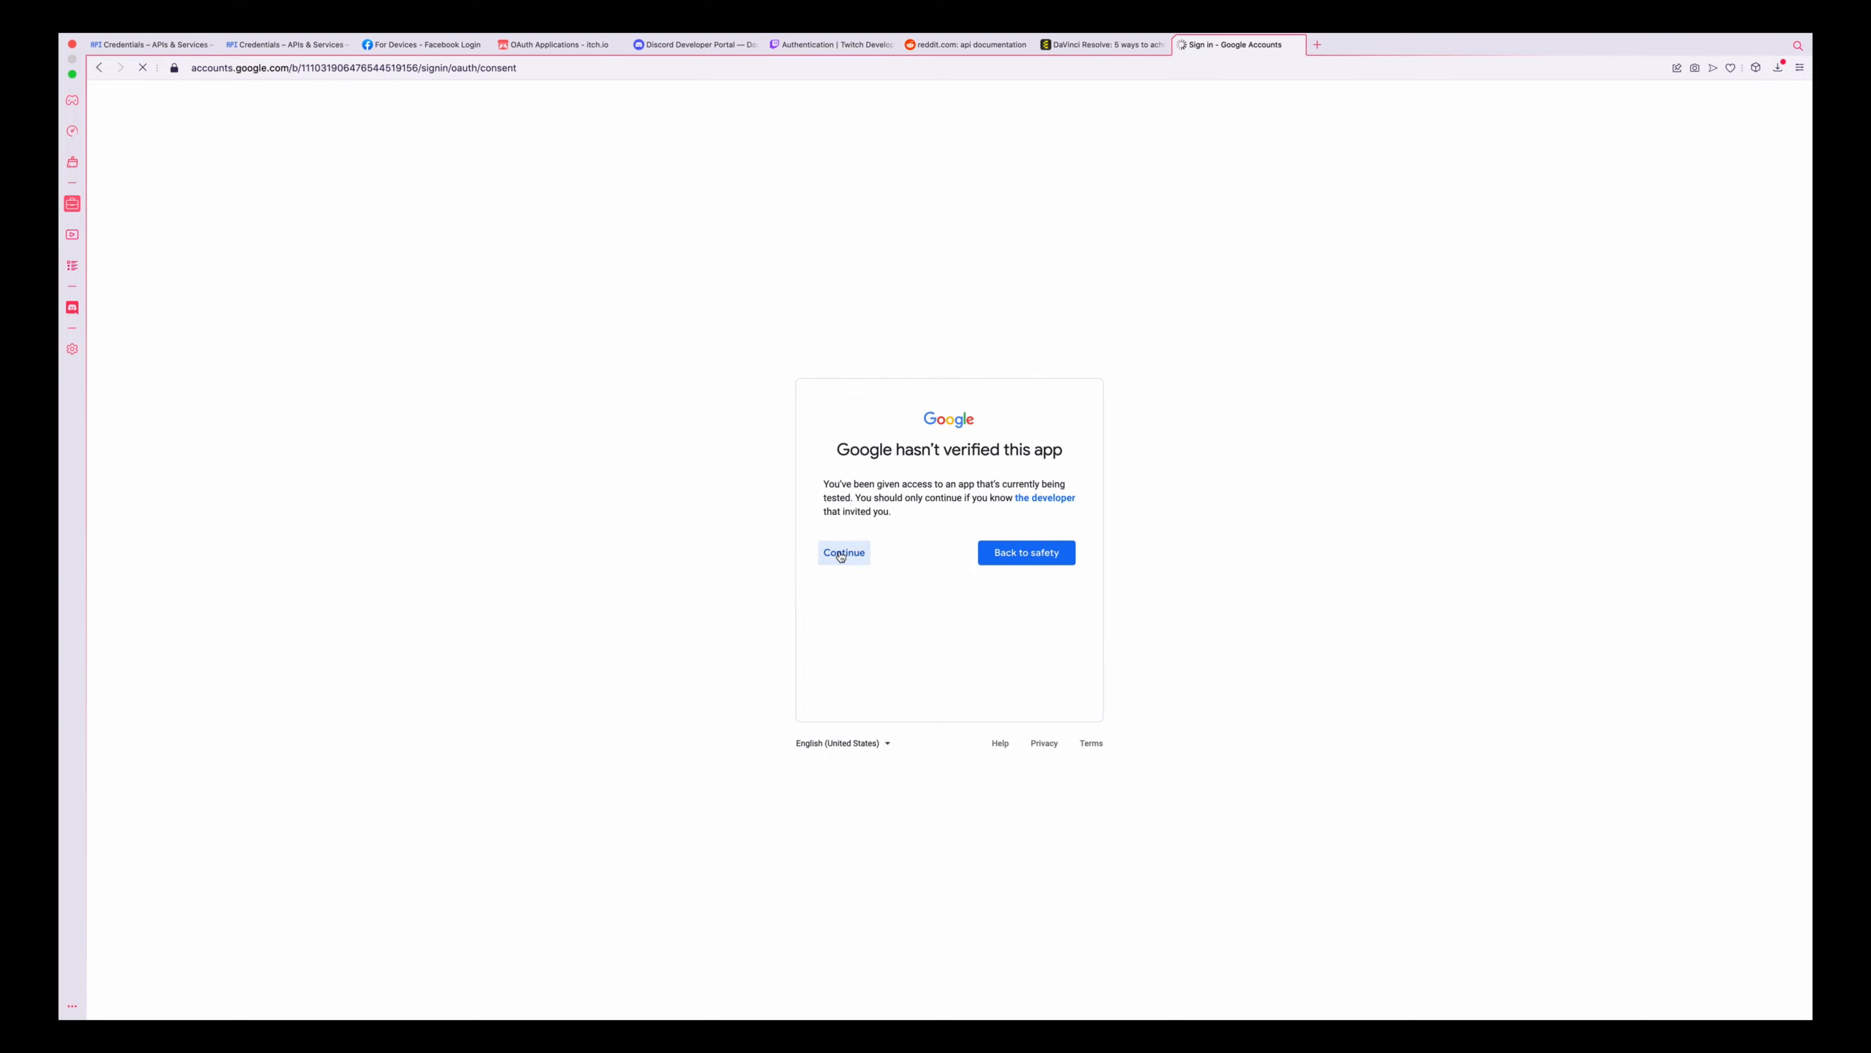
pyautogui.click(845, 553)
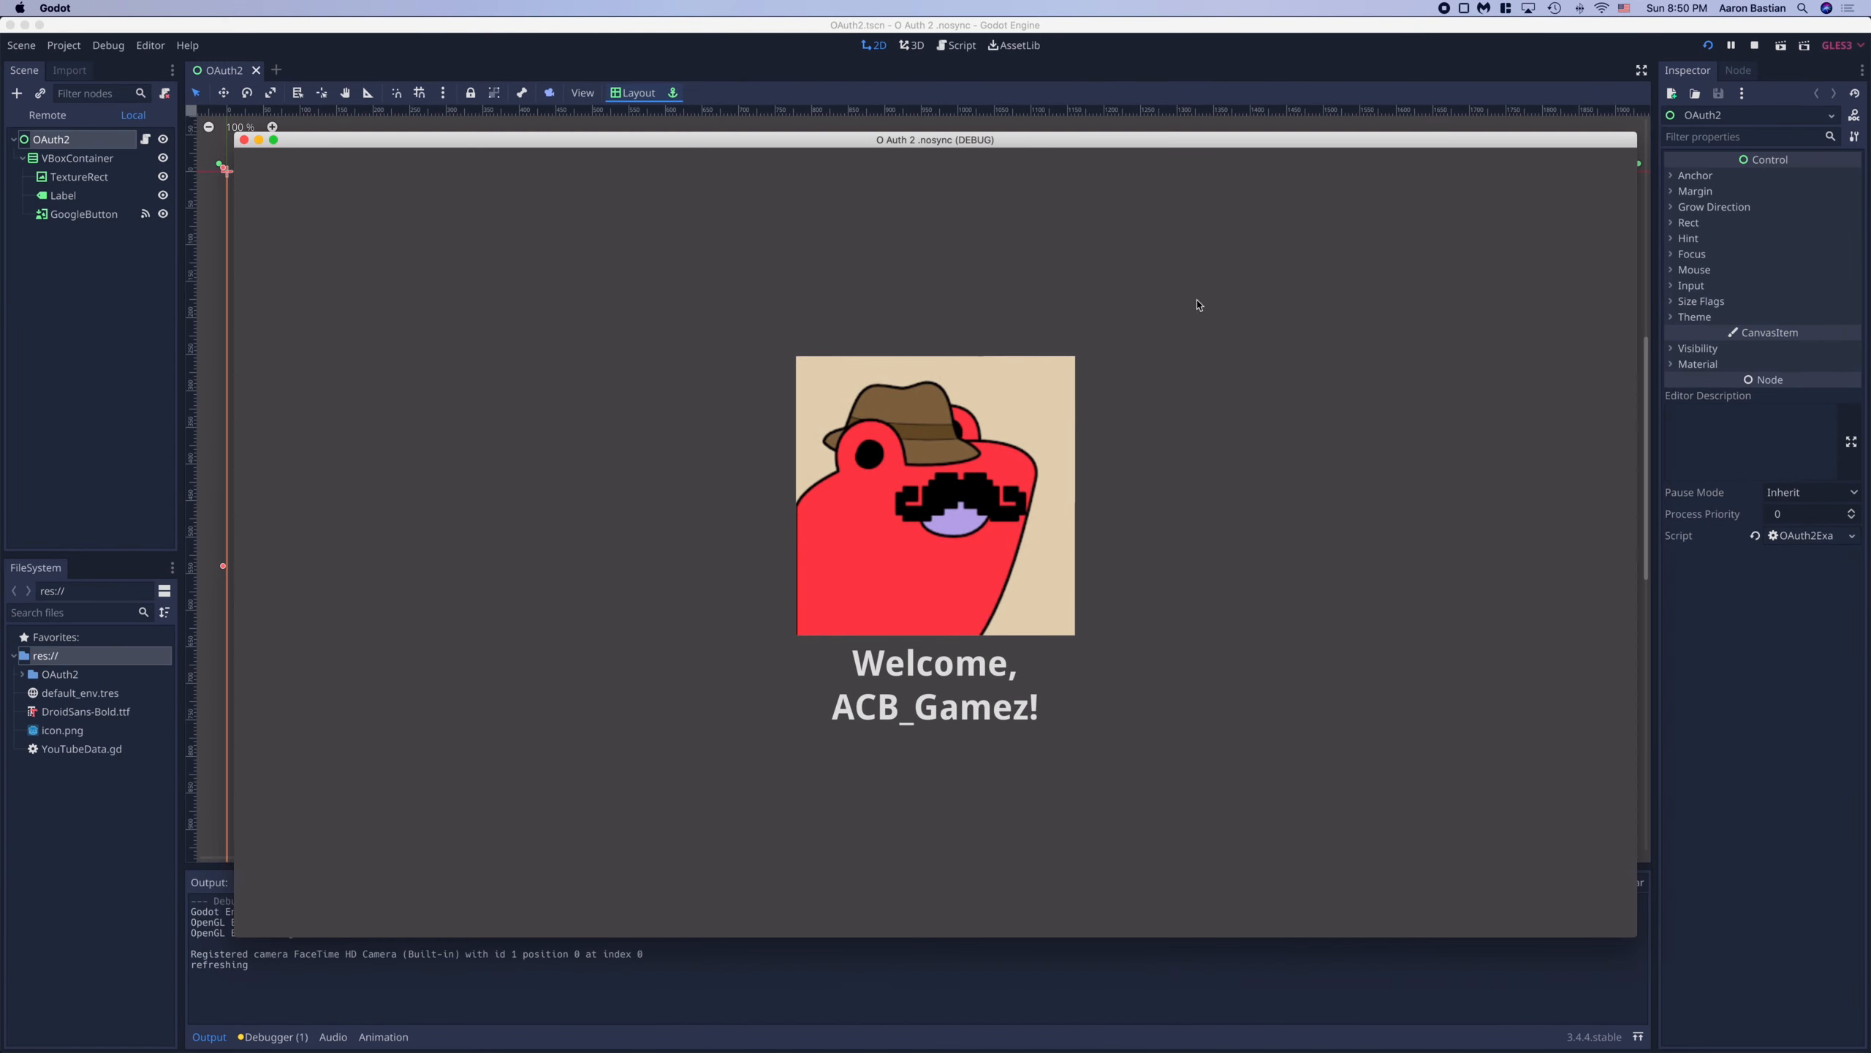
pyautogui.moveTo(915, 497)
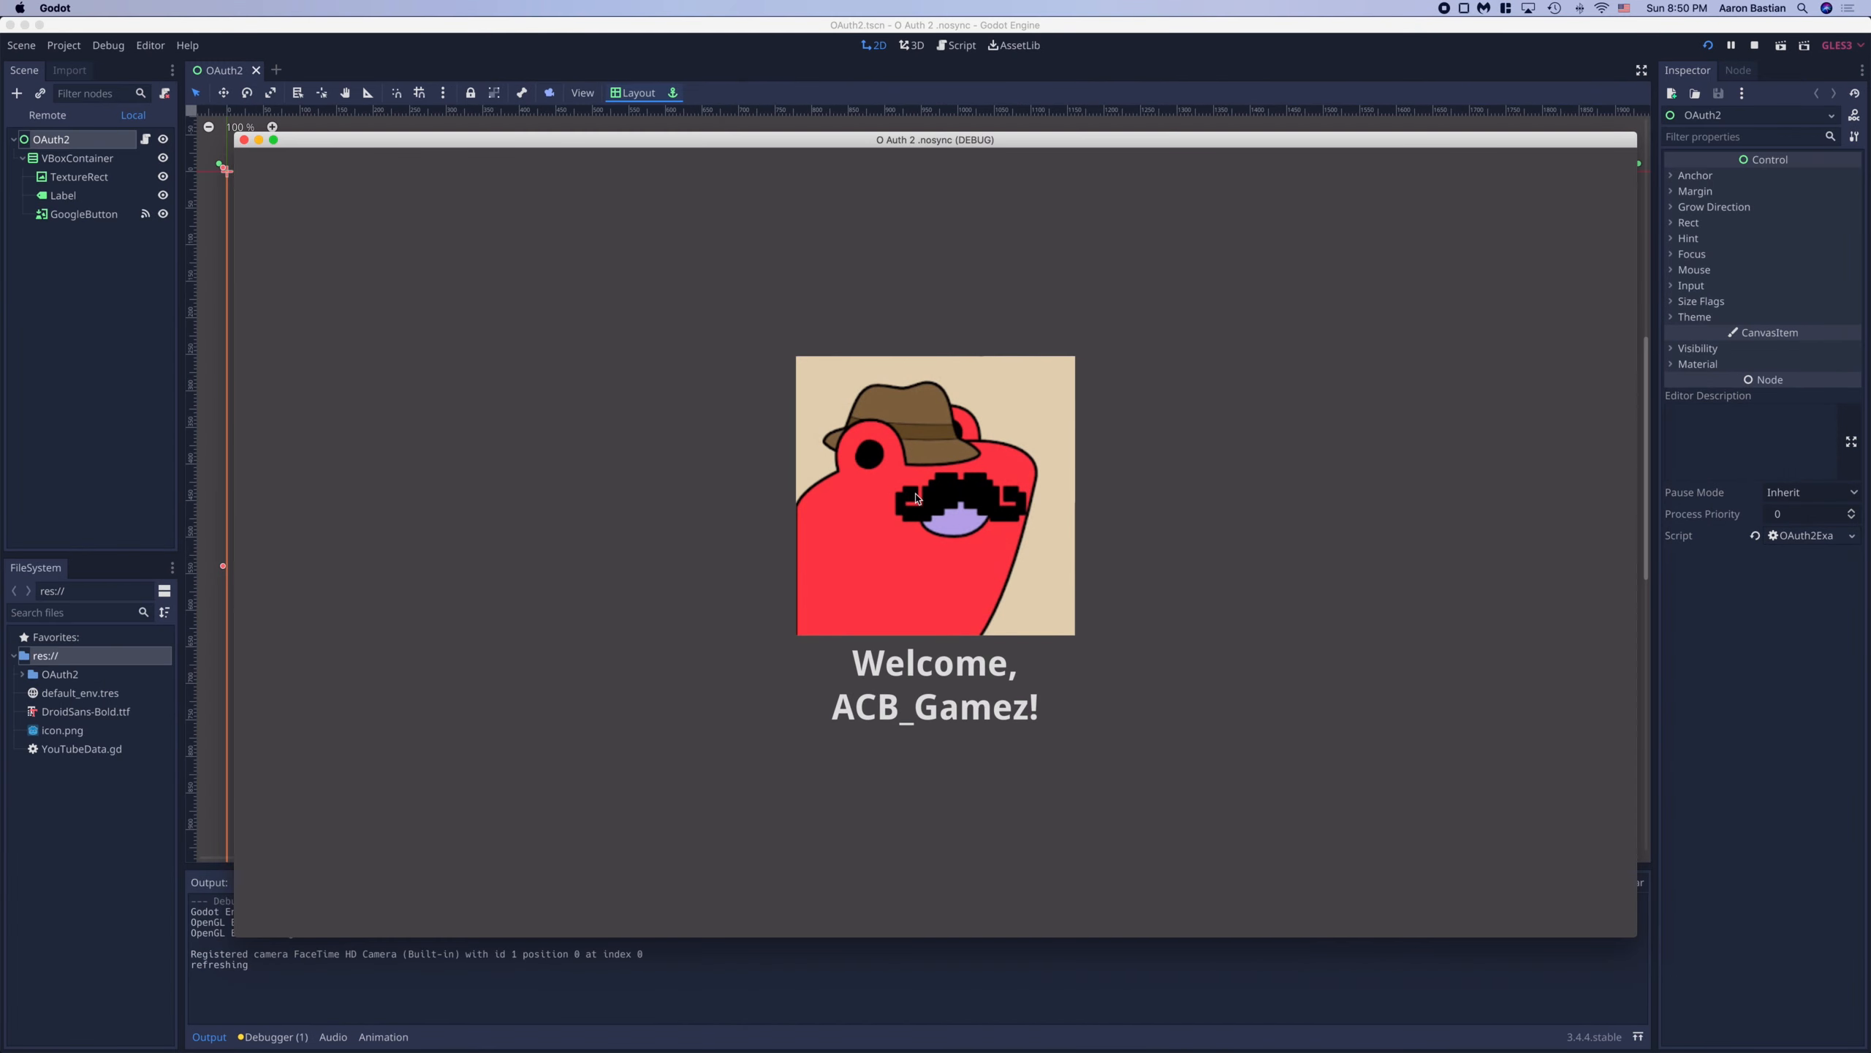
# Step: Relaunch the demo and confirm it greets the signed-in channel from the saved token
pyautogui.click(959, 45)
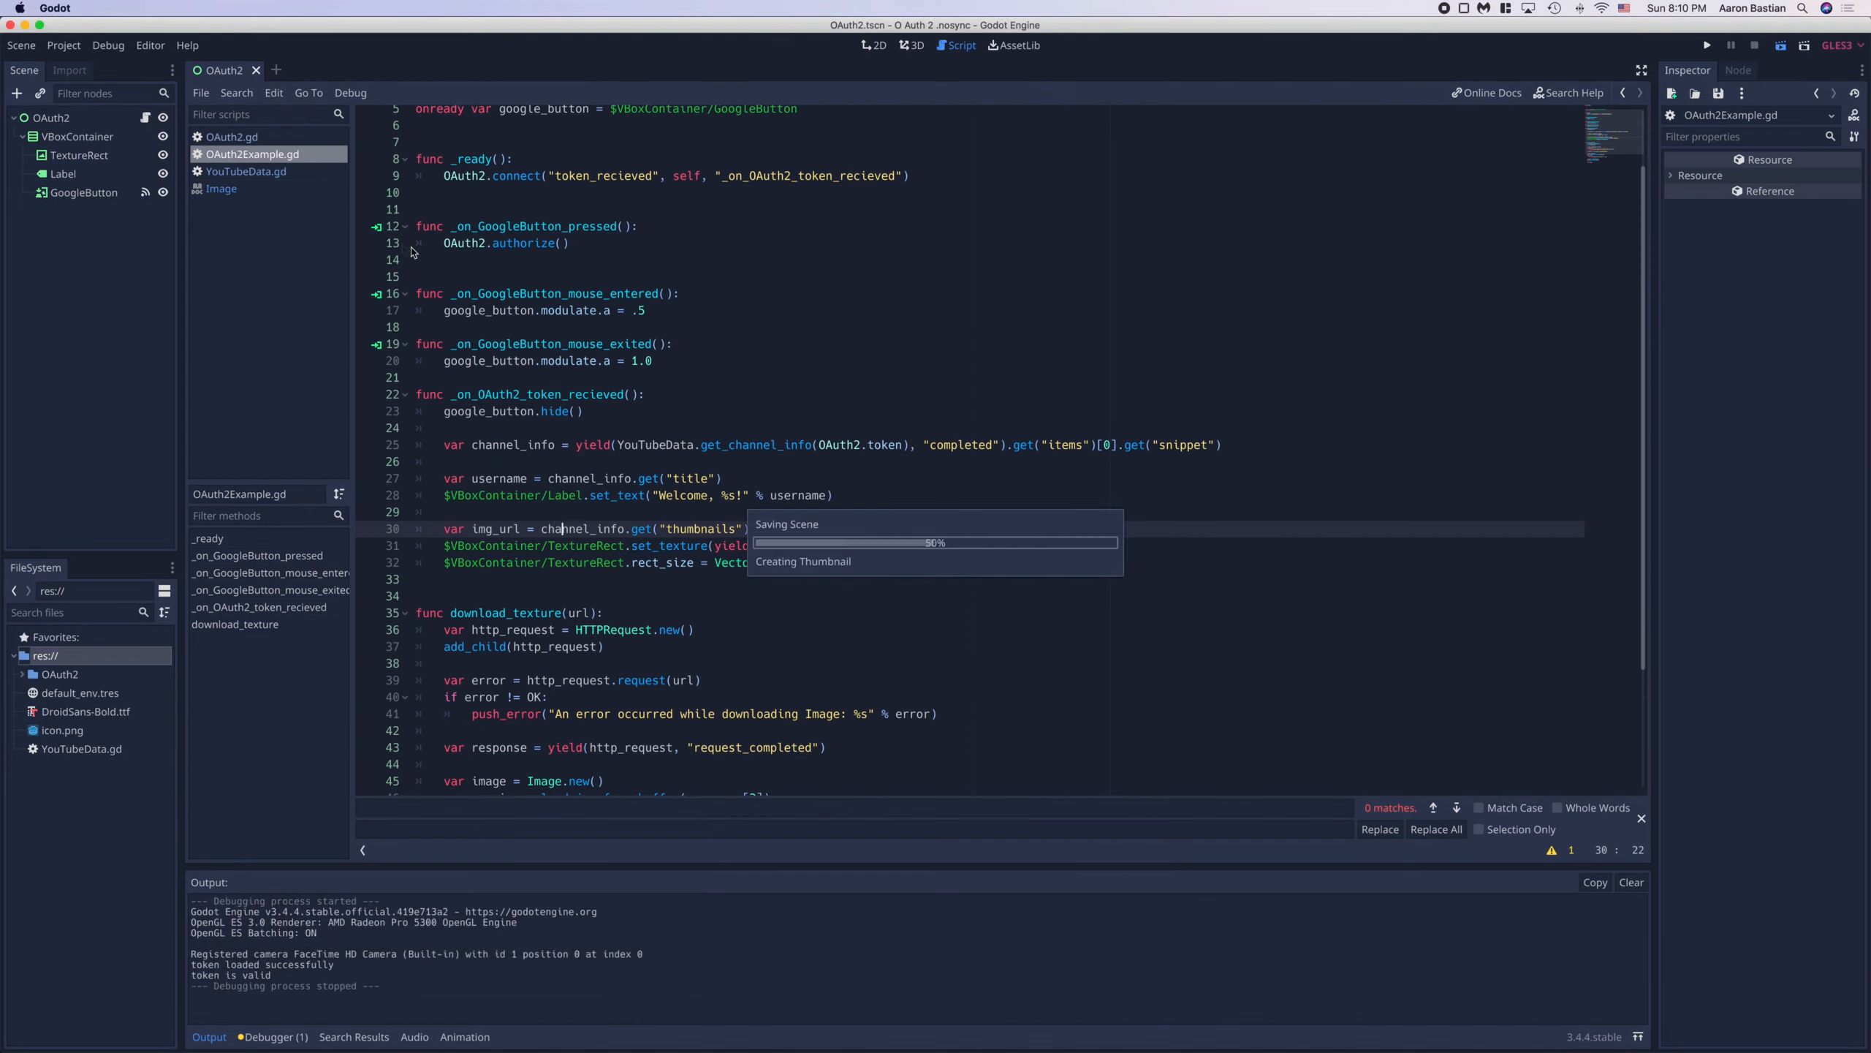
pyautogui.click(1706, 43)
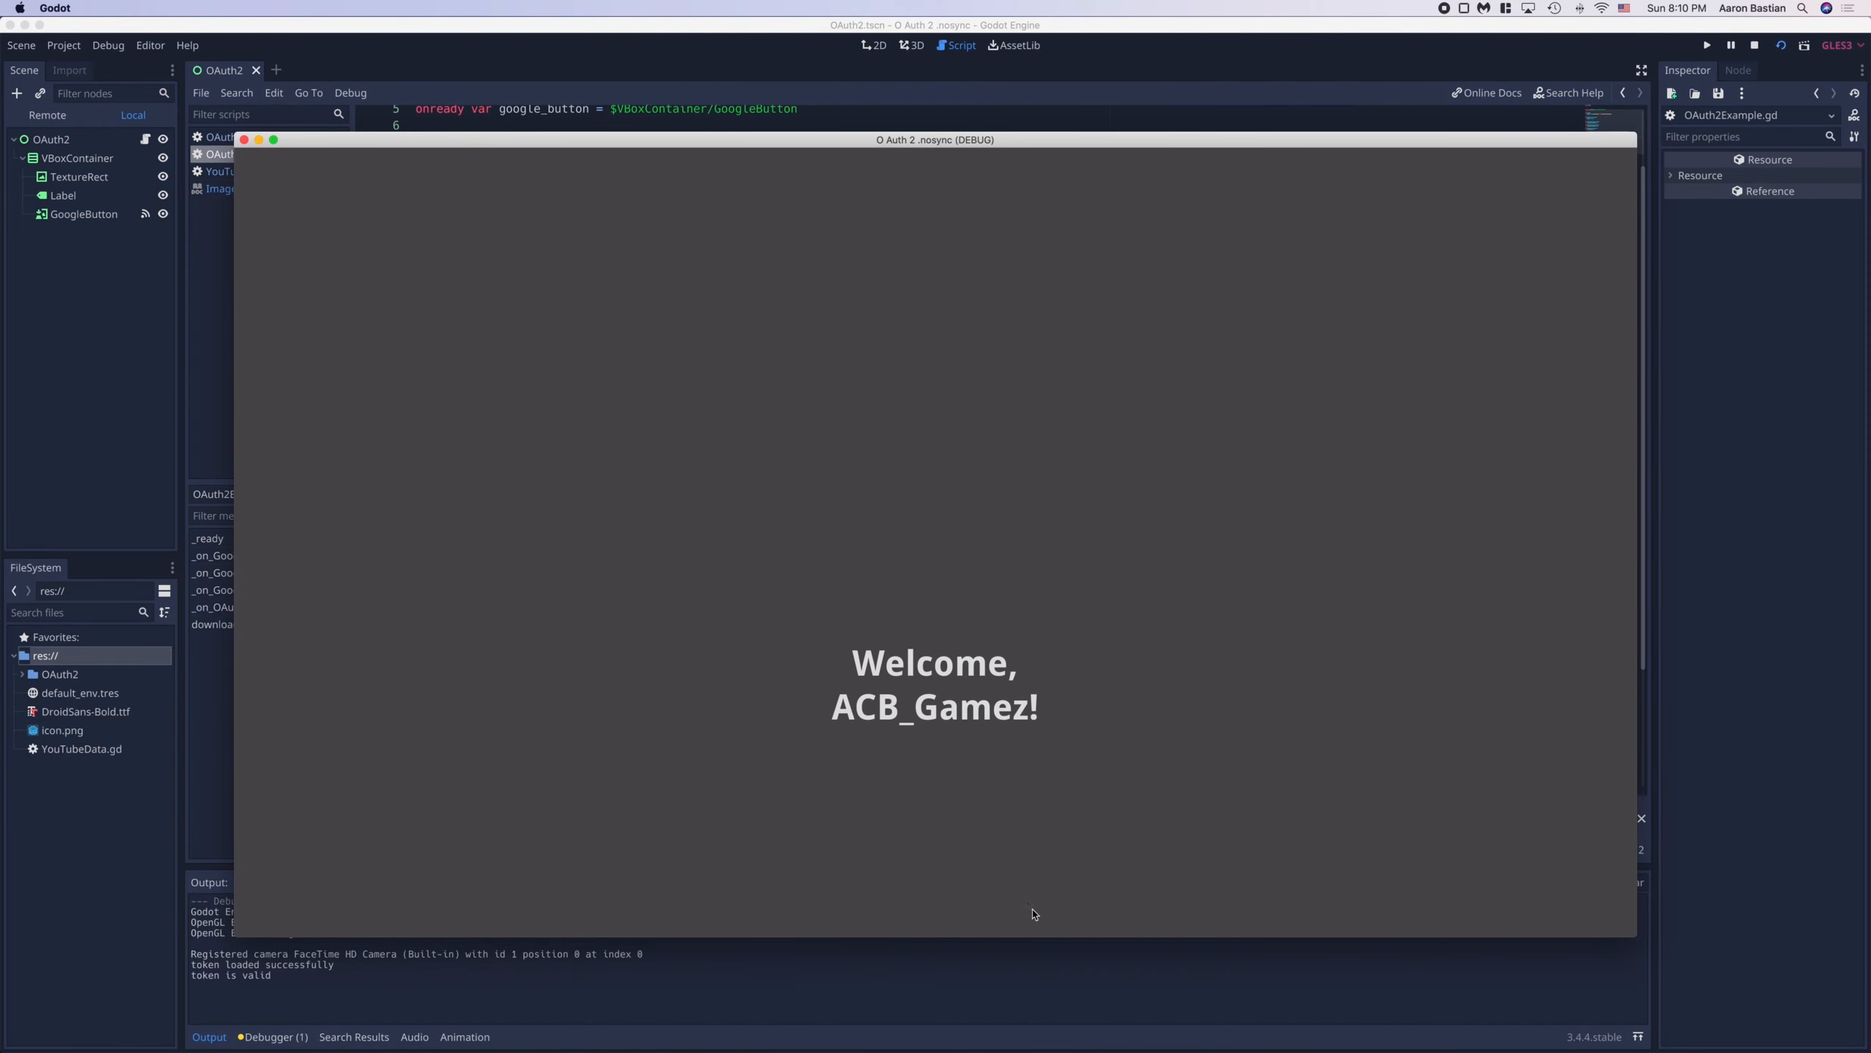